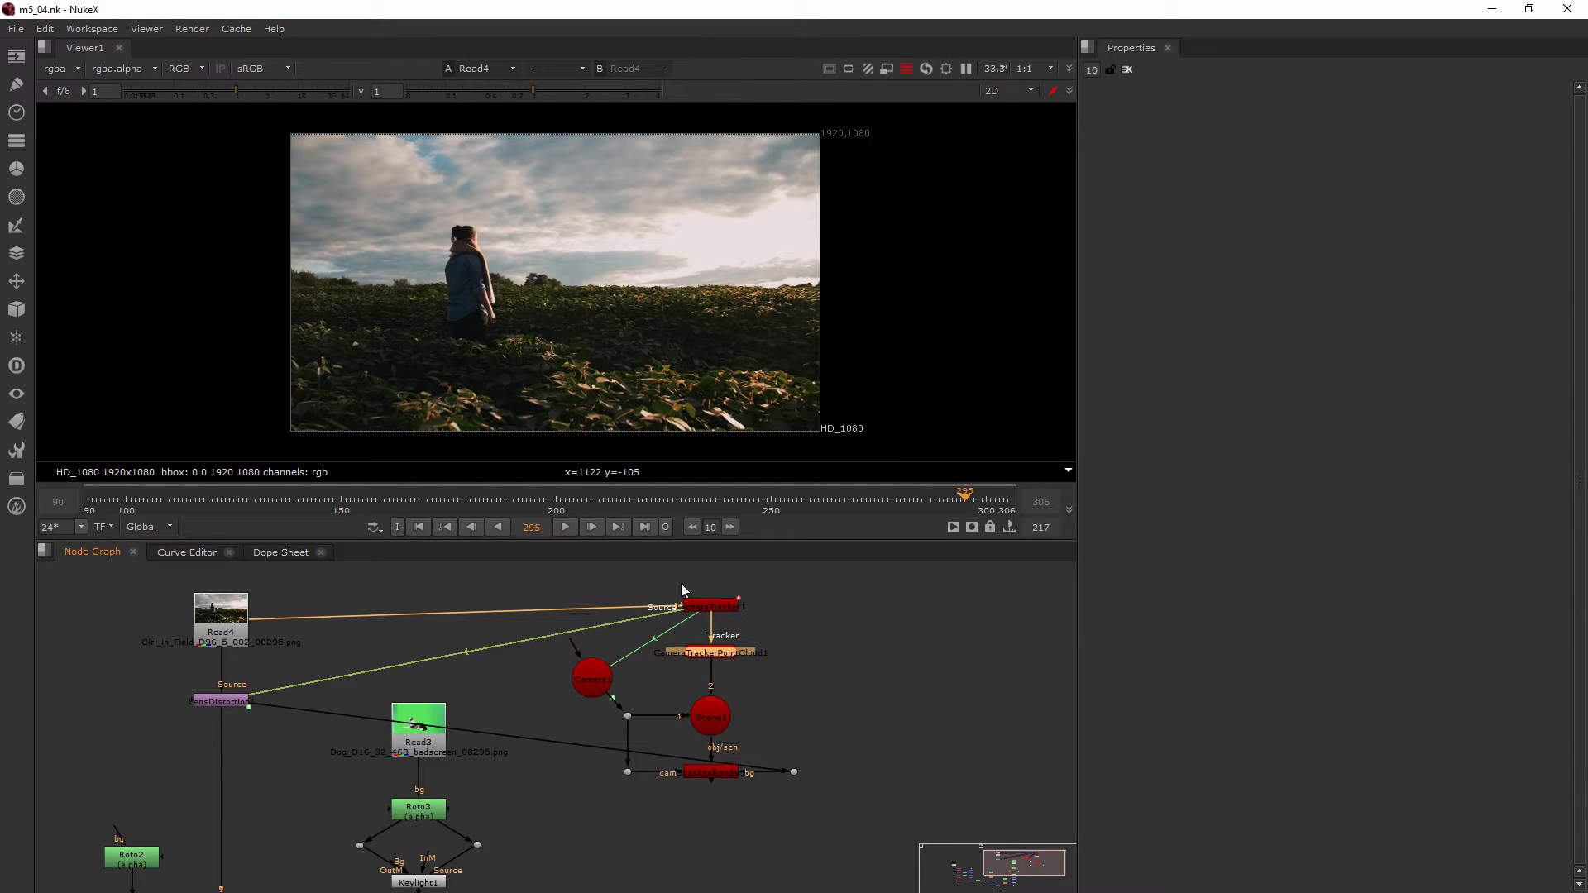
mouse_move(538, 300)
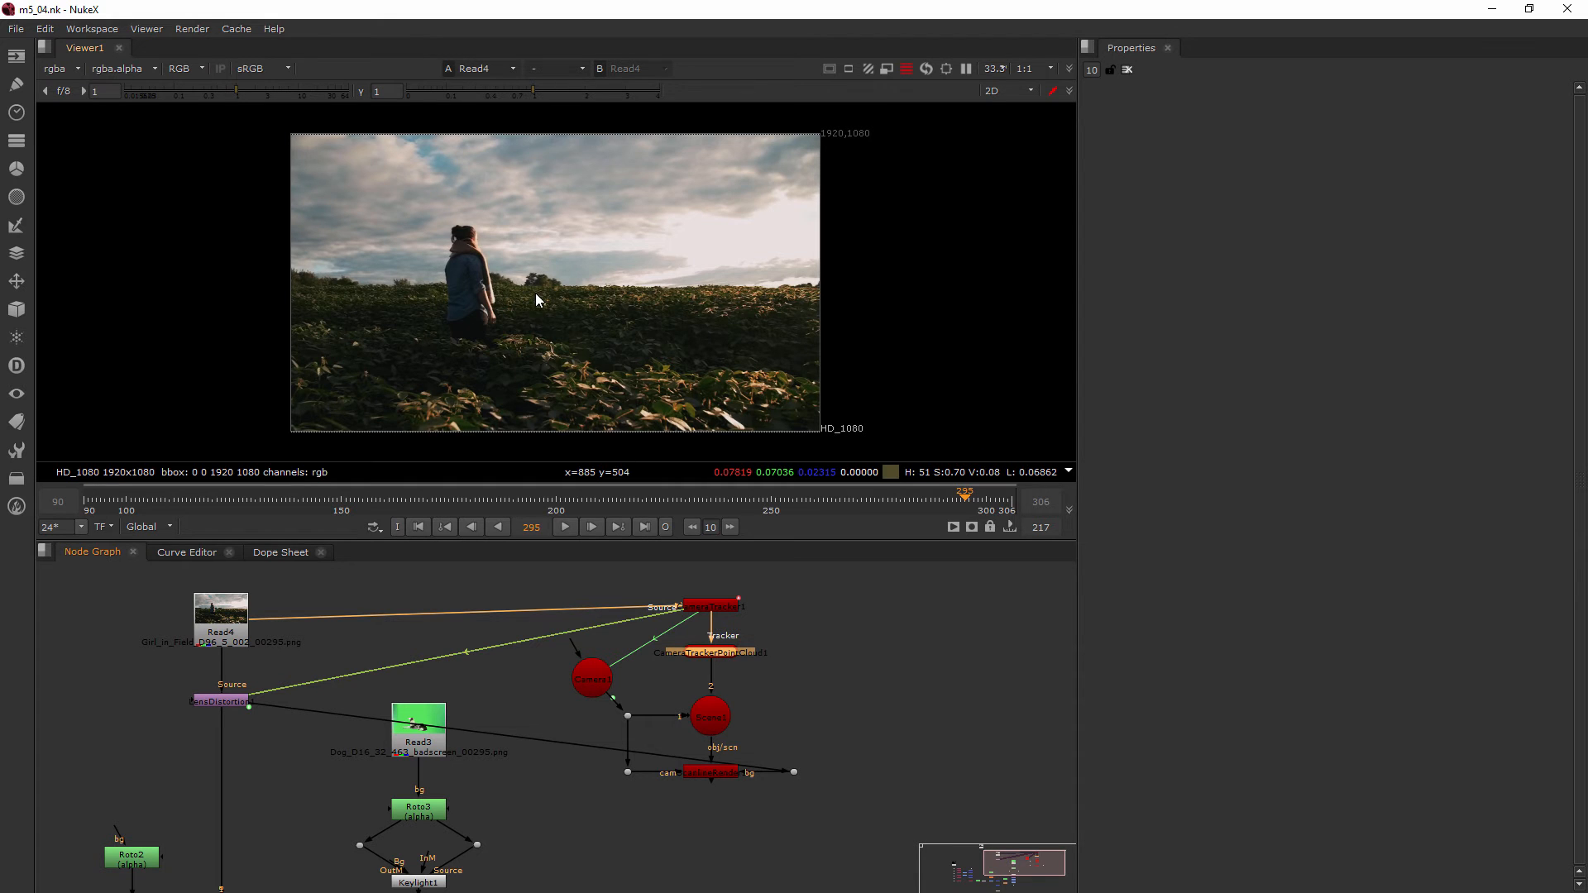
mouse_move(537, 274)
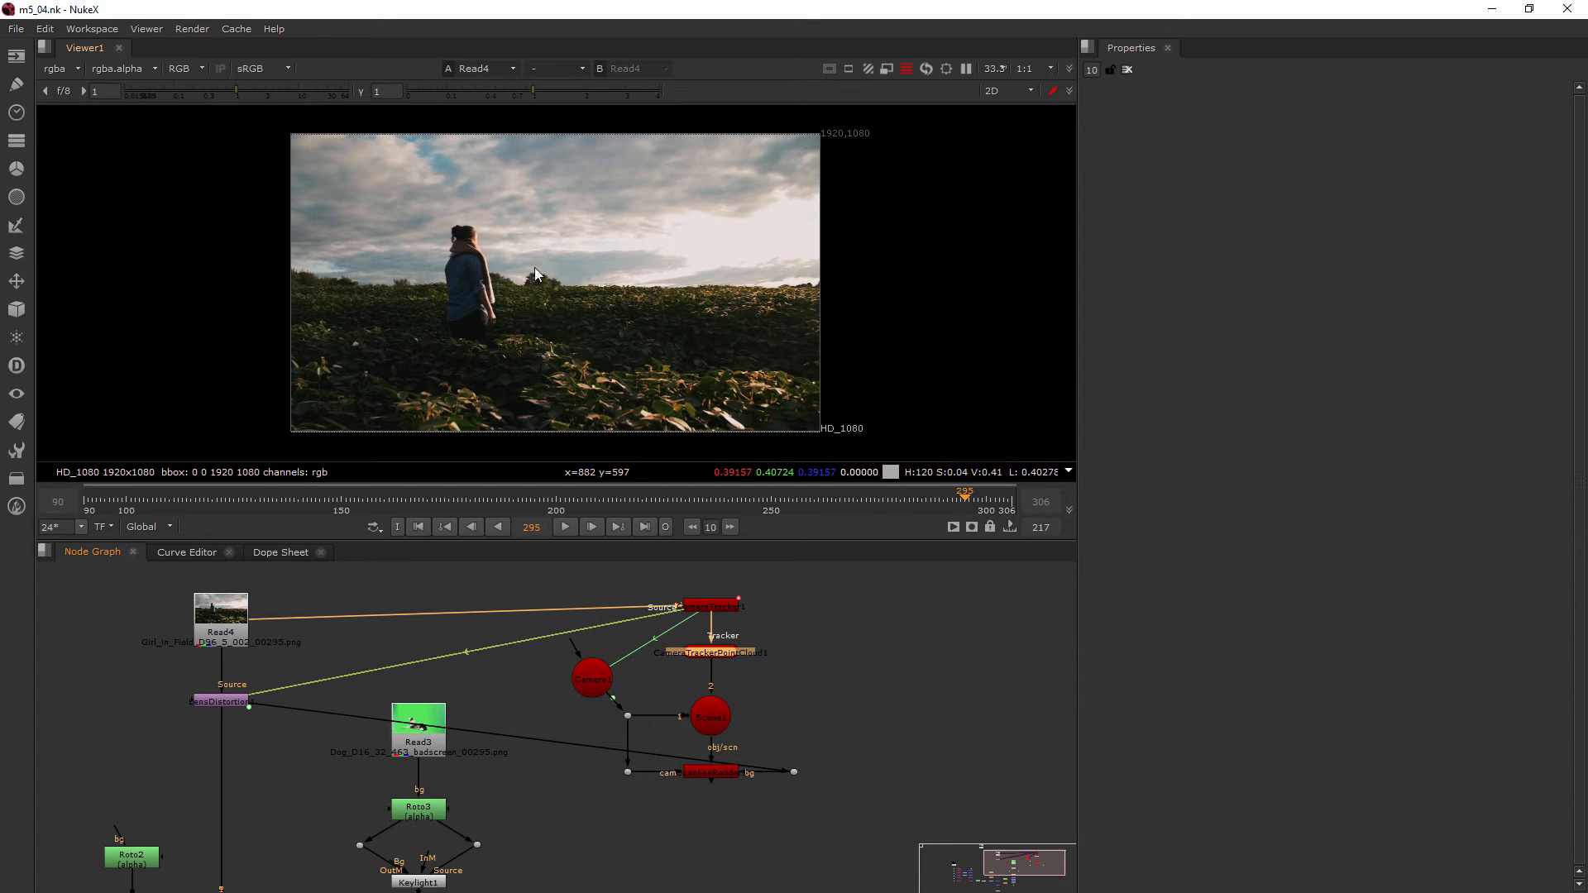
Step: Show the solved camera and ground grid in the 3D viewer, with Scene1's properties open
left_click(1003, 92)
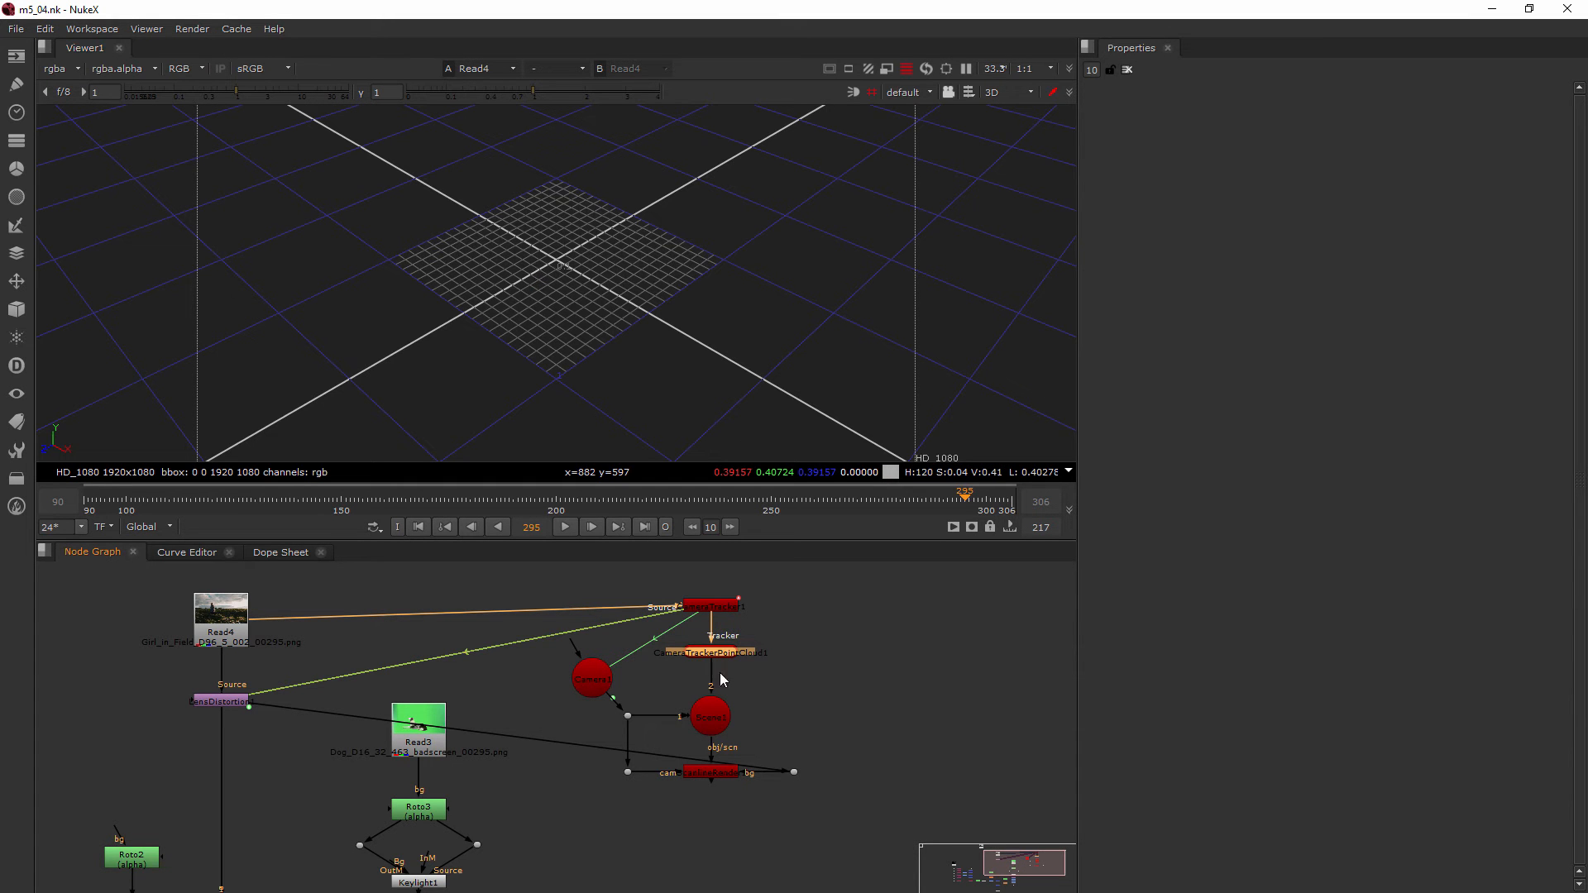
left_click(710, 717)
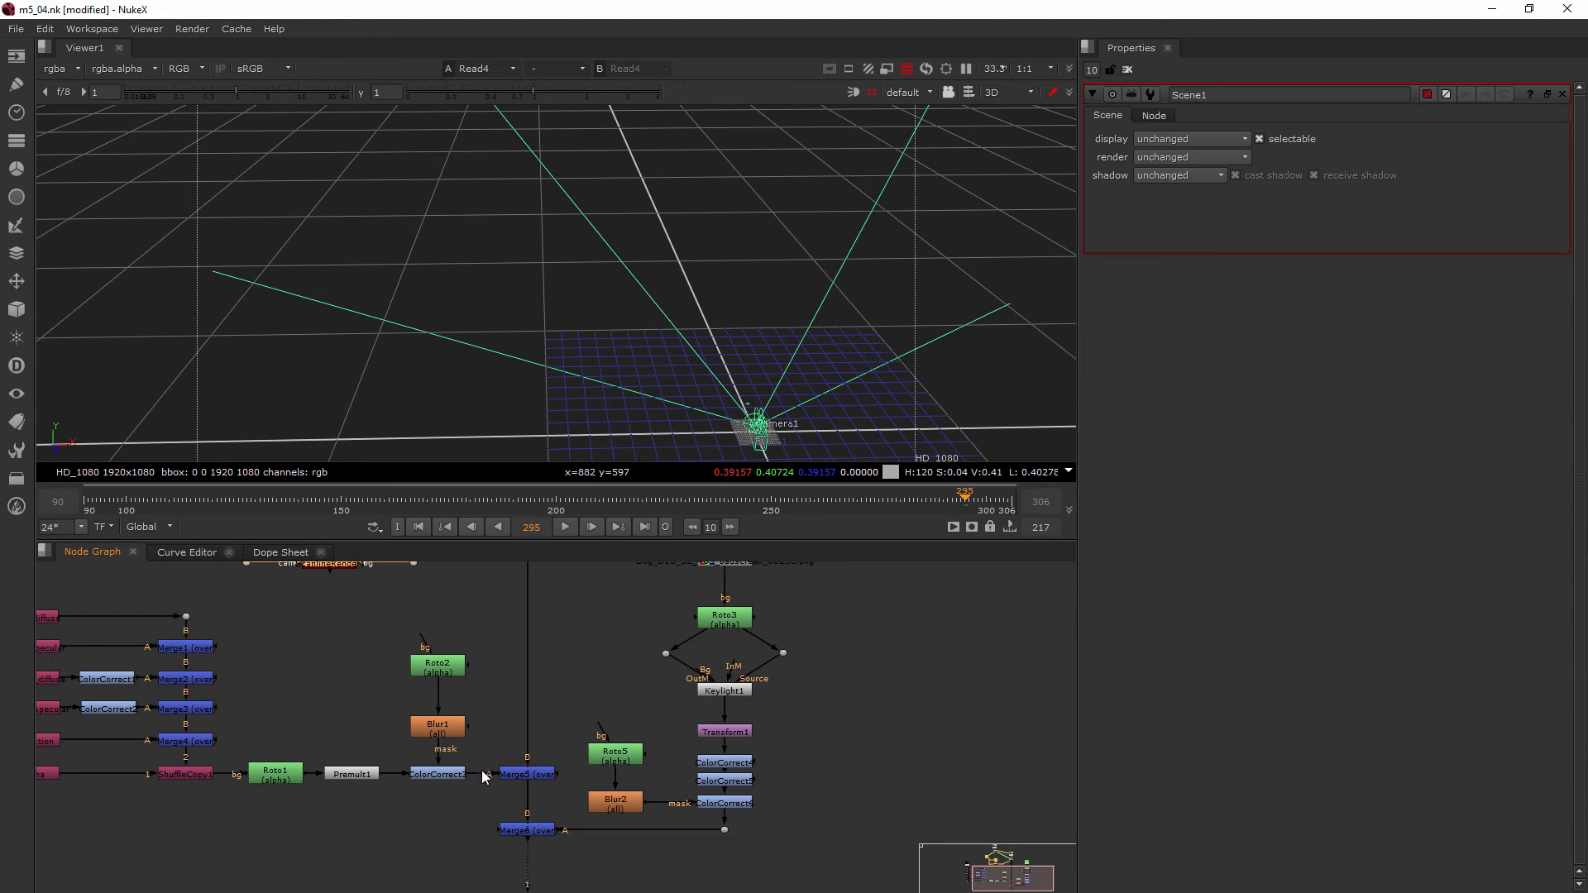
Step: View the lens-distorted field plate, then the ColorCorrect3 robot render
left_click(526, 775)
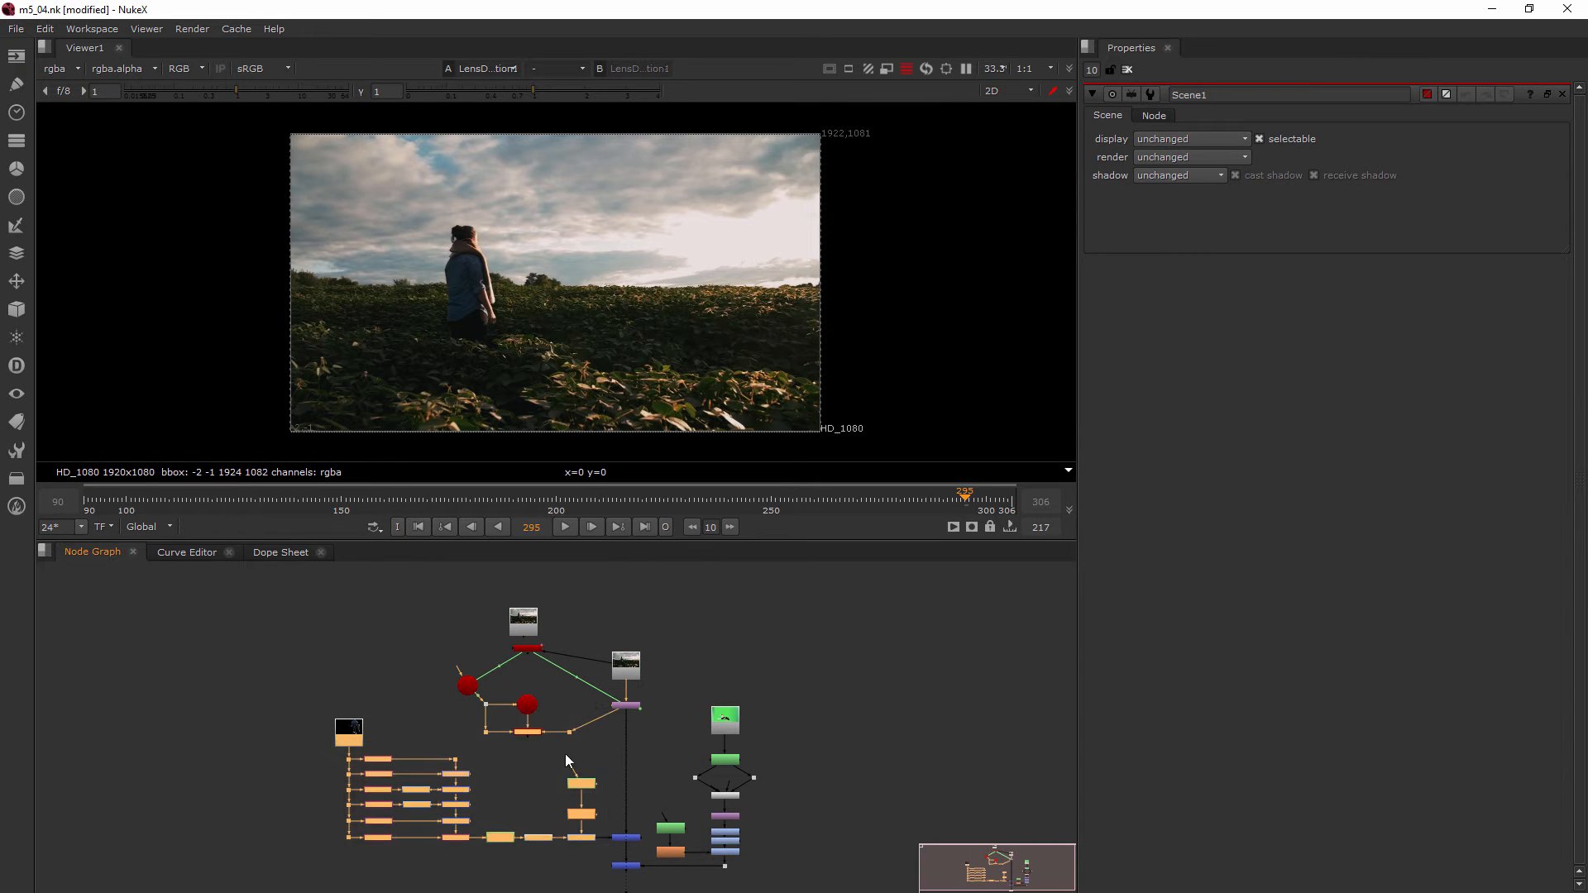
left_click(525, 732)
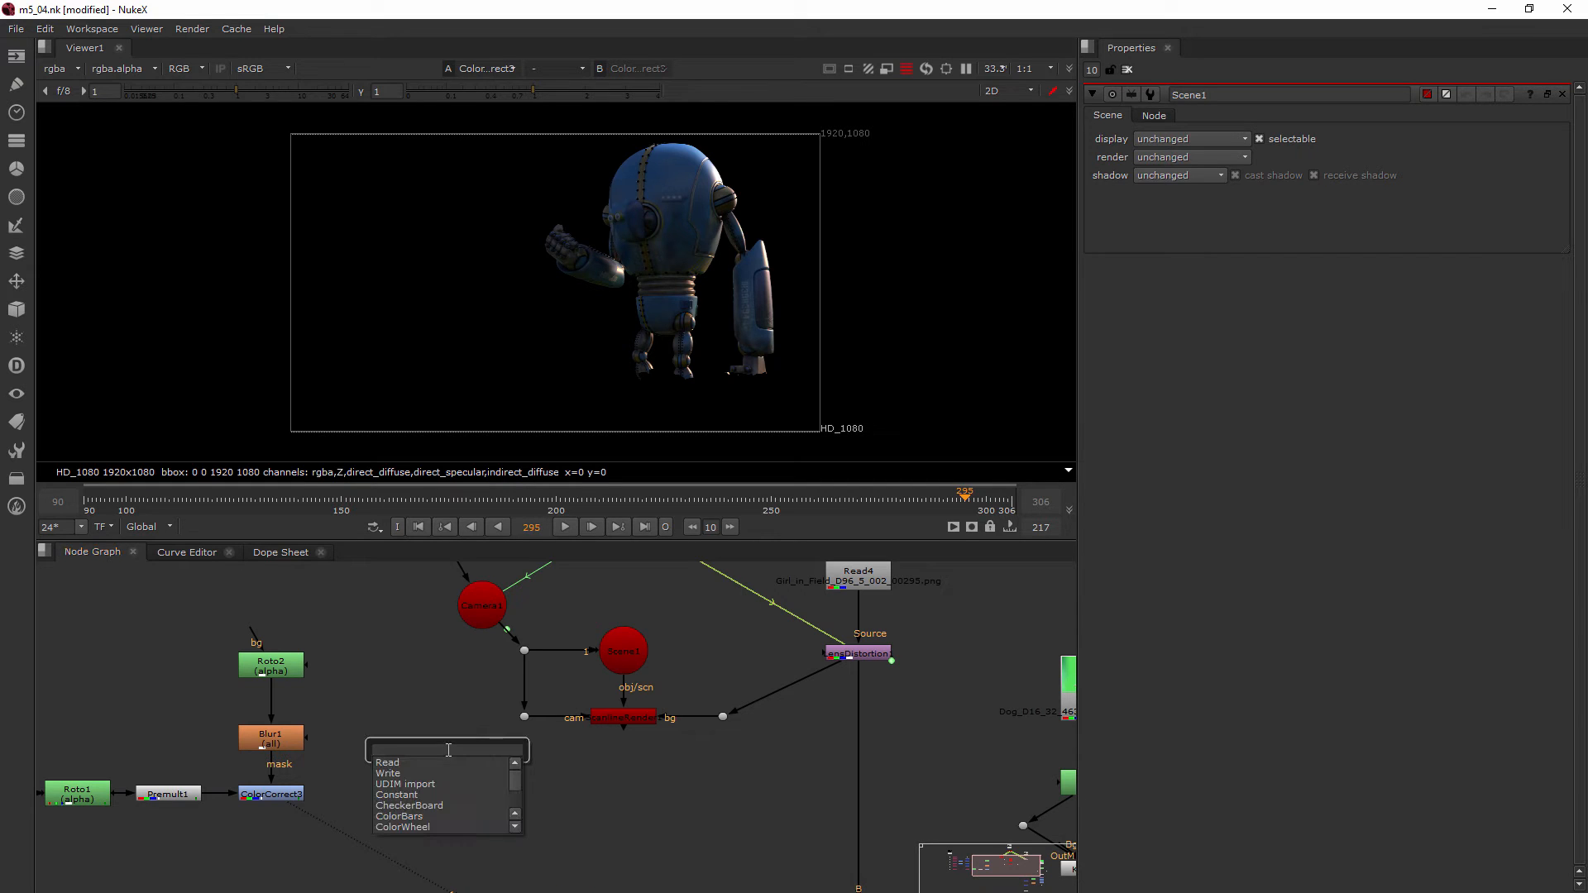
Step: Attach a Card to ColorCorrect3 and push it back in depth to about z -1.2
type("card")
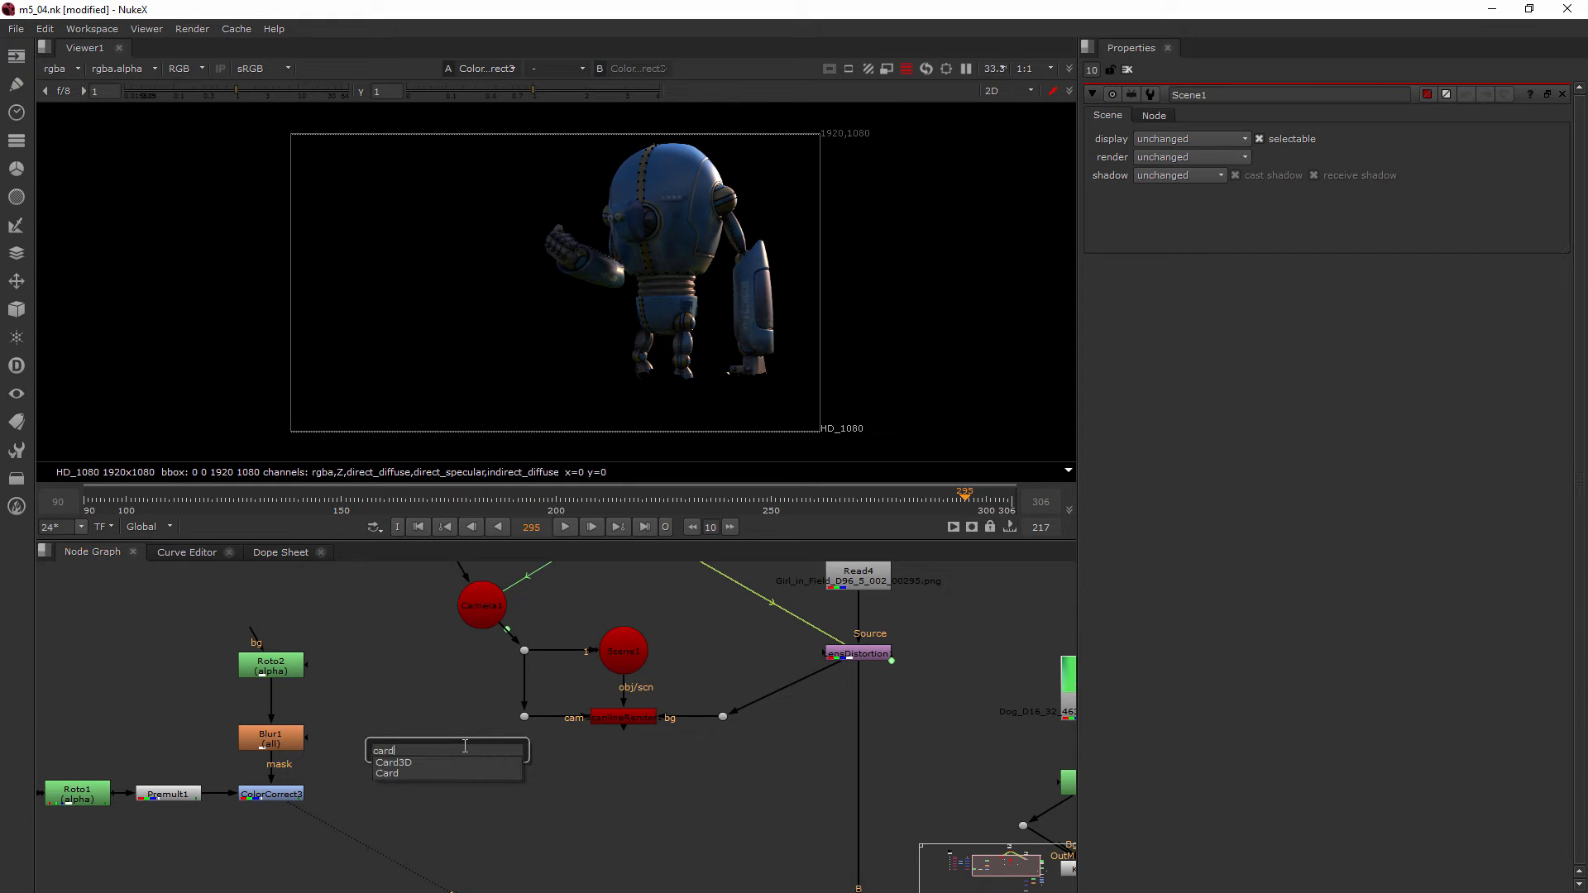
left_click(388, 773)
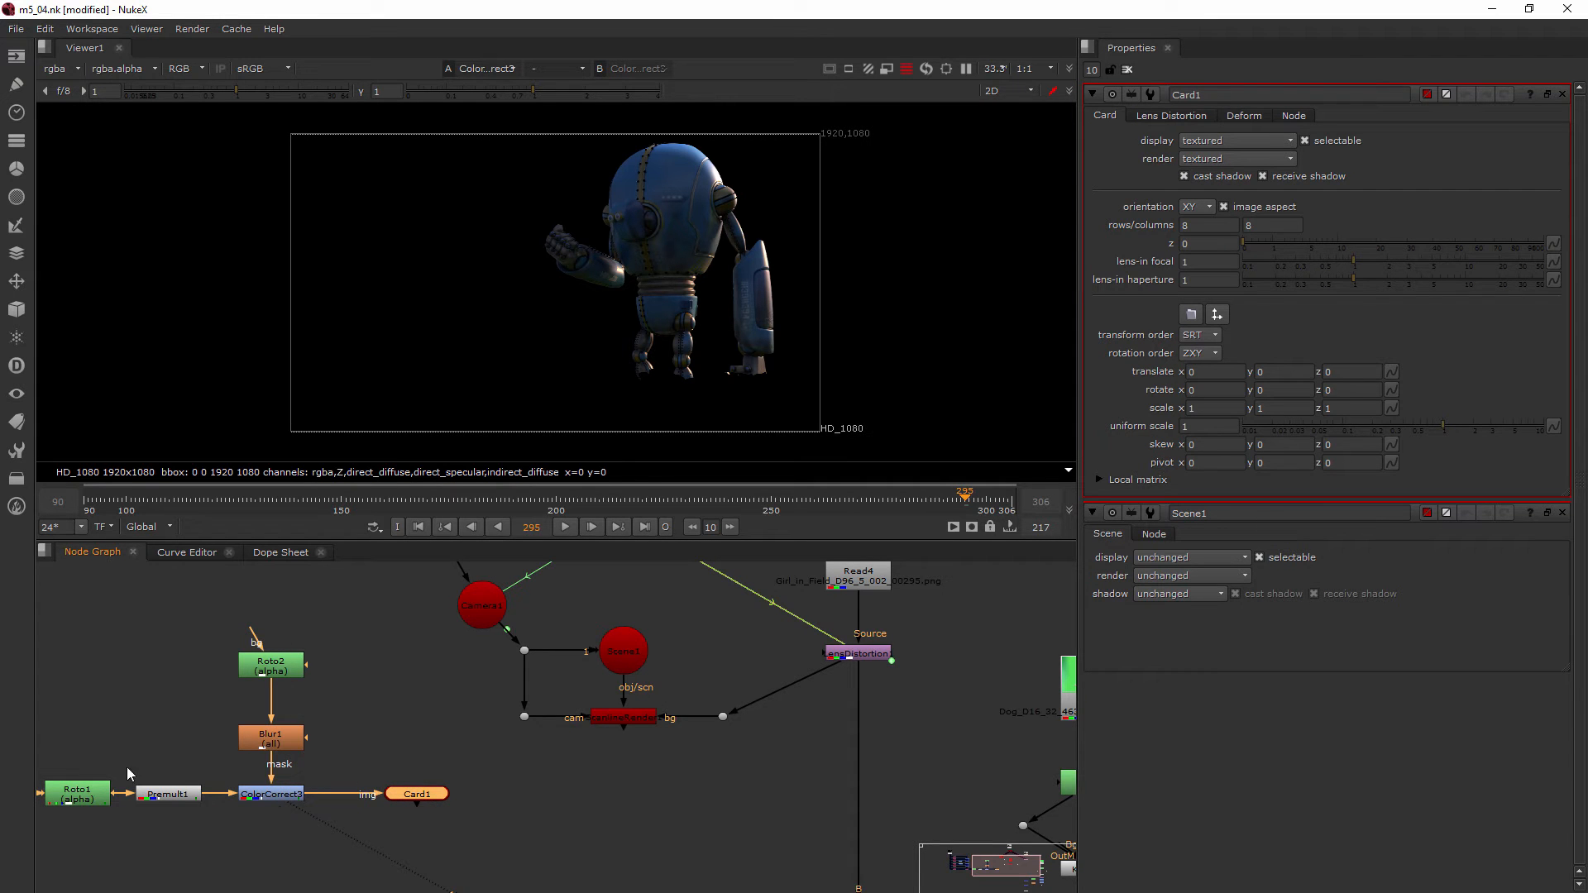
mouse_move(425, 799)
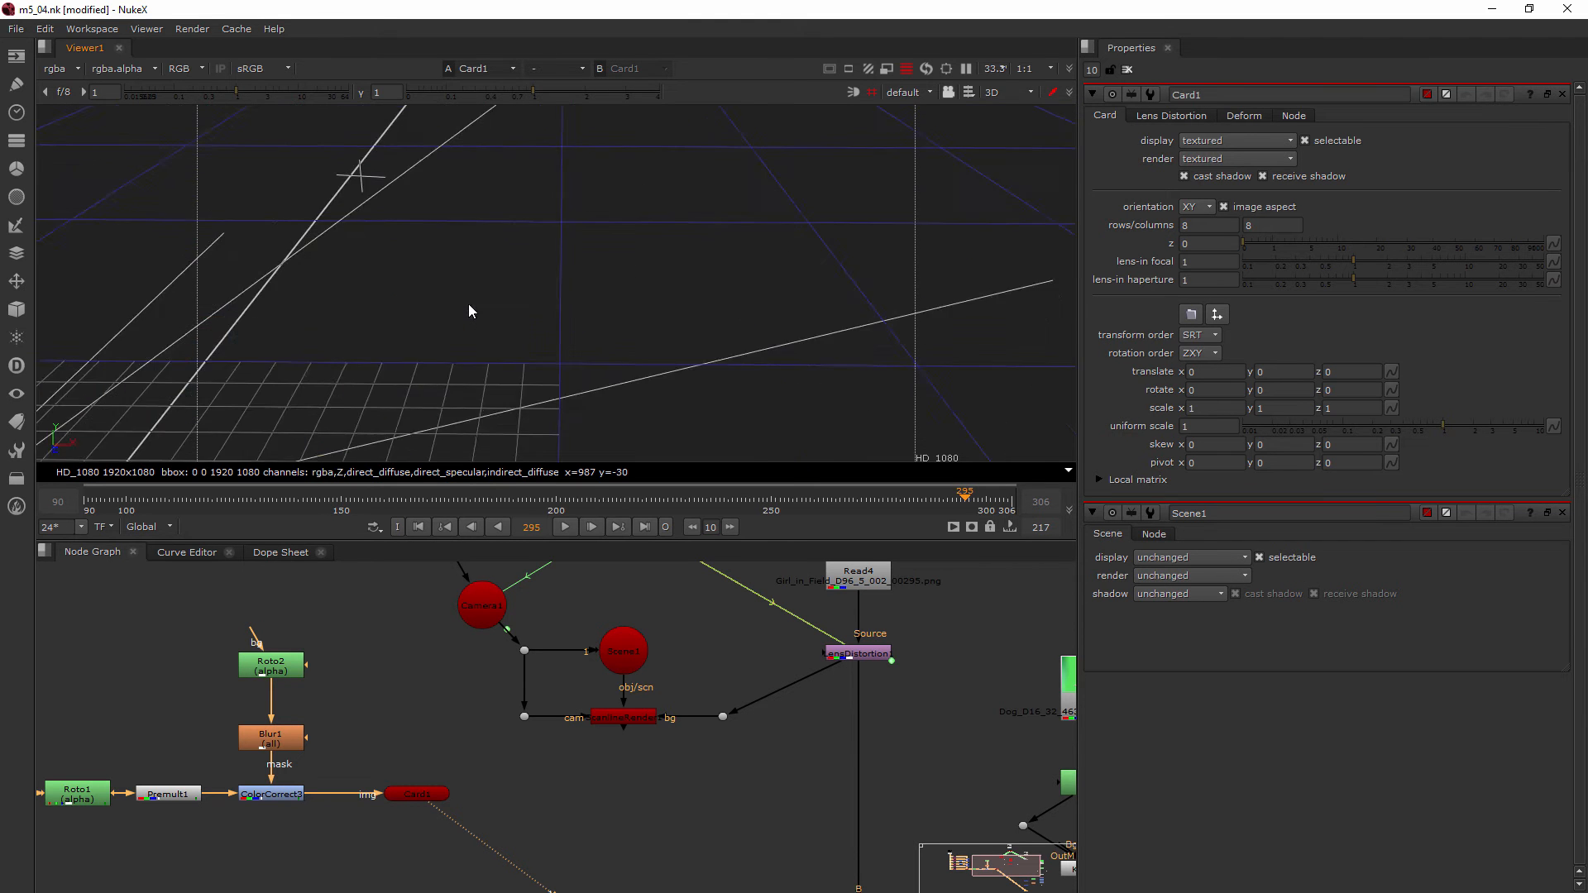
left_click_drag(469, 311, 456, 311)
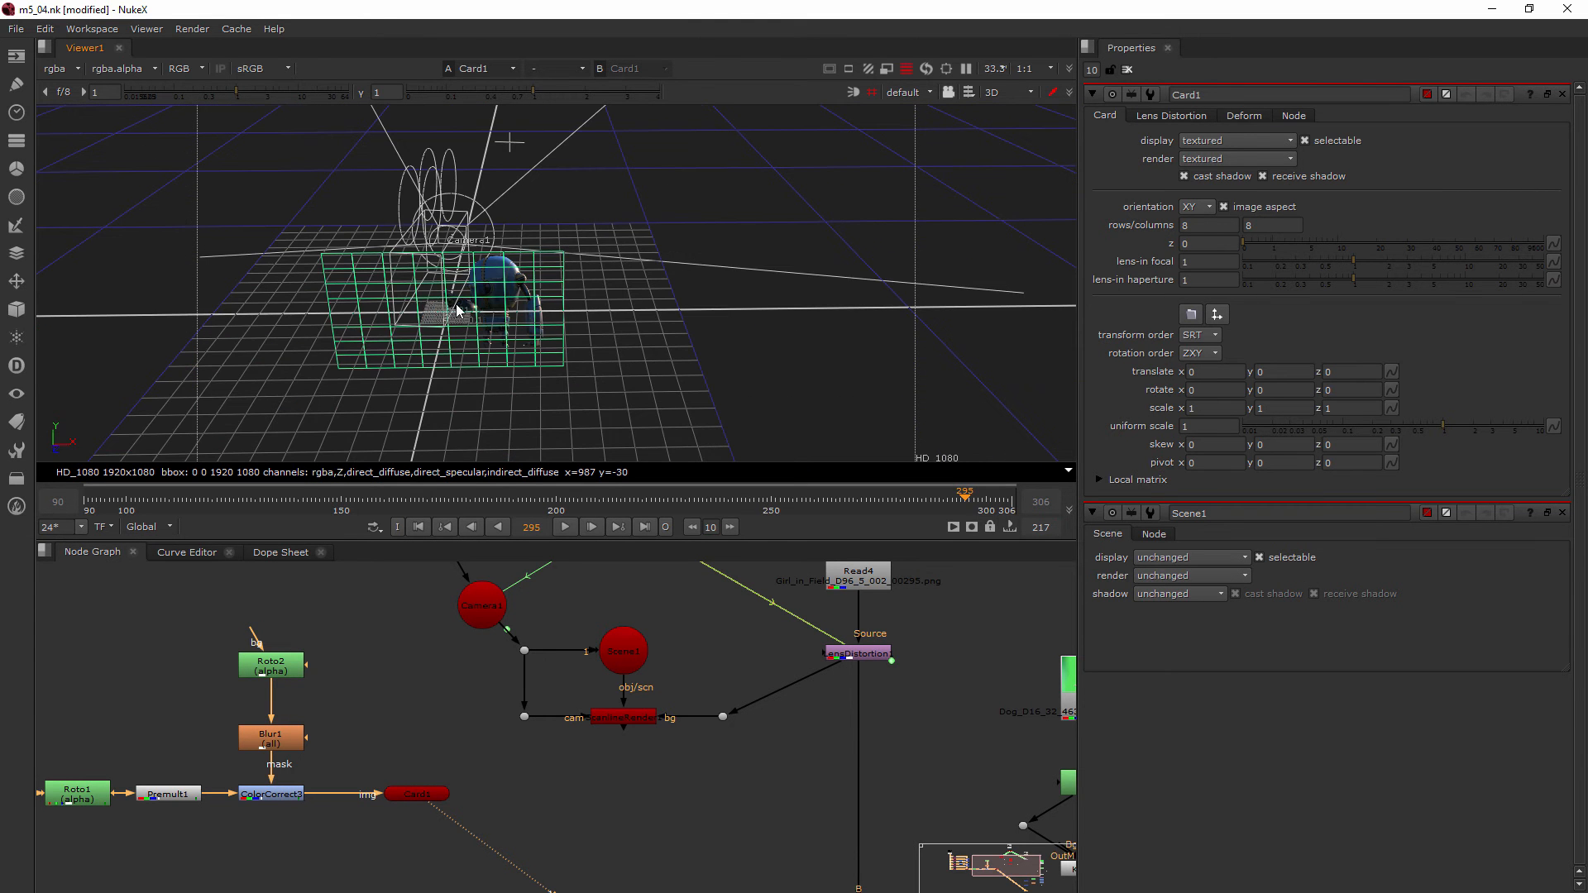
left_click_drag(456, 309, 477, 309)
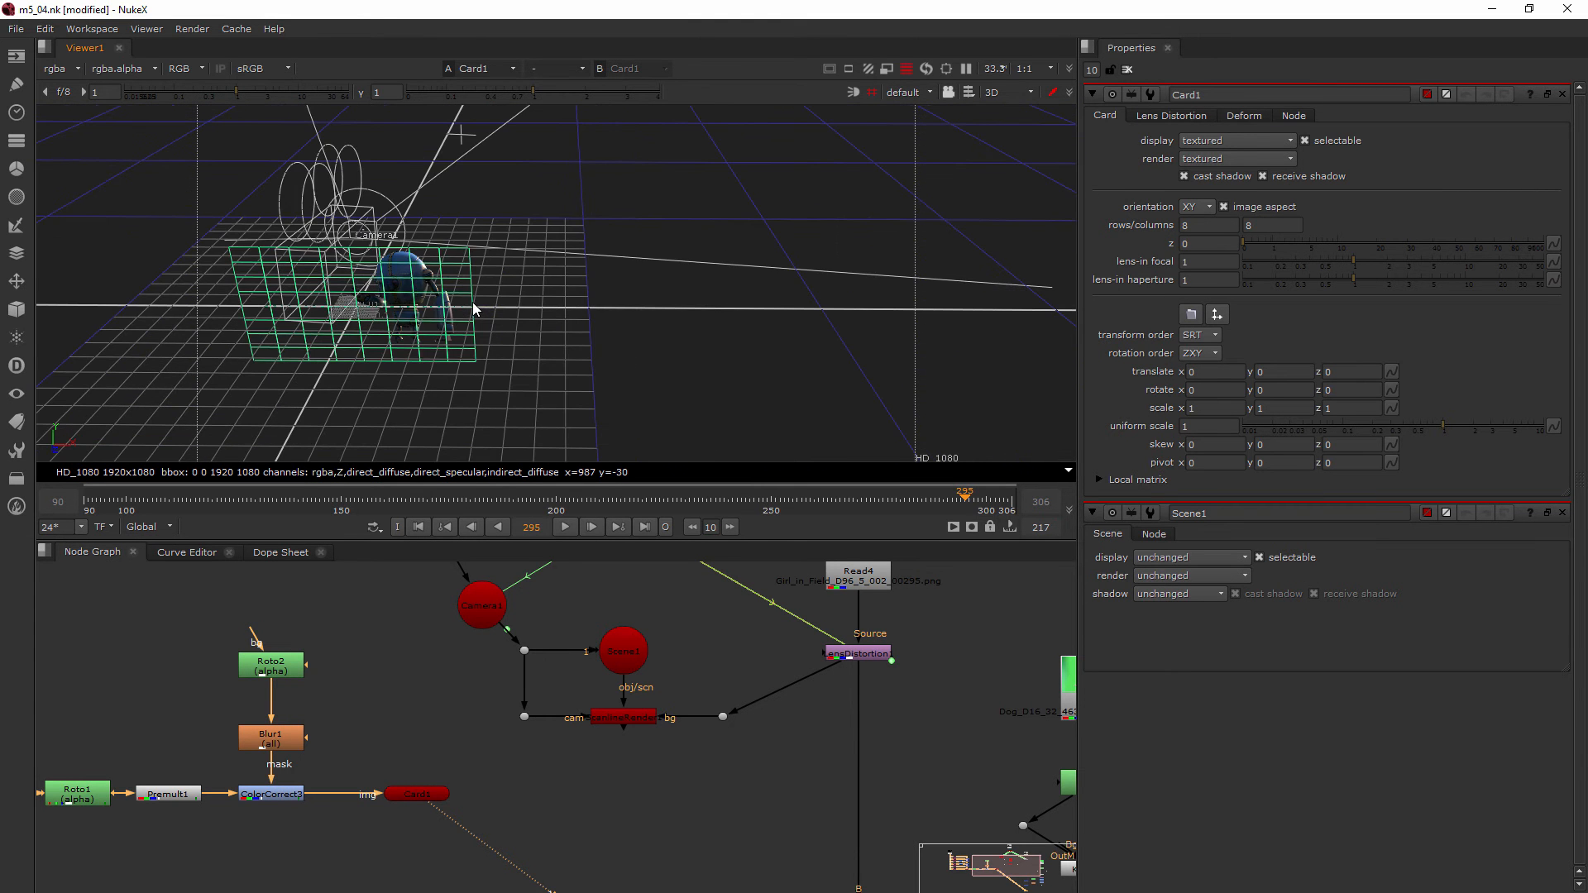
left_click(417, 794)
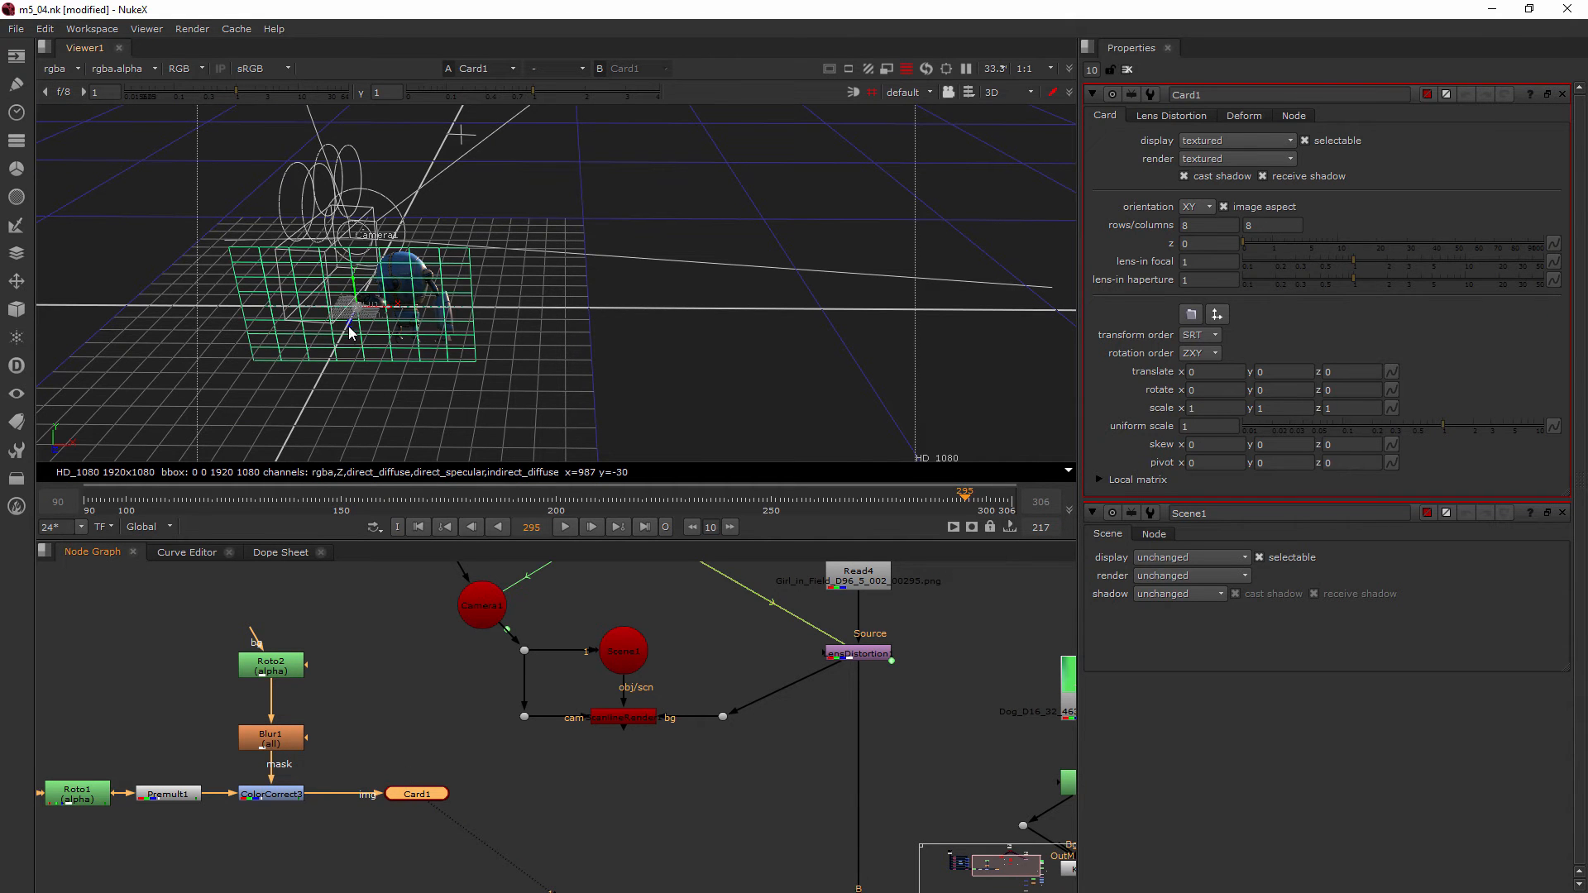
left_click_drag(349, 332, 406, 281)
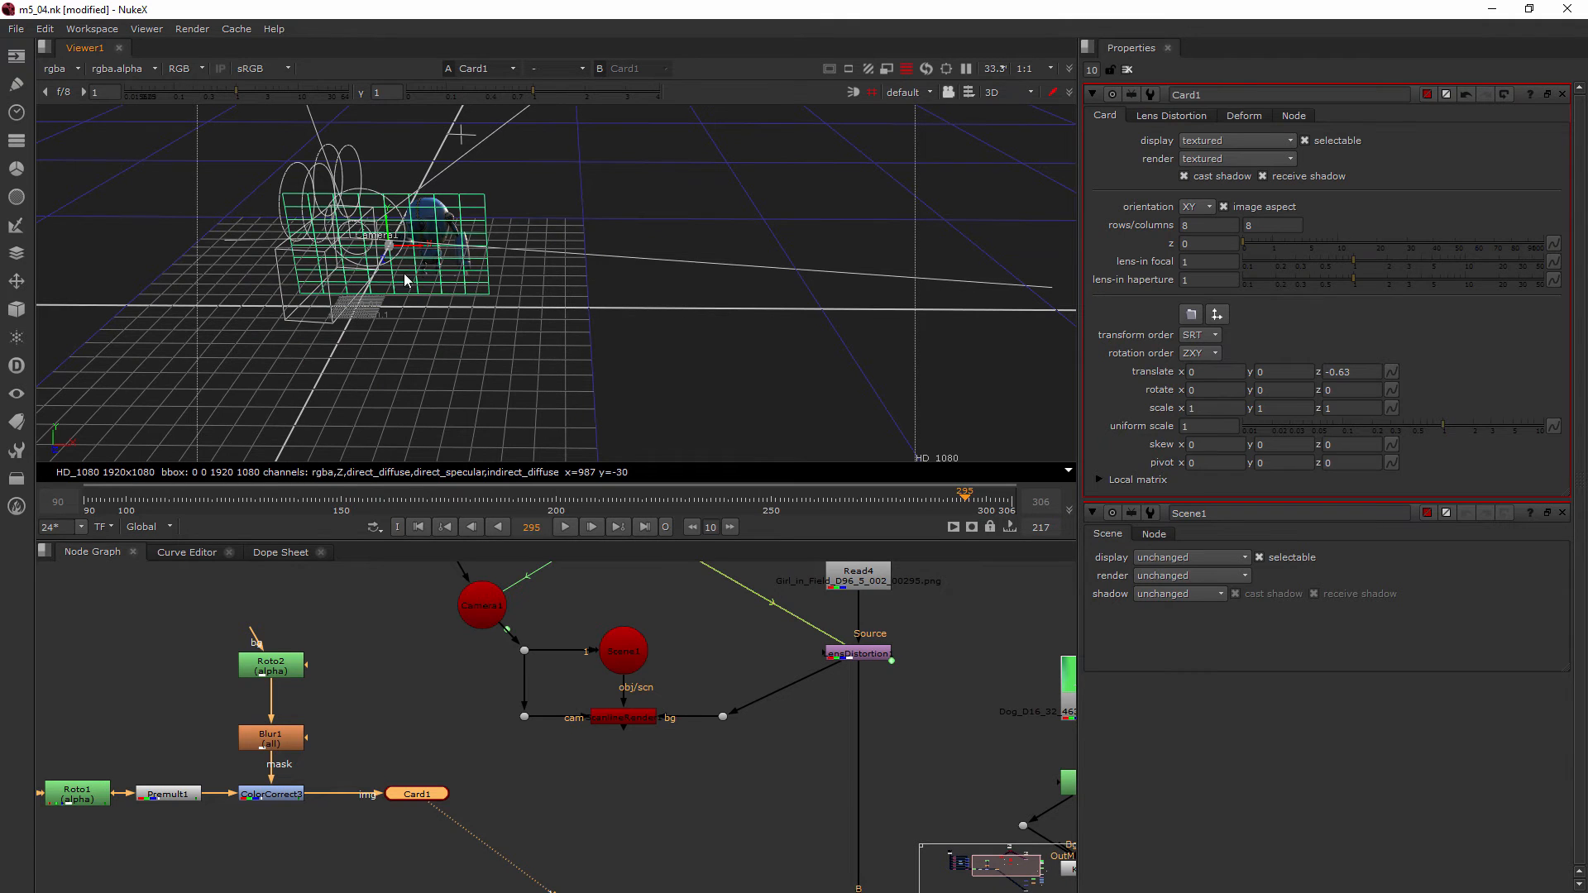
left_click_drag(403, 281, 410, 244)
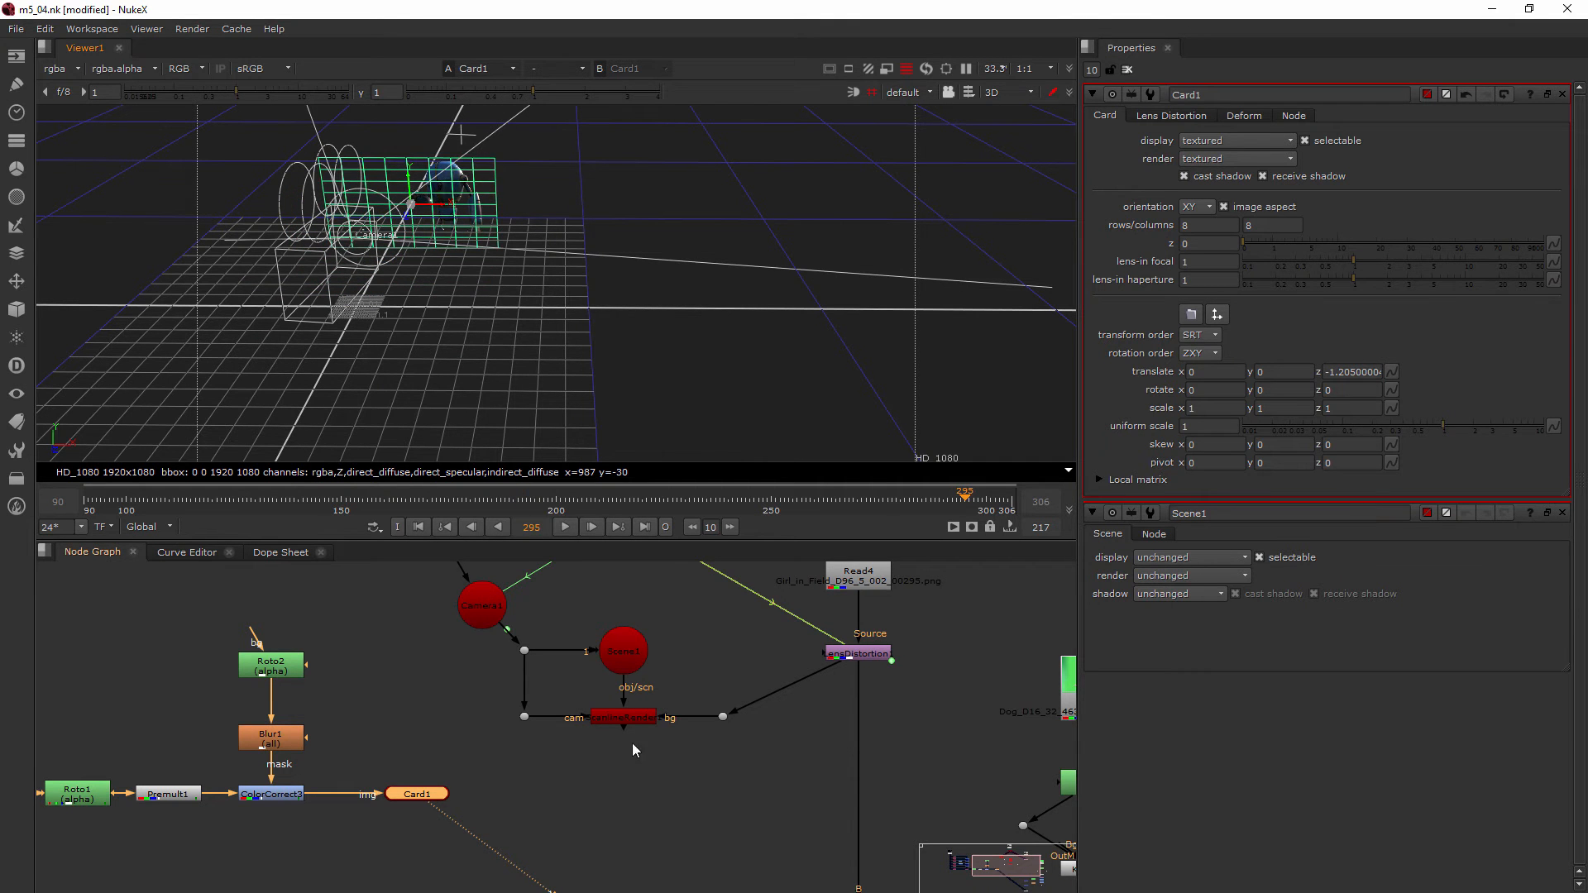
mouse_move(595, 735)
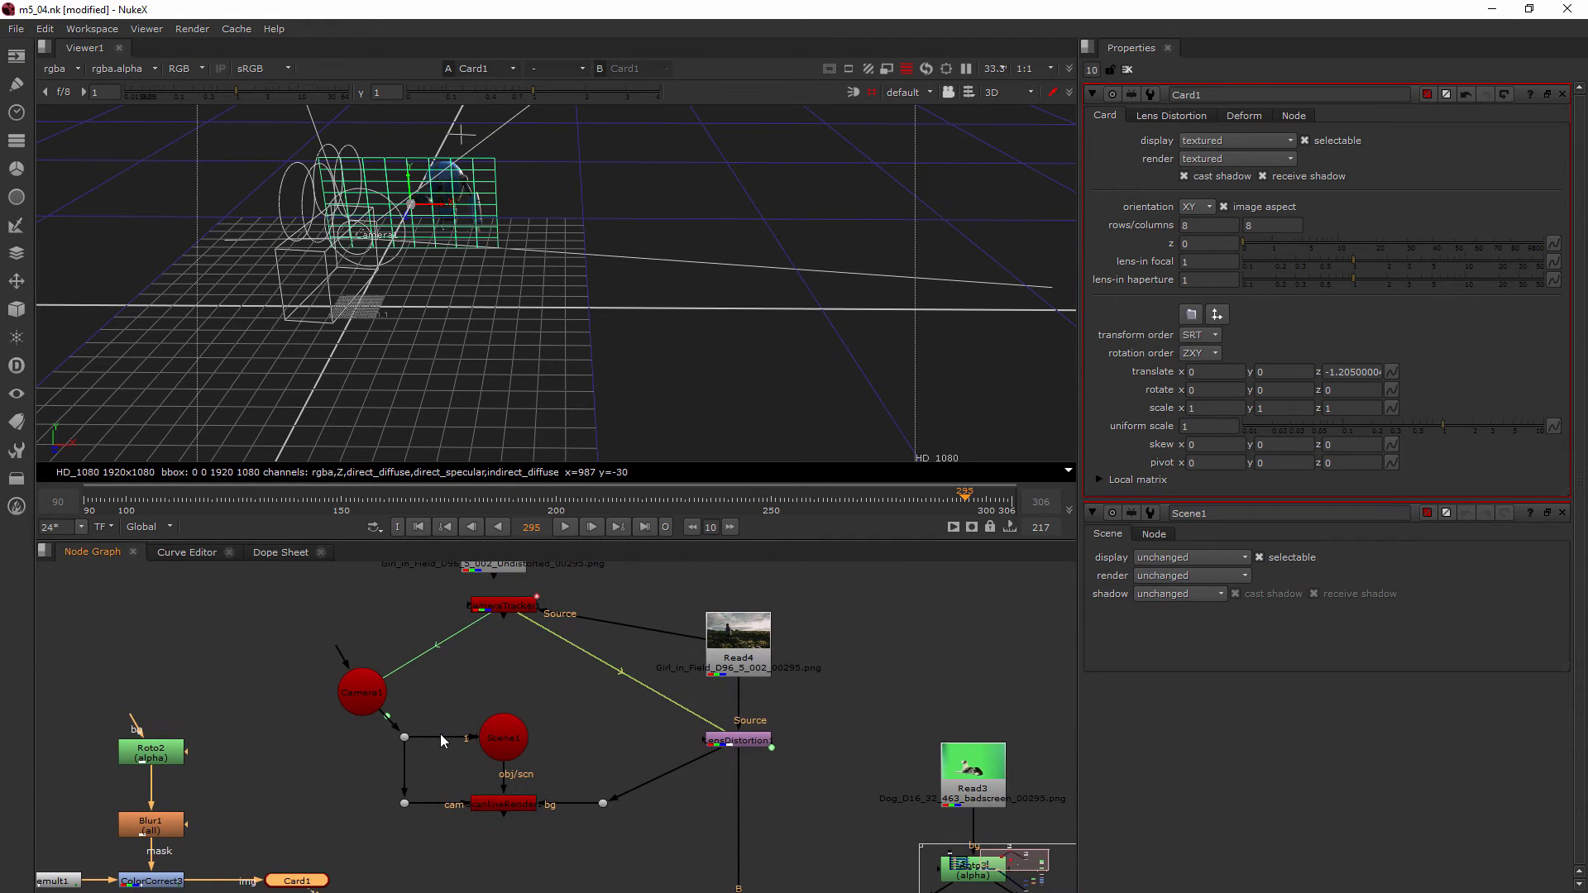
mouse_move(555, 806)
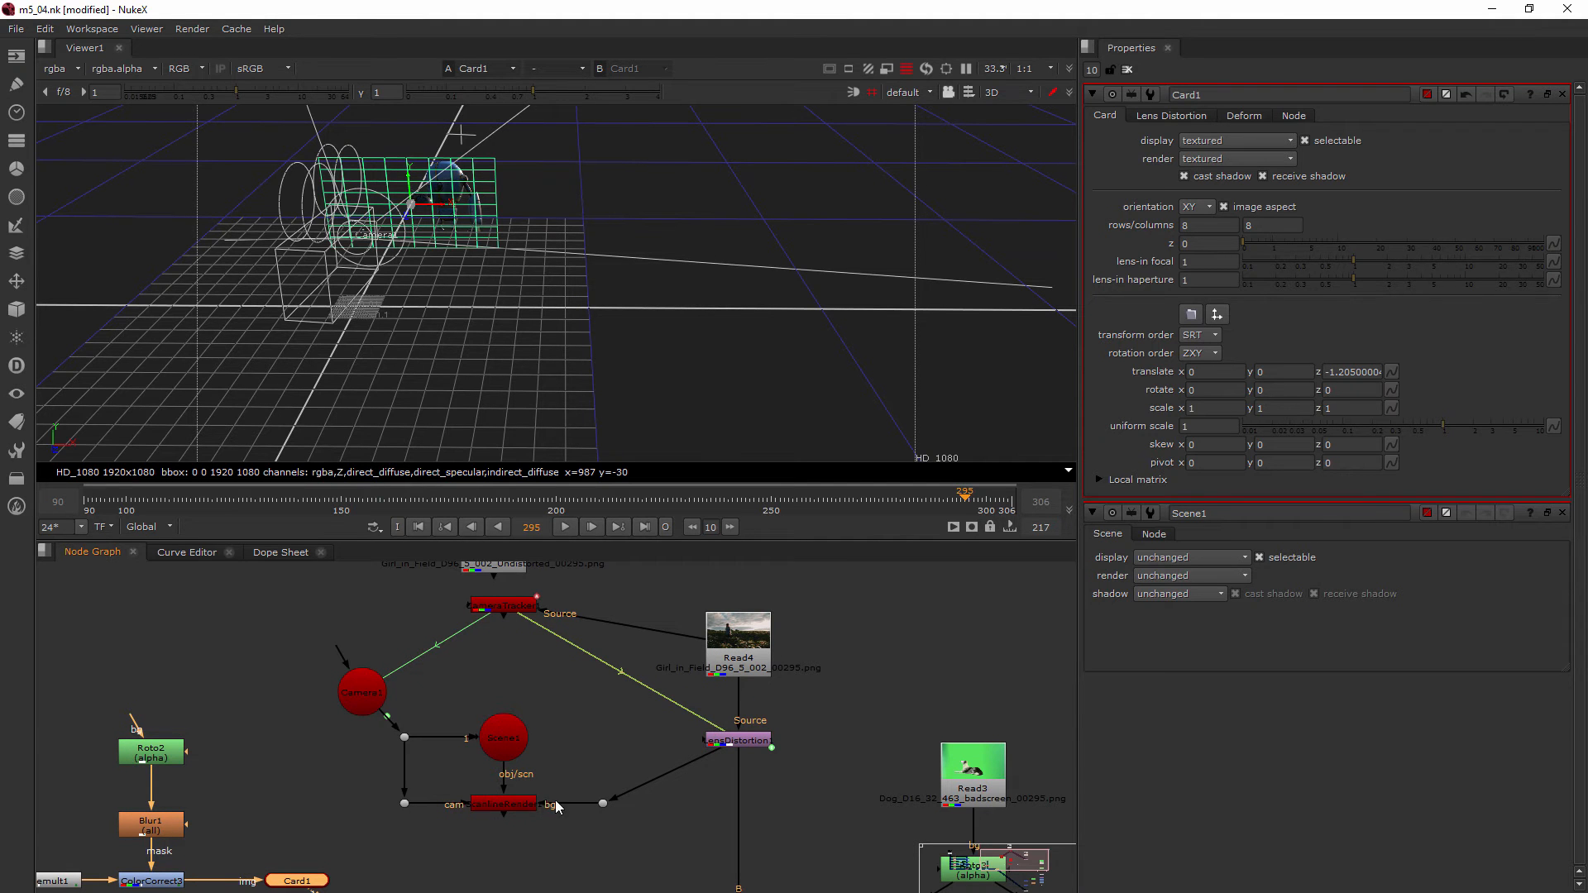
mouse_move(480, 789)
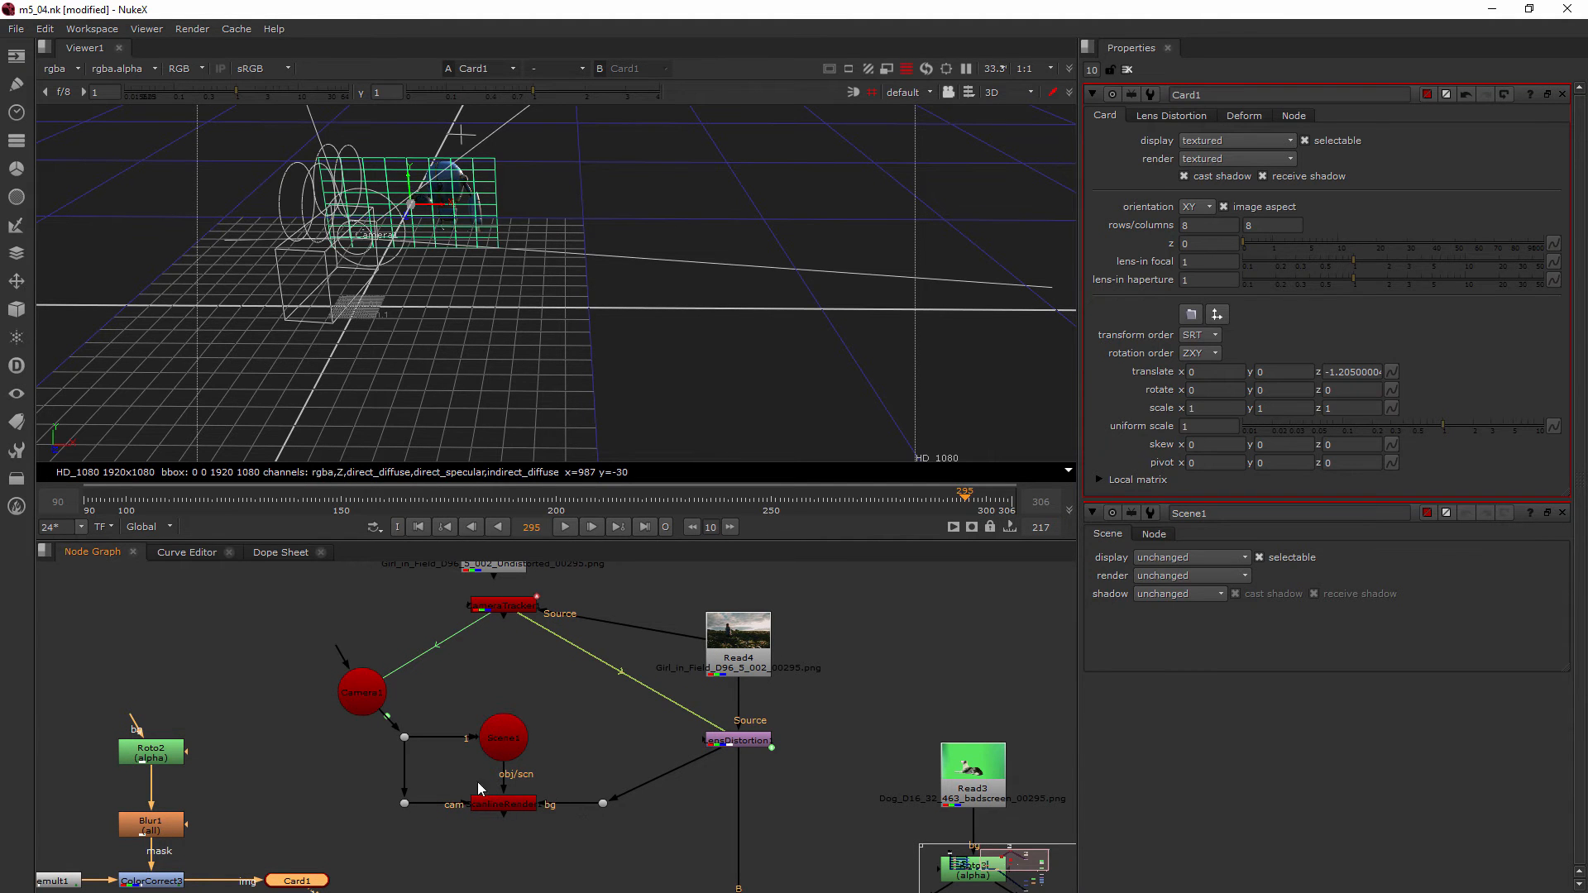
mouse_move(805, 805)
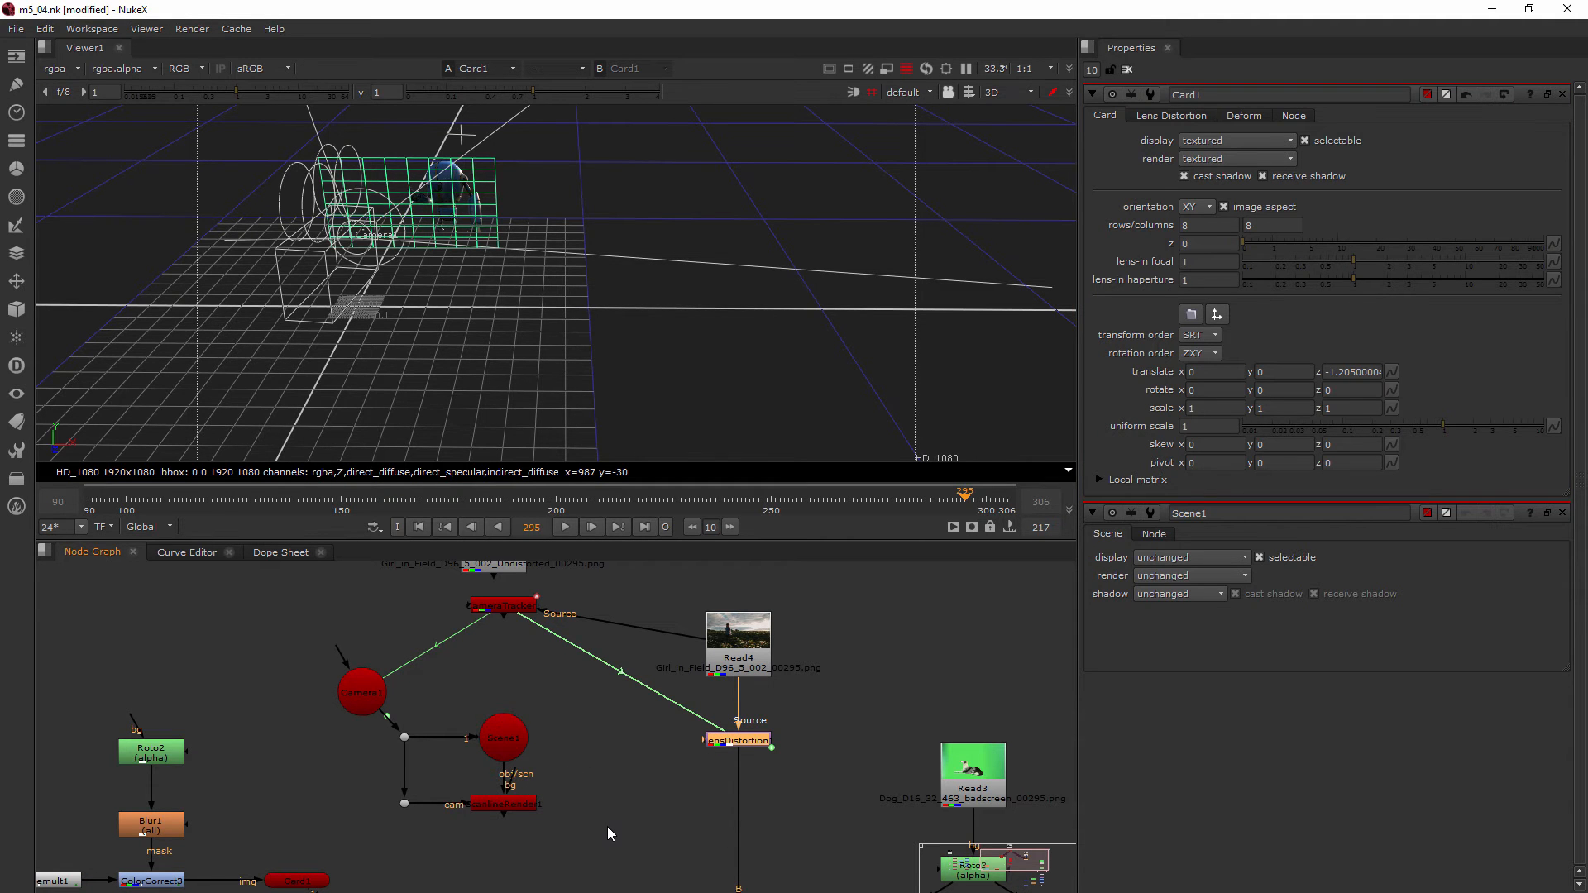
mouse_move(423, 814)
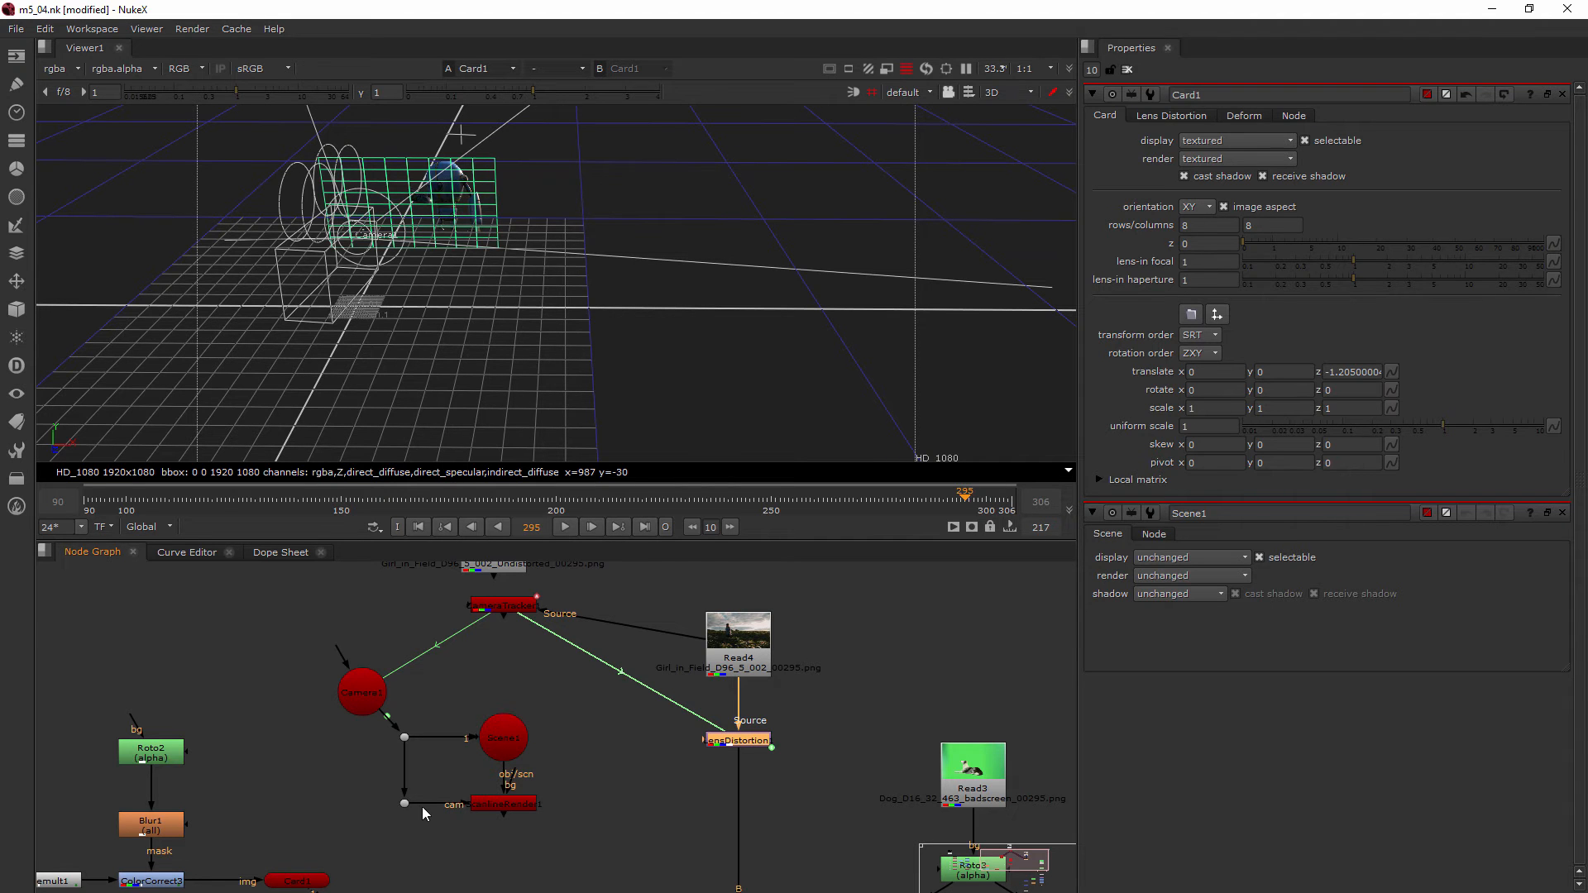
mouse_move(406, 808)
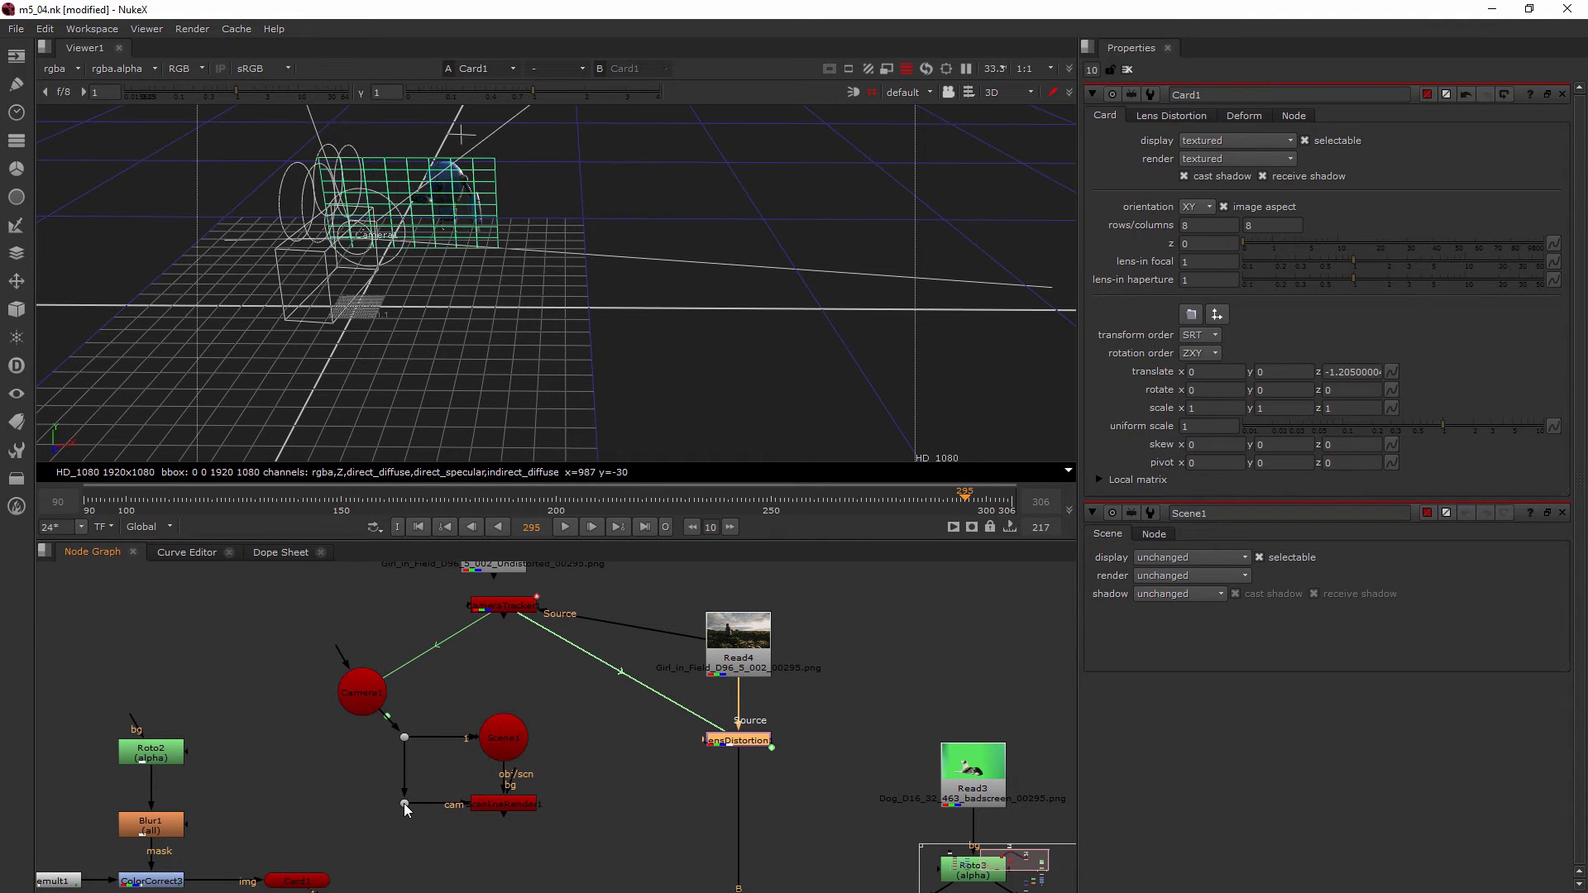
Step: Gather the Camera, Scene and ScanlineRender nodes and their dots into a compact cluster
left_click(361, 691)
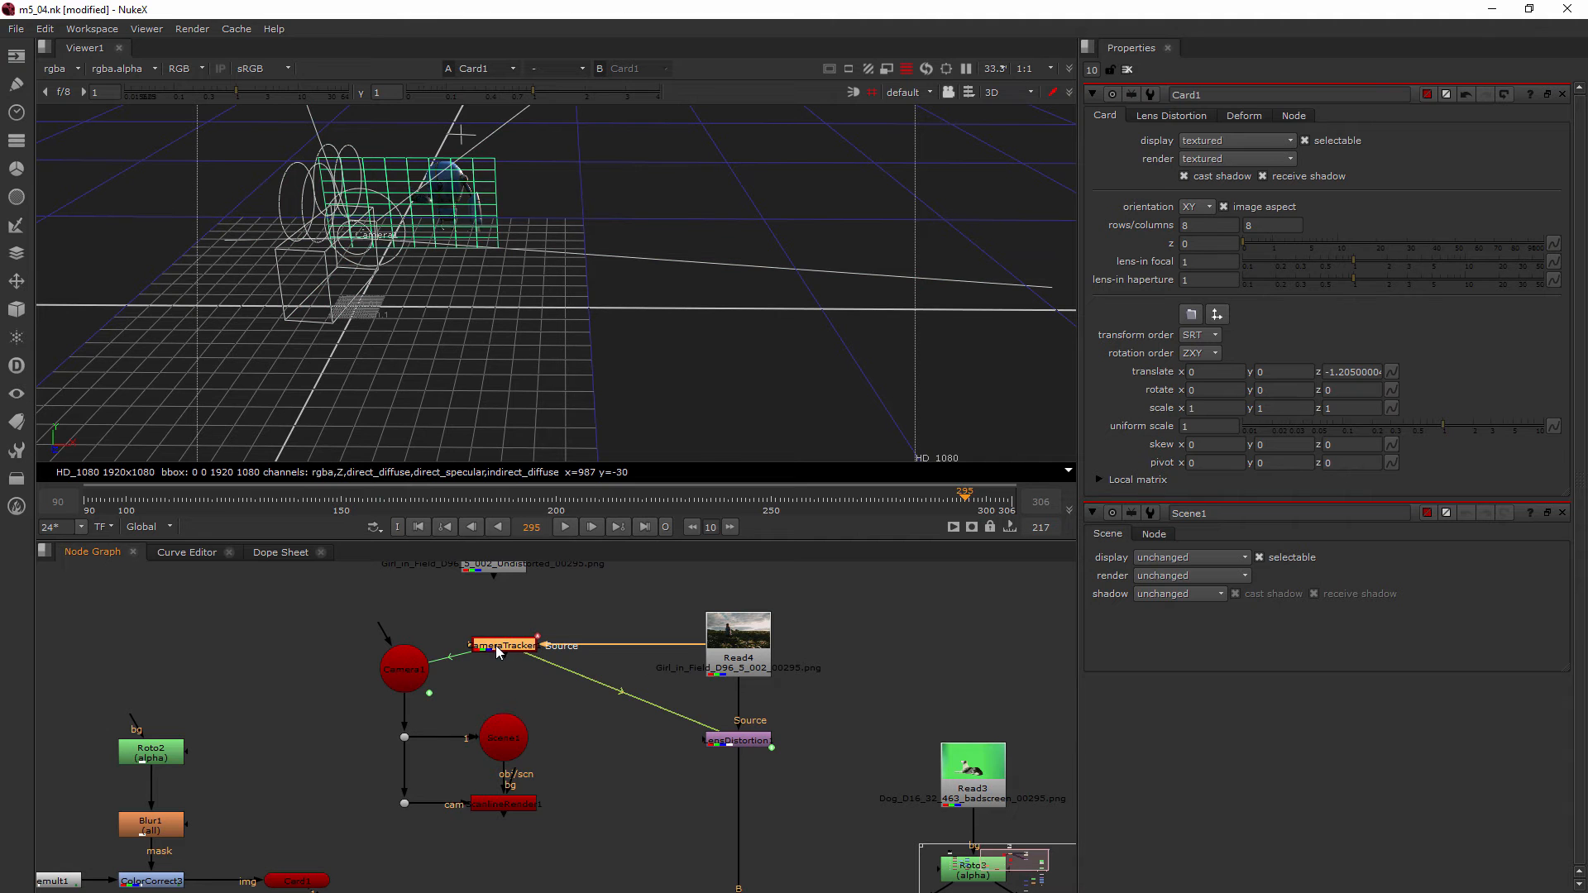
mouse_move(396, 789)
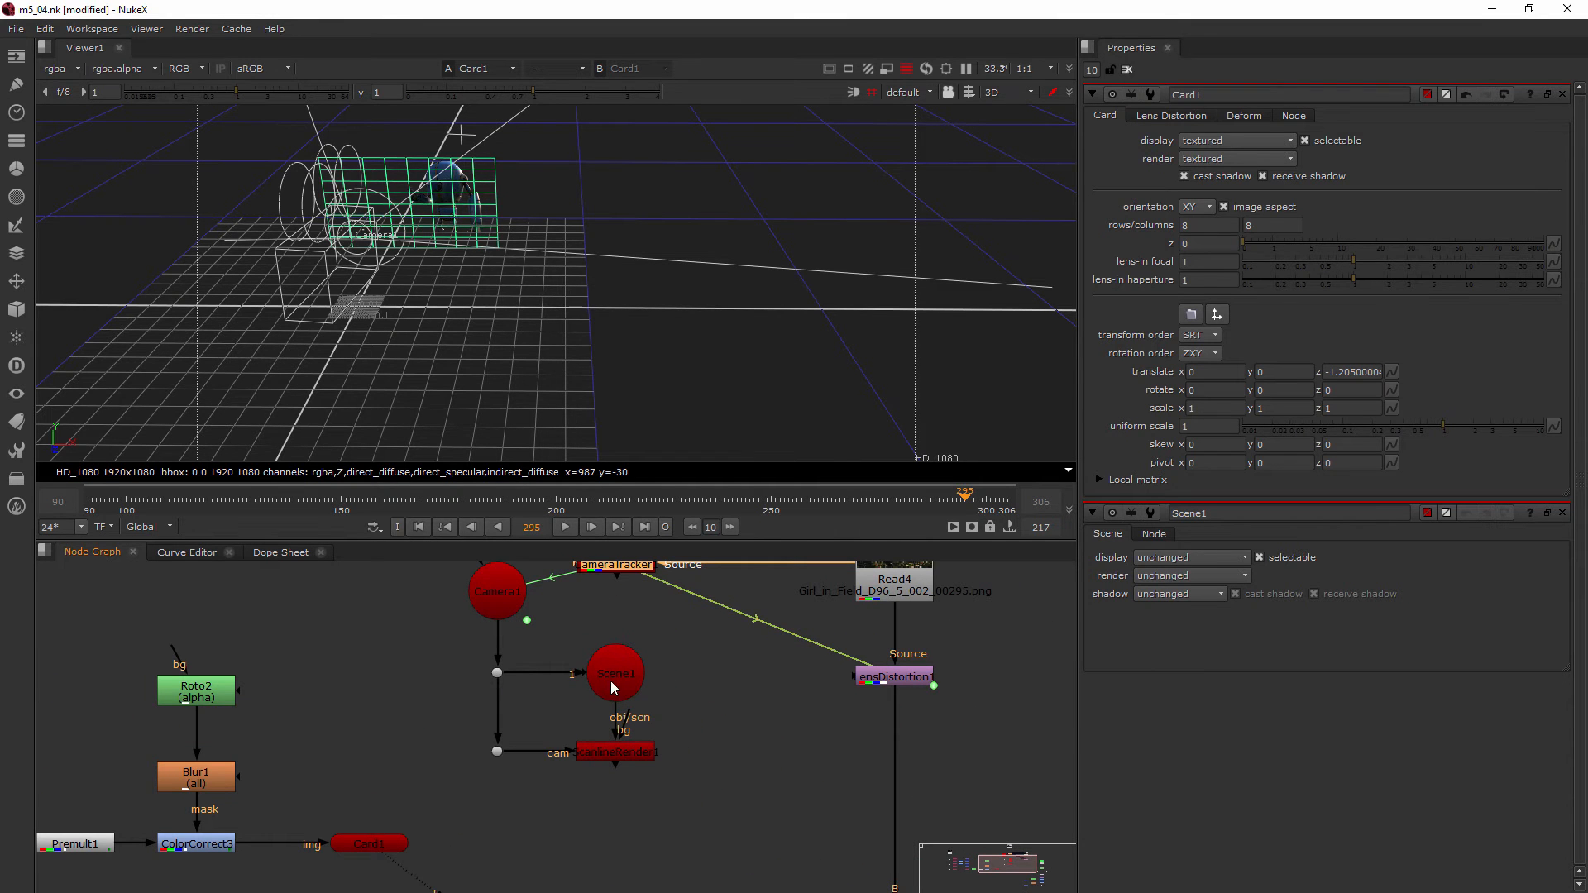
mouse_move(621, 759)
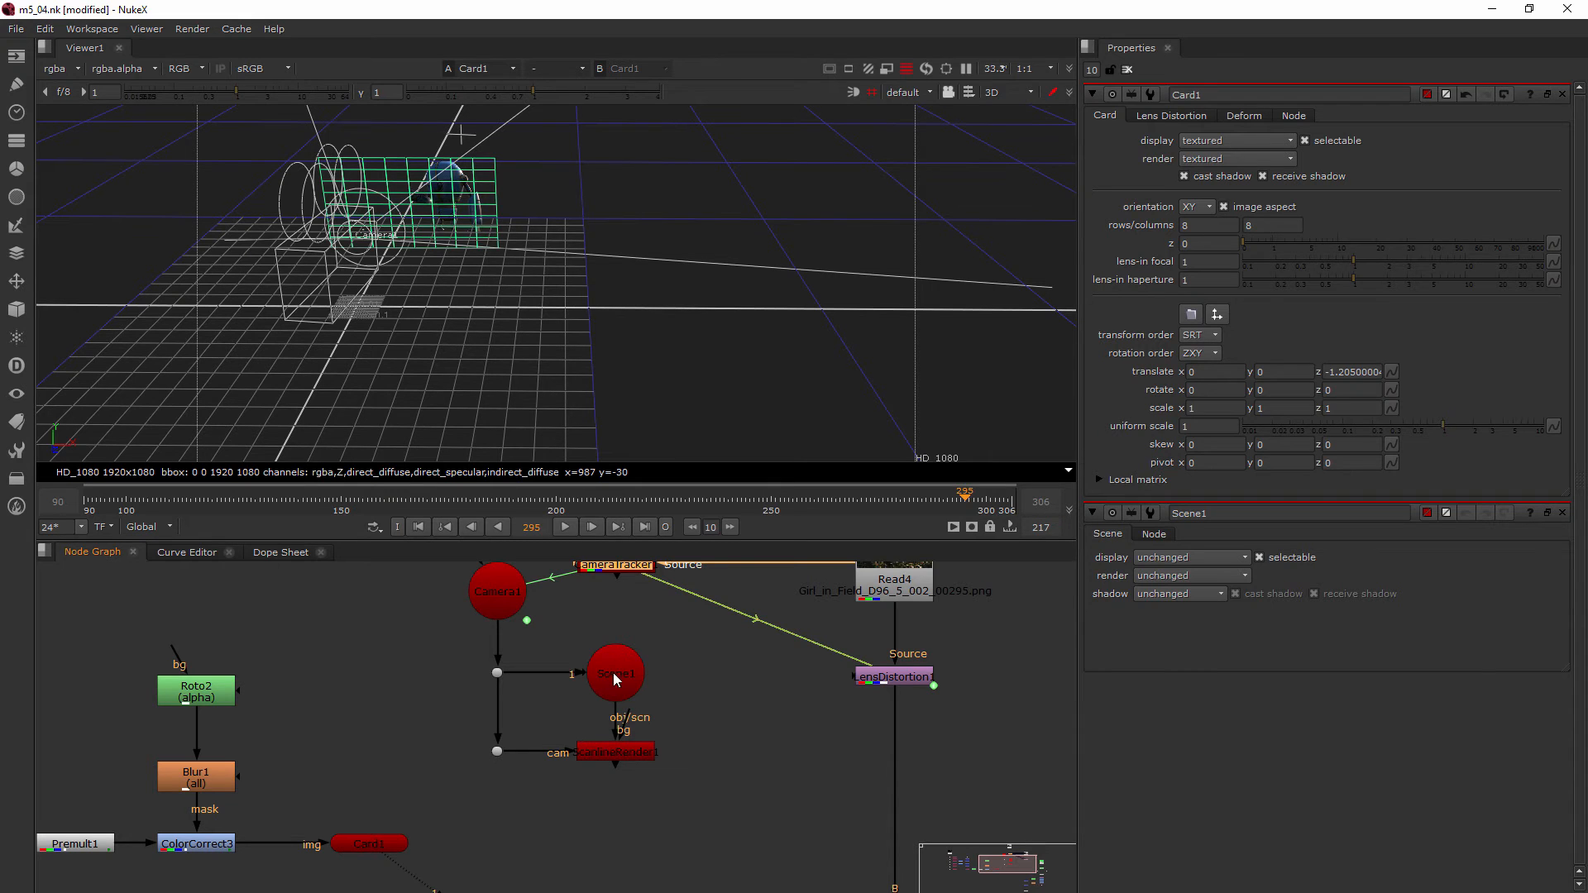
mouse_move(621, 685)
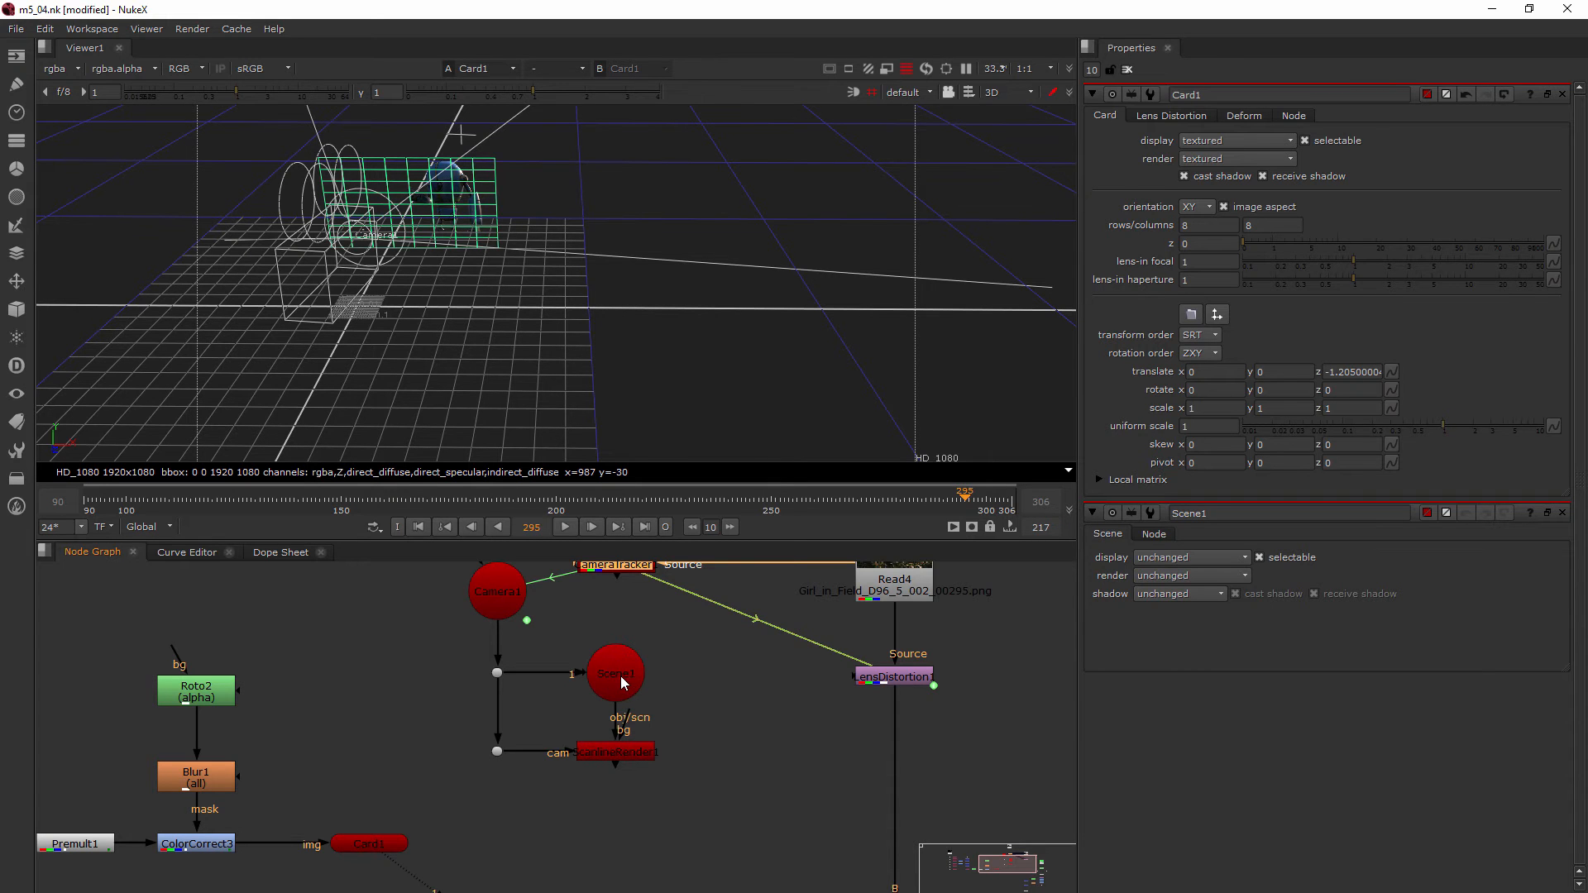
mouse_move(504, 677)
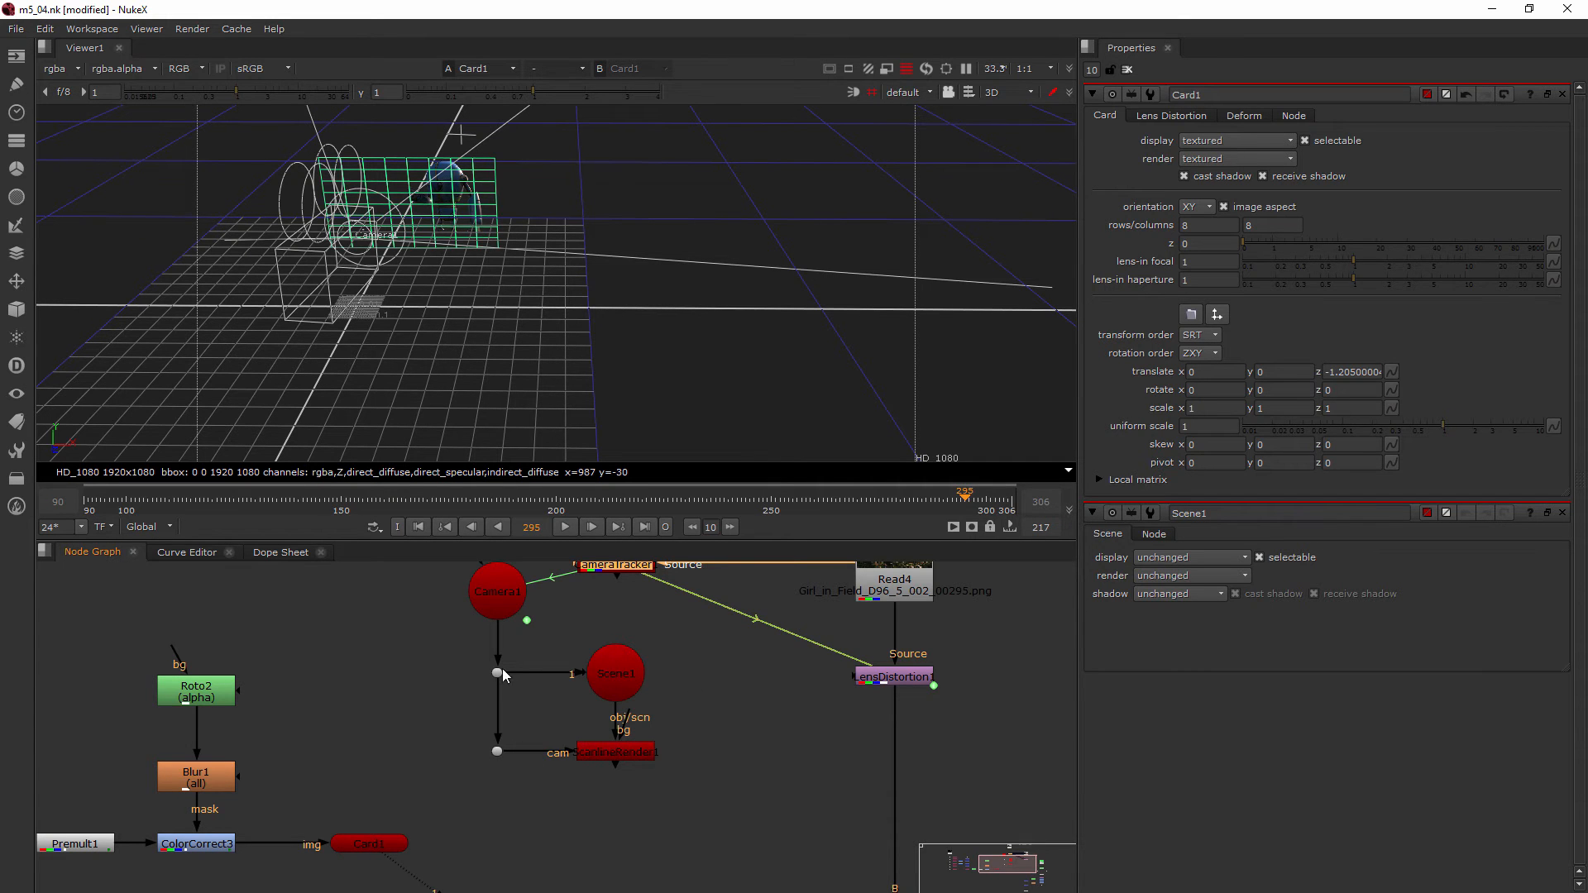
left_click(614, 672)
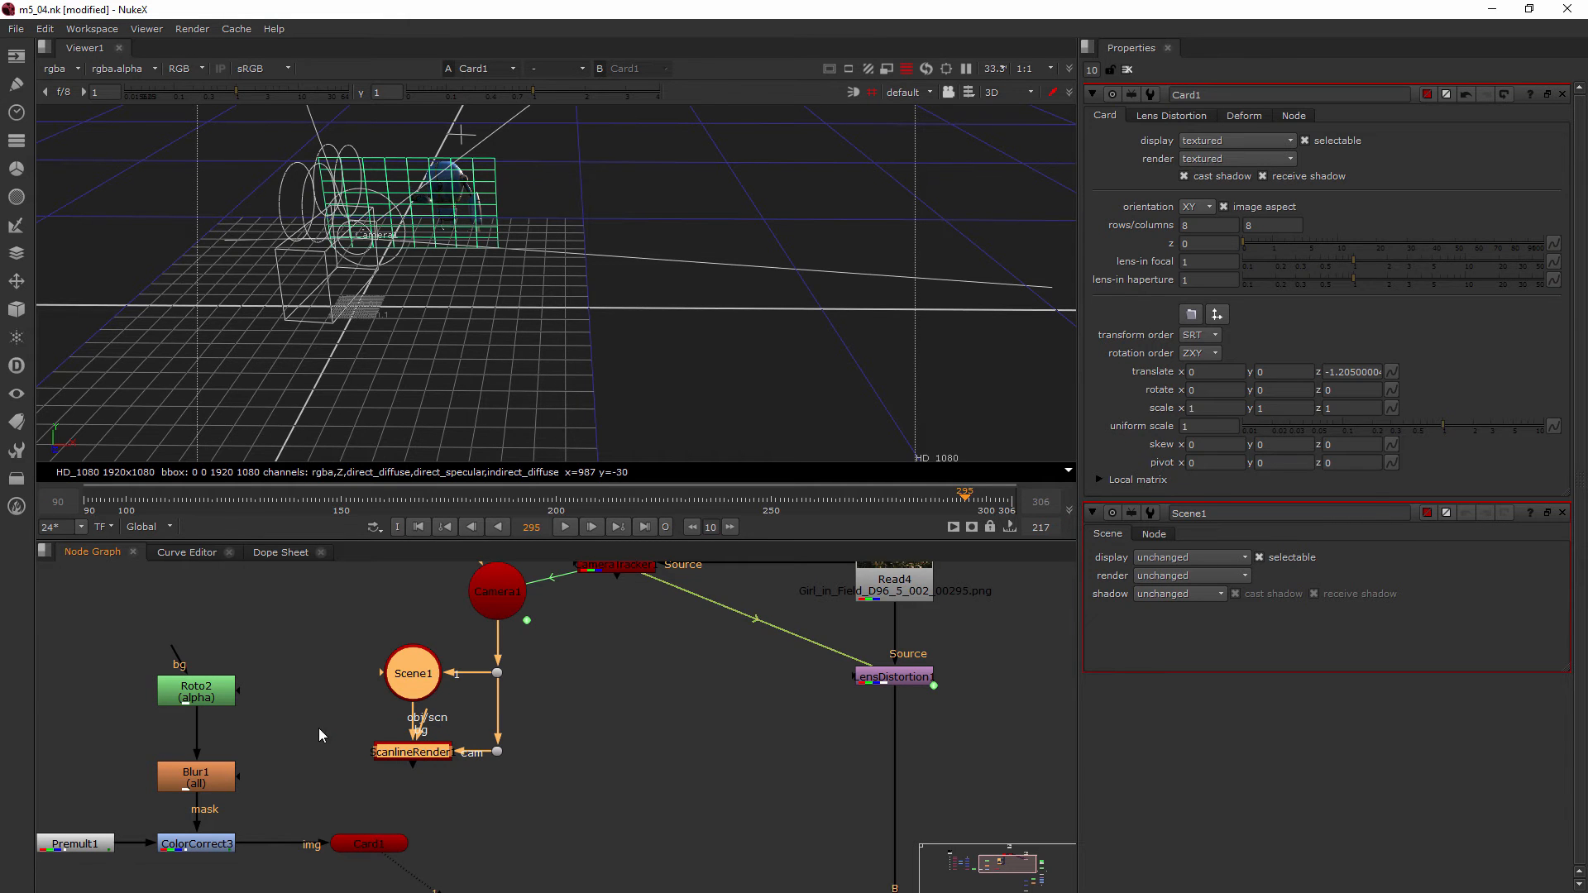
mouse_move(406, 662)
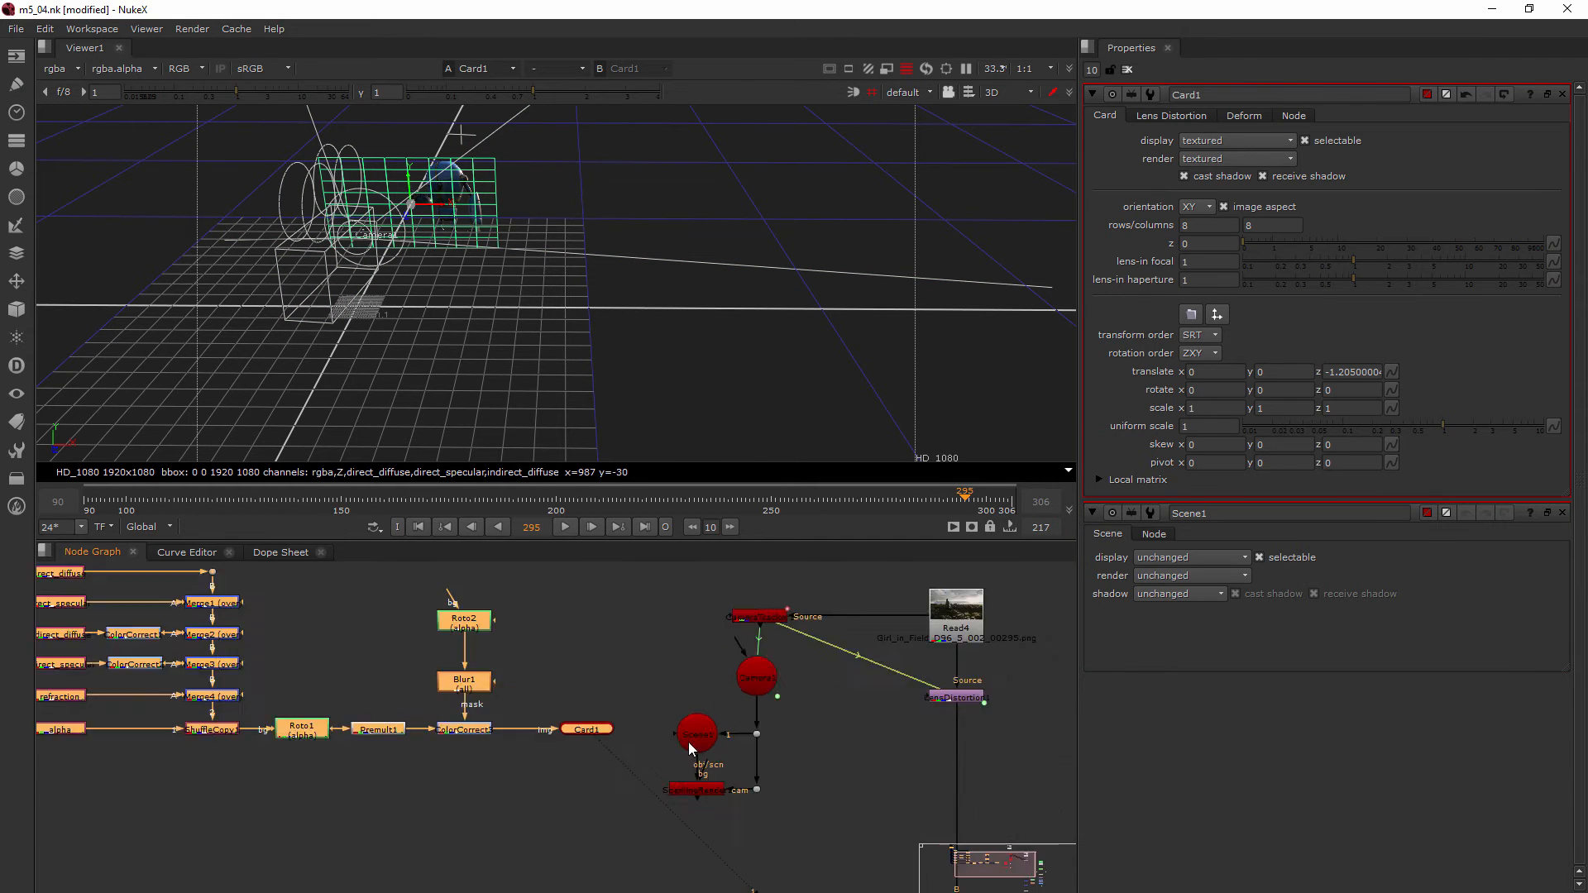
Step: View the ScanlineRender output in 2D, showing the robot card alone on black
scroll("up", 3)
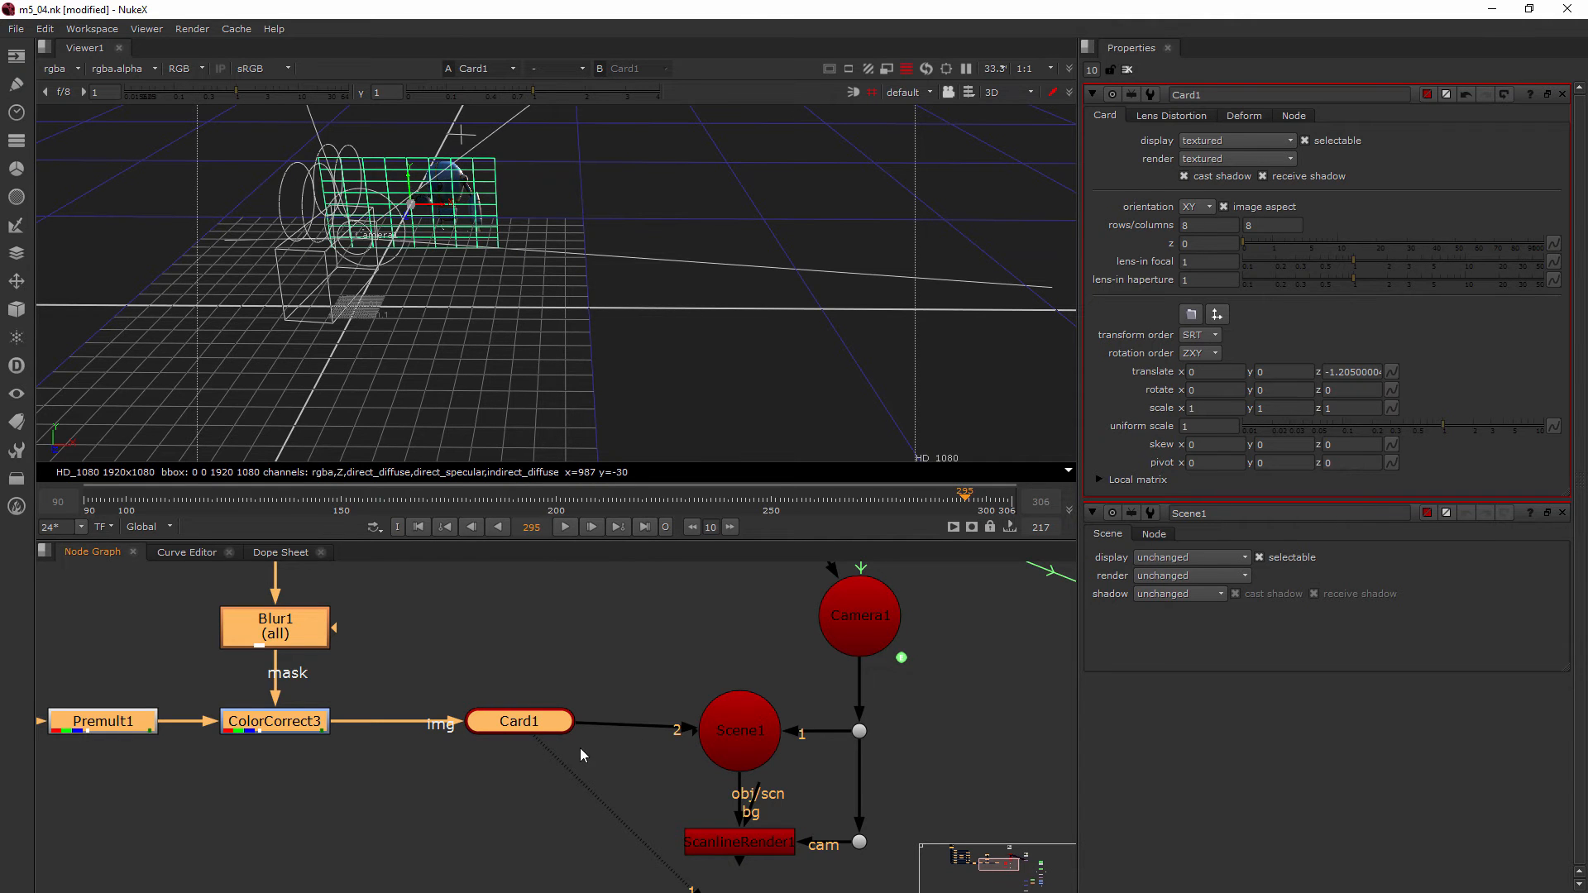
mouse_move(727, 743)
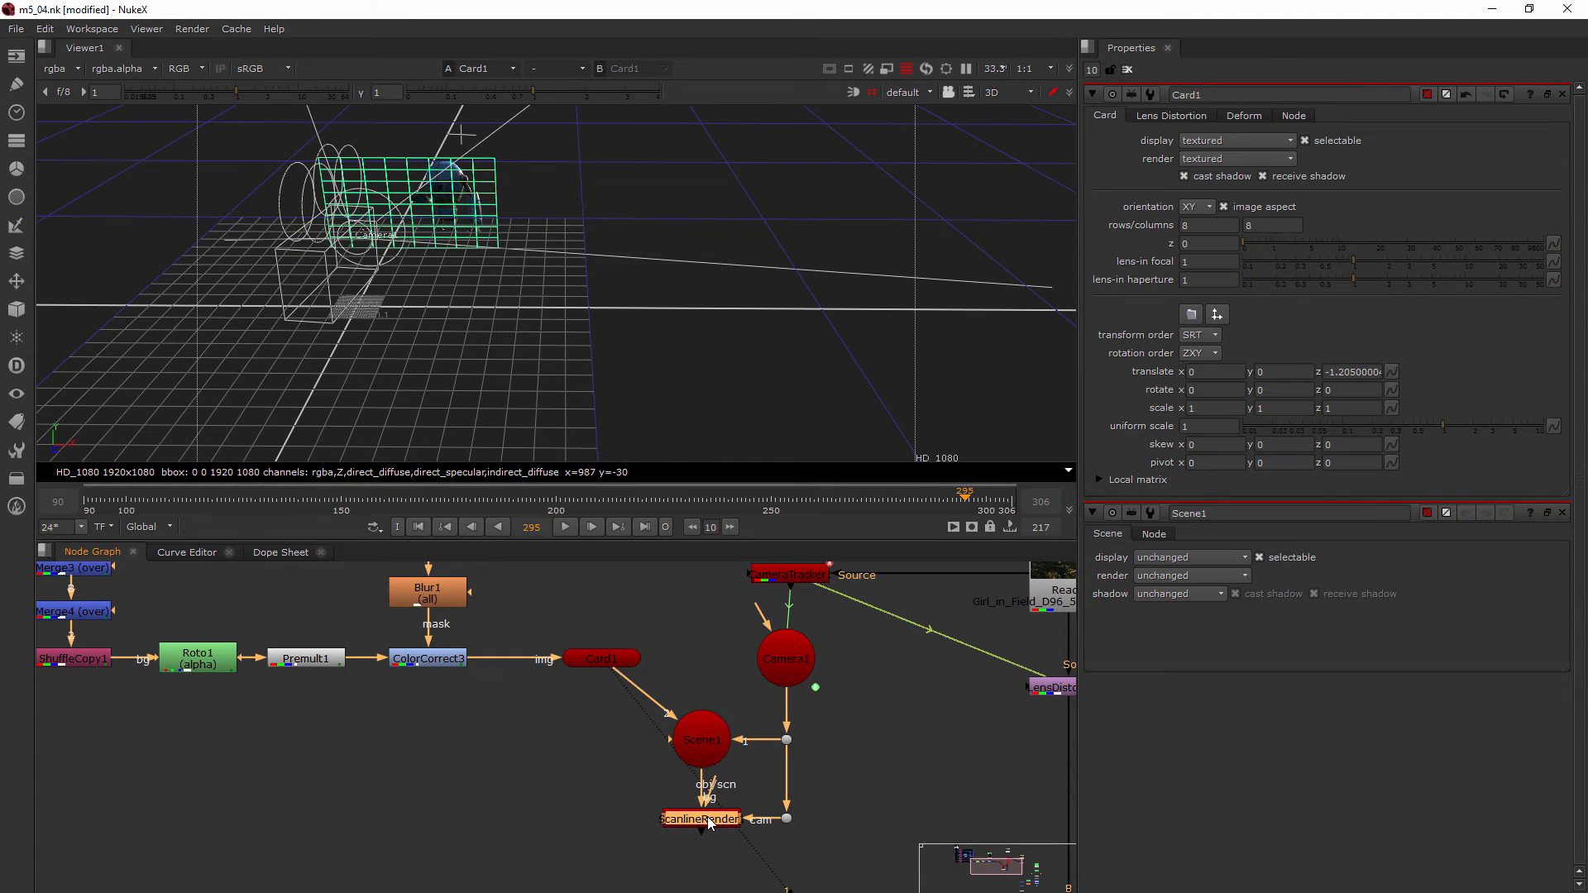
left_click(700, 818)
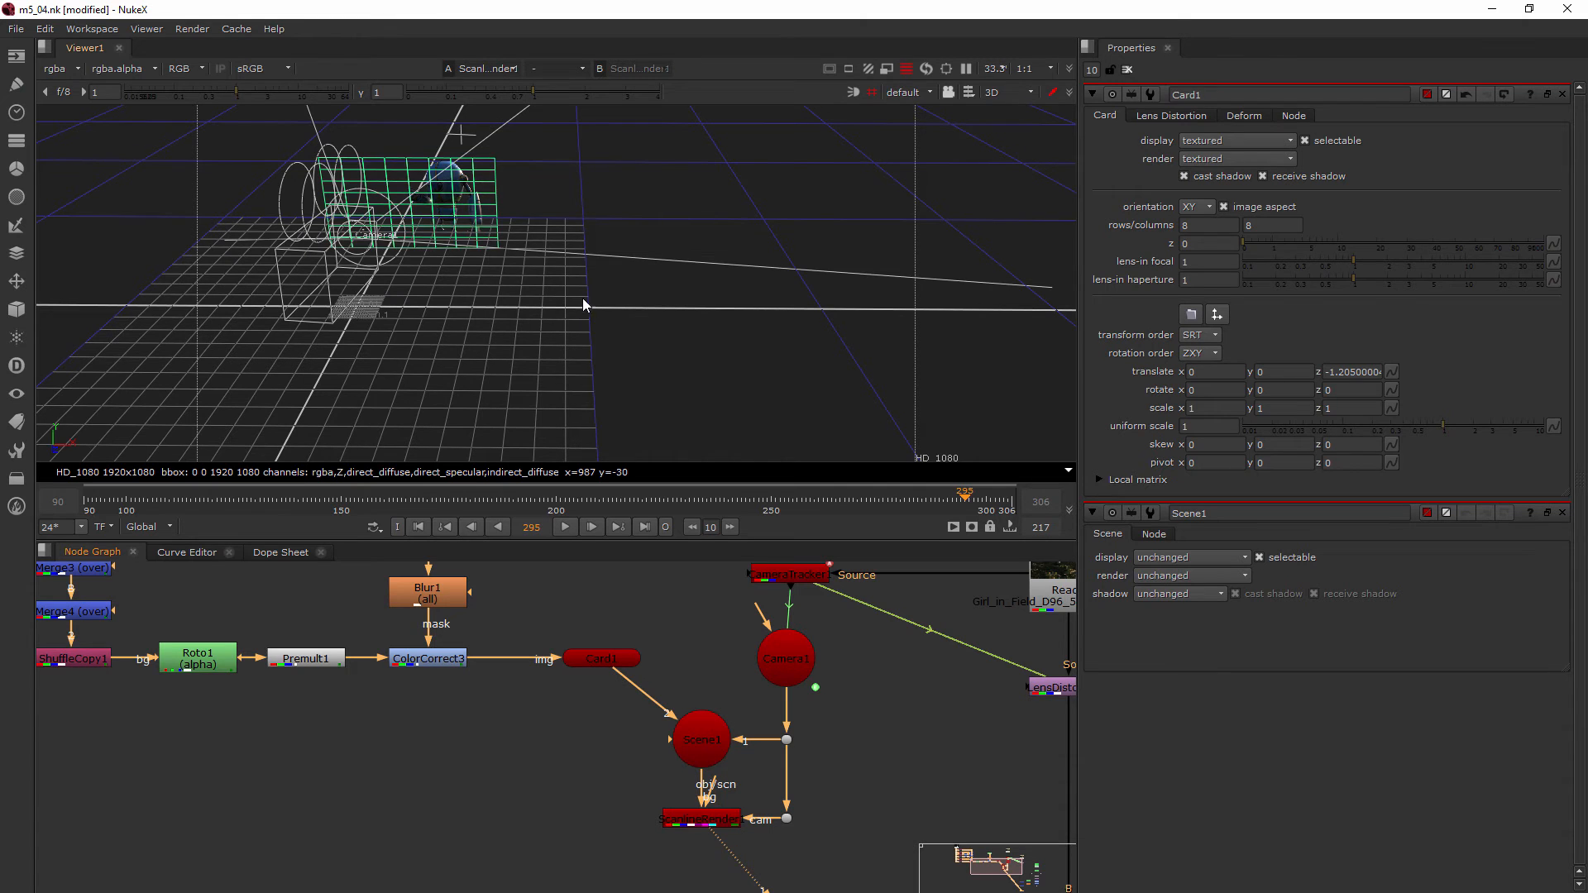
left_click(1005, 92)
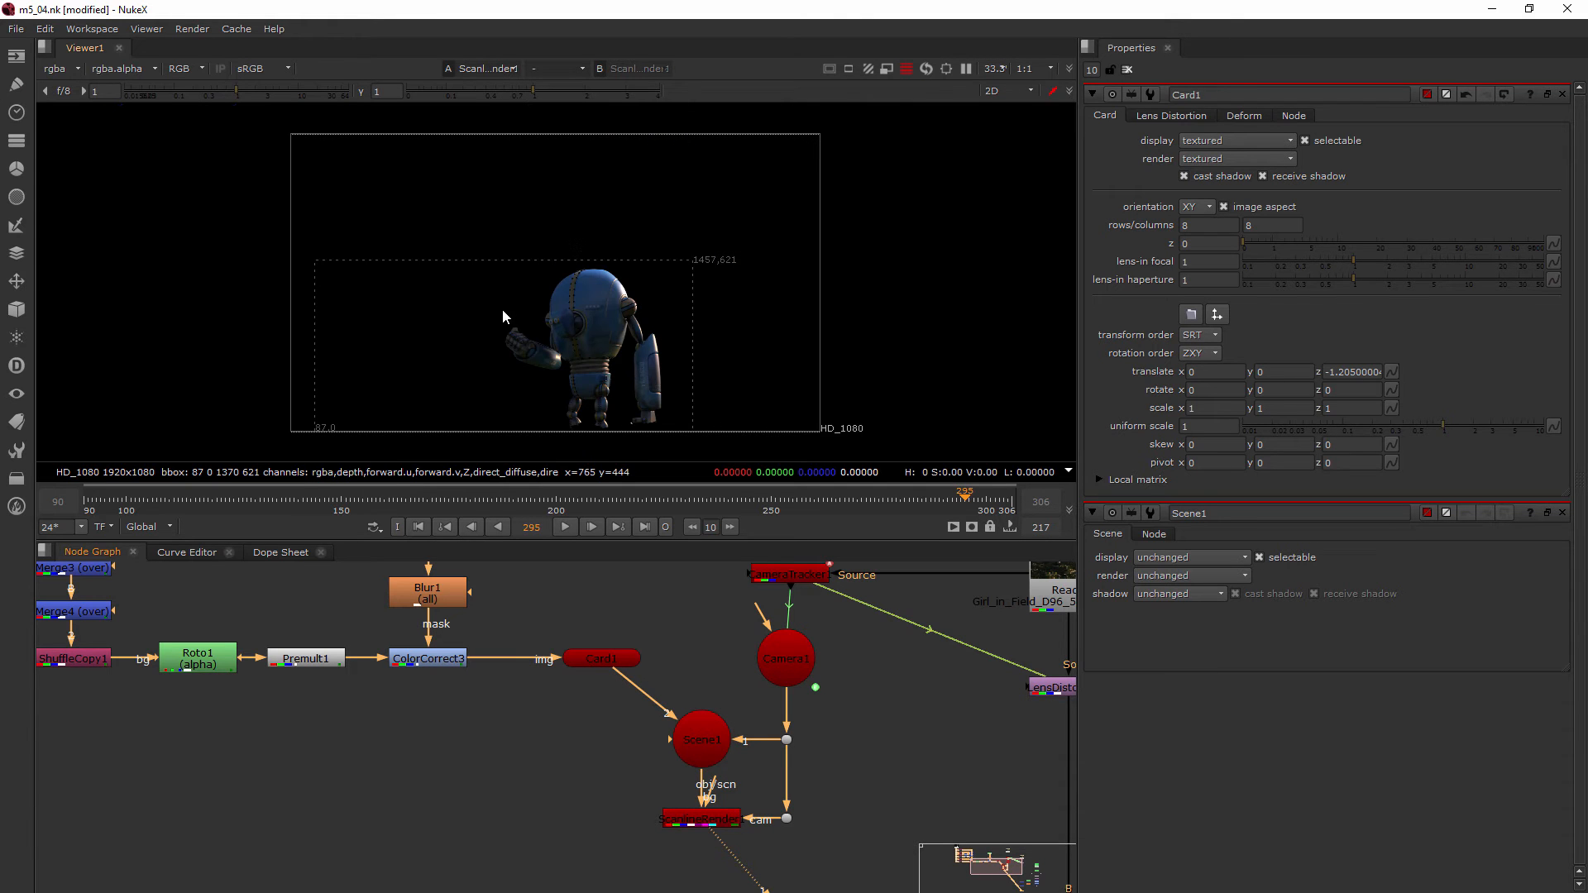
mouse_move(519, 317)
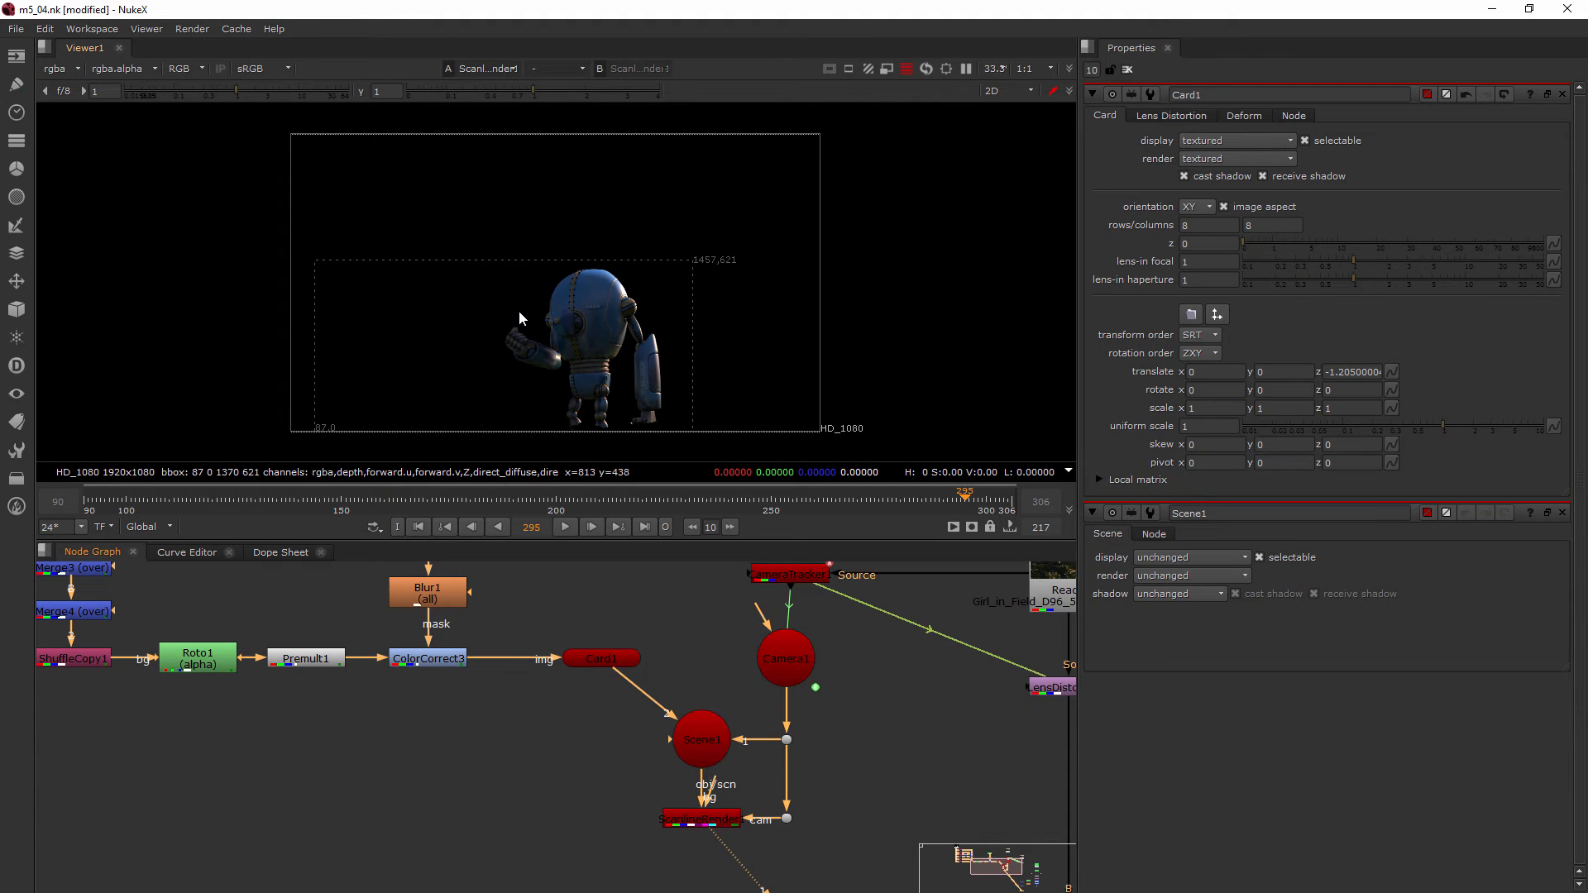
mouse_move(552, 333)
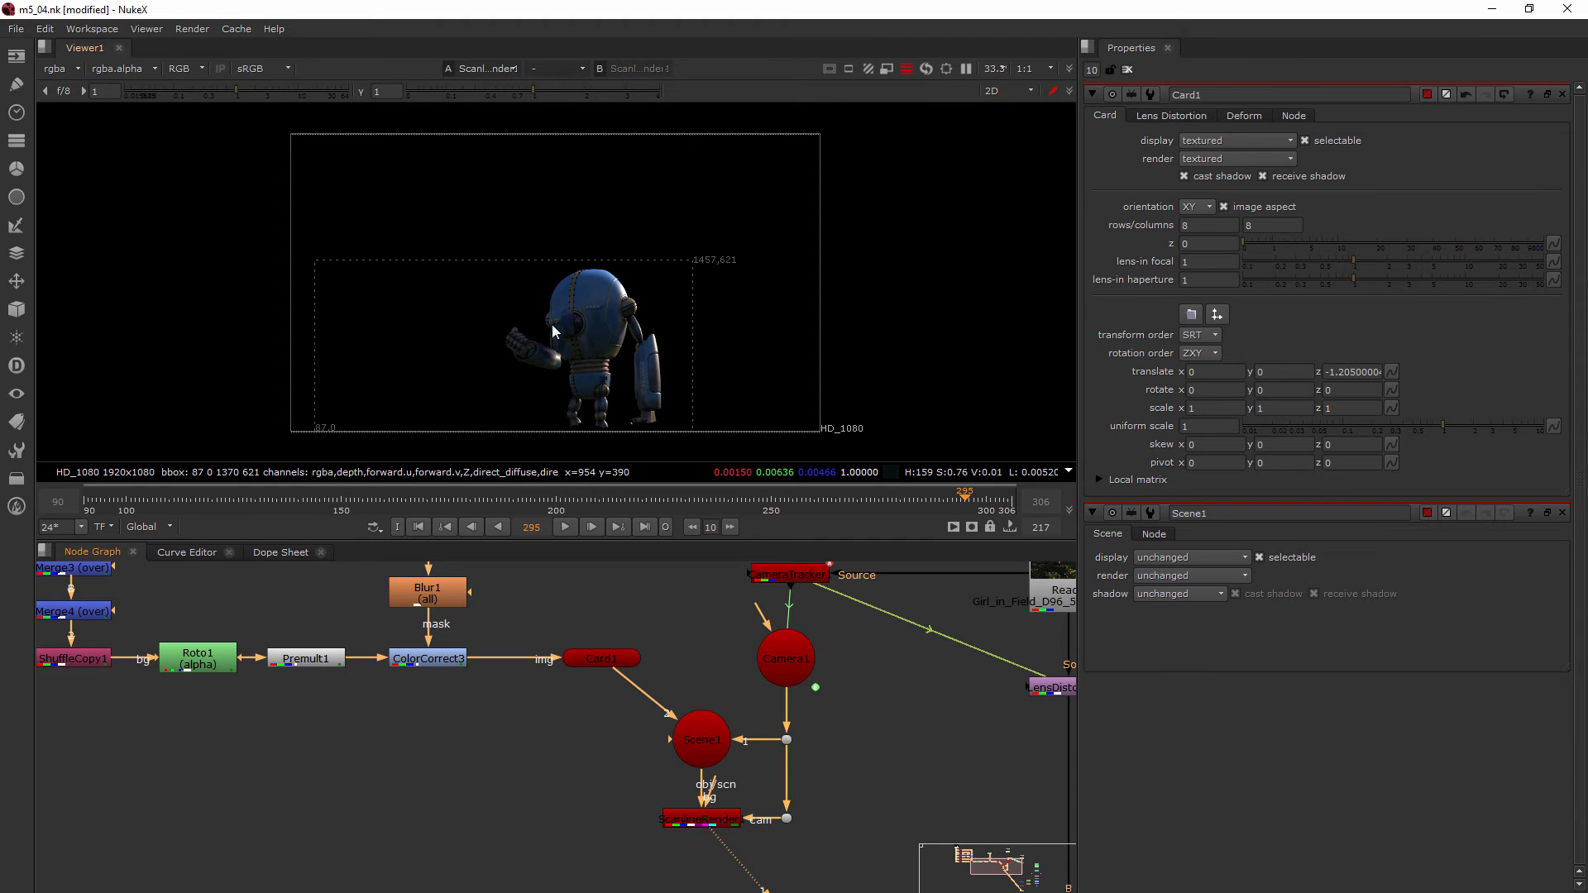
mouse_move(608, 339)
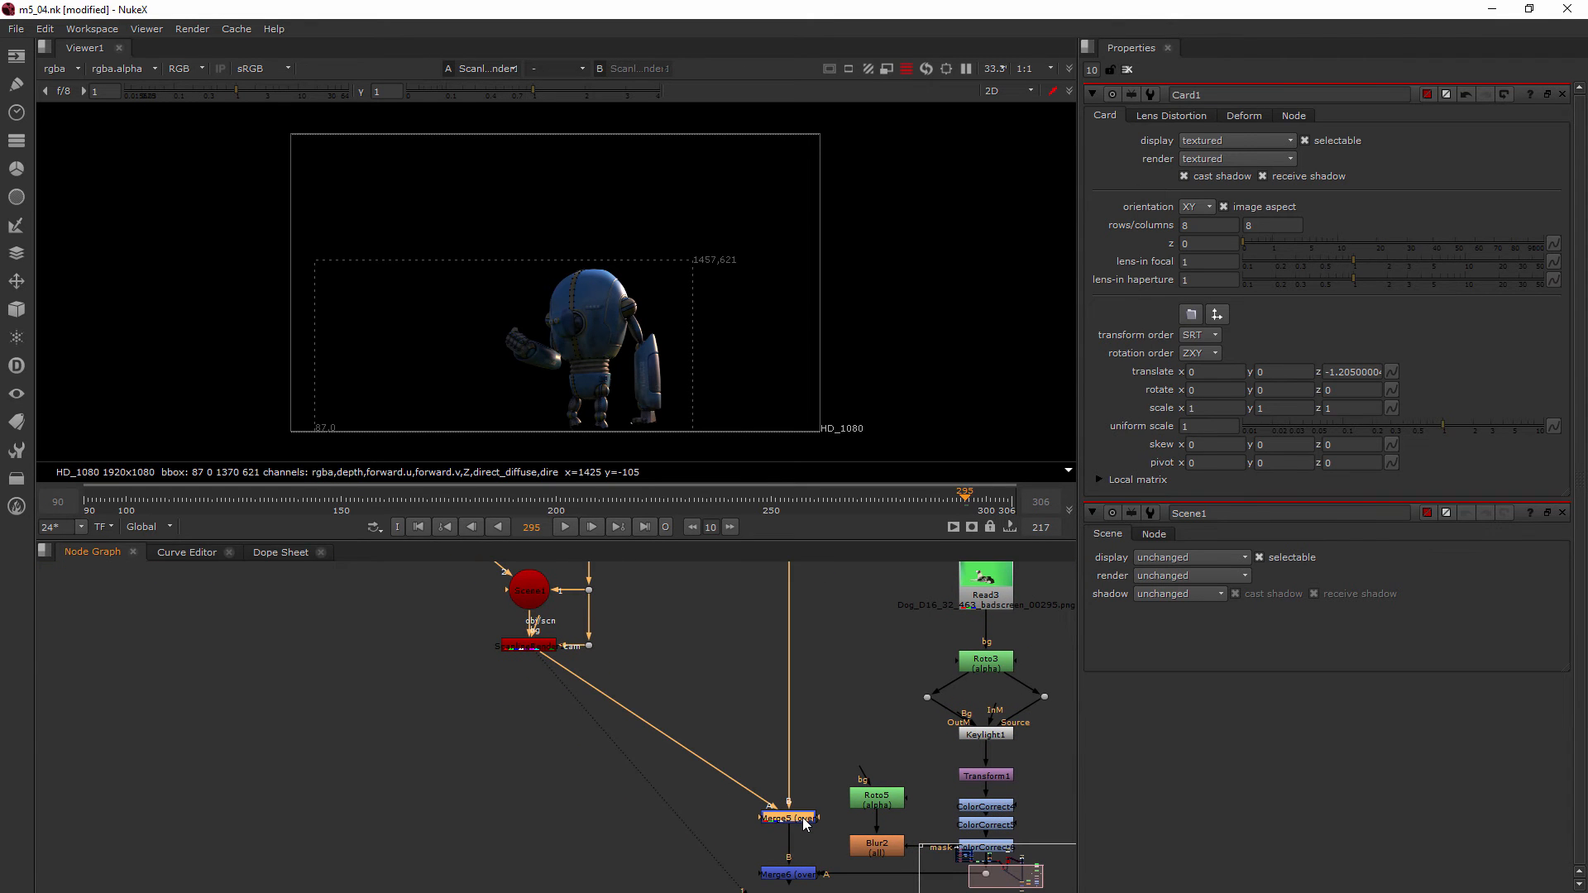
Step: View Merge5 to see the robot rendered over the field plate beside the woman
left_click(788, 818)
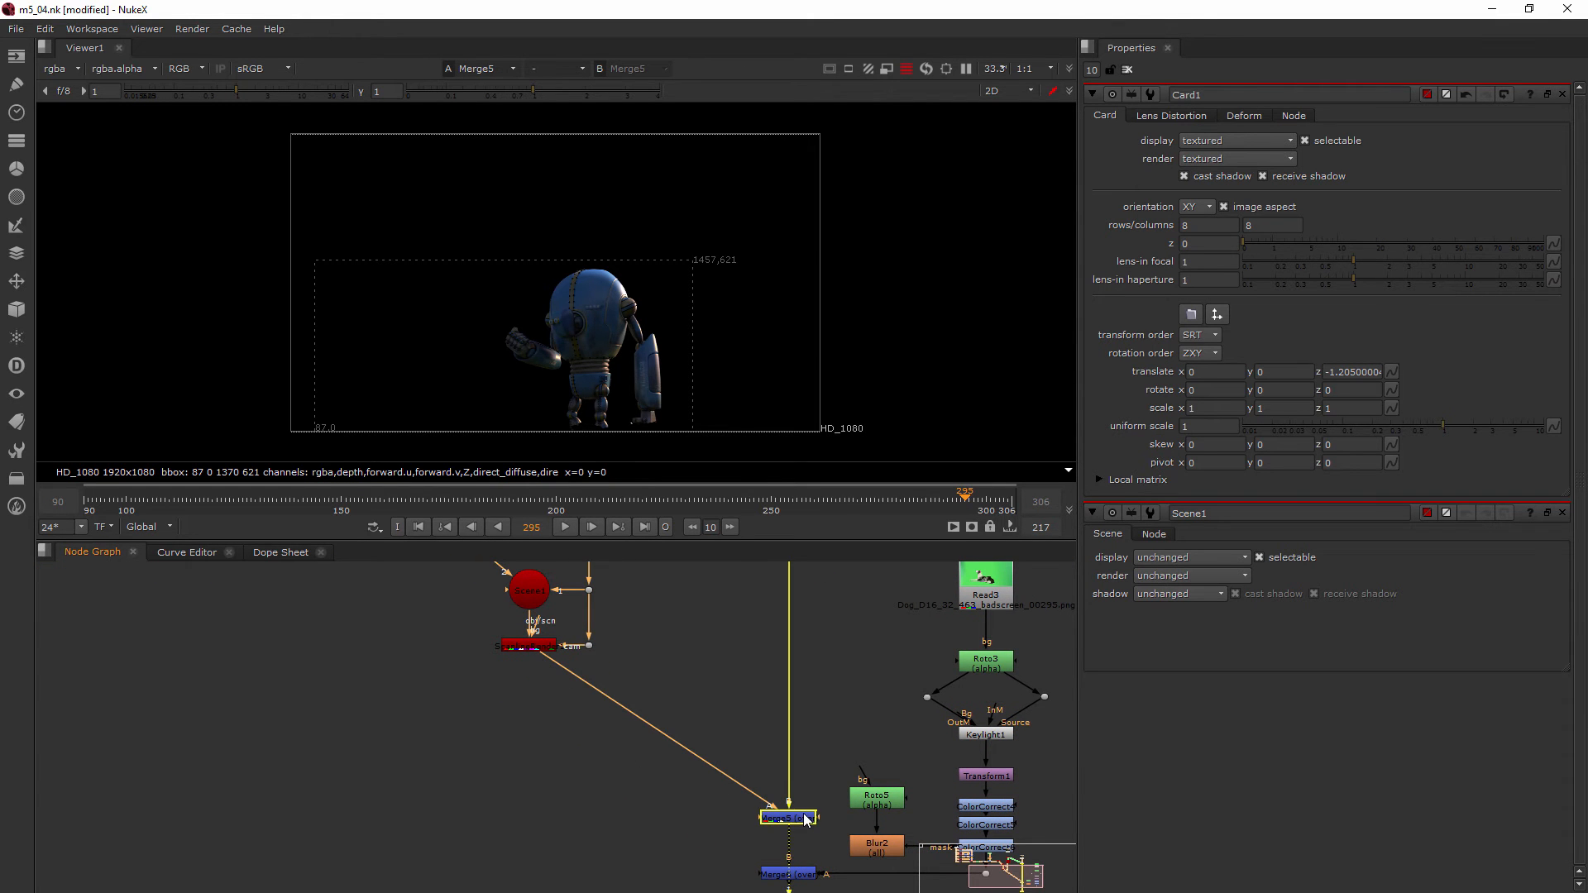
left_click(789, 817)
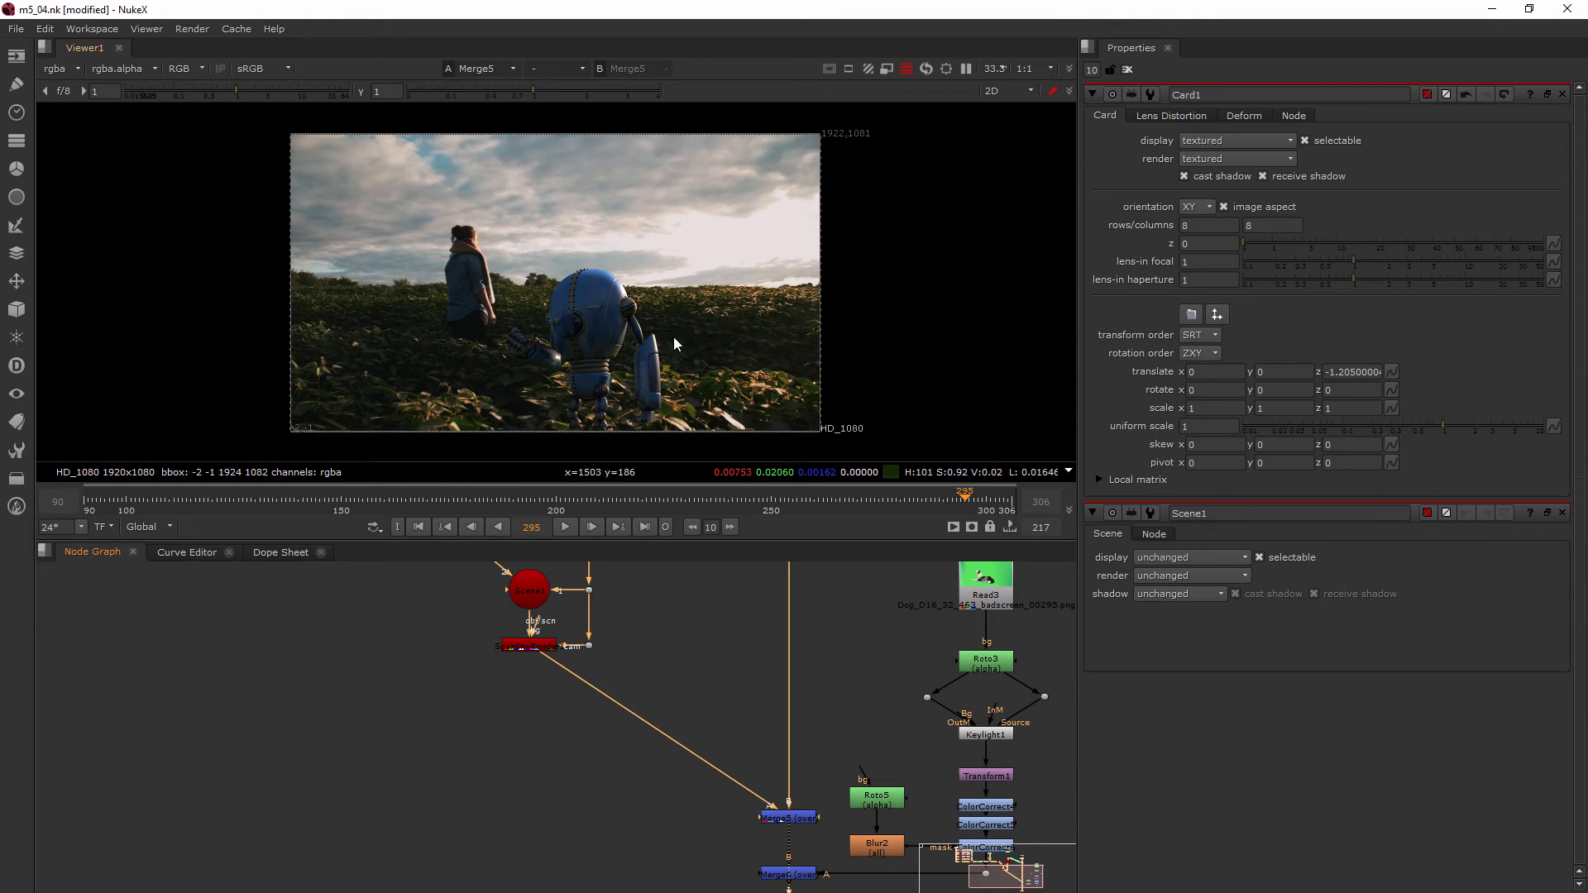
mouse_move(588, 352)
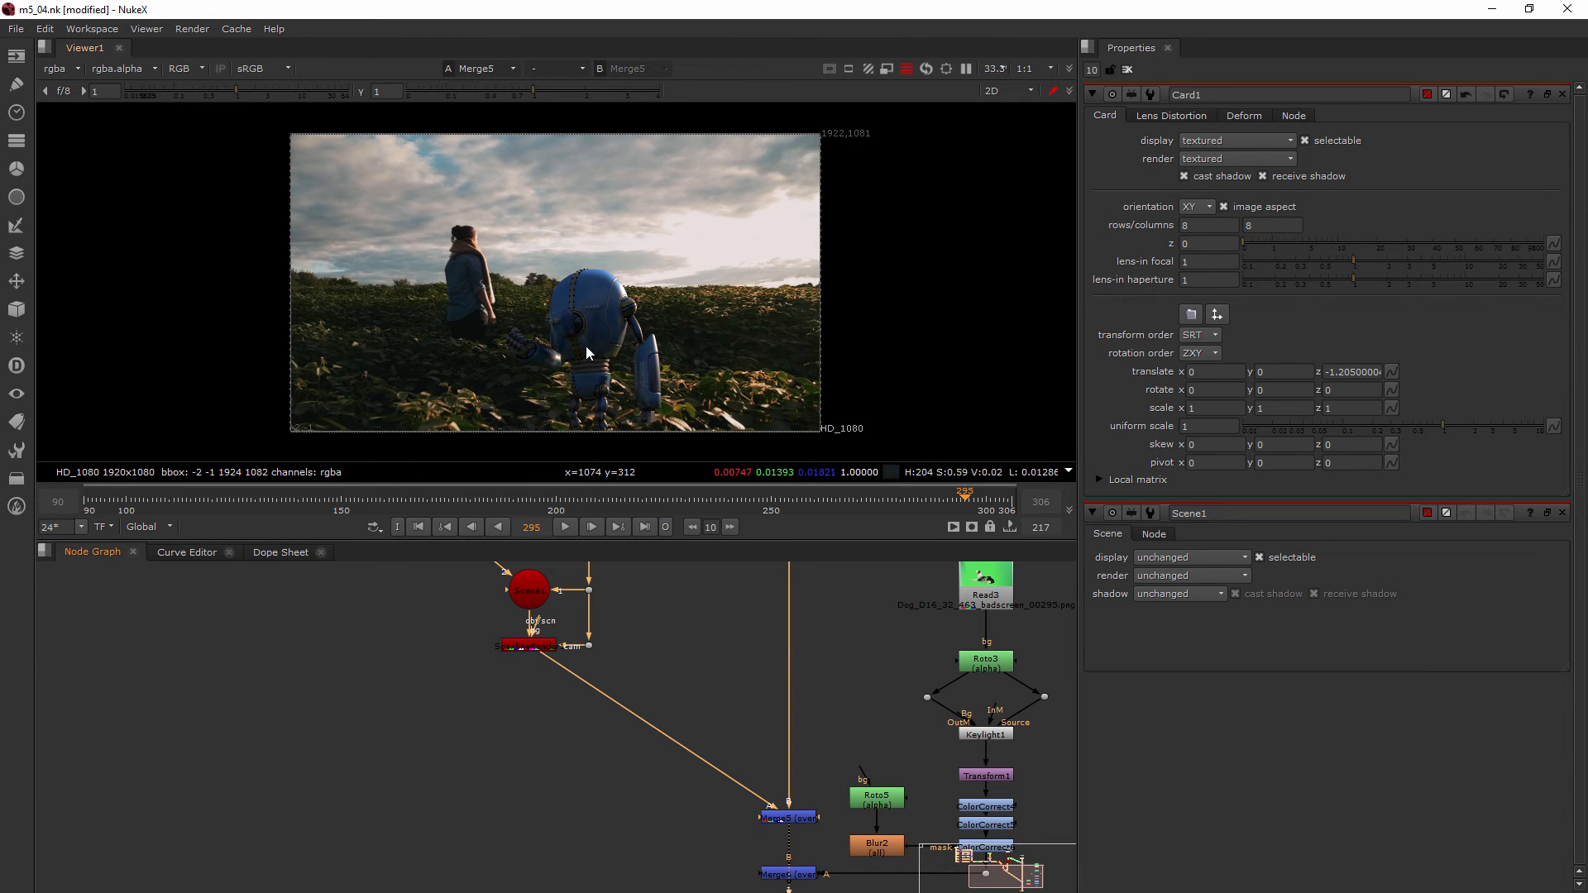
mouse_move(631, 363)
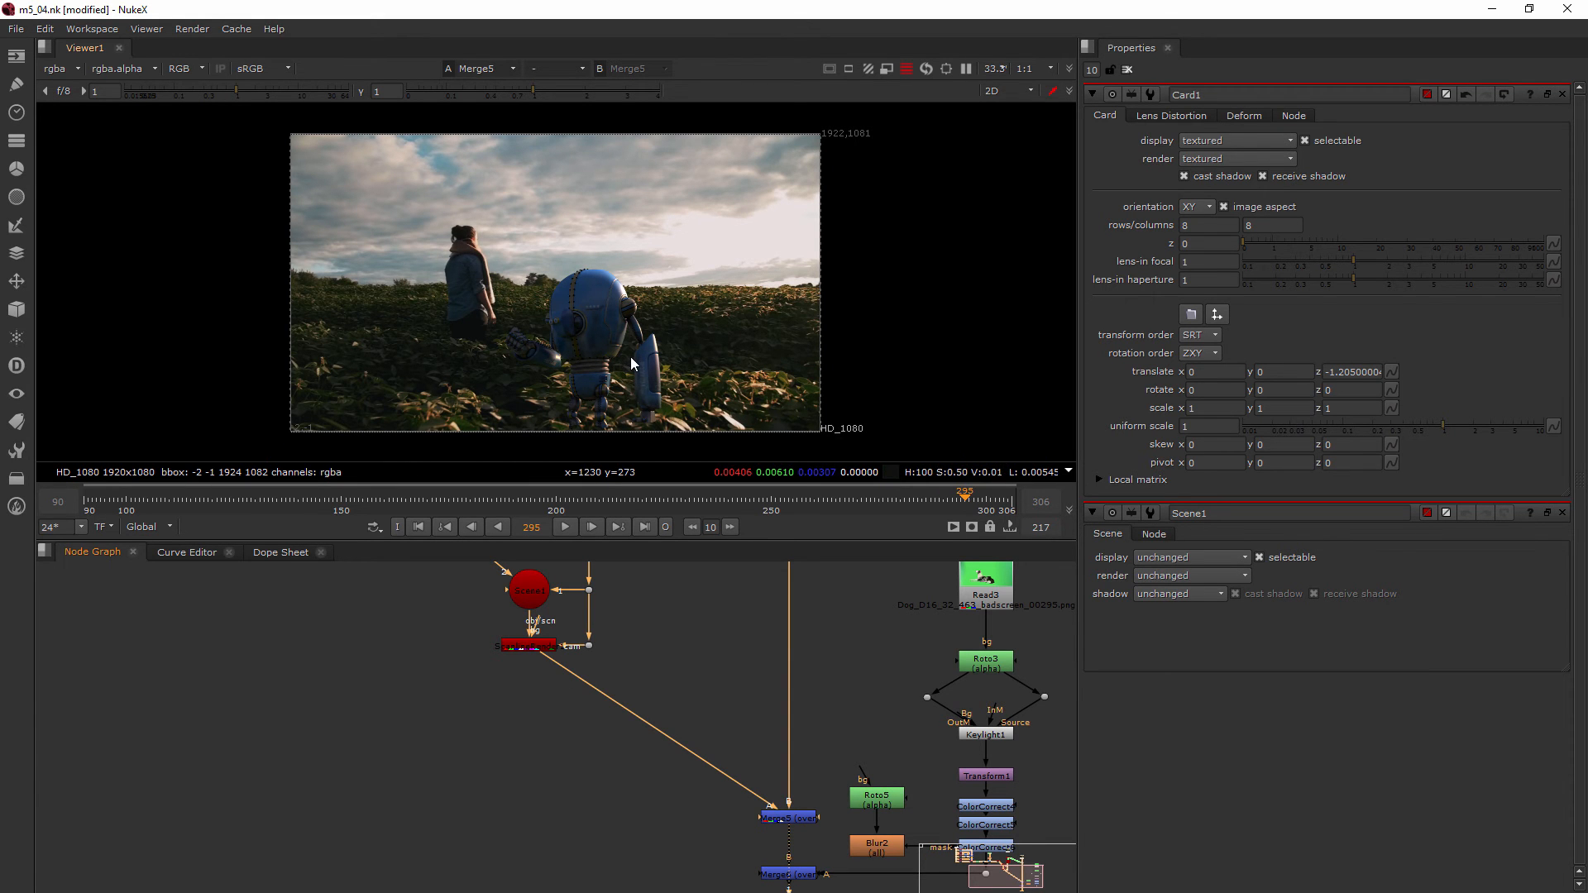
mouse_move(664, 460)
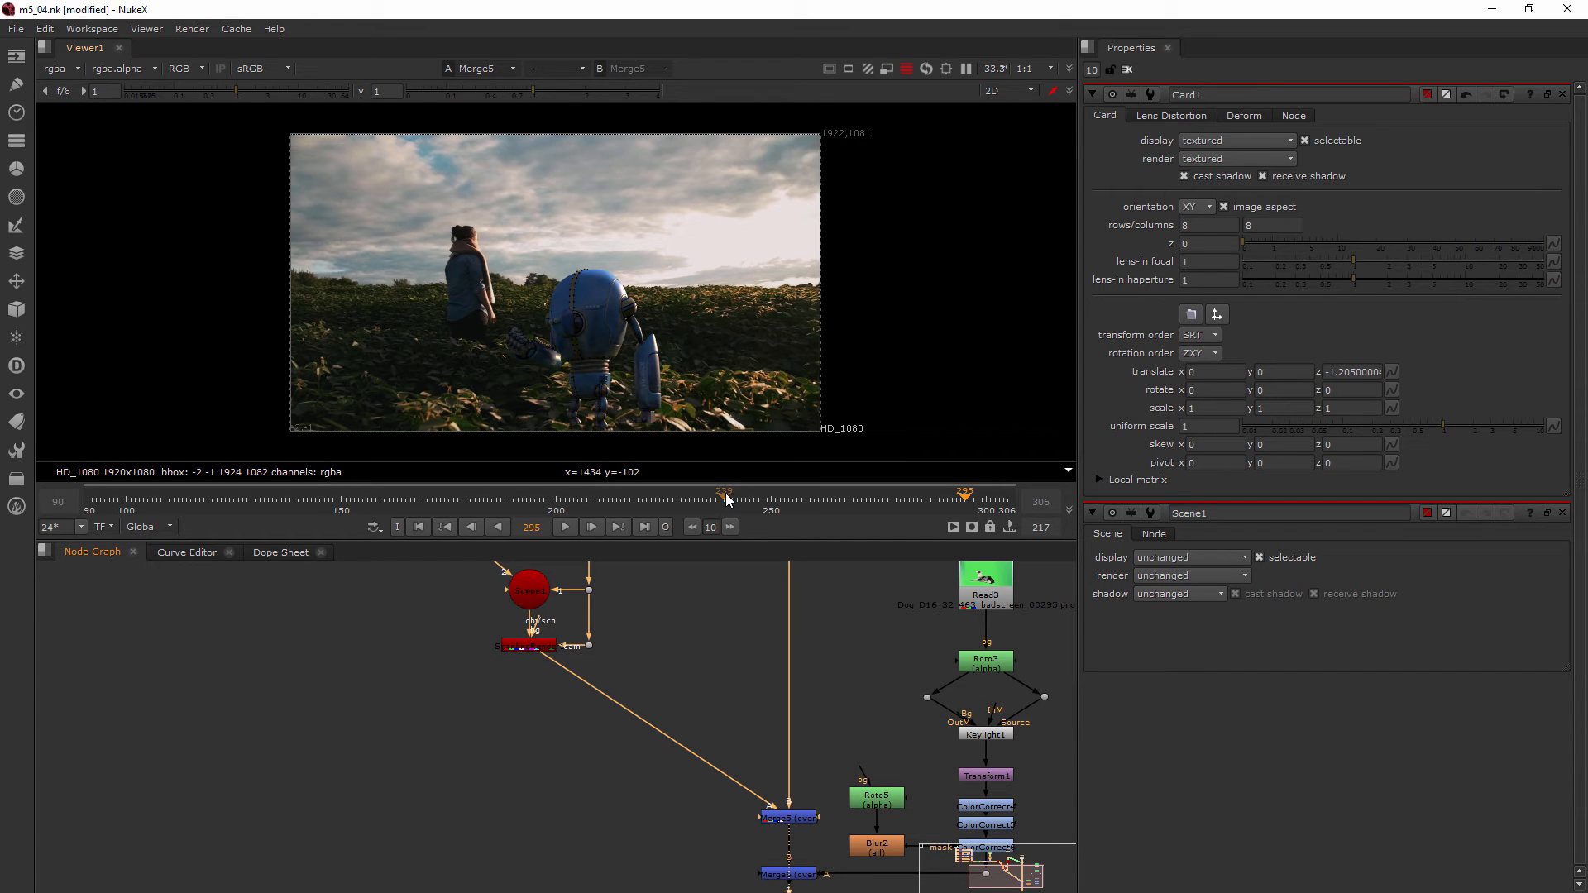
mouse_move(669, 679)
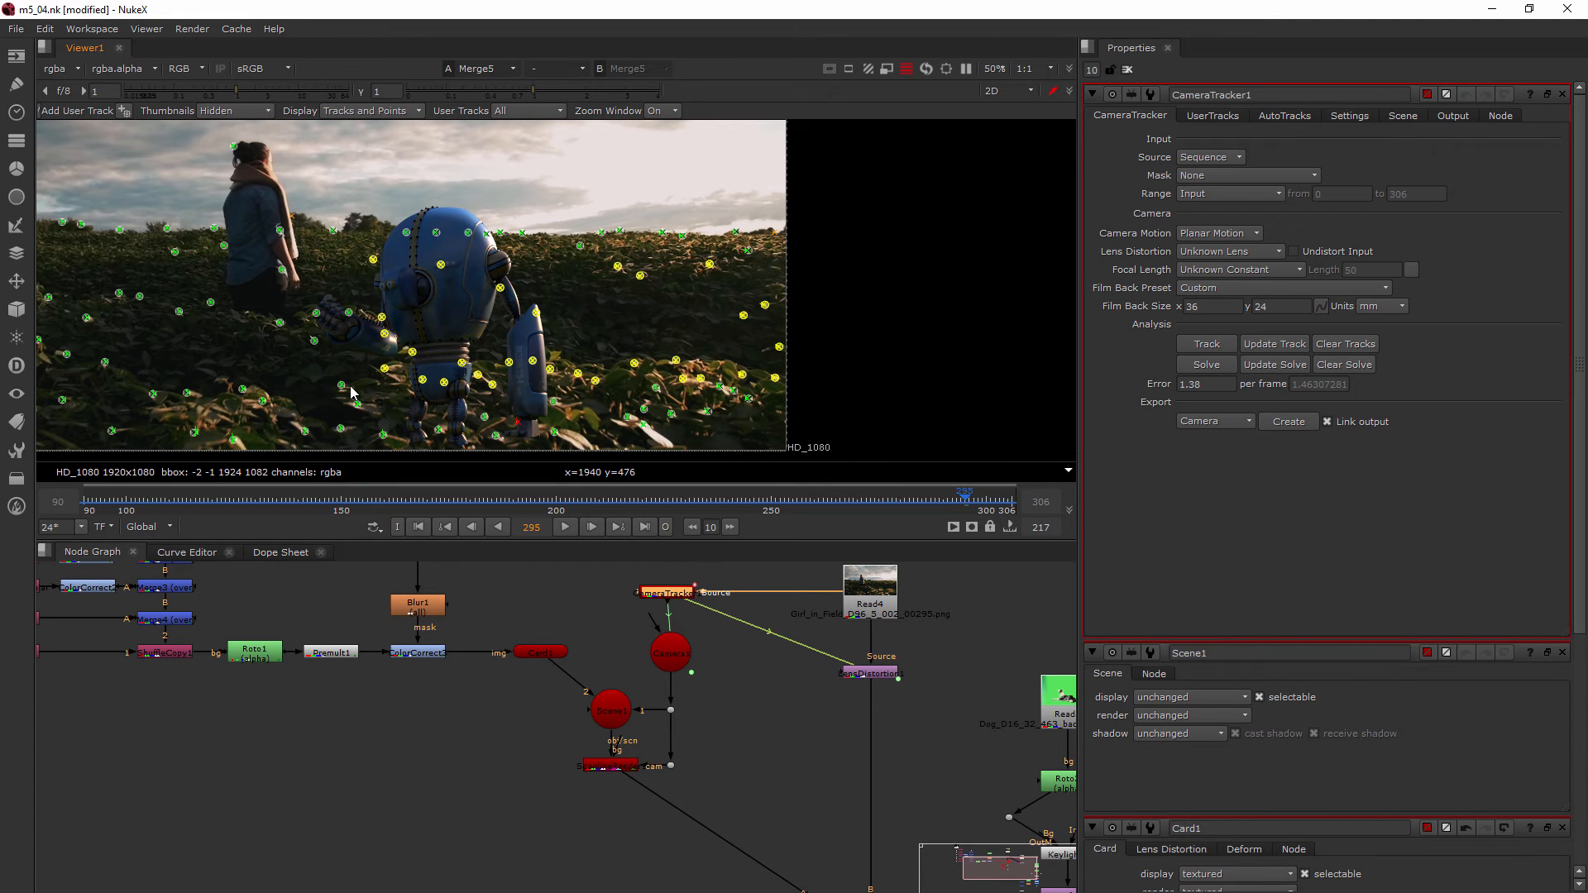
mouse_move(628, 419)
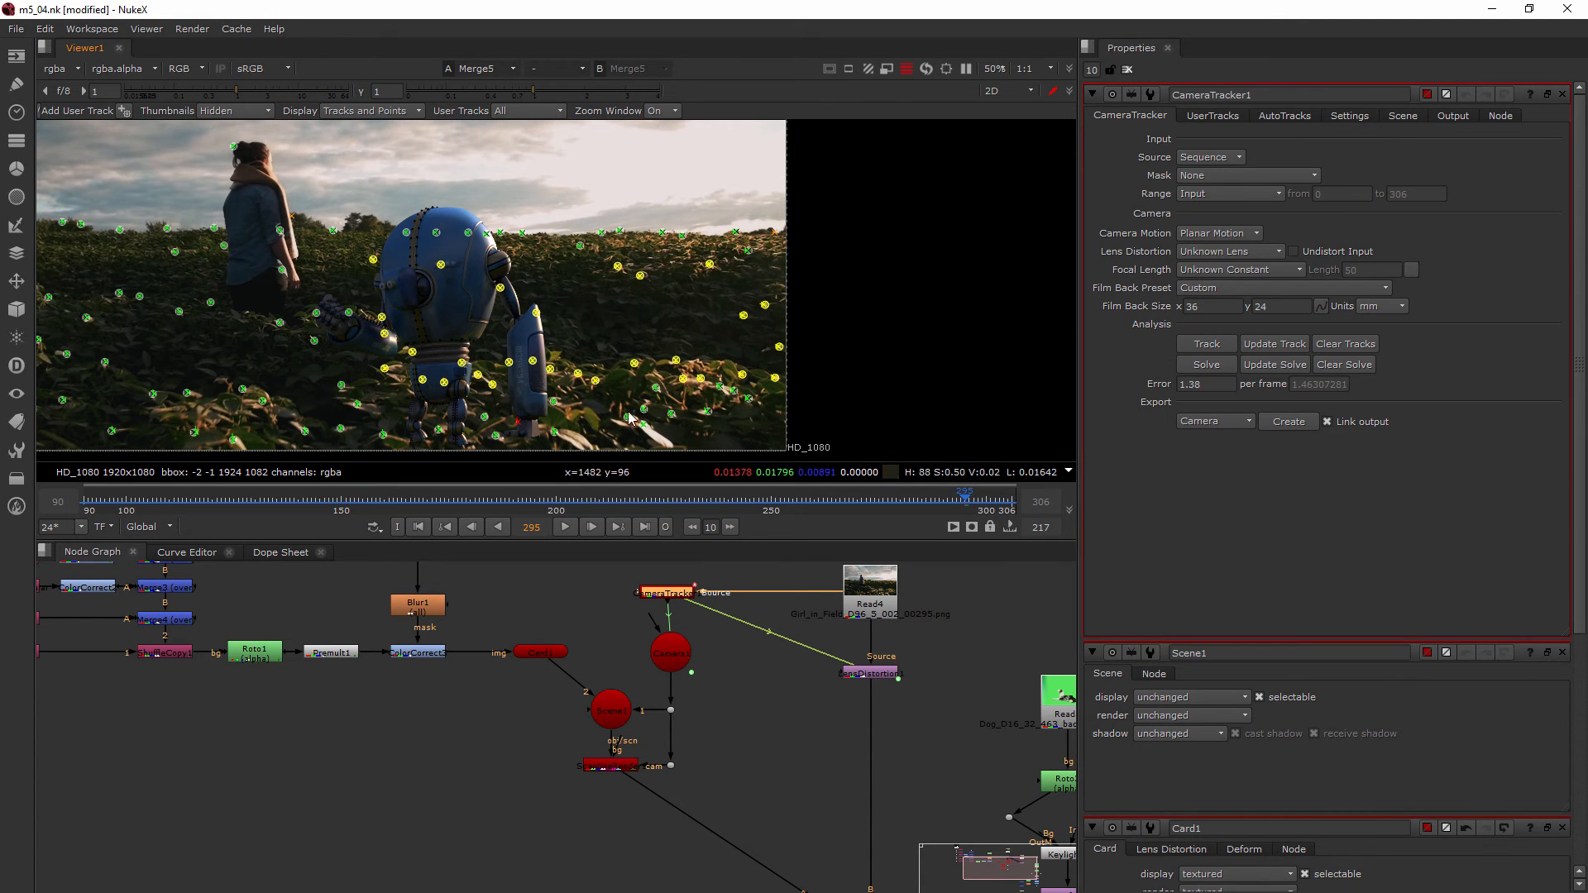
mouse_move(718, 321)
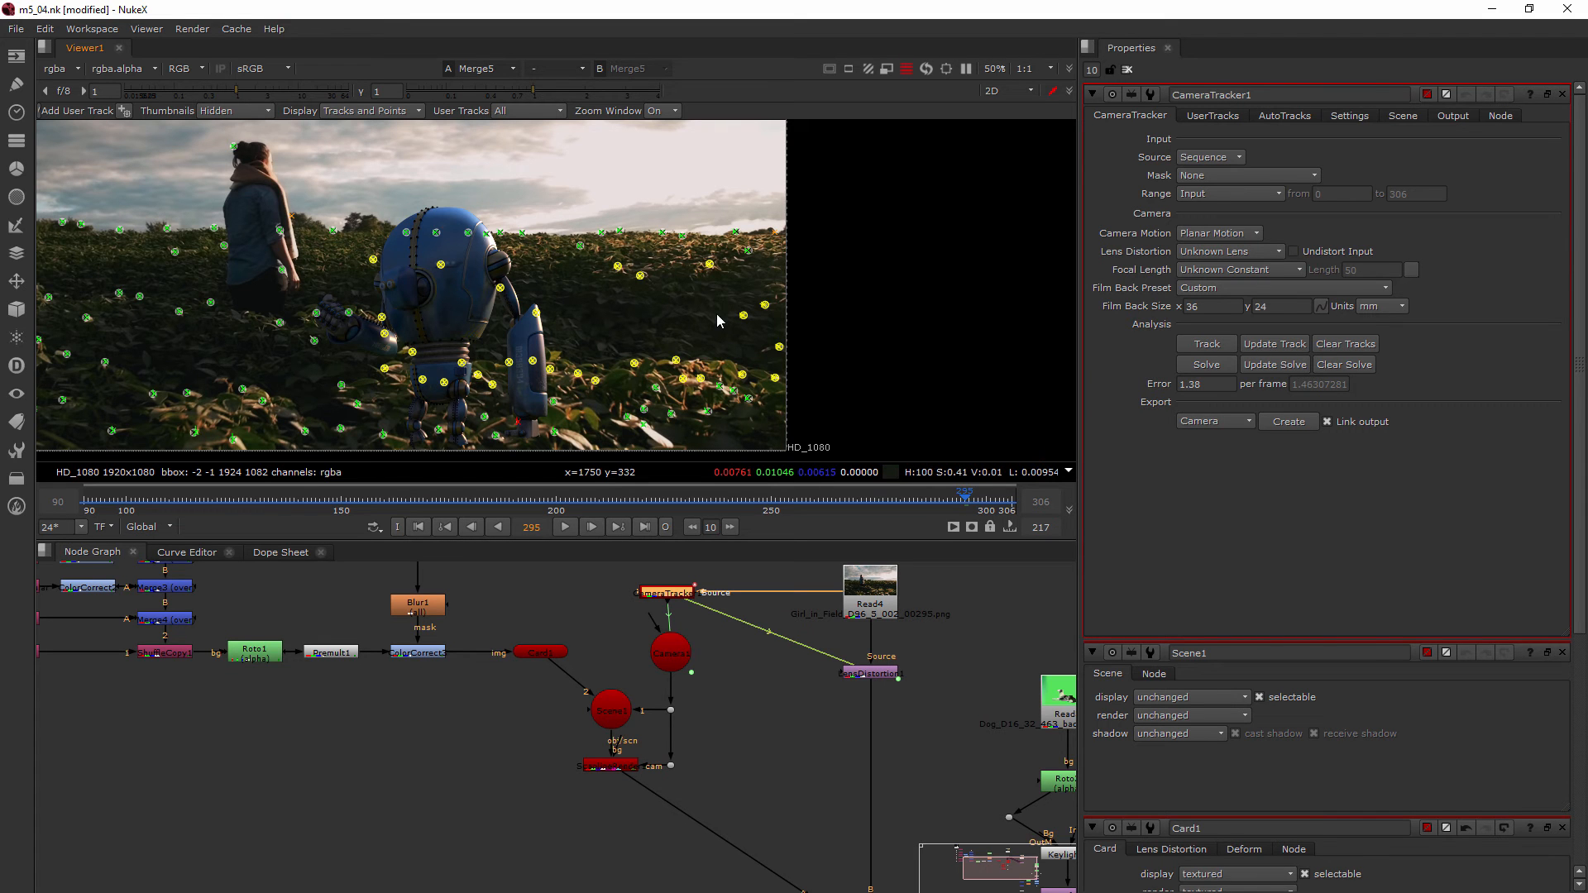
Step: Bring up CameraTracker1's object-creation options over its solved track points in the viewer
right_click(636, 274)
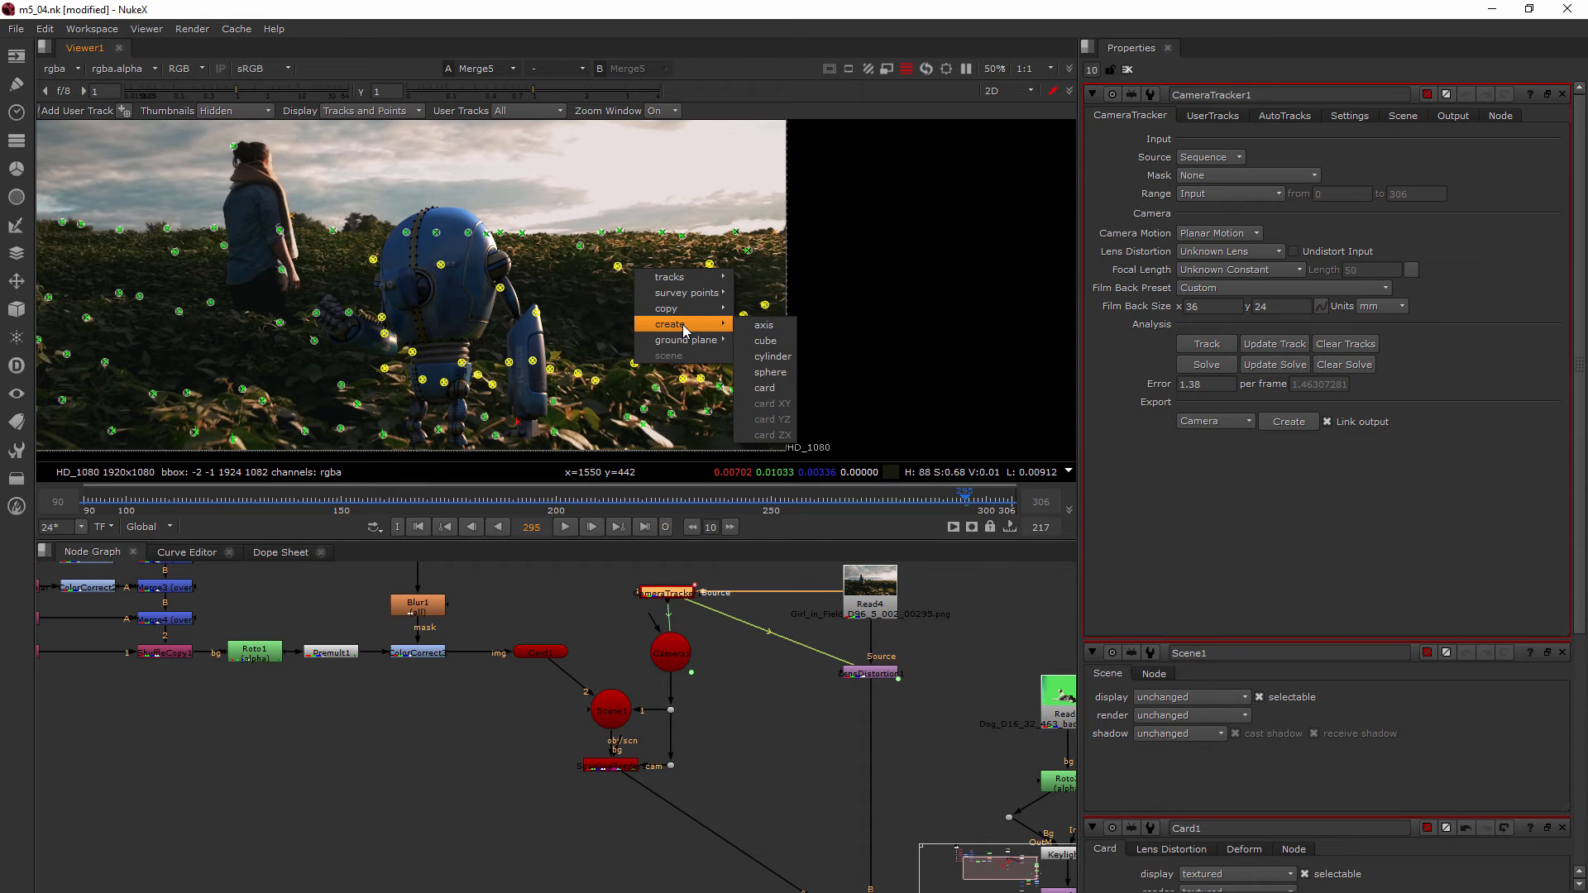
Step: Create a cube from the tracked points near the robot
left_click(766, 340)
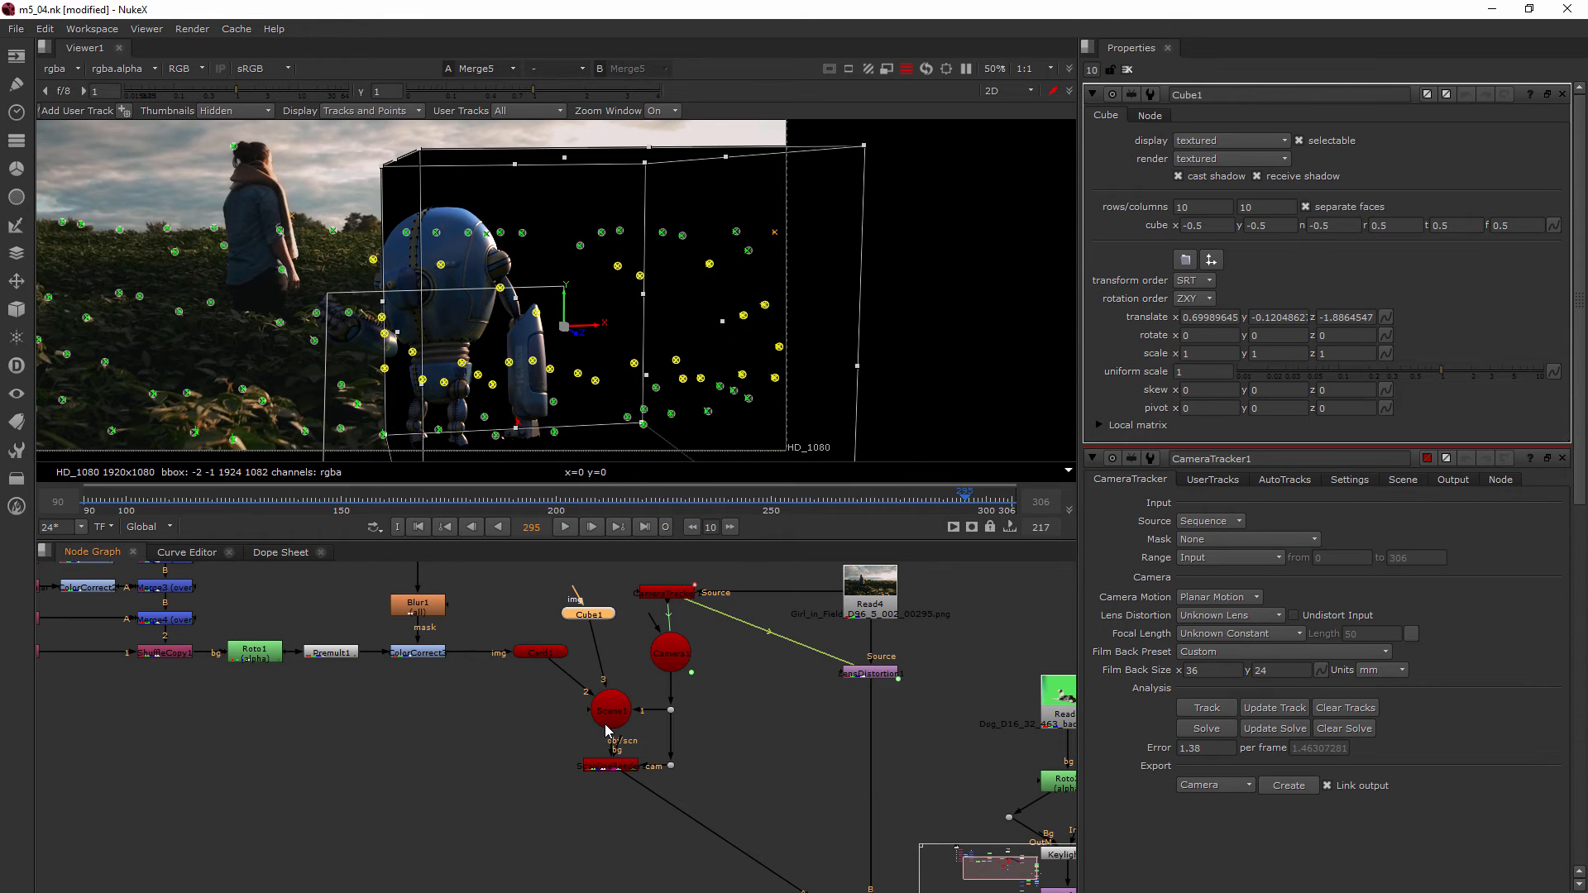
mouse_move(482, 348)
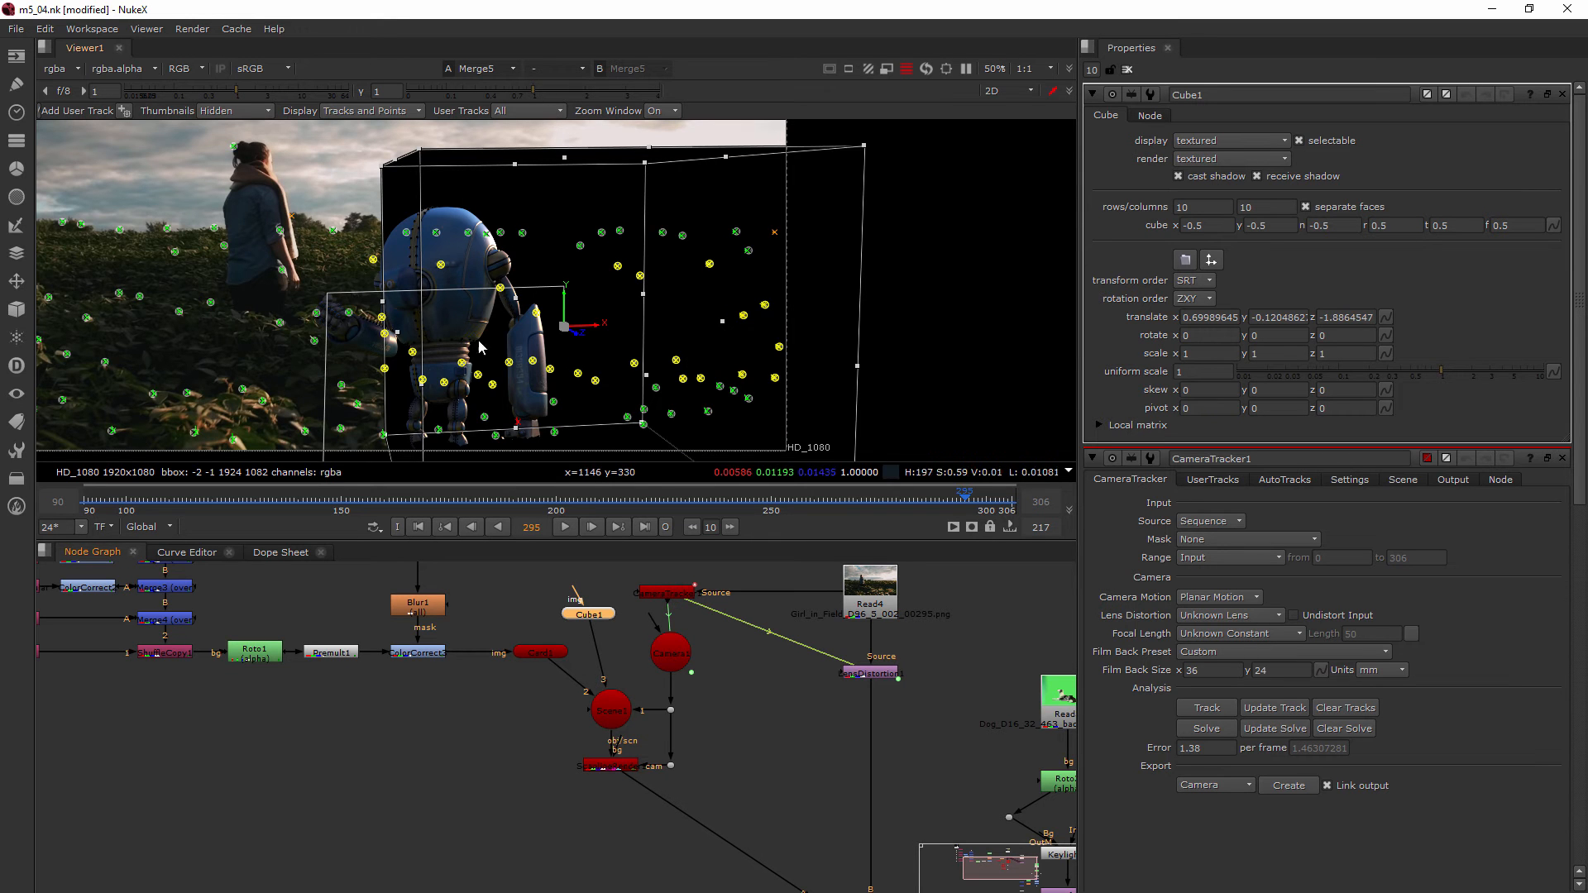
scroll("down", 3)
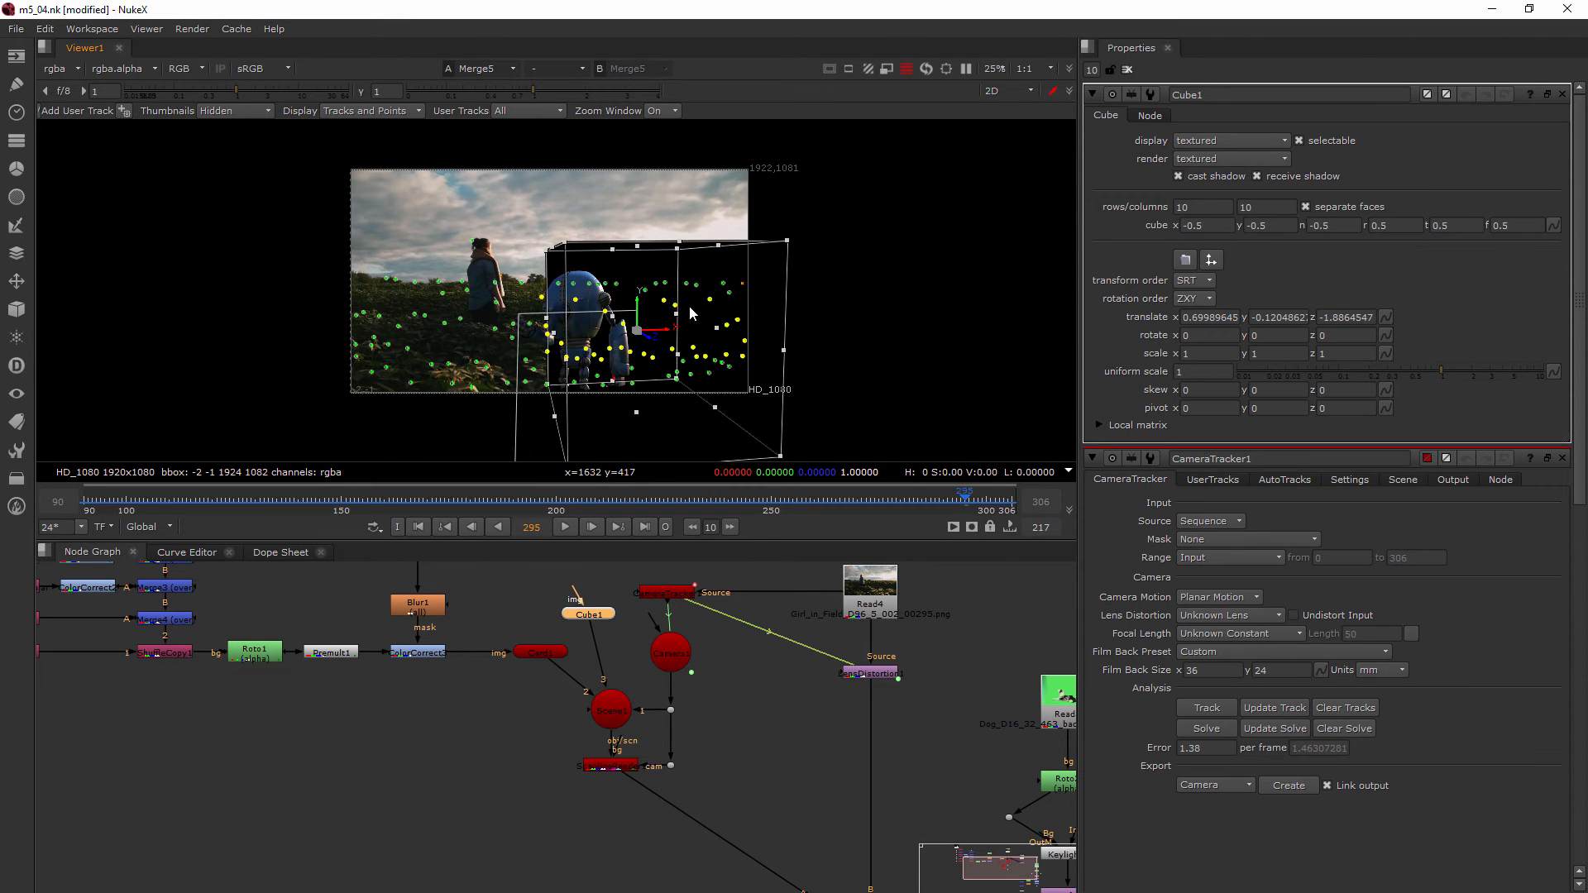
mouse_move(651, 299)
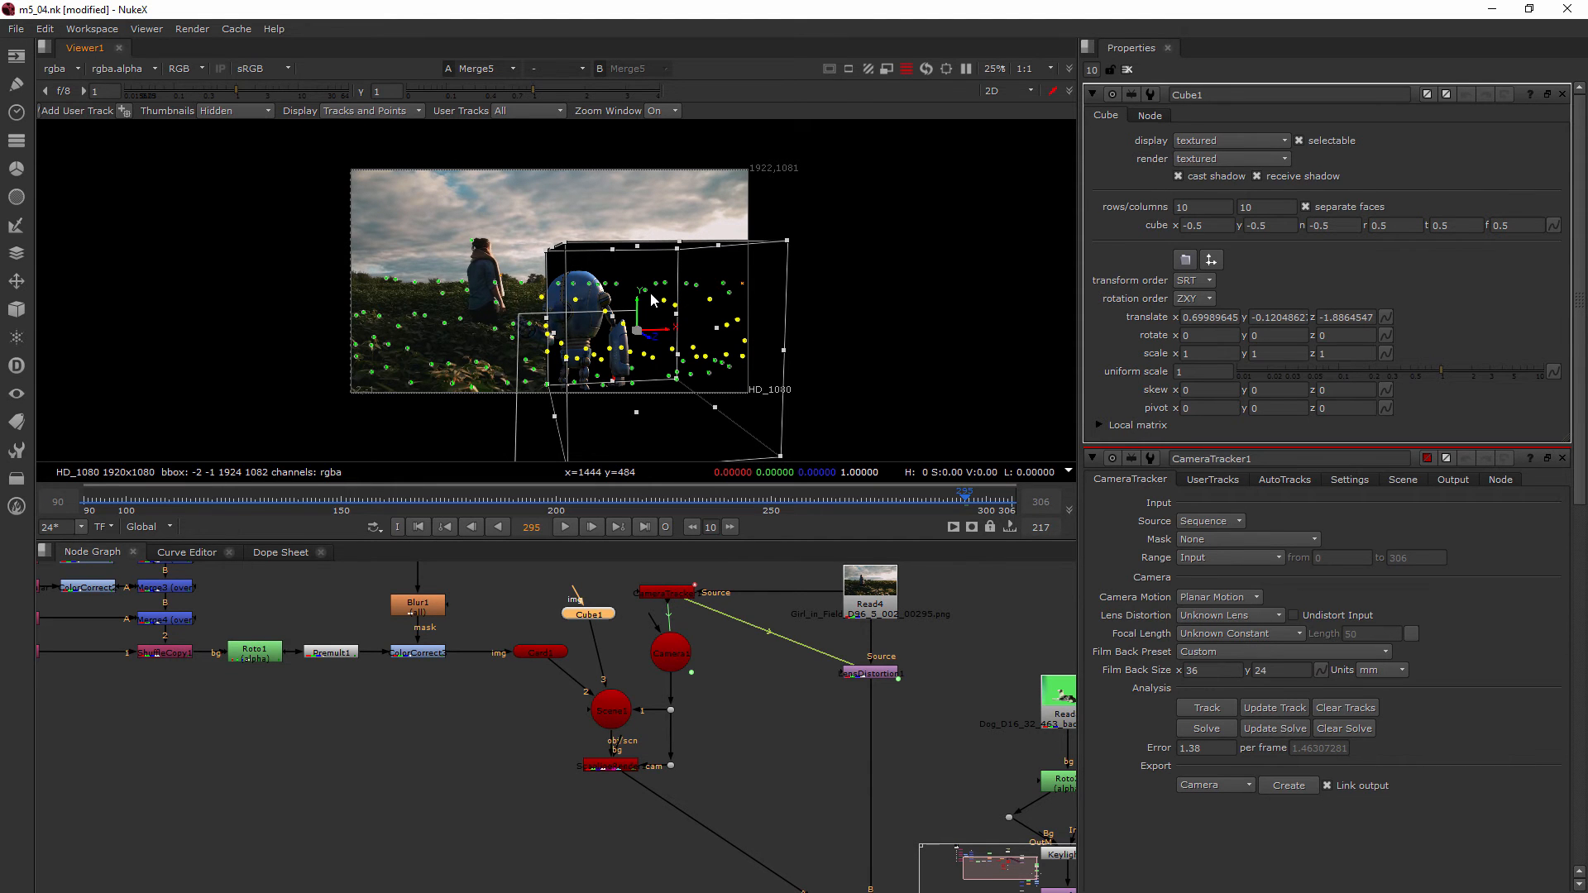
Step: Switch the viewer to 3D and orbit around Cube1 to inspect it
left_click(1003, 92)
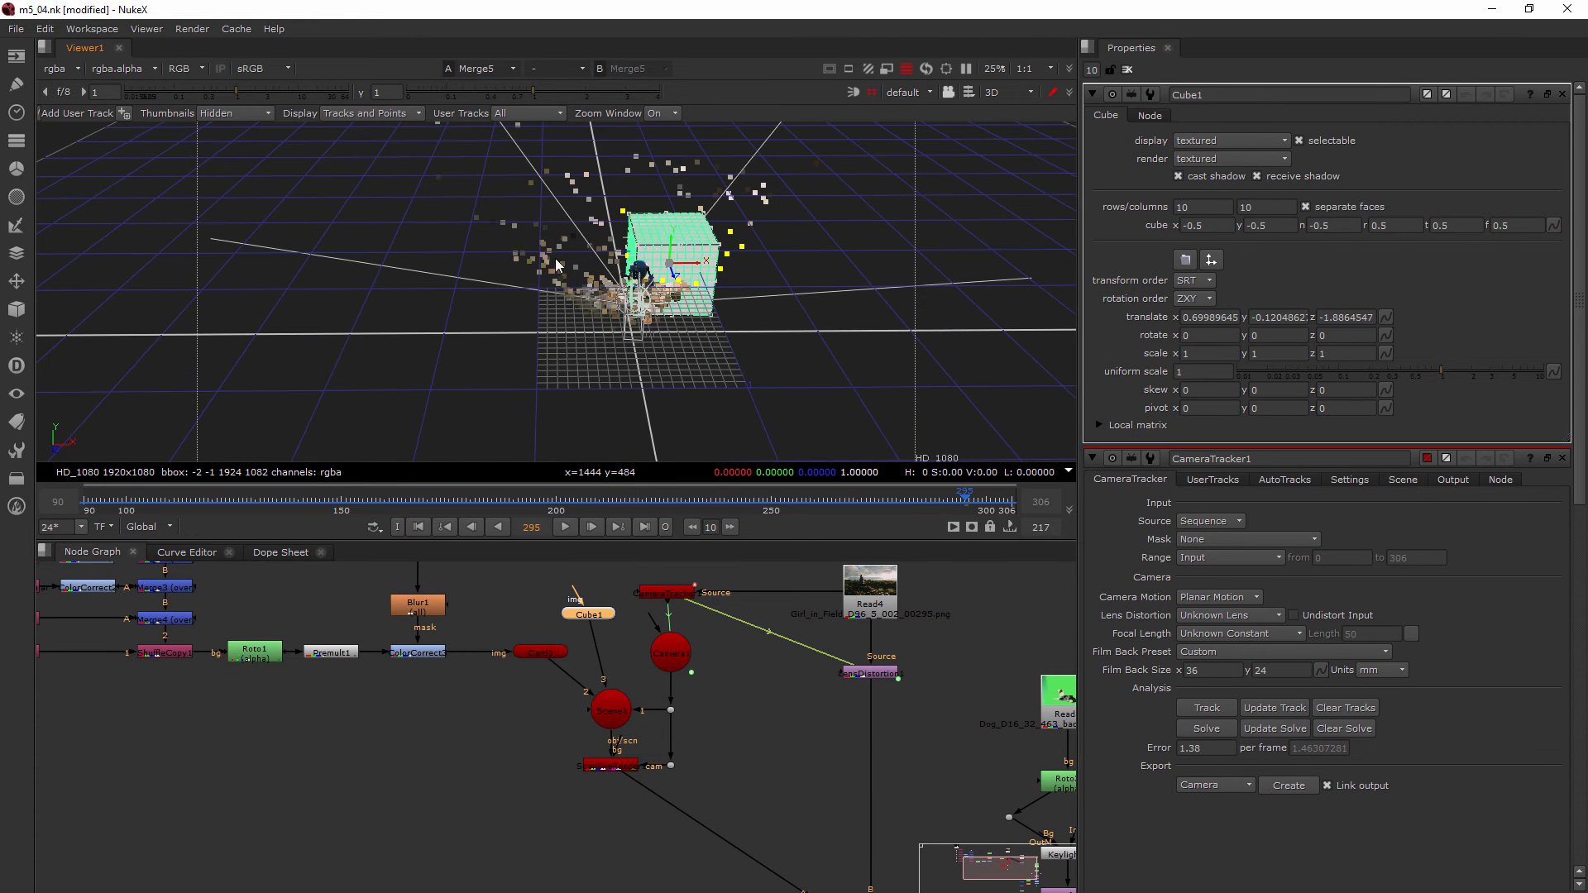
mouse_move(825, 195)
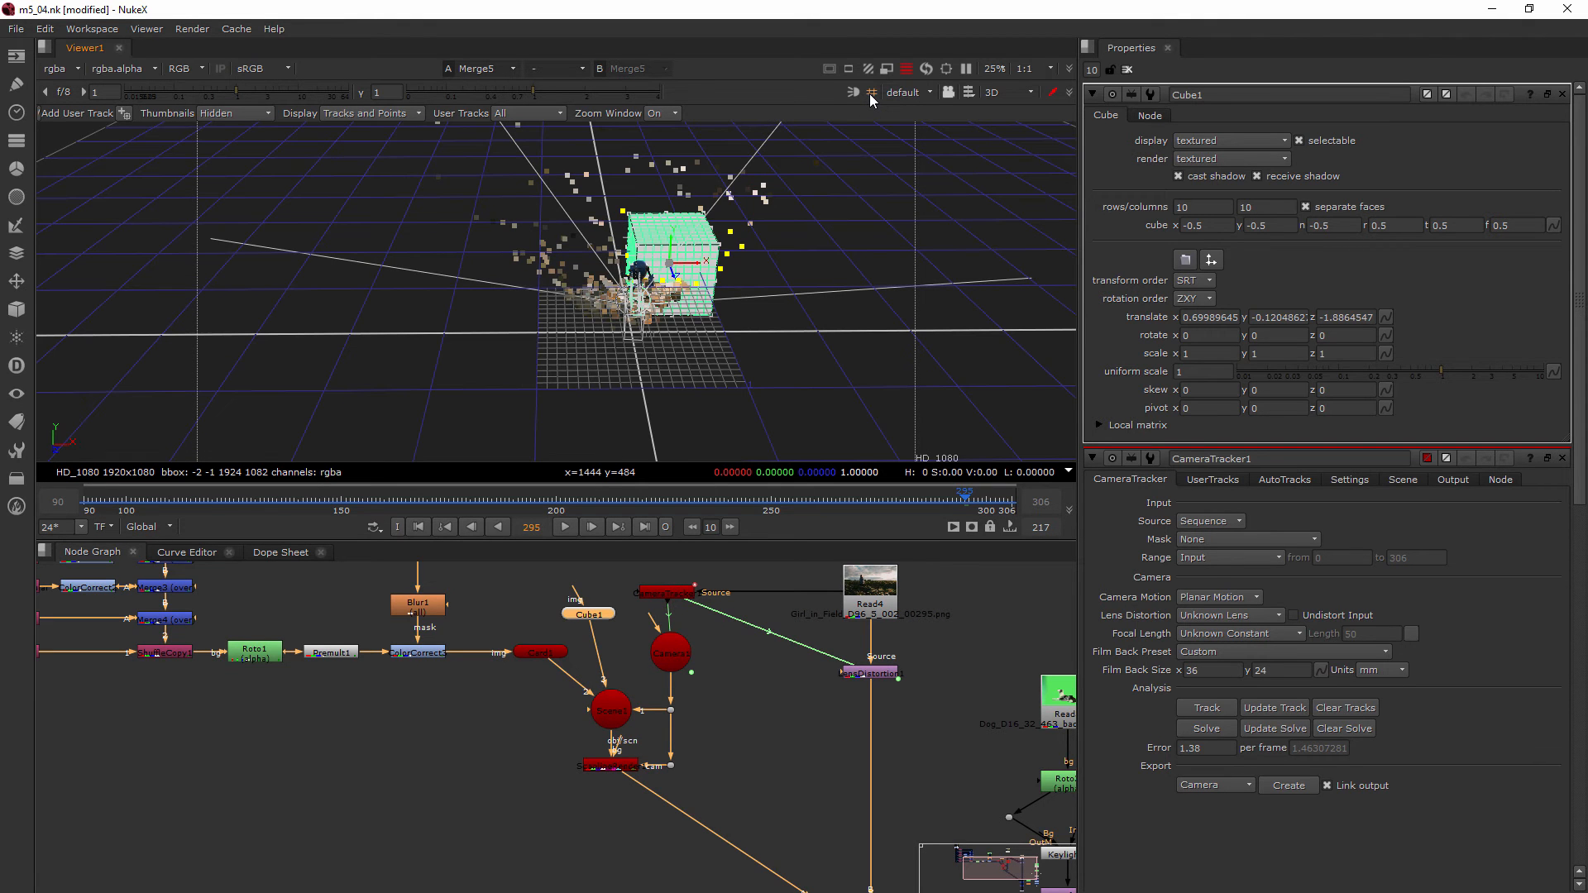
mouse_move(821, 265)
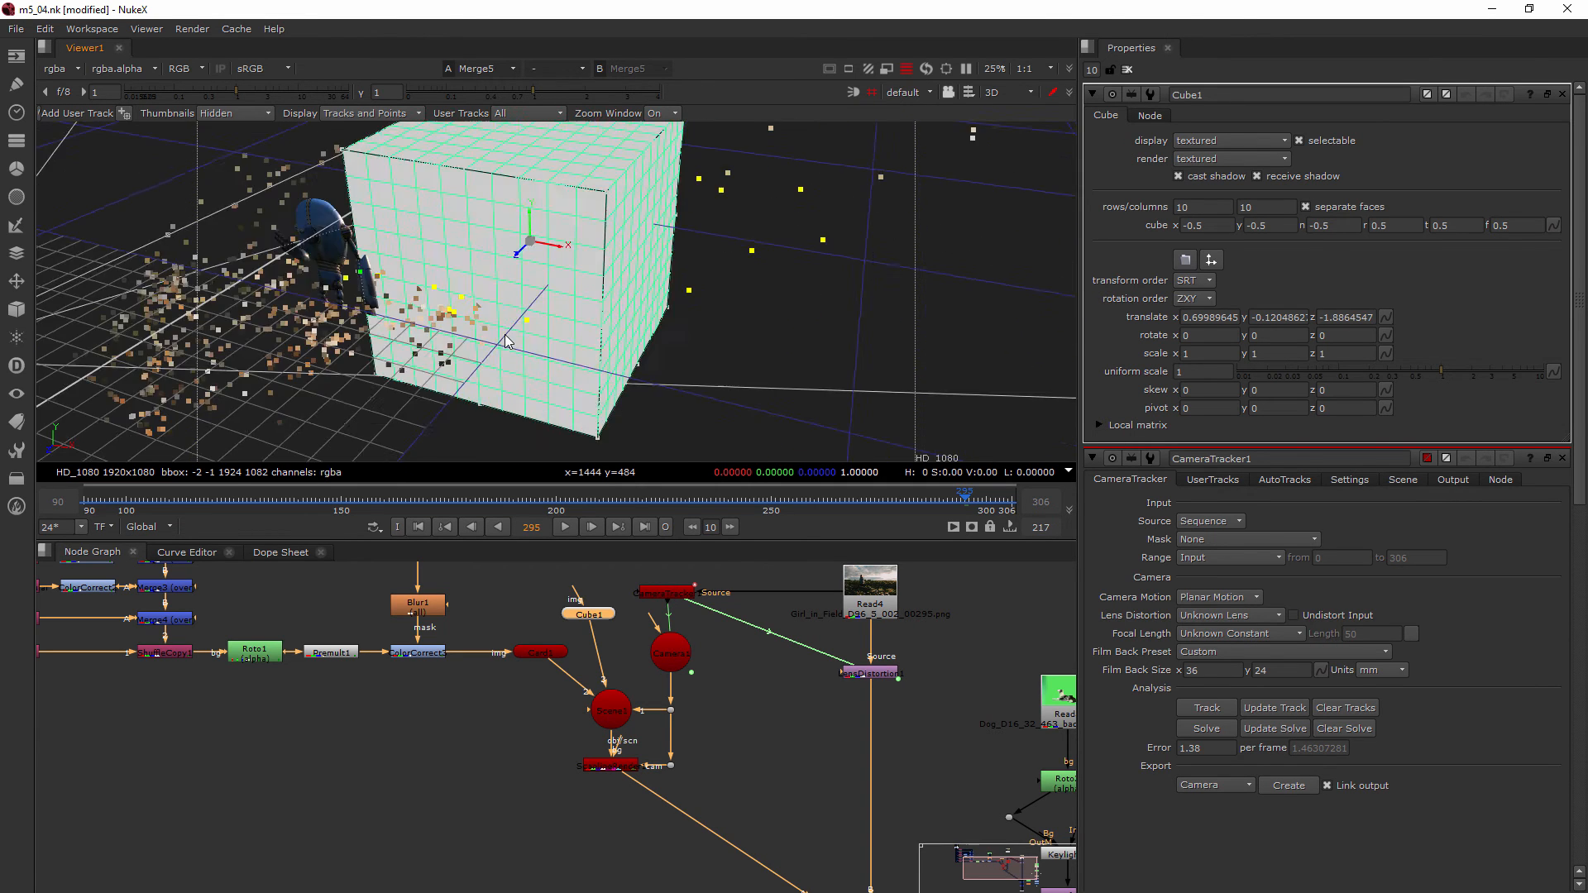
left_click_drag(506, 304, 456, 274)
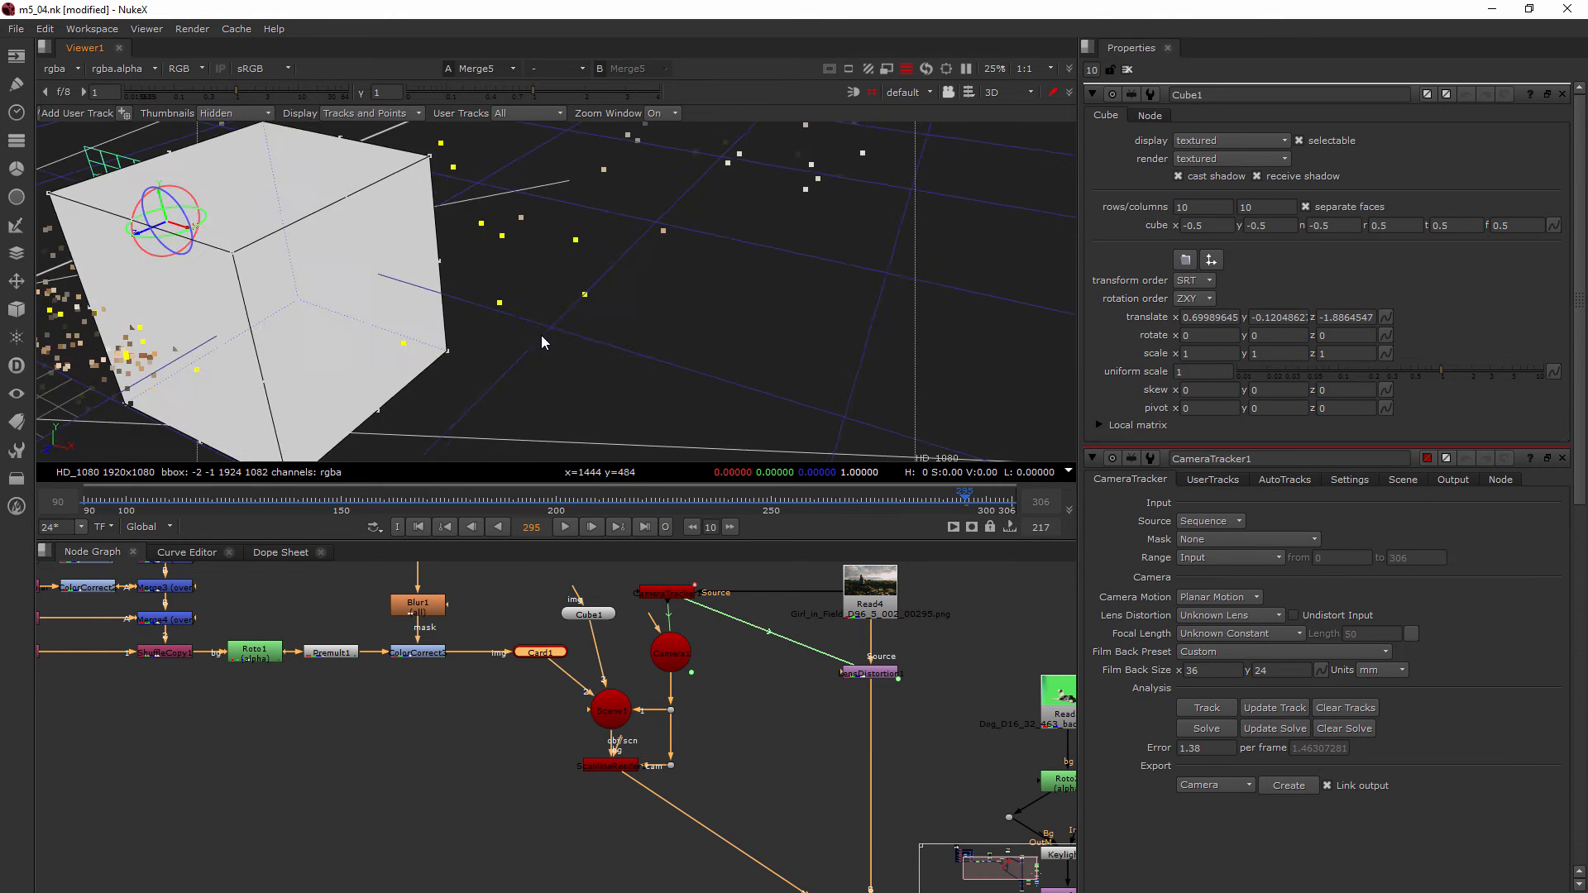
left_click_drag(542, 343, 294, 297)
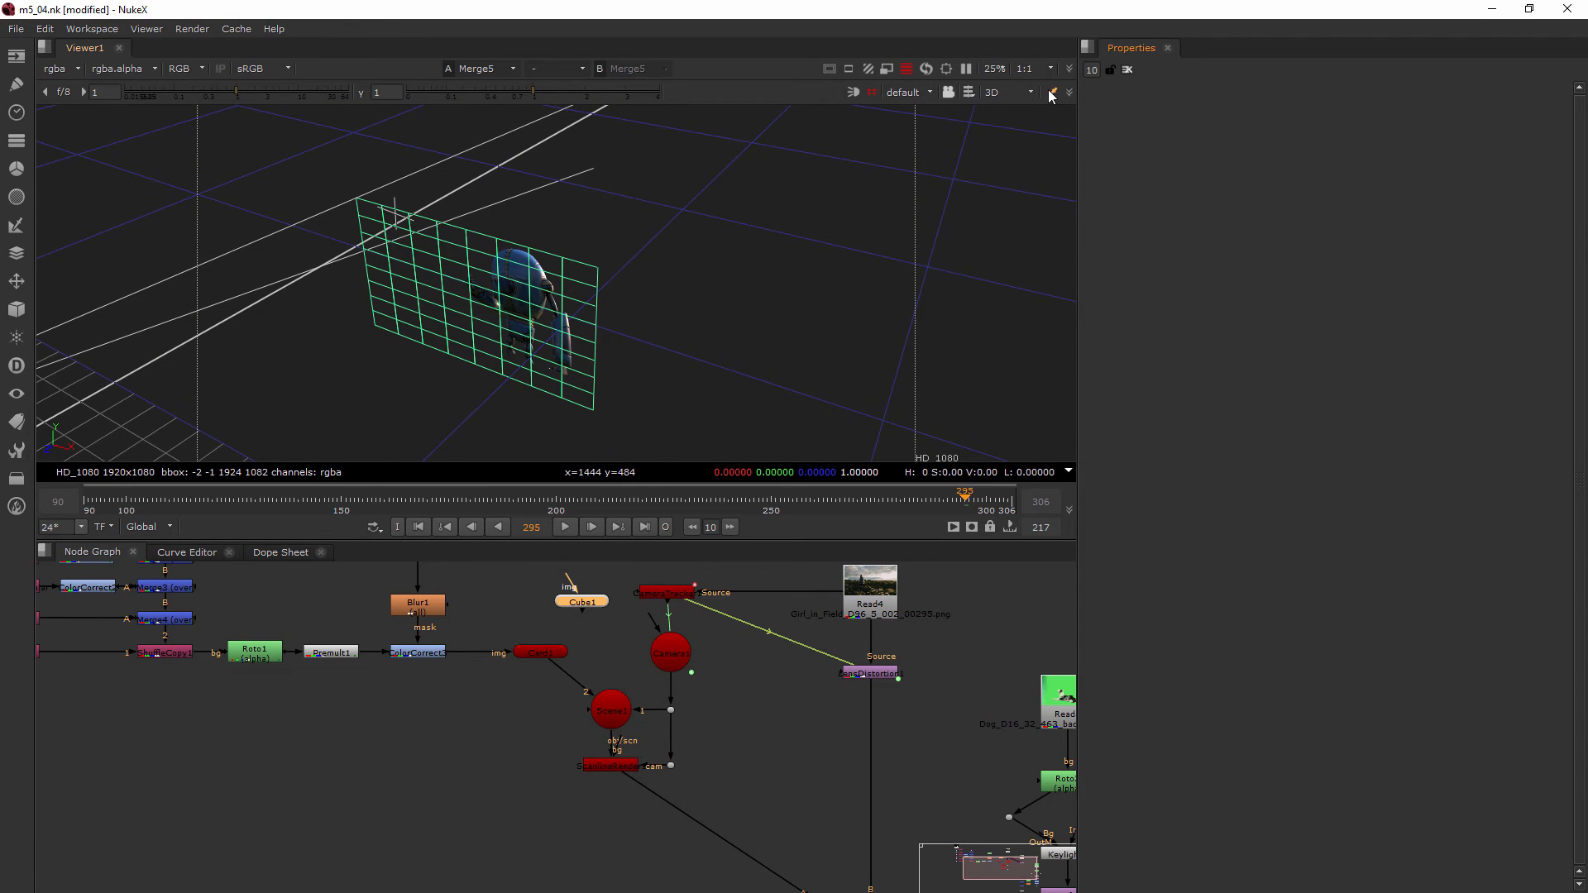
Step: Set the viewer mode back to 2D and zoom in on the robot beside the woman
left_click(1007, 92)
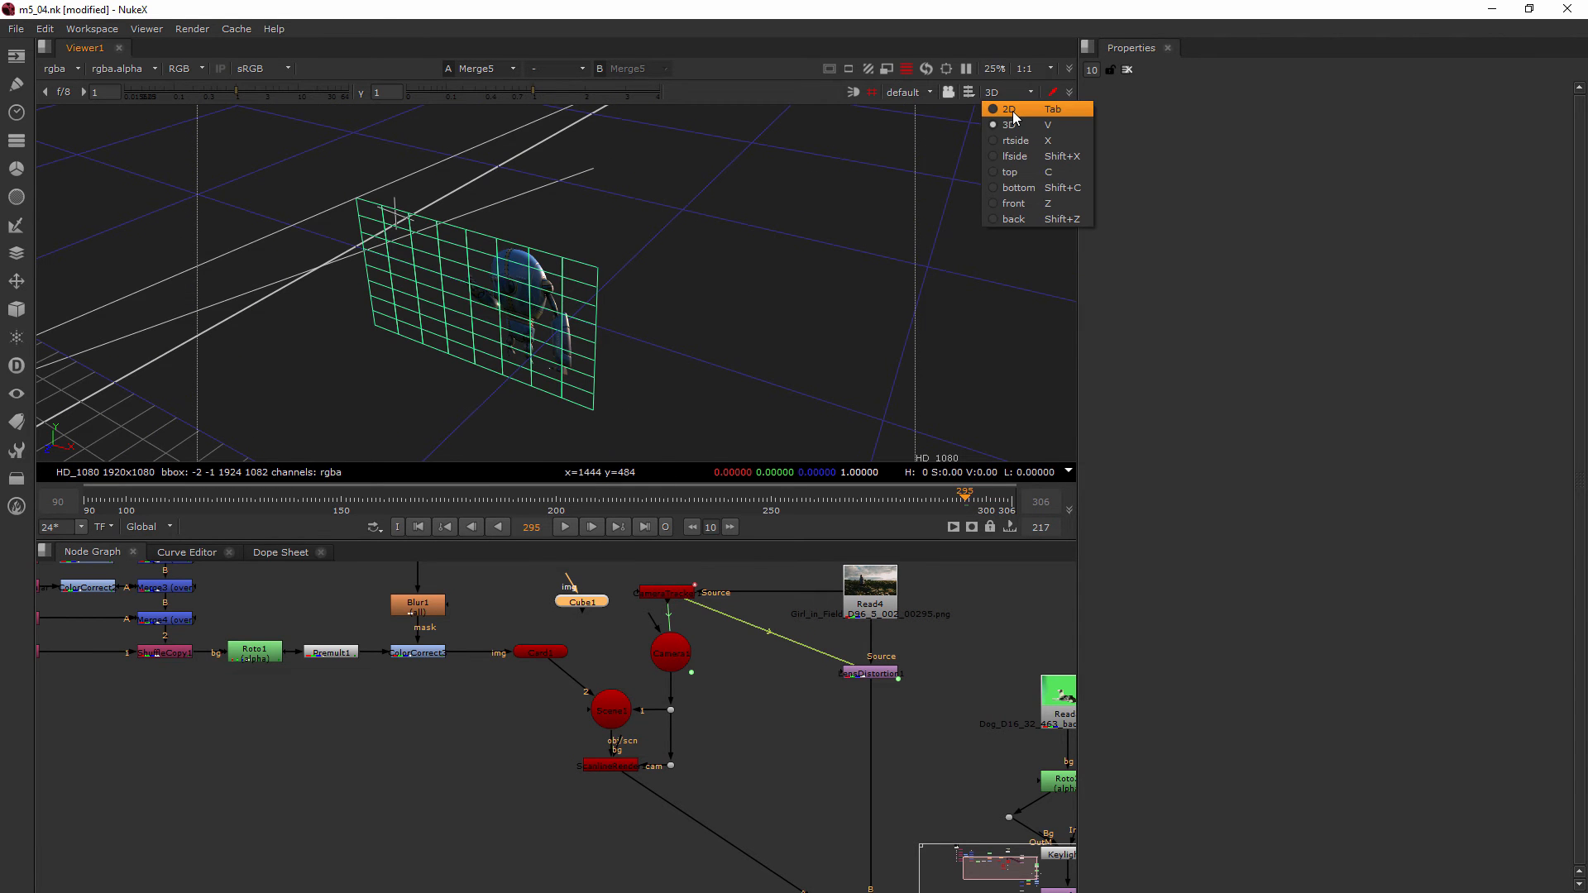
left_click(1005, 109)
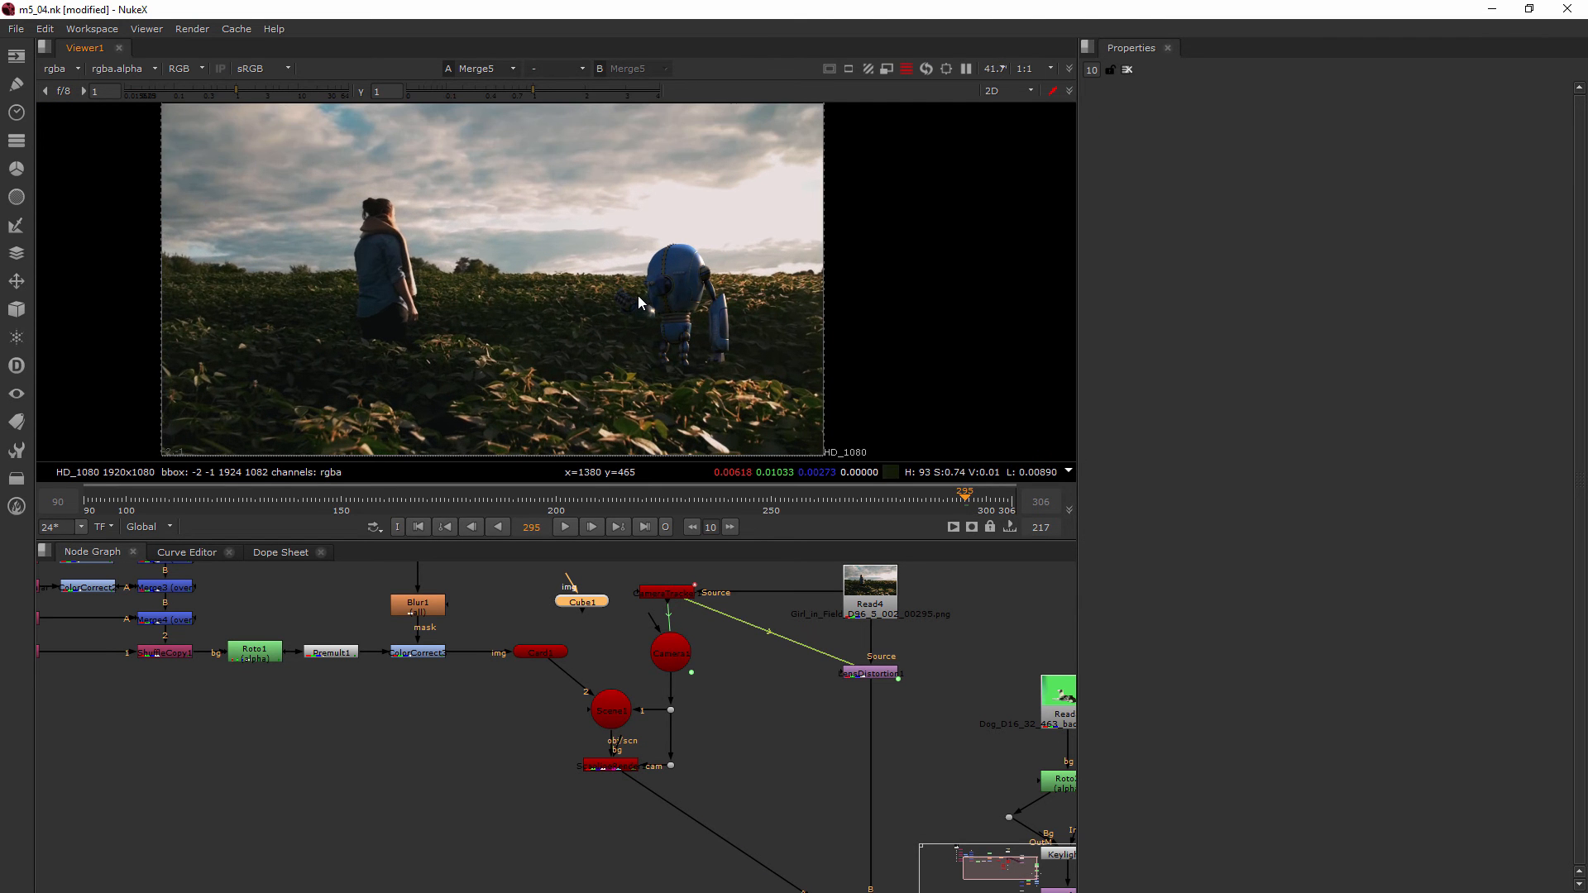
scroll("down", 3)
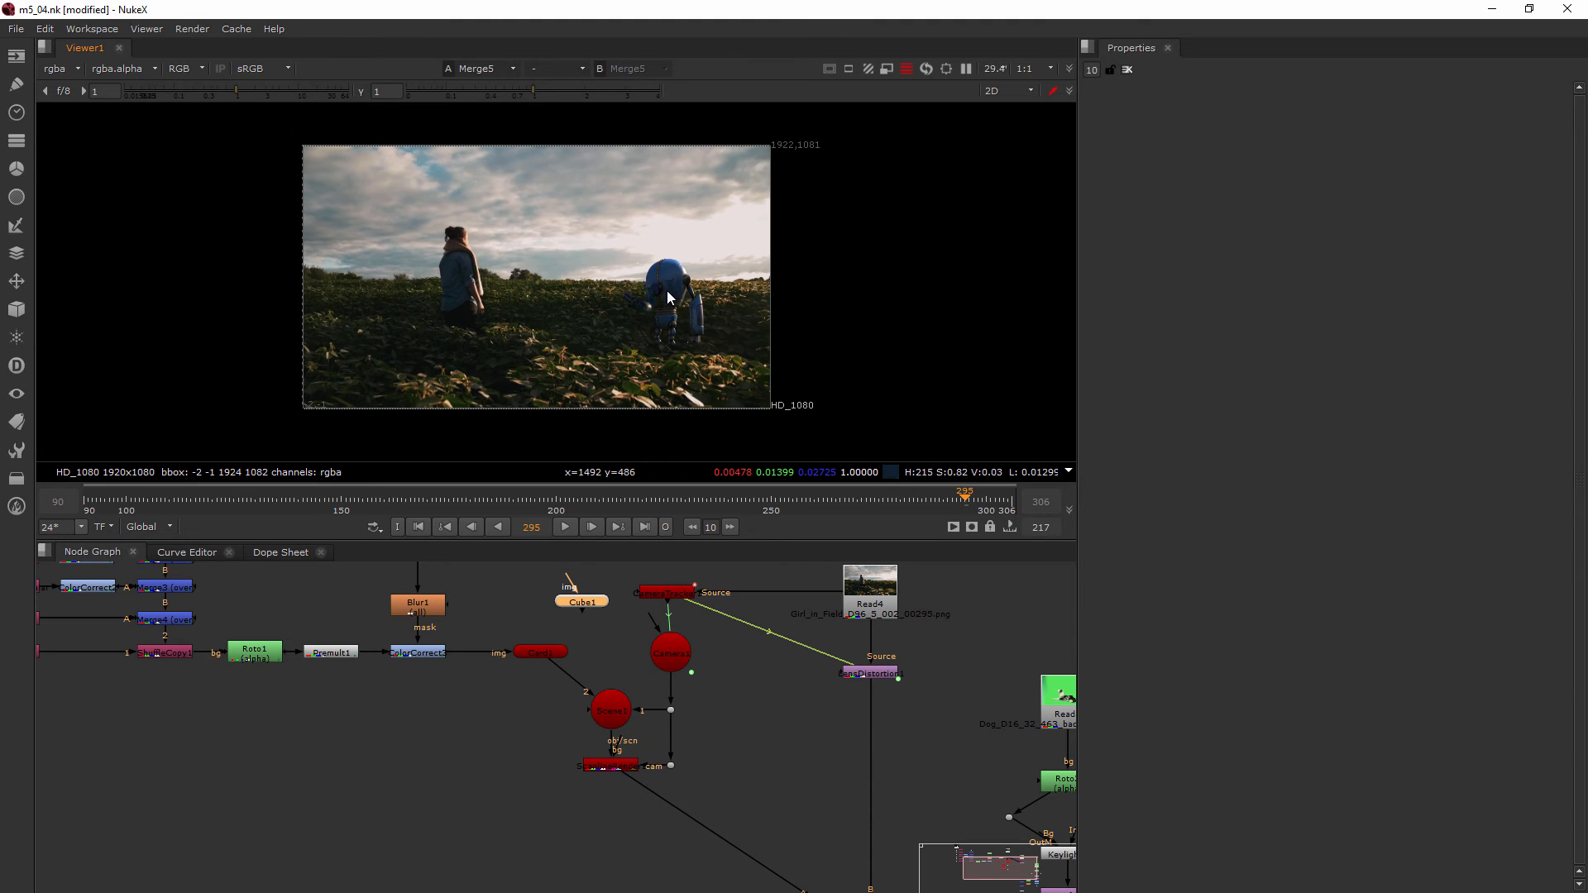
mouse_move(682, 372)
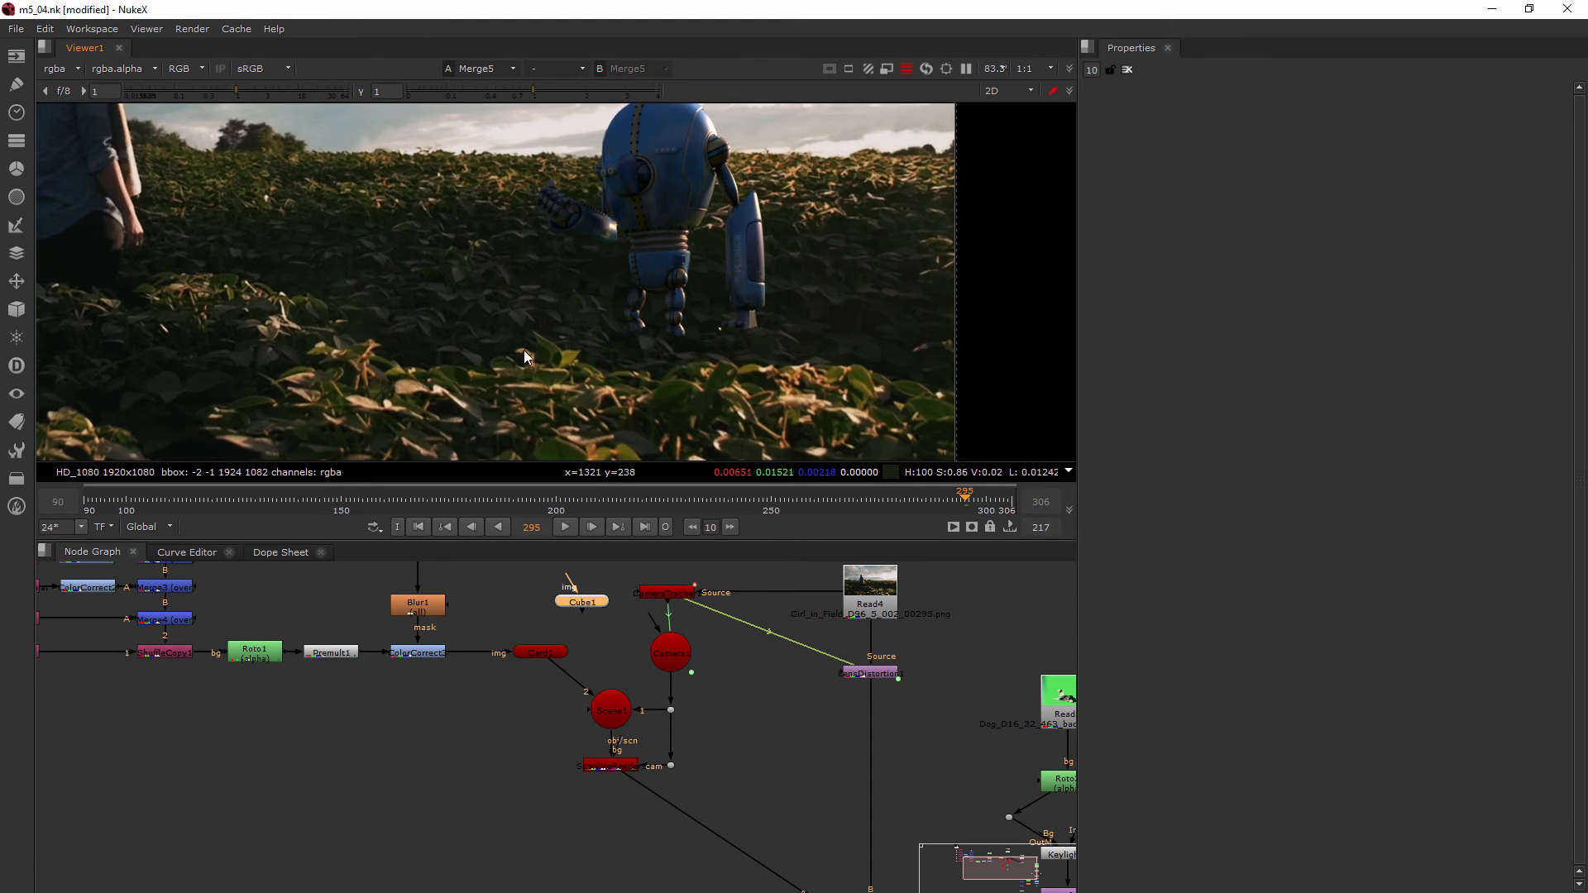
mouse_move(725, 379)
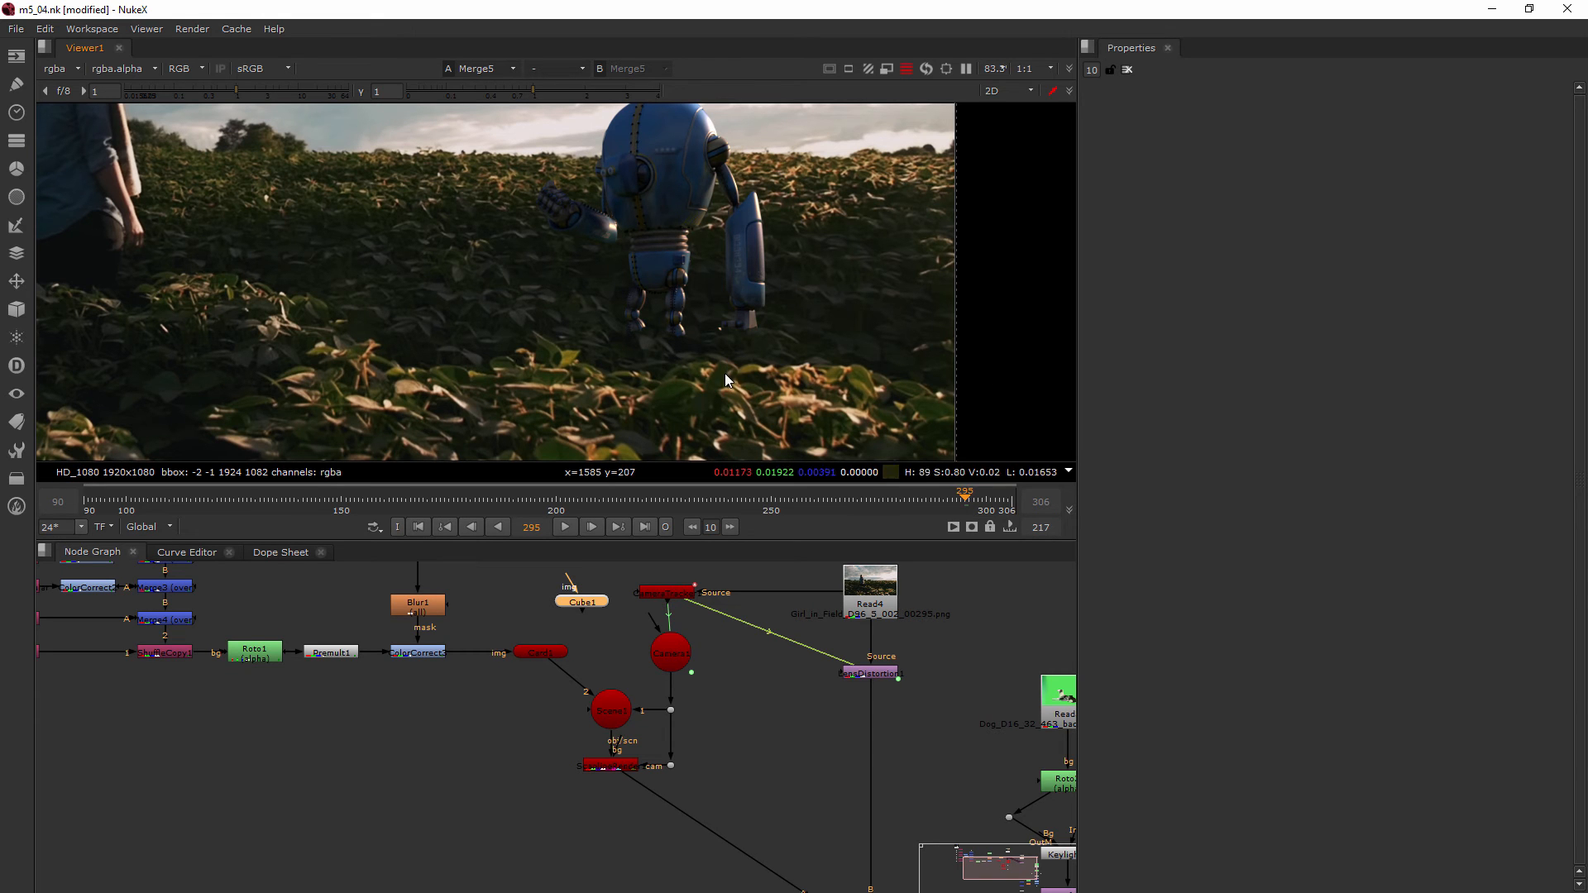
mouse_move(660, 335)
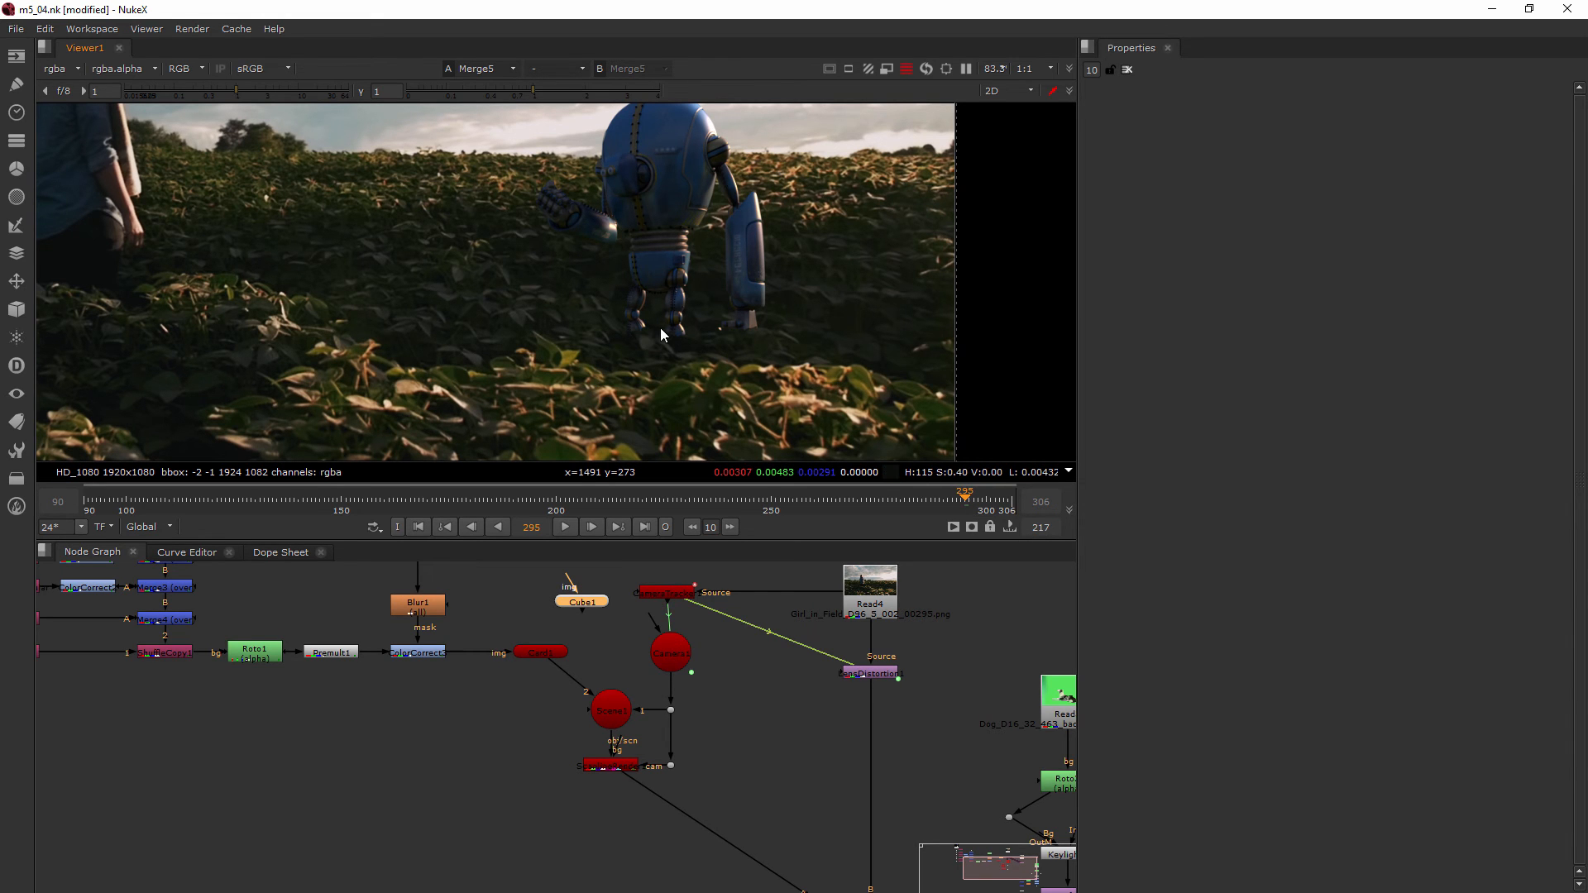
mouse_move(686, 333)
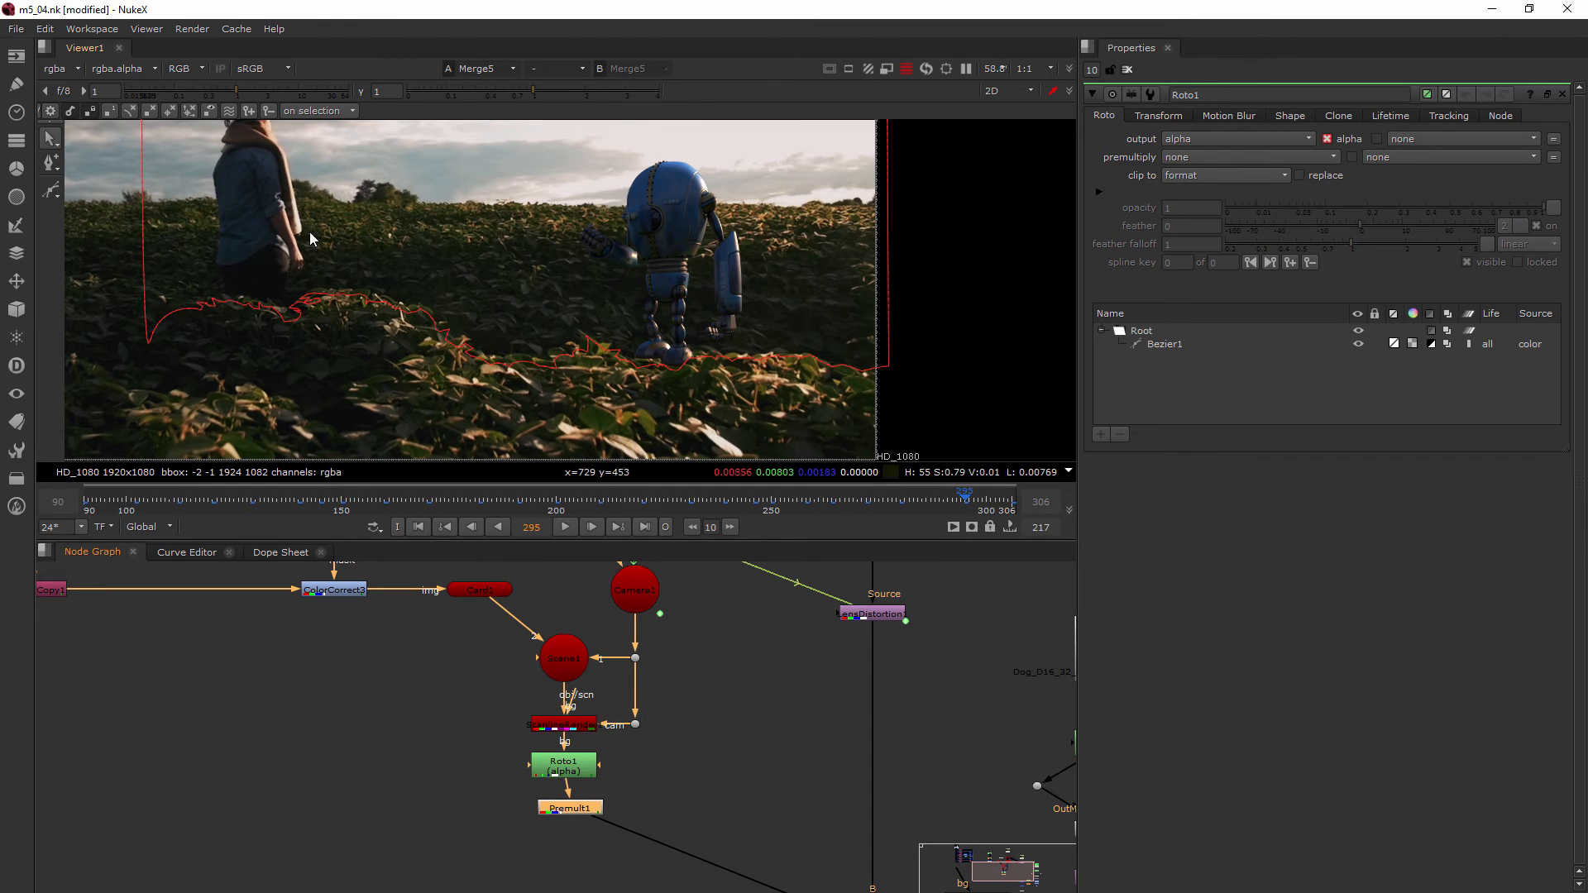
Step: Select the Premult node that follows the robot's roto in the Node Graph
scroll("down", 3)
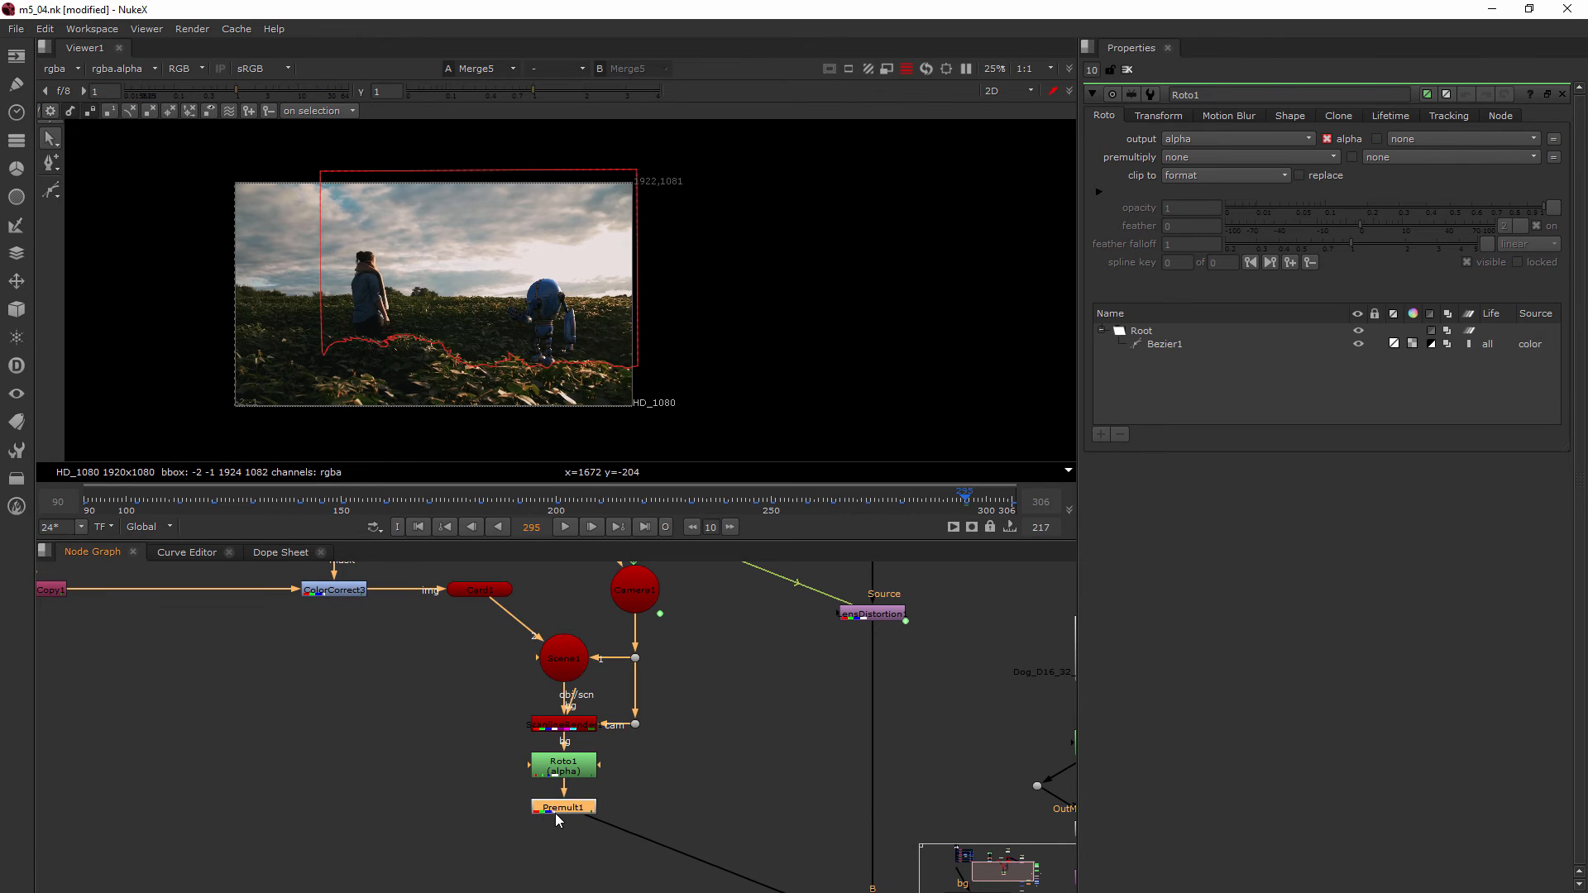
left_click(479, 589)
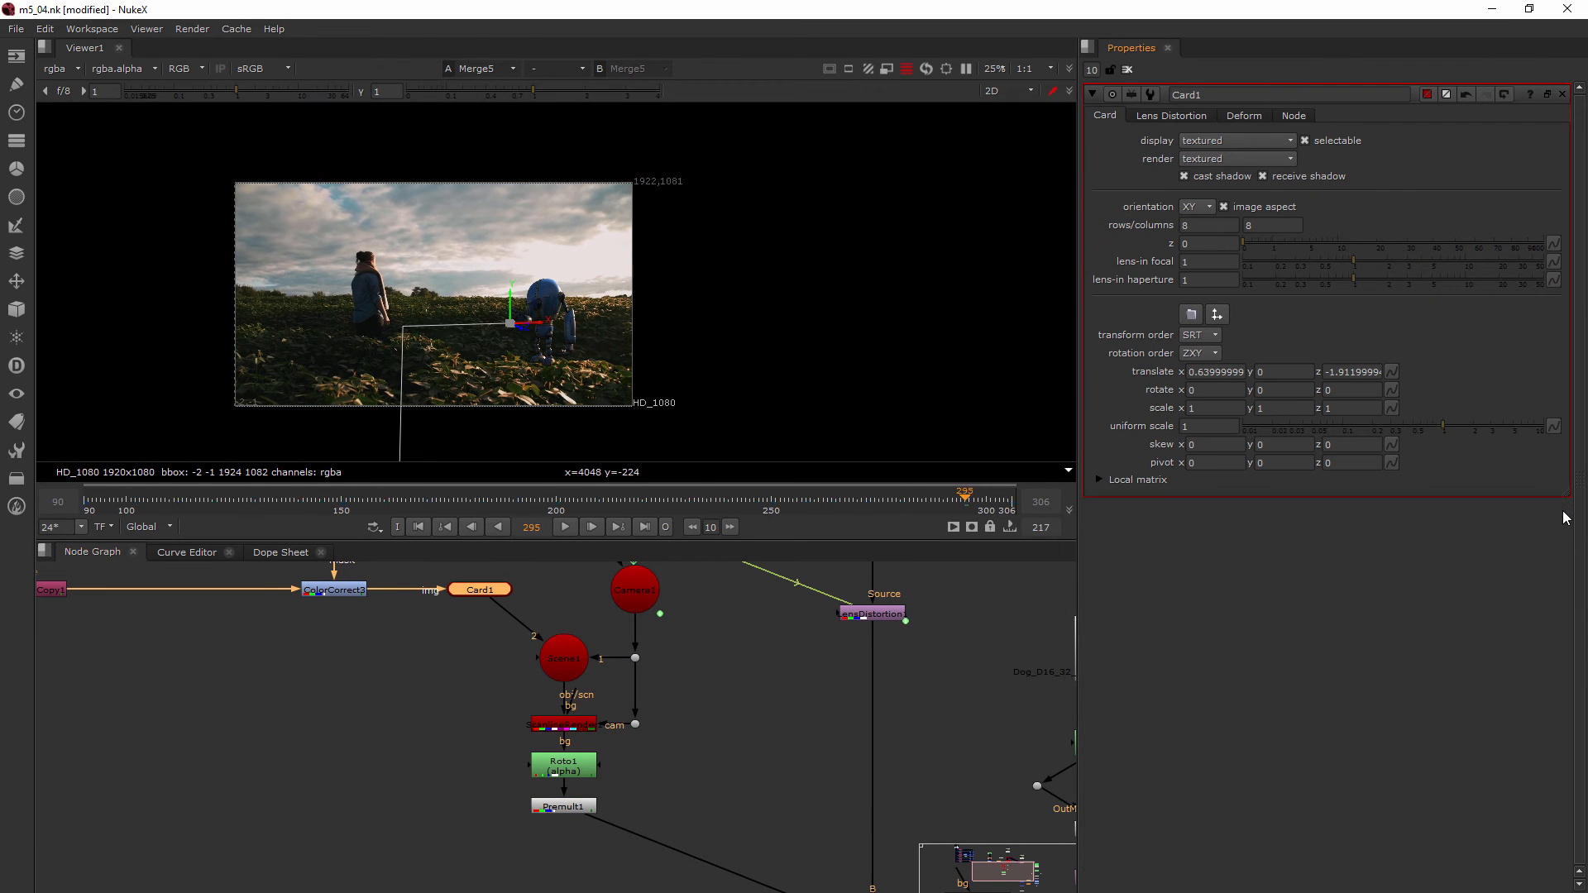
mouse_move(574, 338)
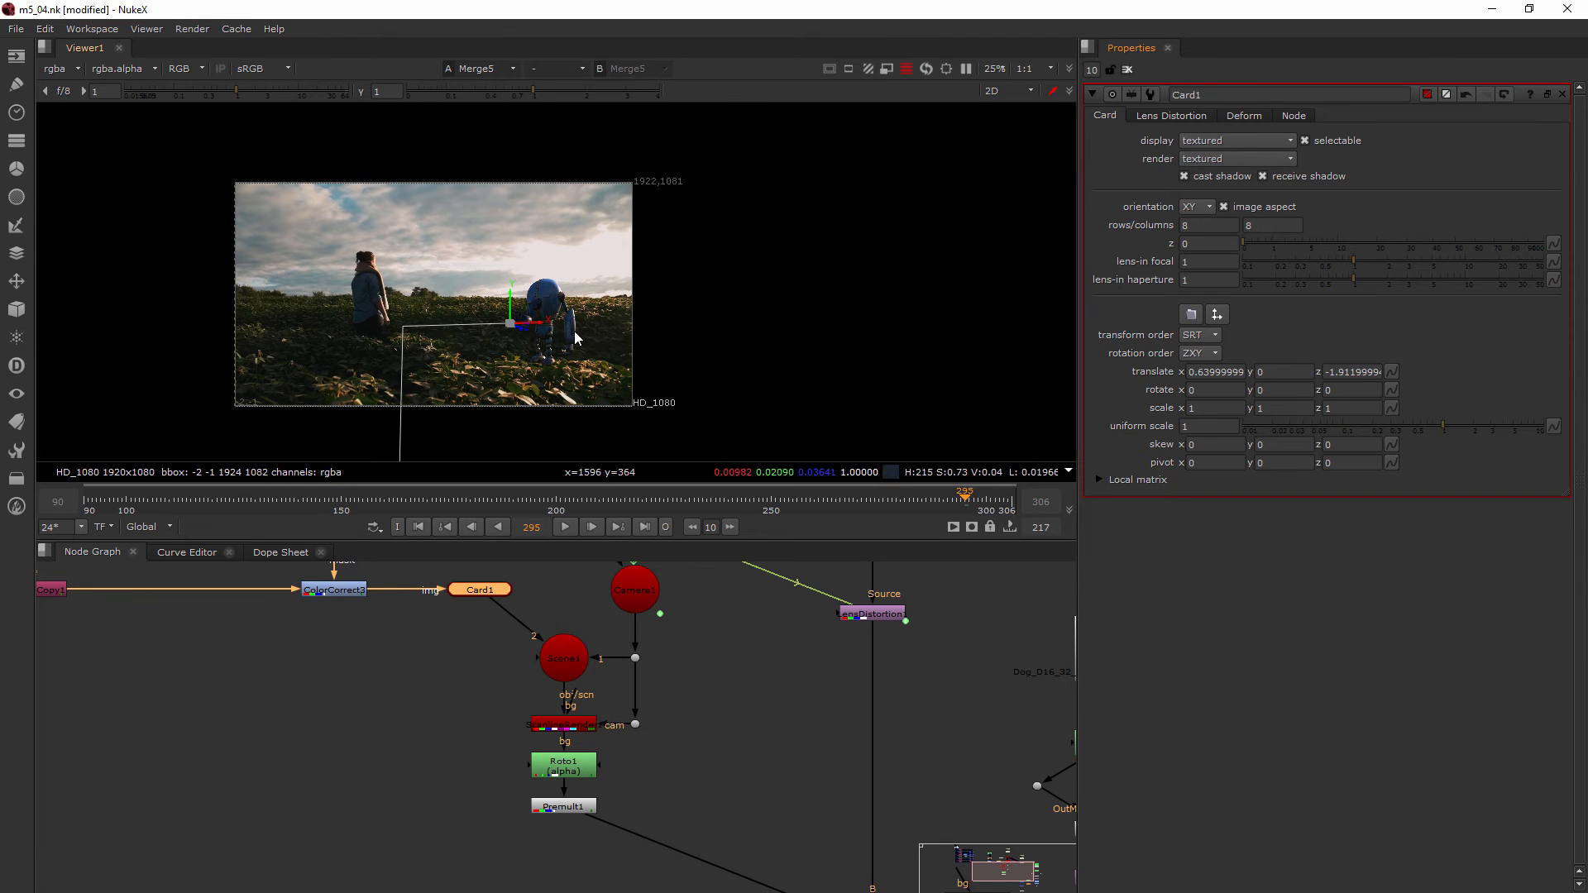
mouse_move(1347, 429)
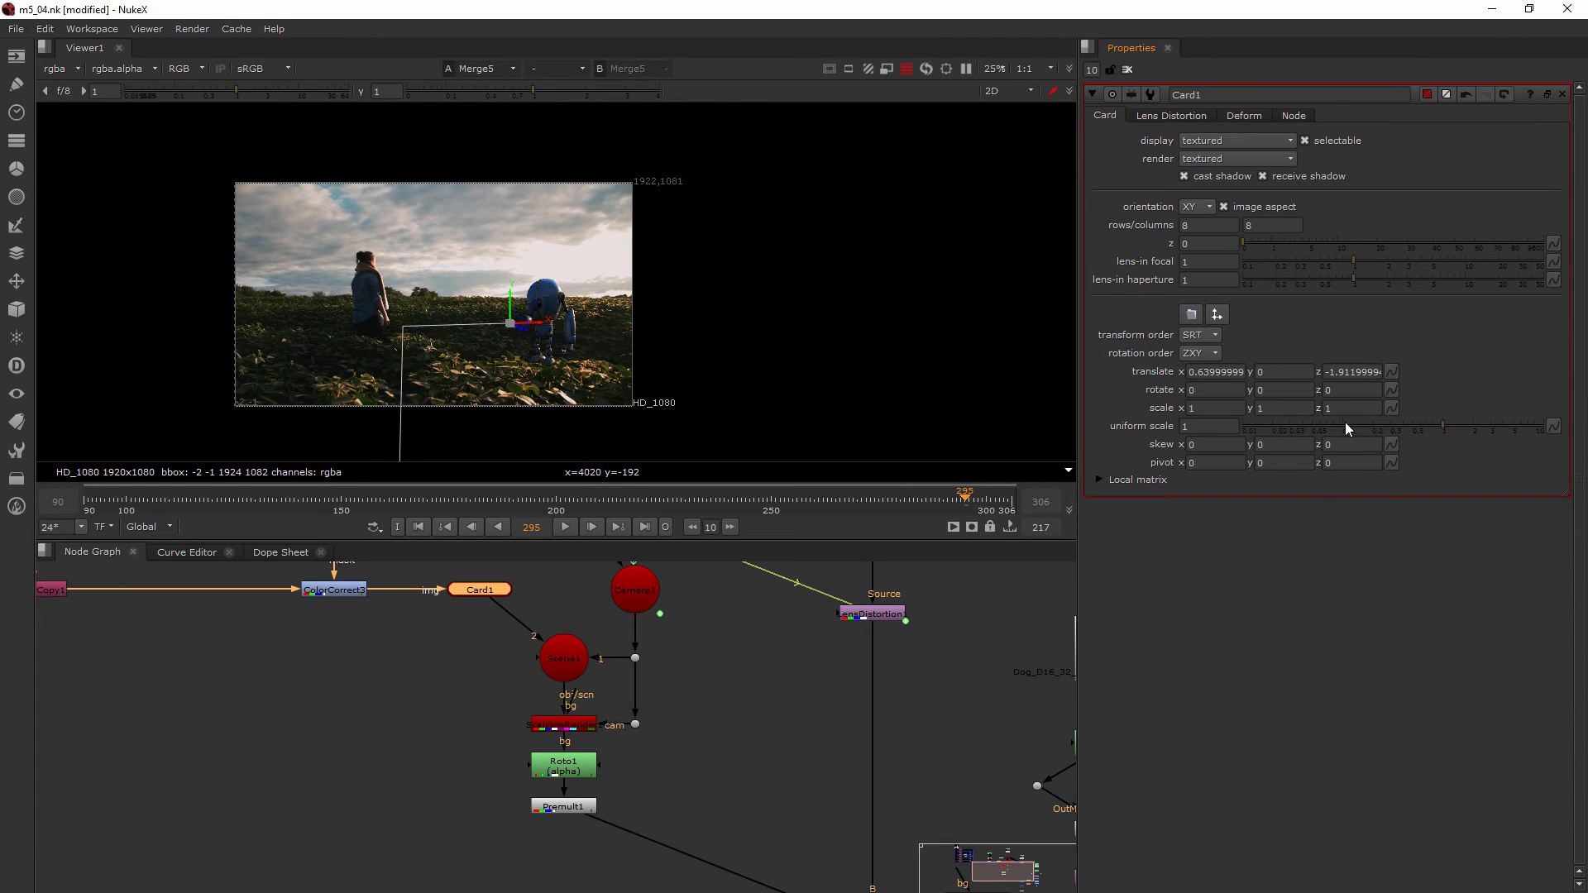
mouse_move(1509, 446)
type(".7")
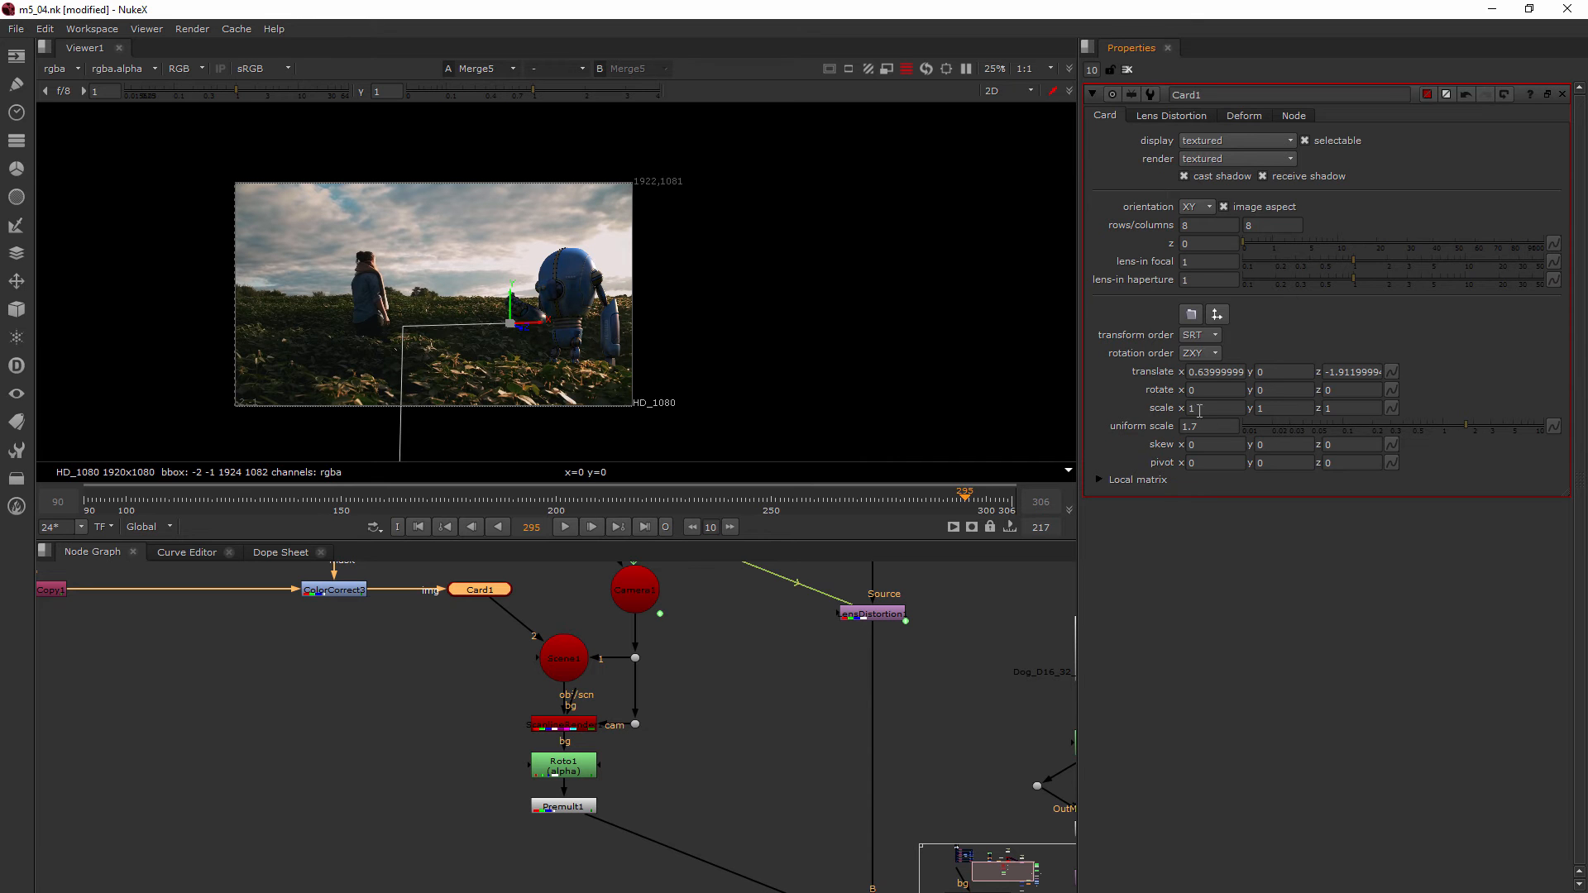
mouse_move(1461, 430)
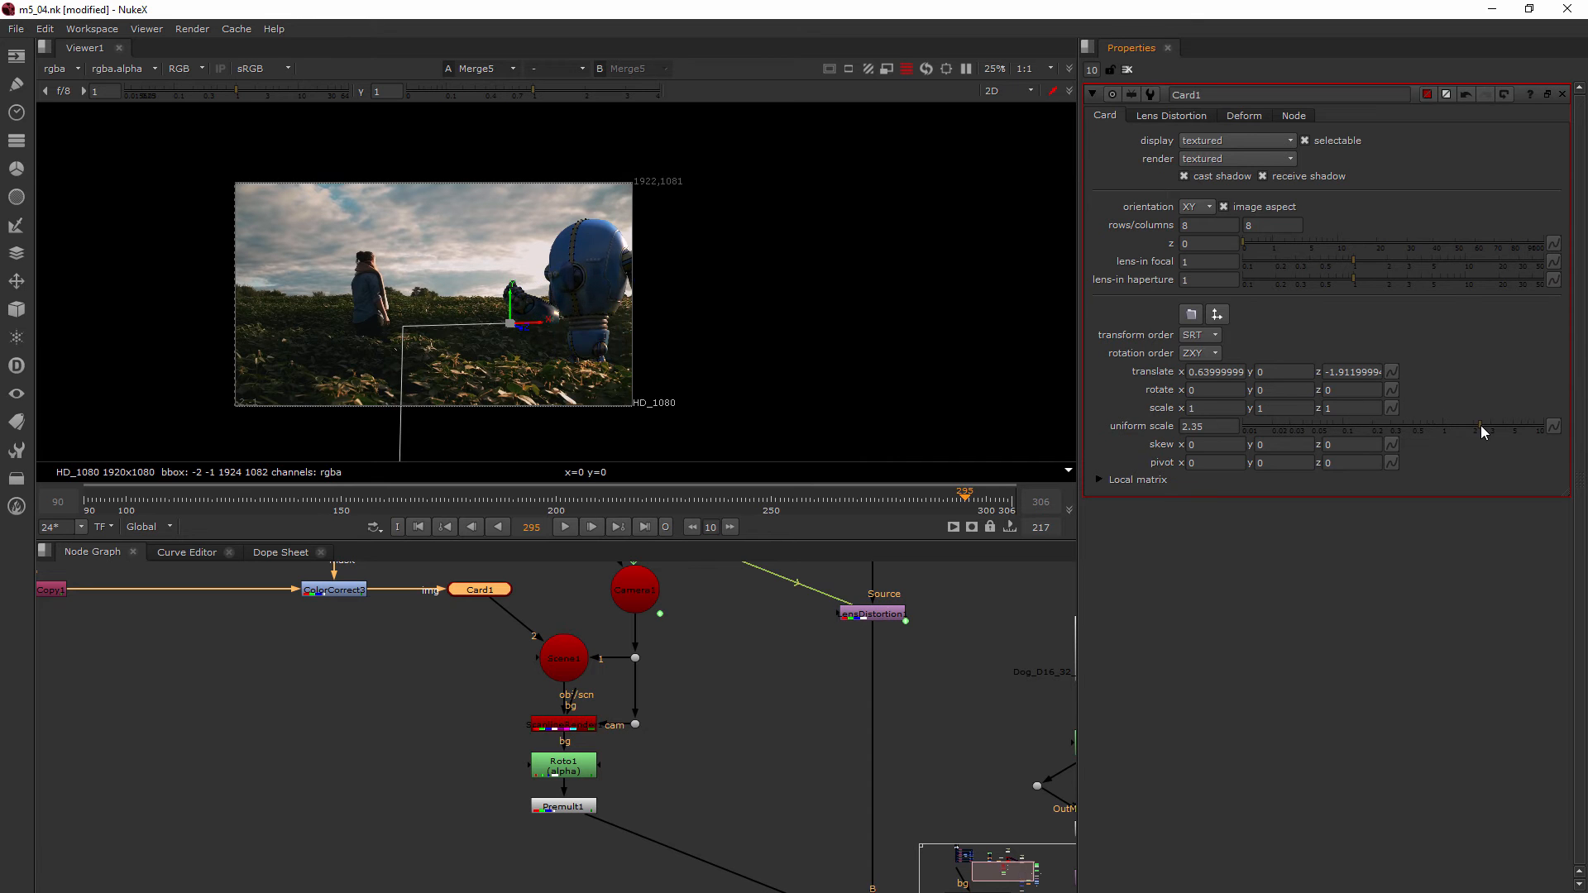
mouse_move(1445, 428)
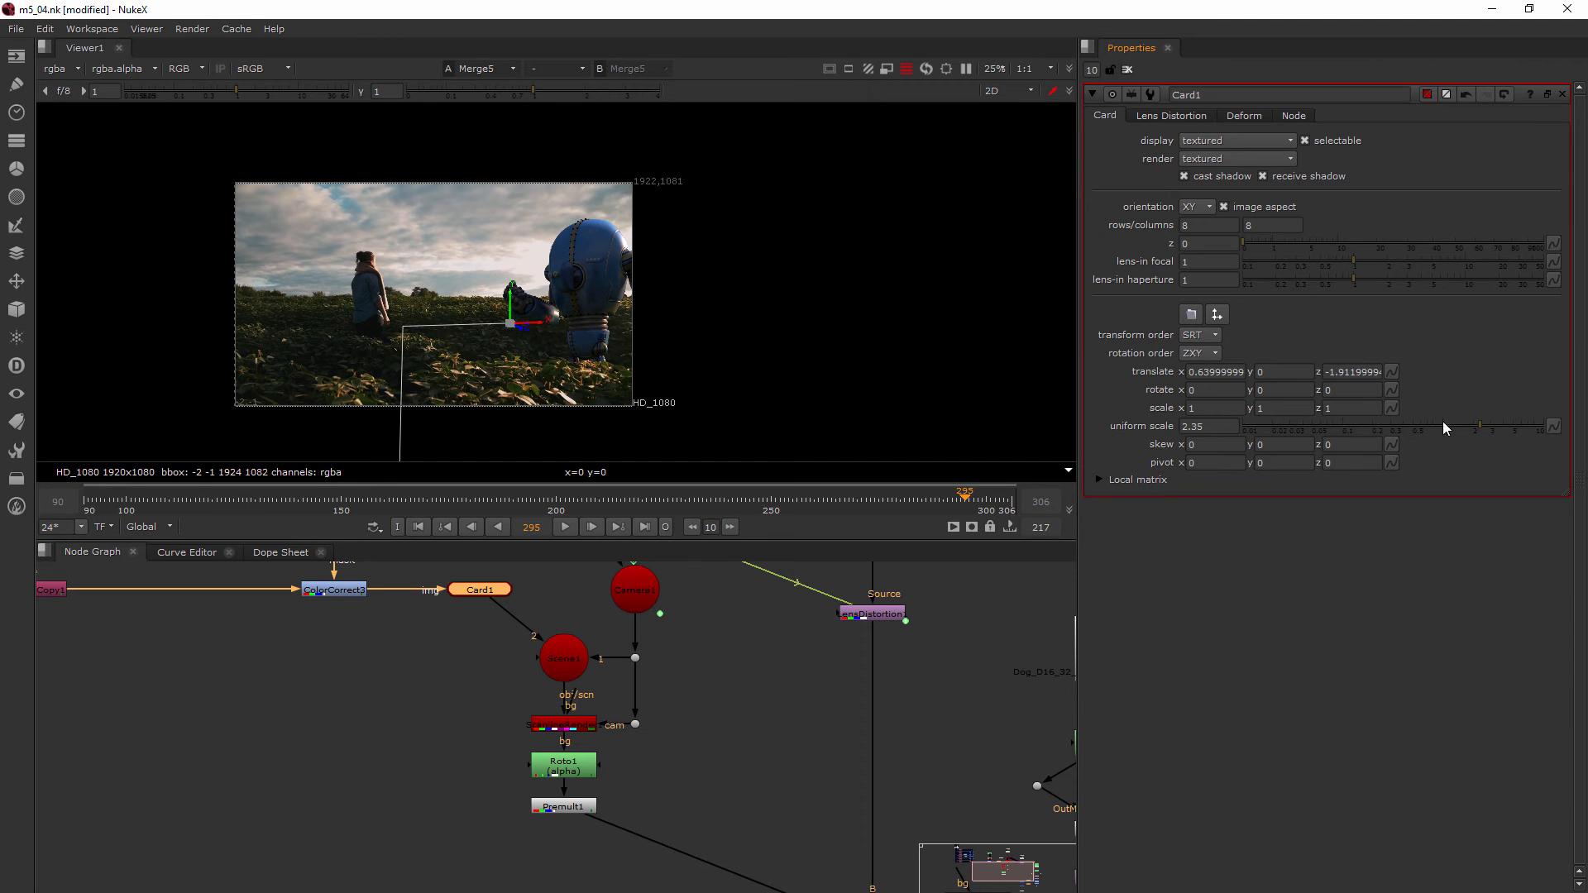
mouse_move(1271, 482)
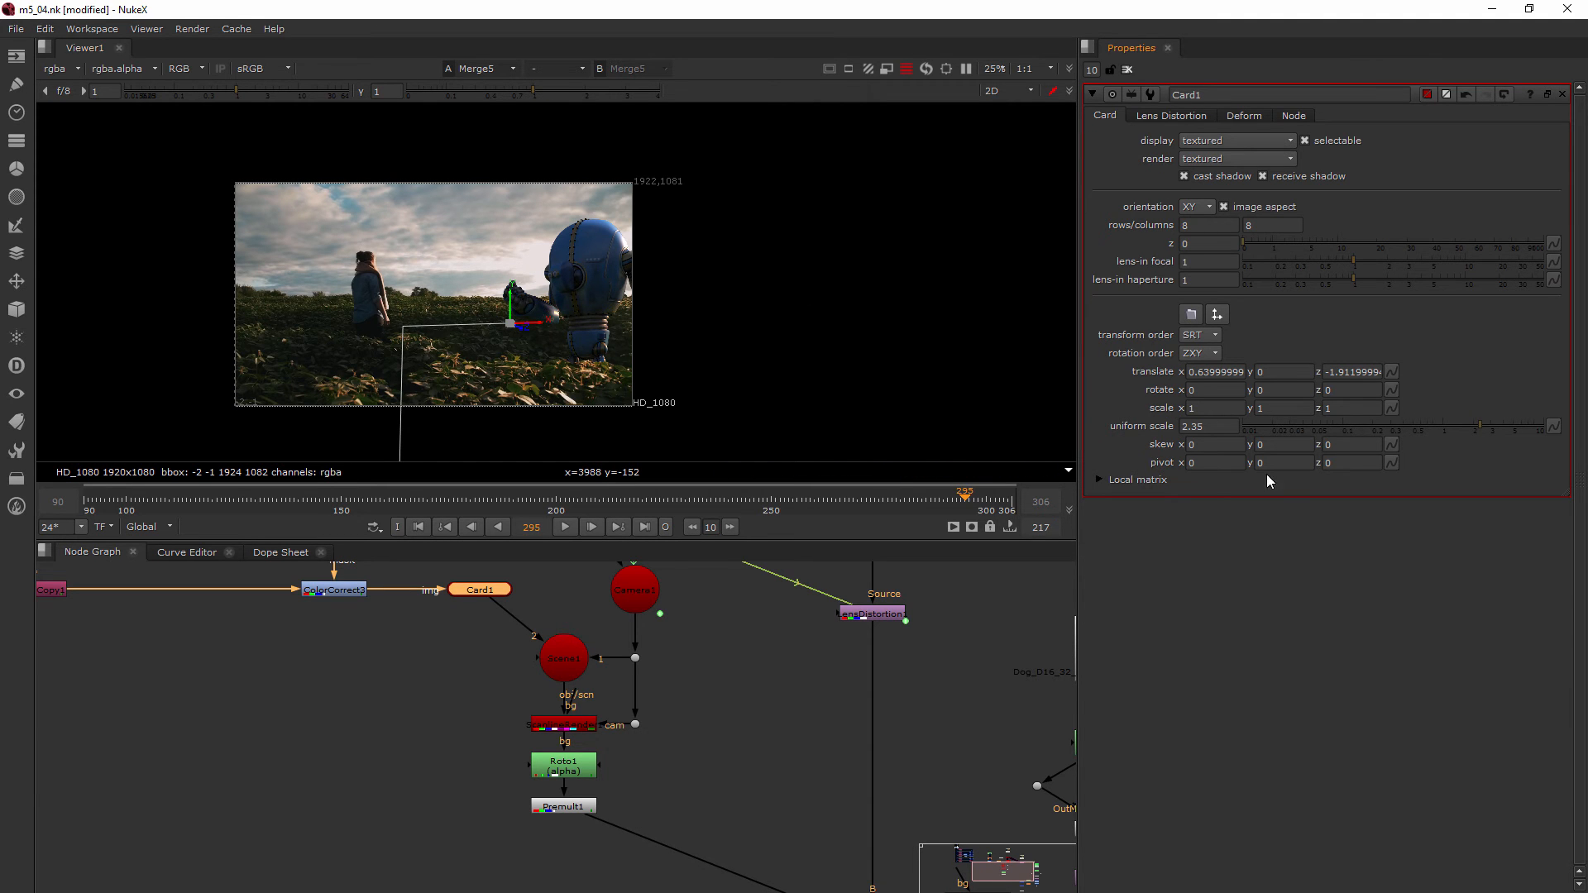
mouse_move(1175, 414)
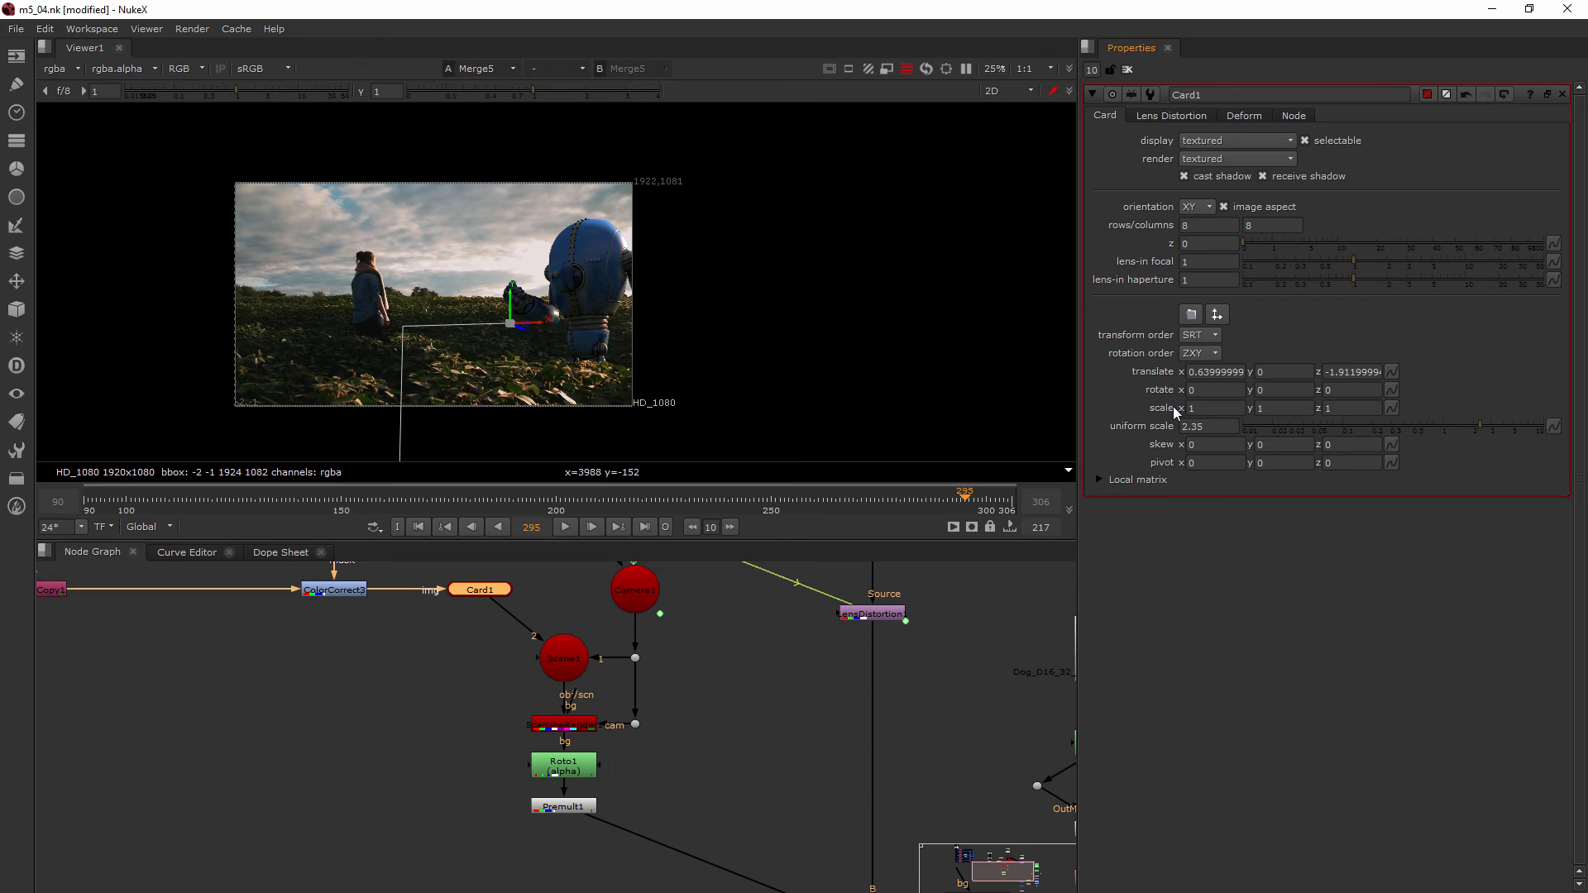
mouse_move(644, 338)
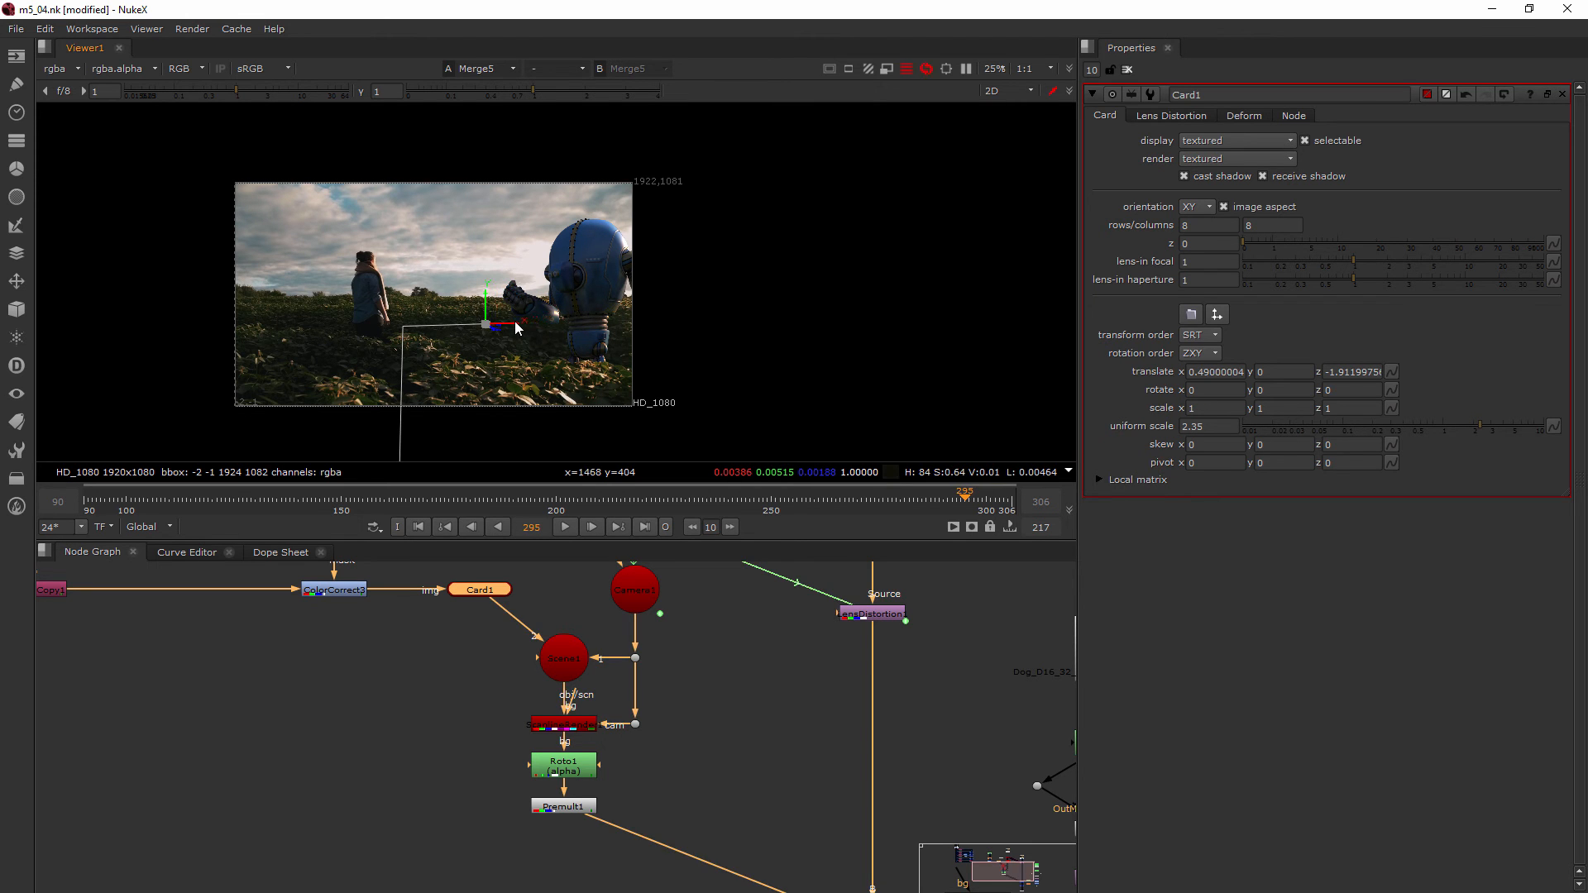
Step: Move the robot card to translate x about 0.215, y 0.18, then zoom the viewer
left_click_drag(516, 324, 471, 324)
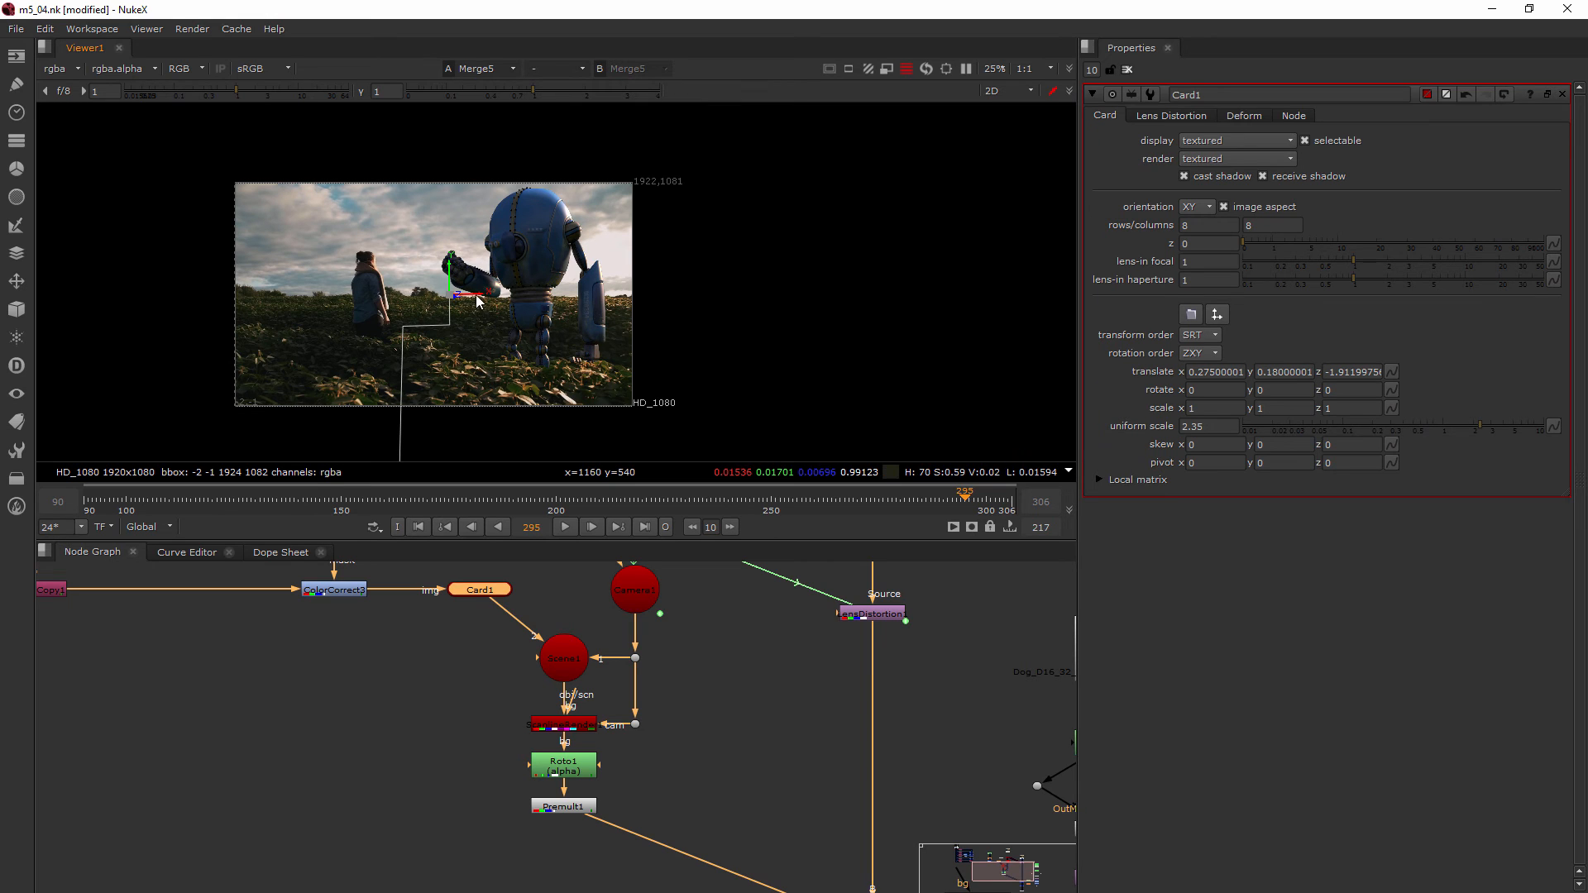
left_click_drag(476, 293, 466, 297)
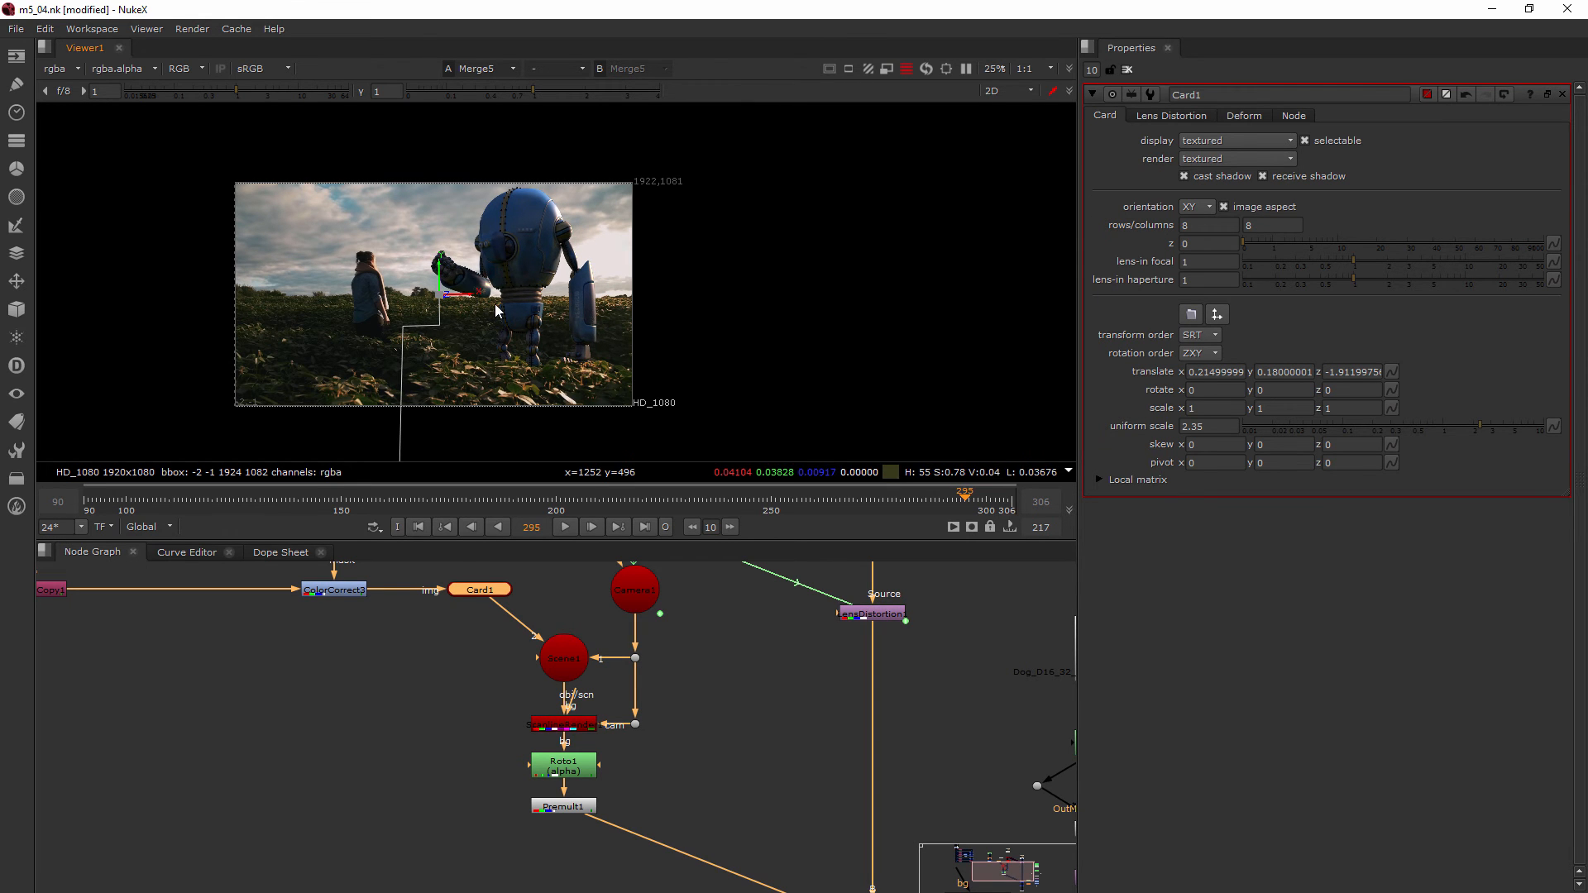
mouse_move(585, 304)
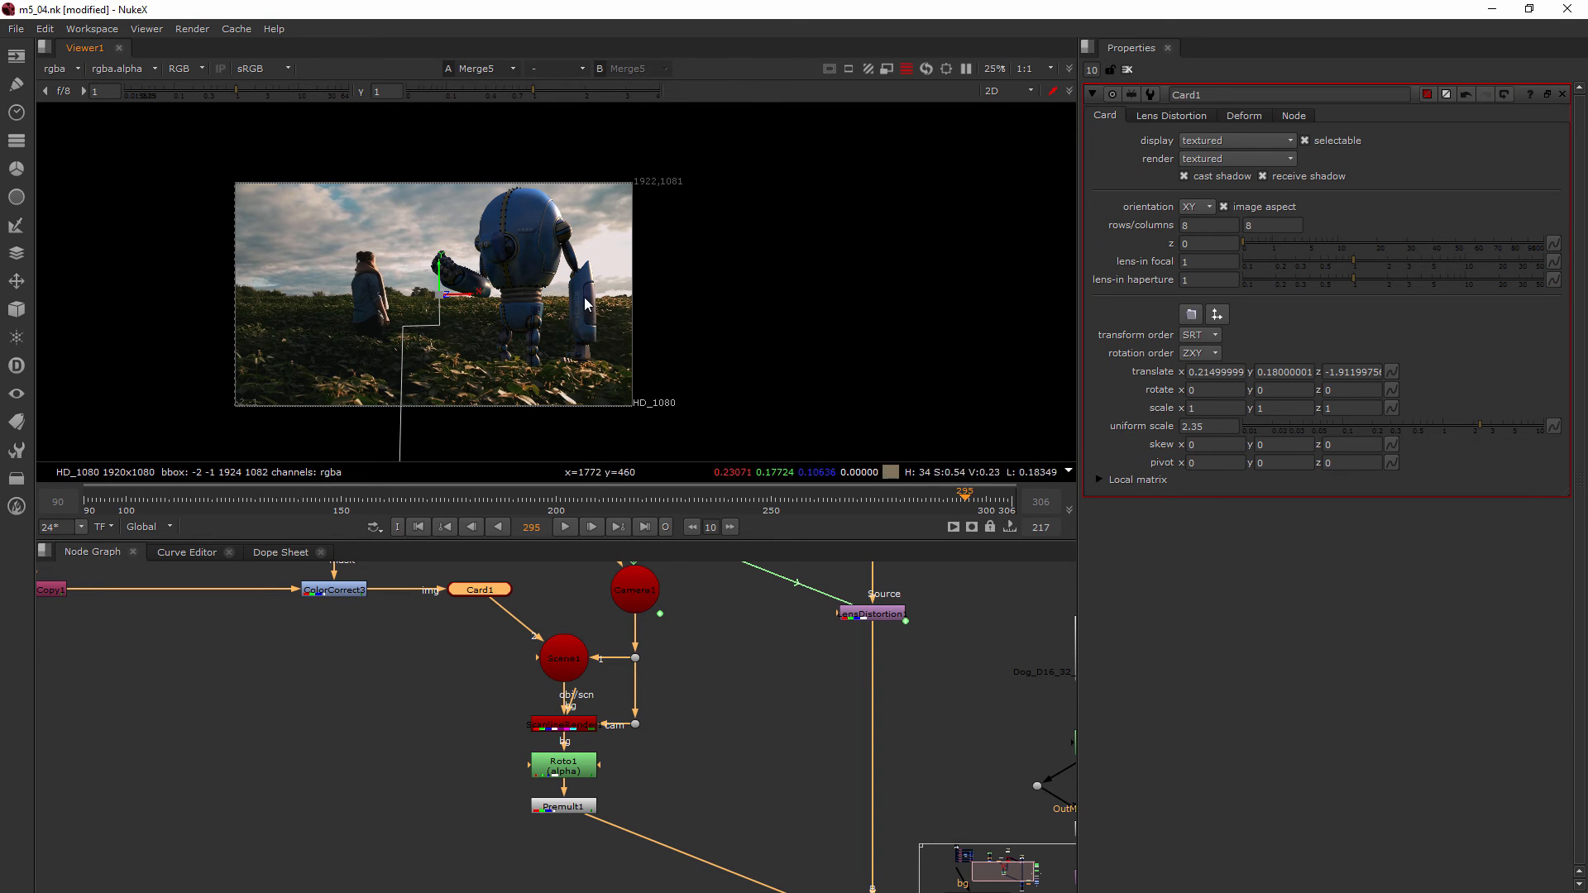
scroll("up", 3)
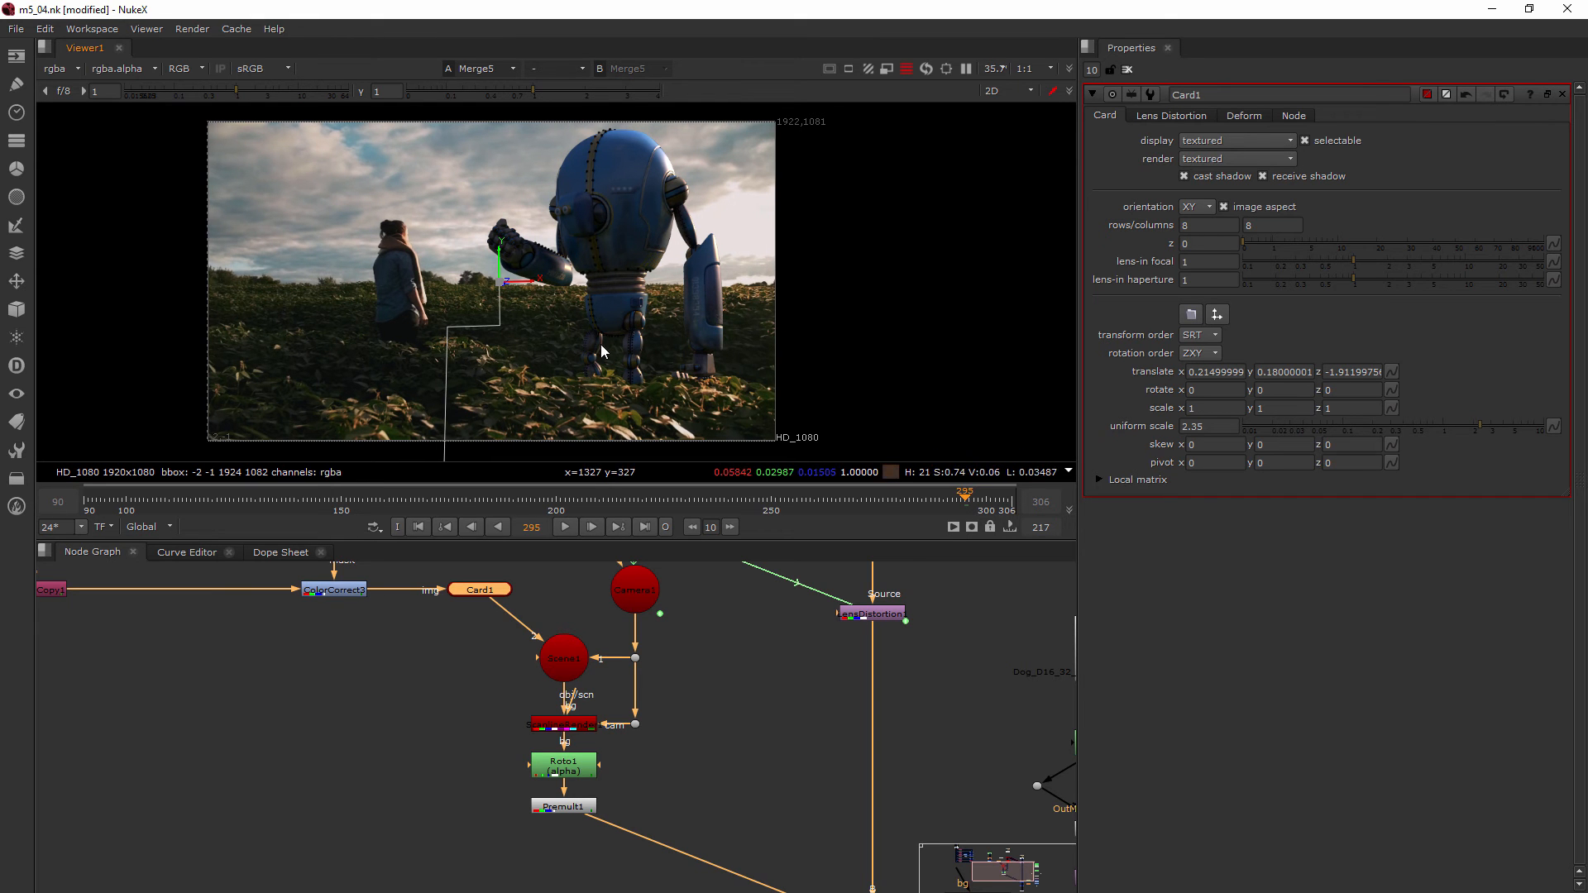
mouse_move(649, 745)
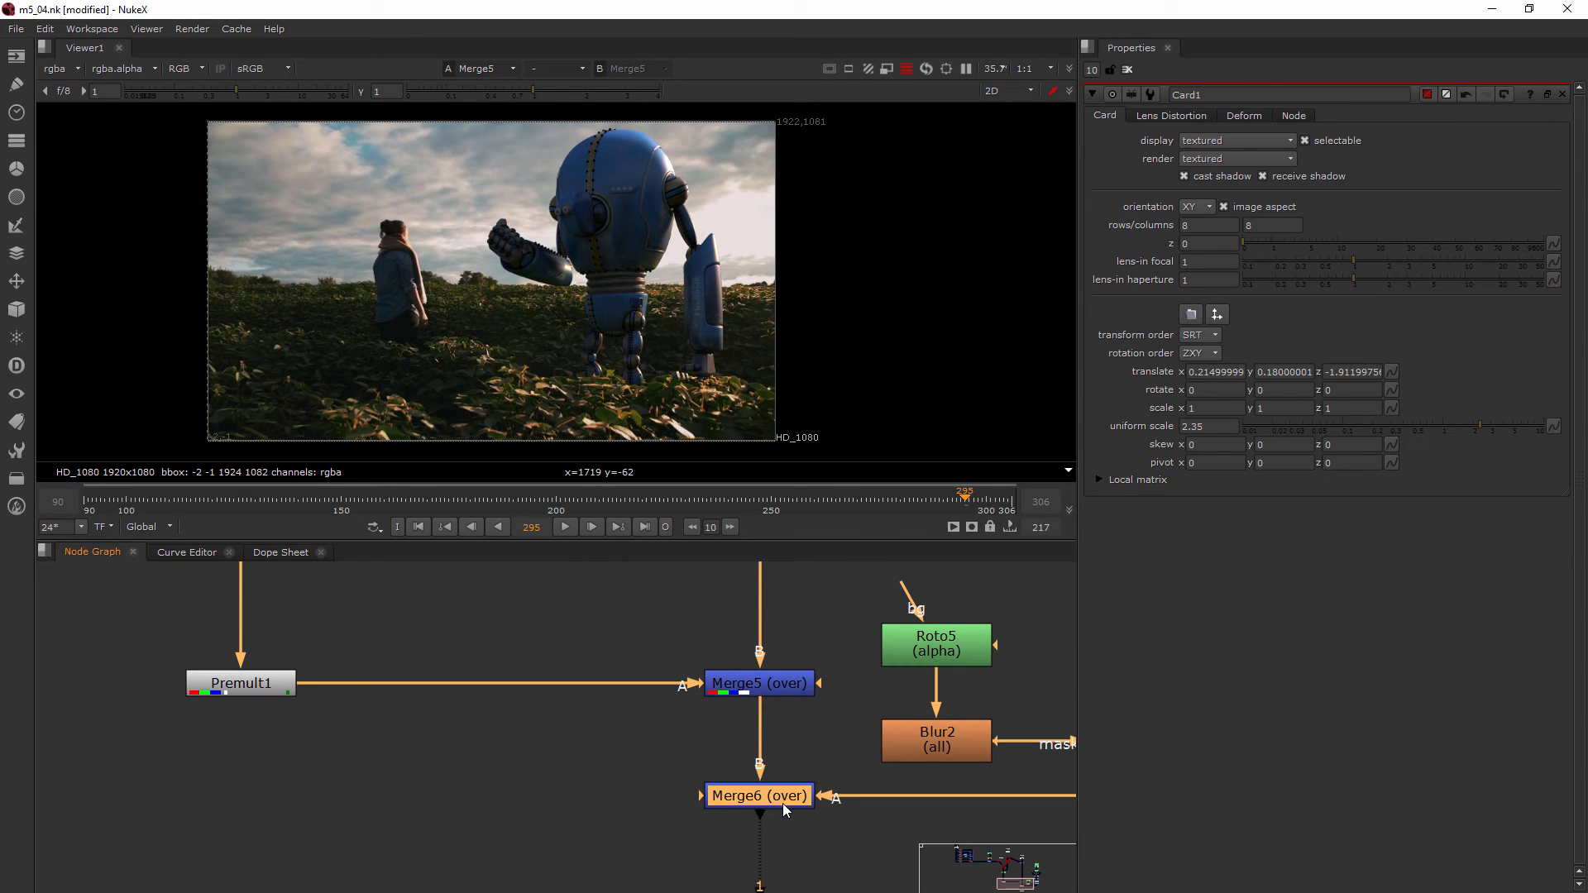
Step: Preview Merge6 with the dog, then view Merge5 again and play the shot
left_click(757, 795)
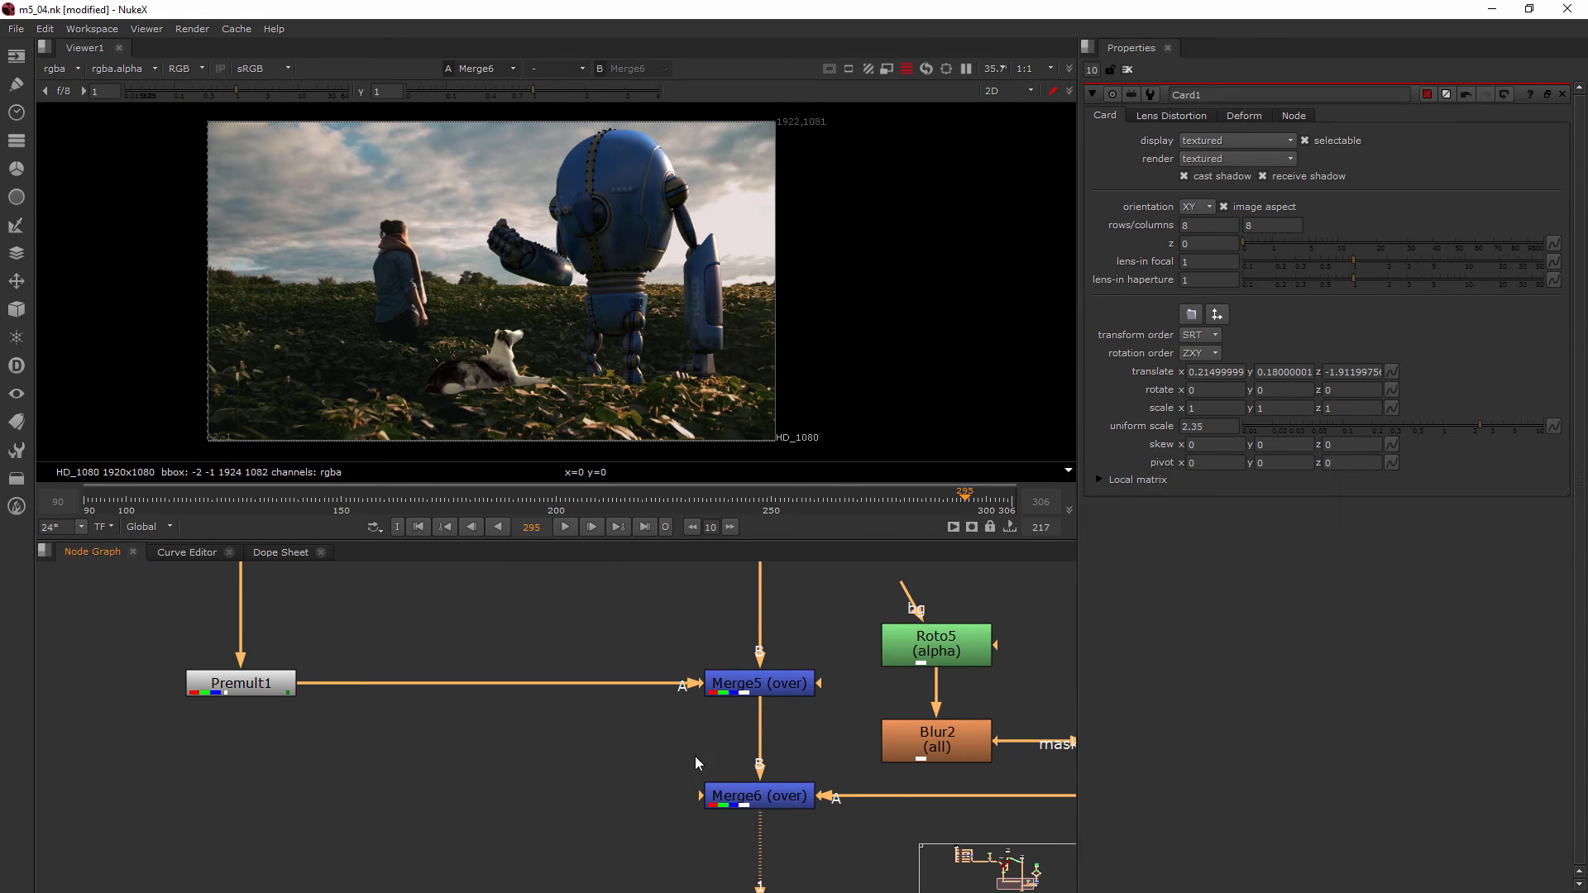
mouse_move(800, 761)
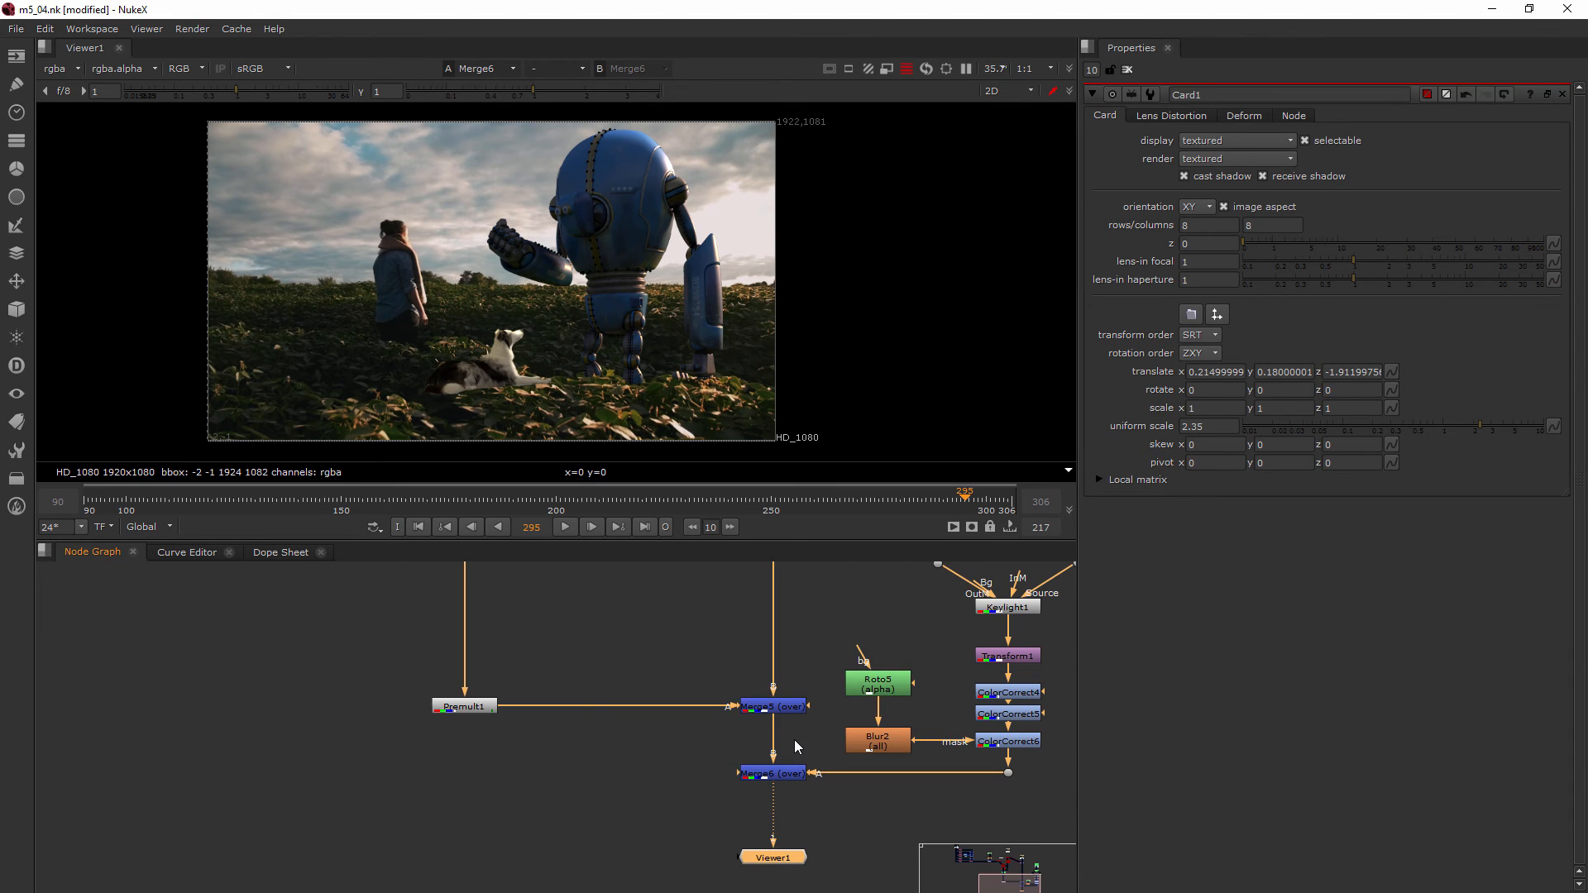
left_click(772, 705)
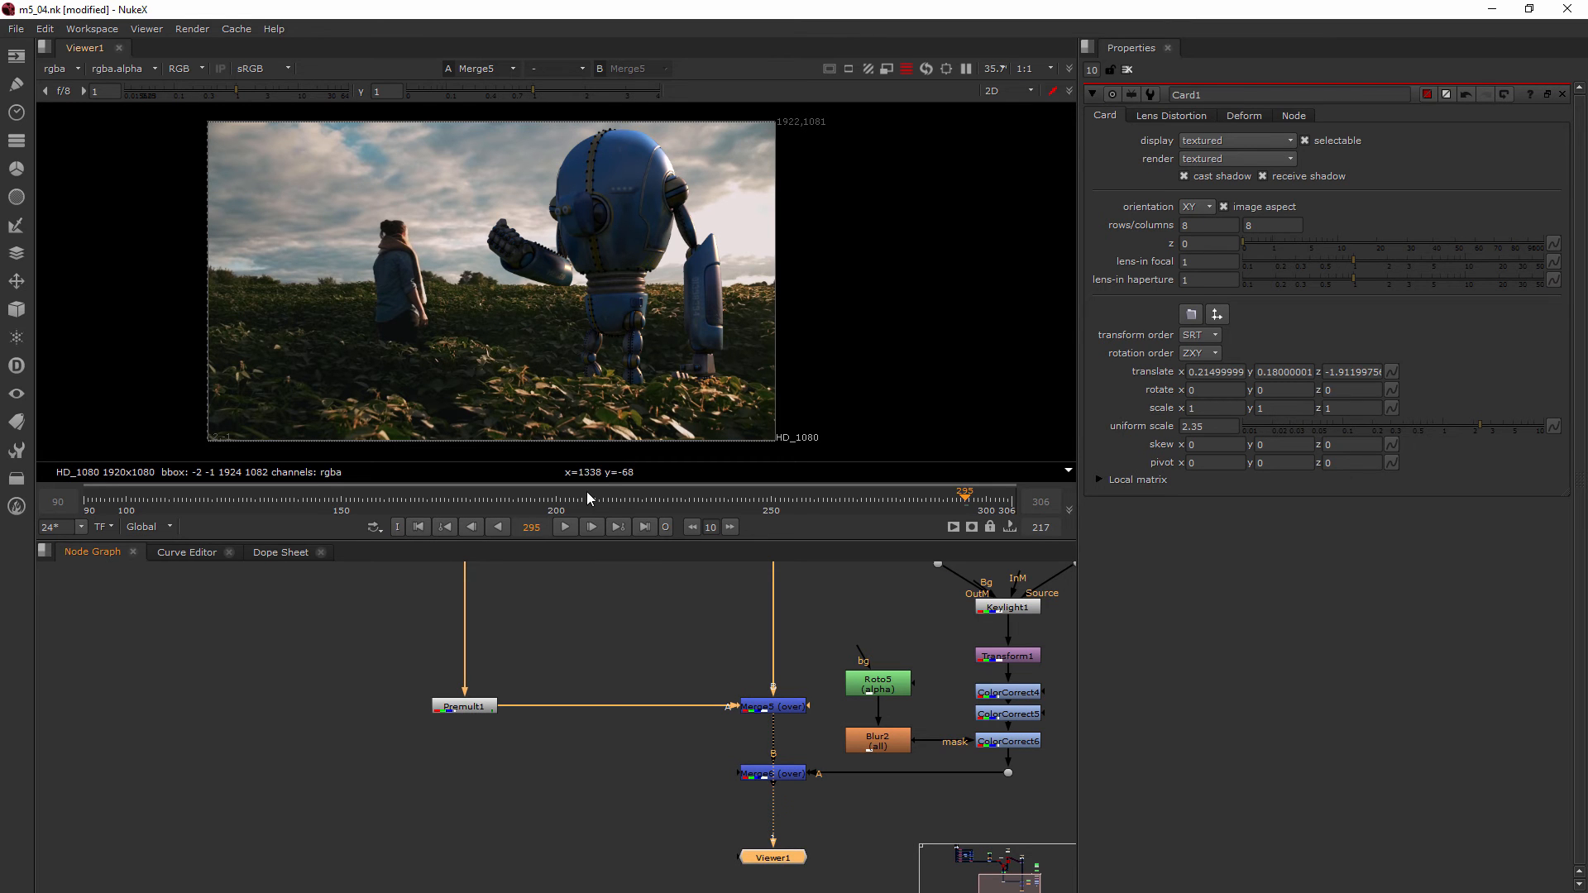
left_click(564, 527)
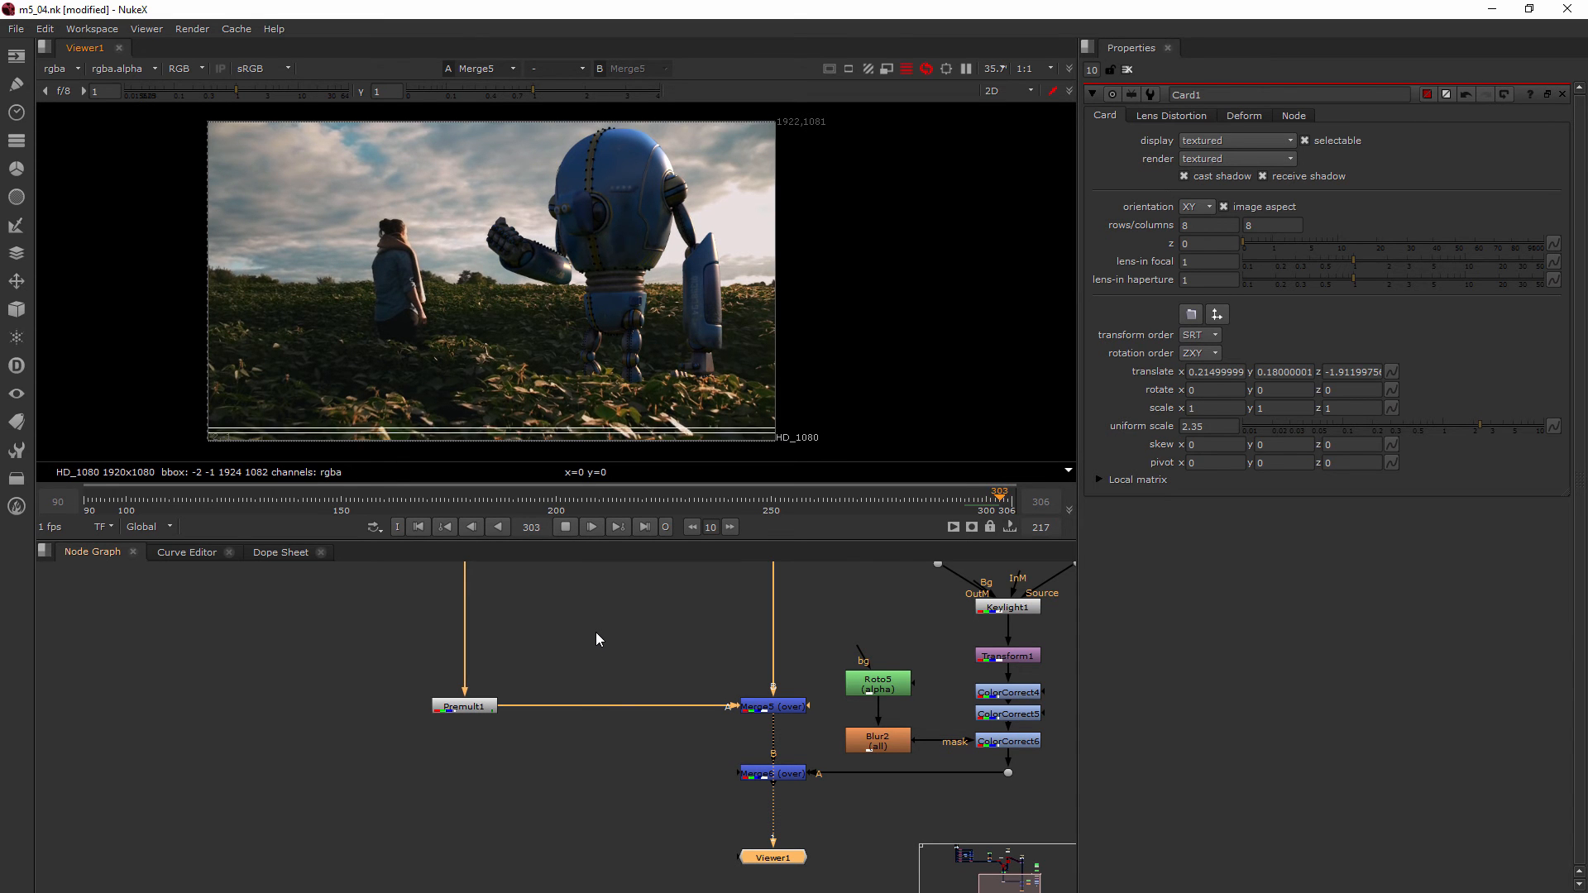
left_click(470, 526)
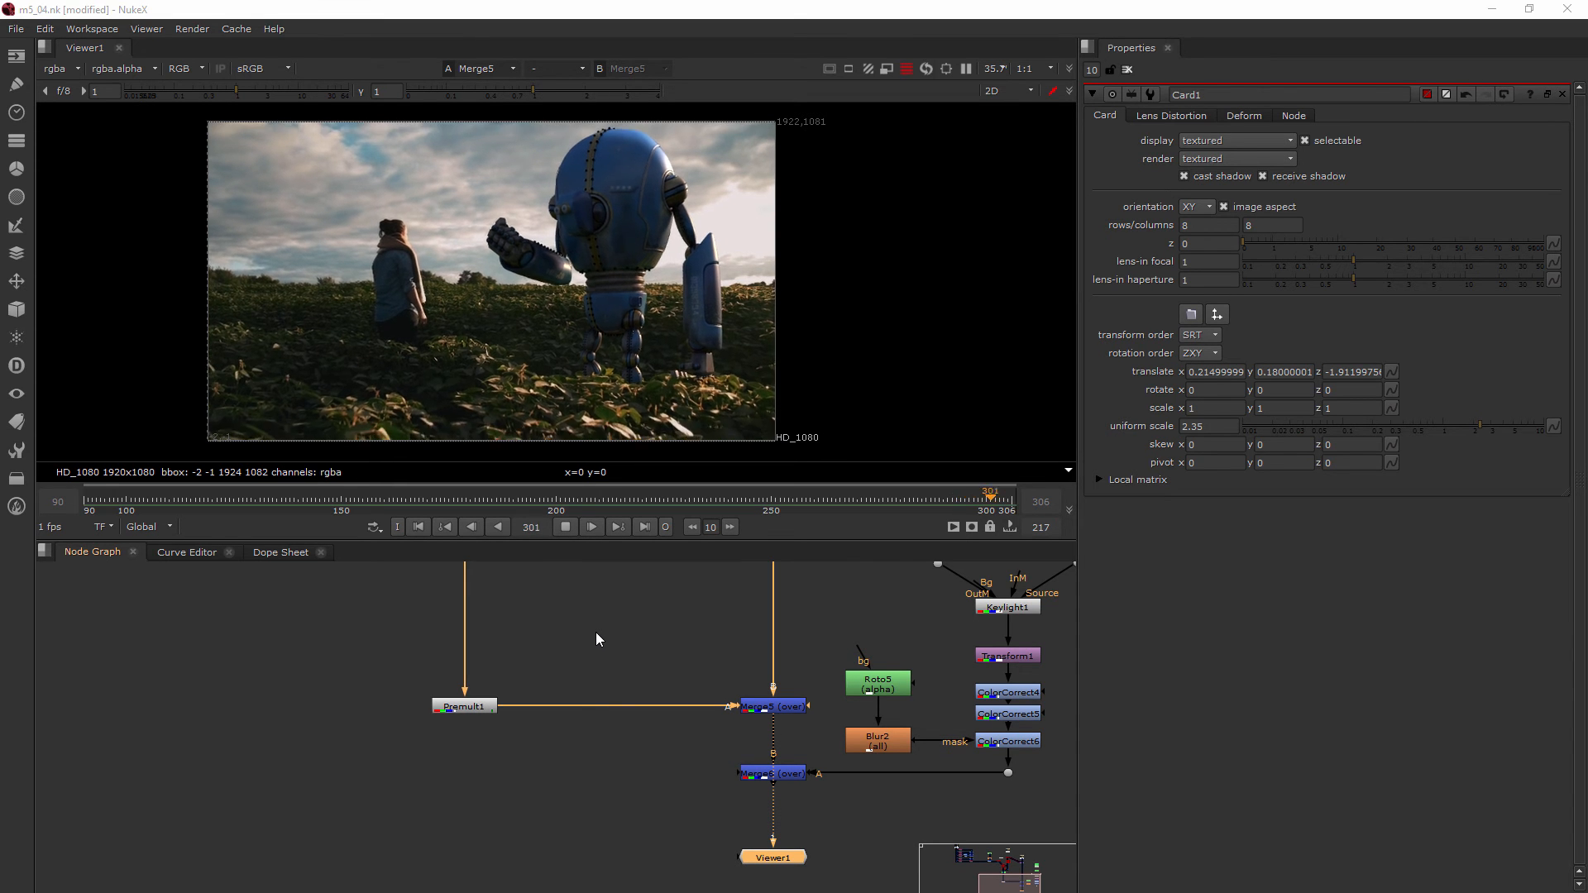
Step: Jump between early and later frames during playback to review the shot, then stop playback
left_click(266, 493)
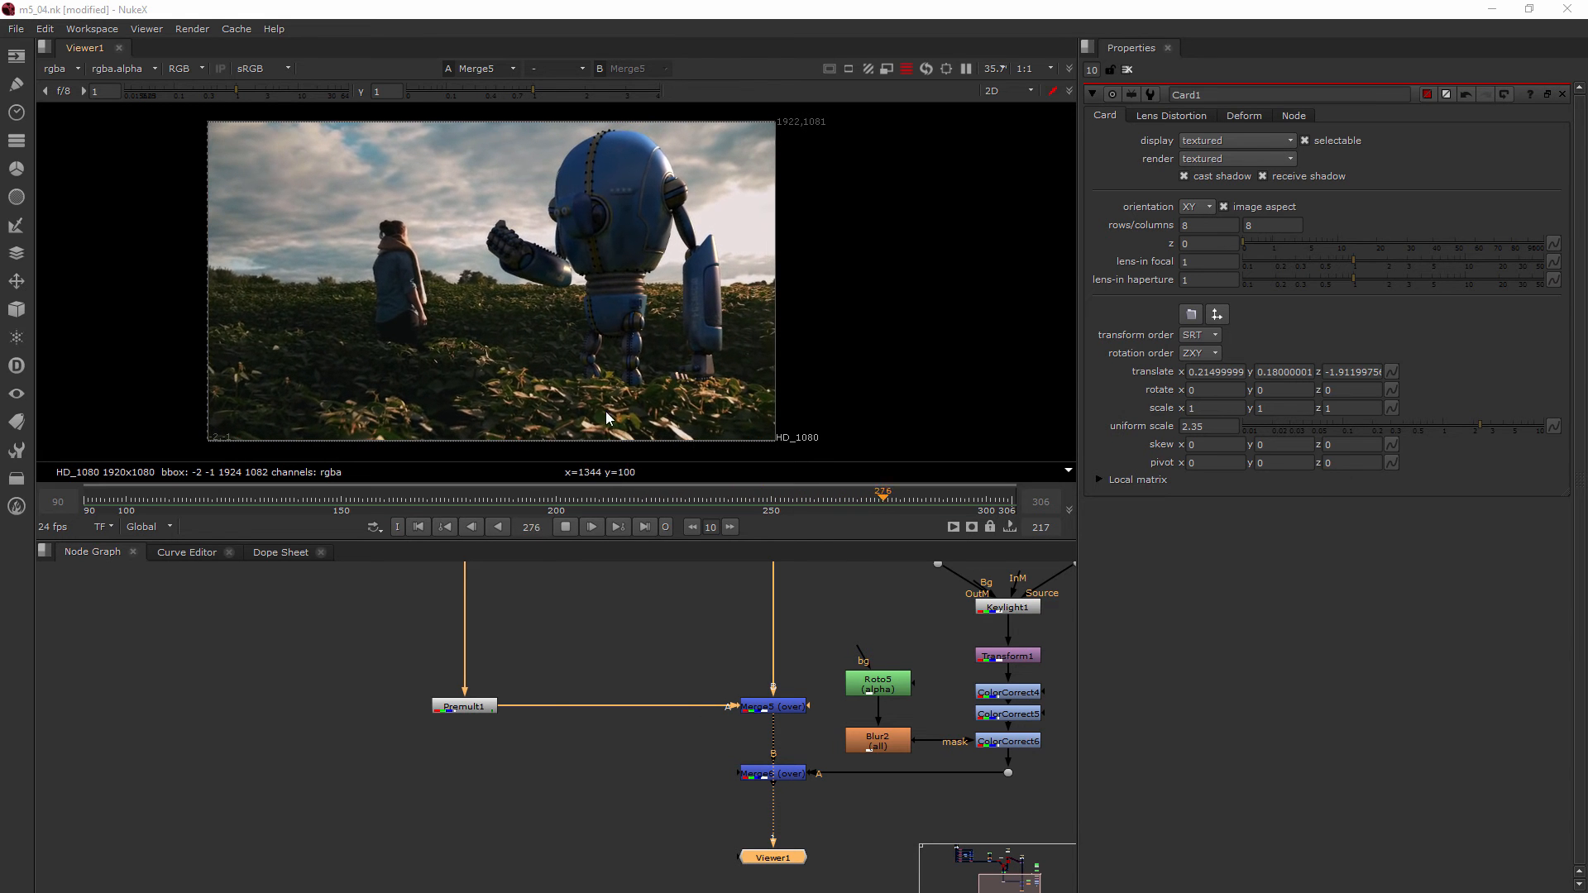
left_click(156, 493)
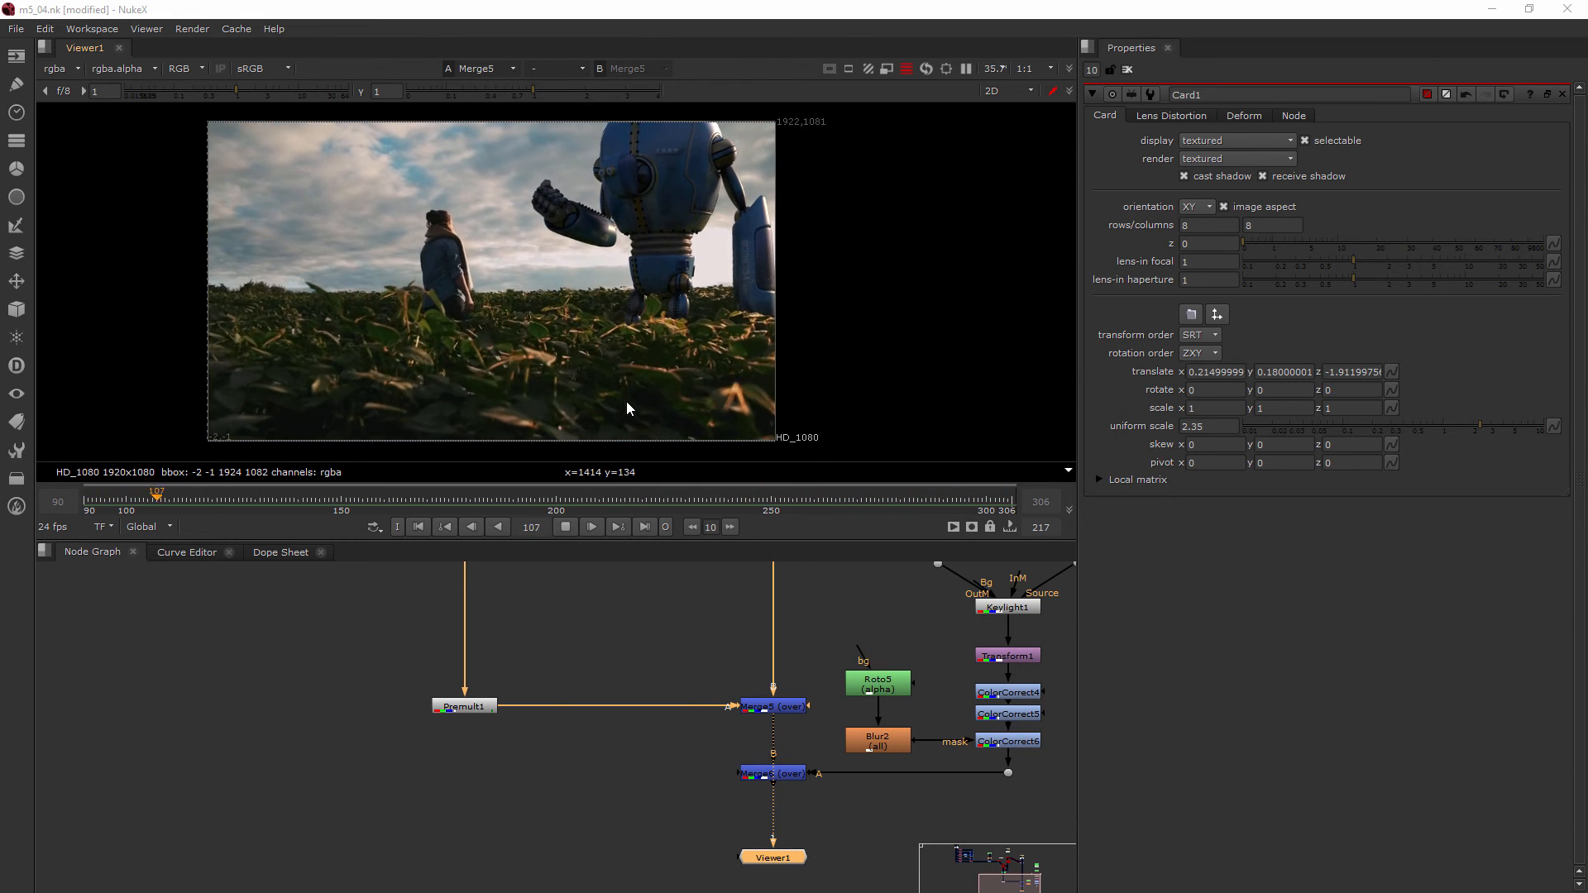
left_click(362, 493)
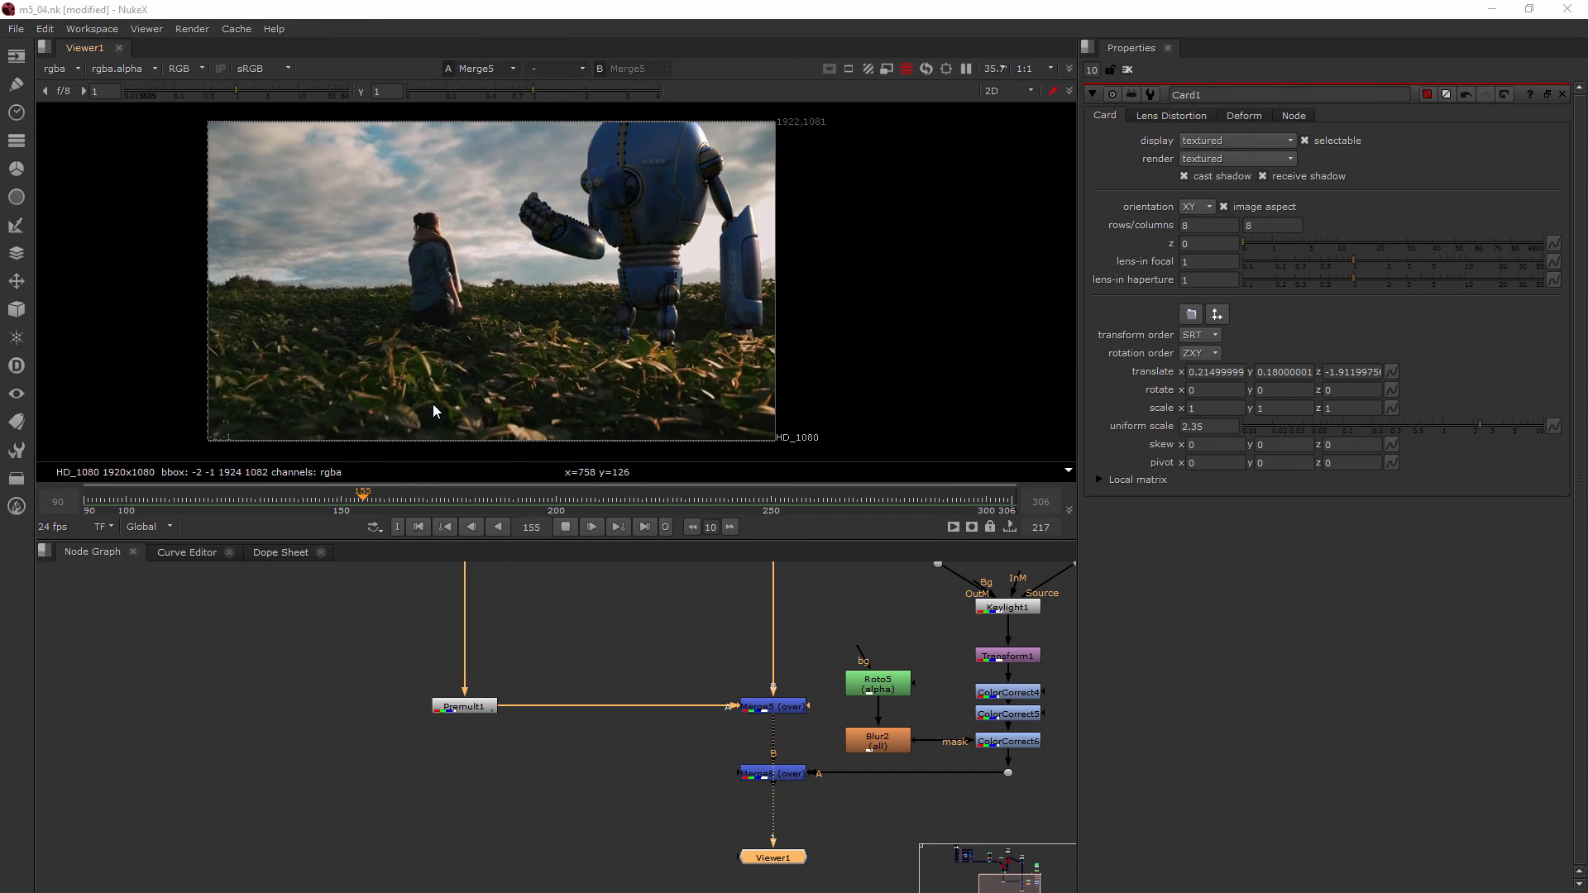
left_click(568, 493)
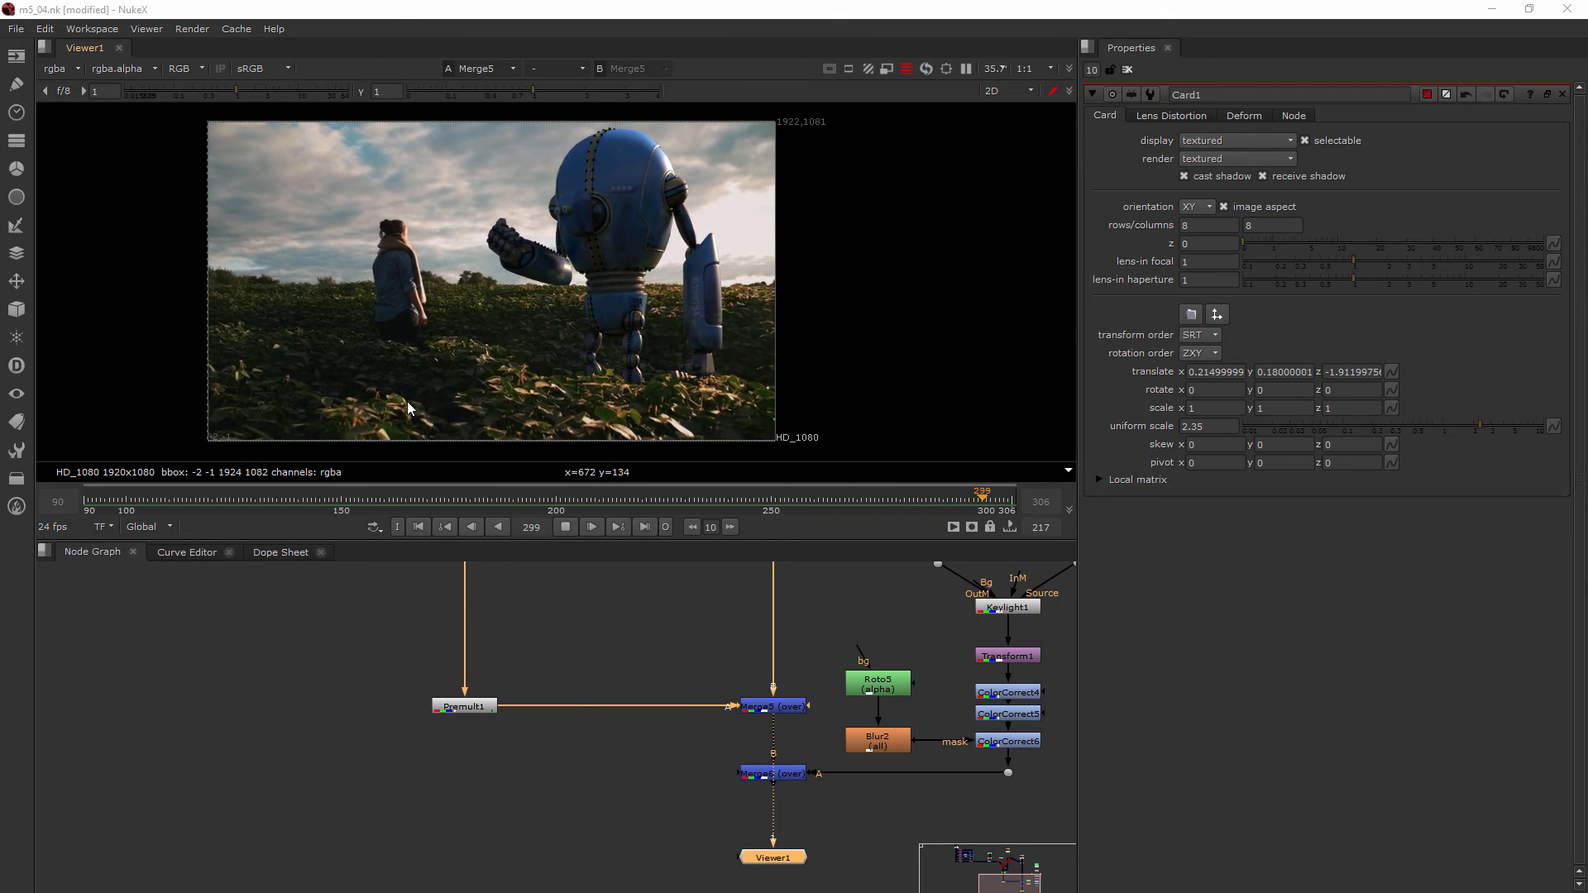
left_click(256, 493)
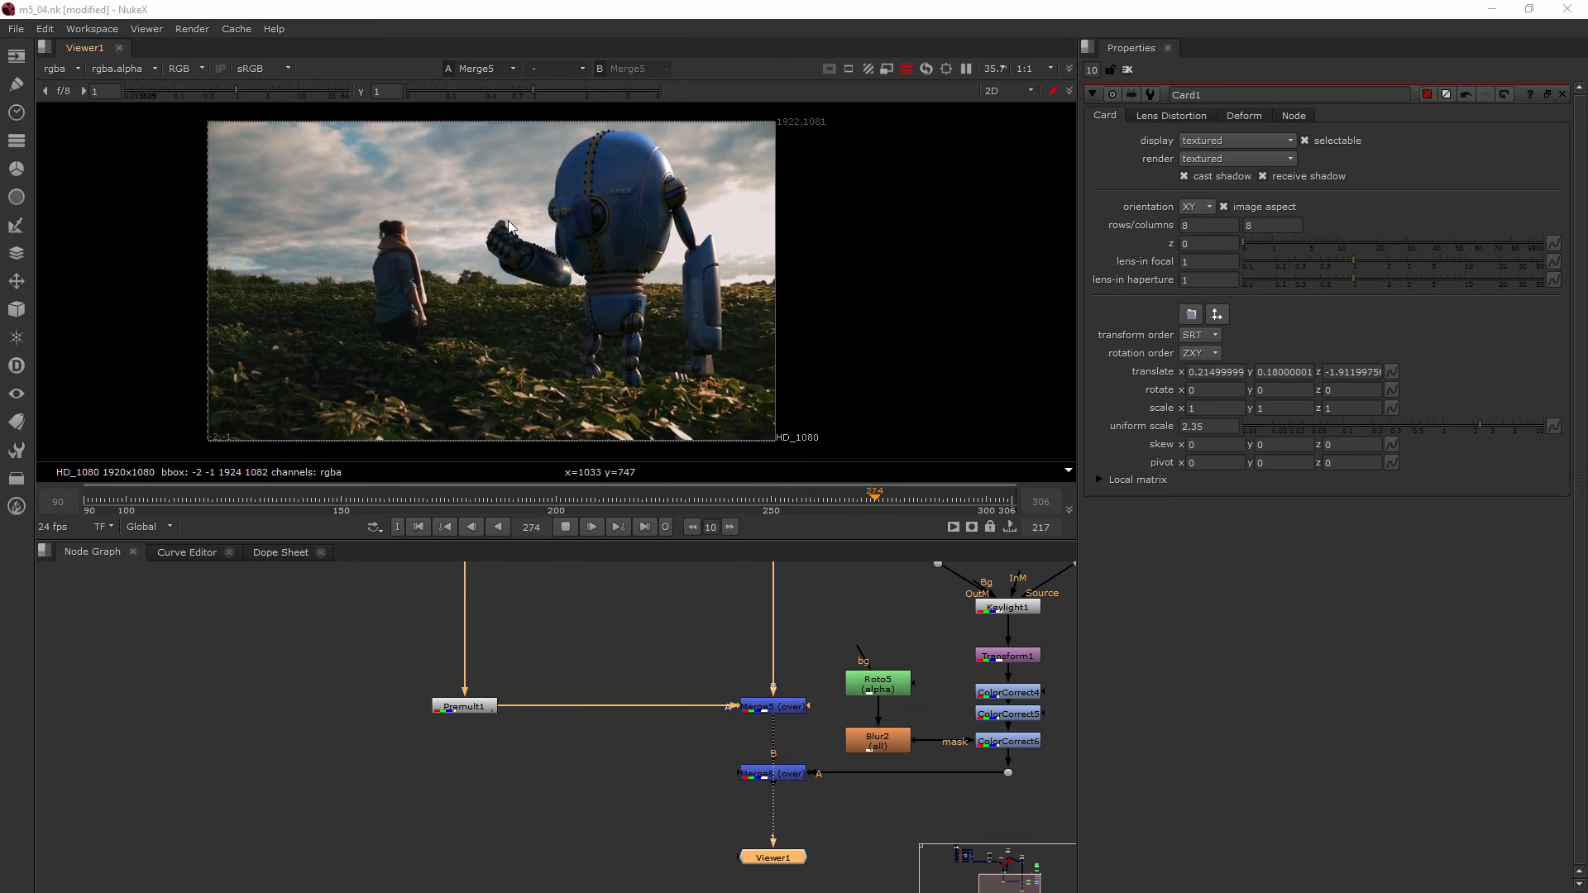
left_click(149, 496)
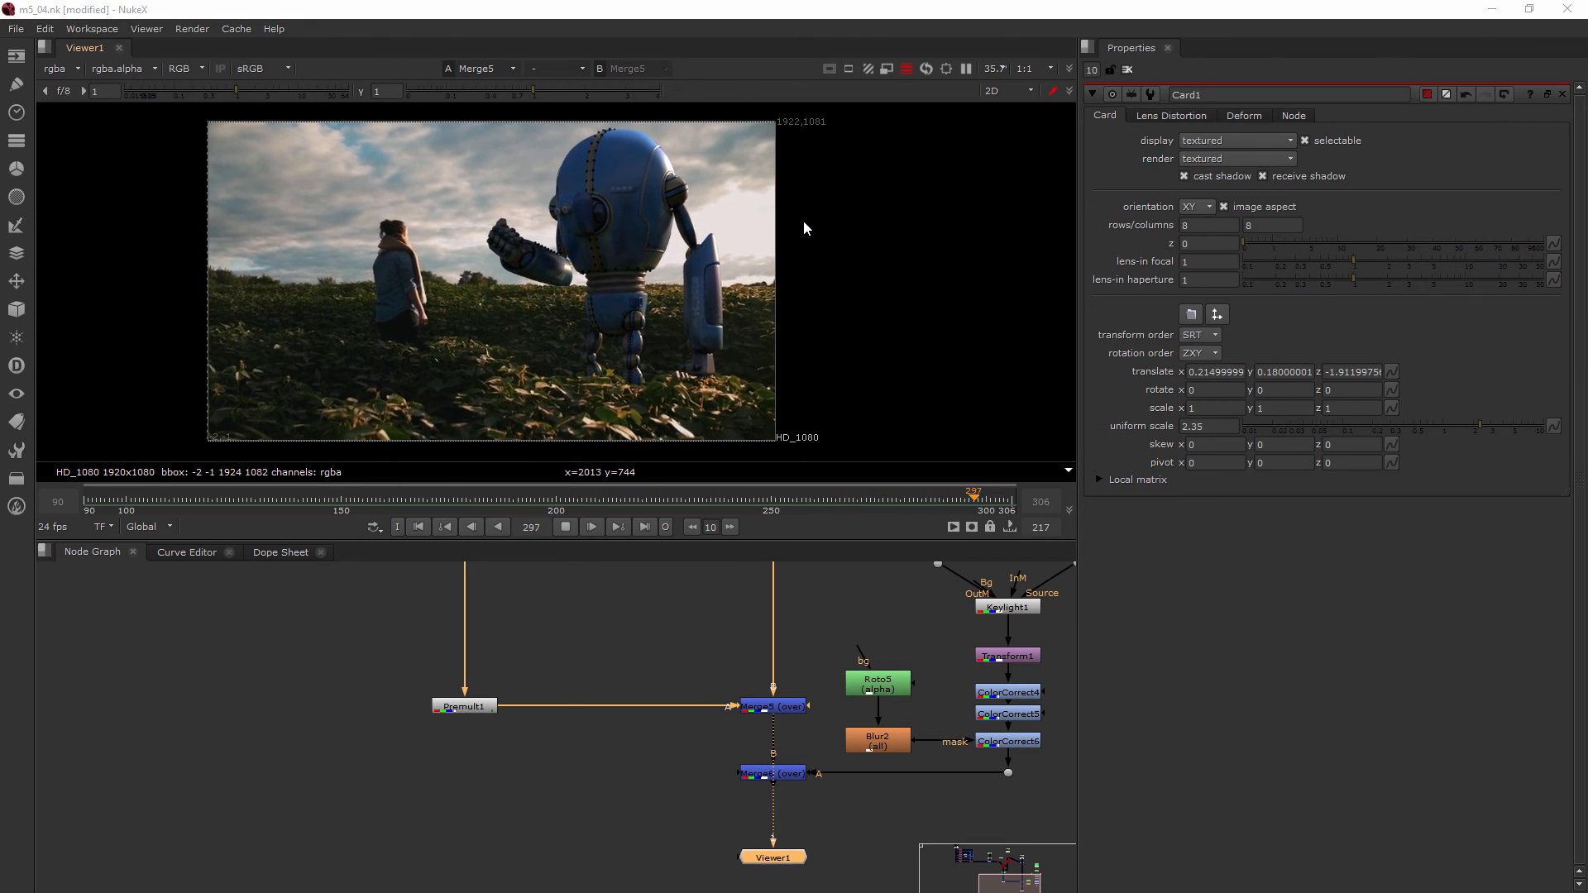
left_click(246, 496)
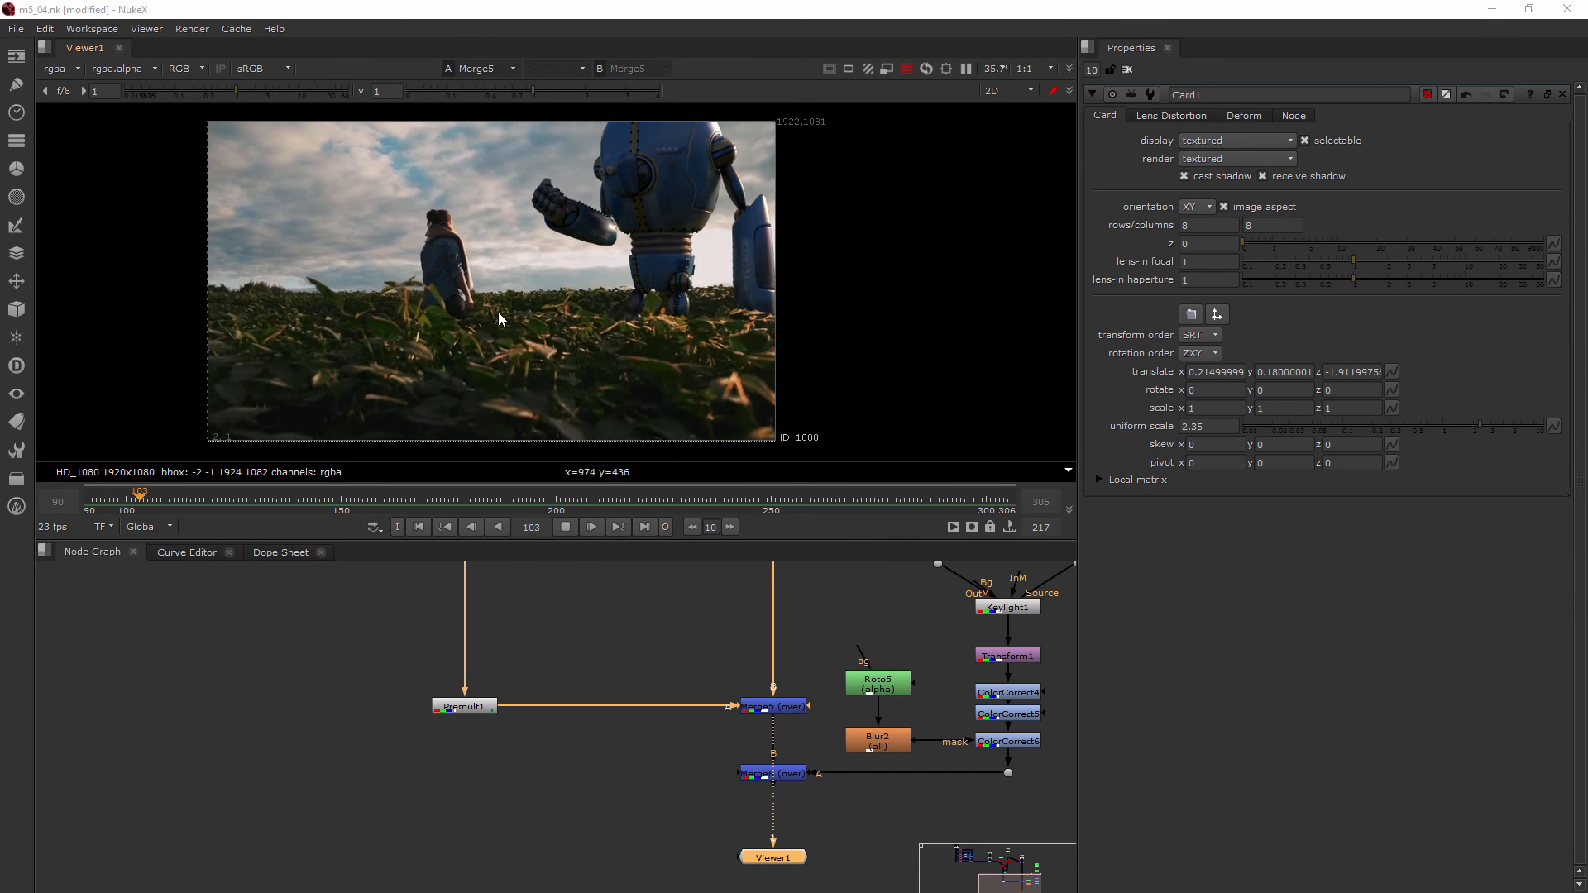
left_click(345, 492)
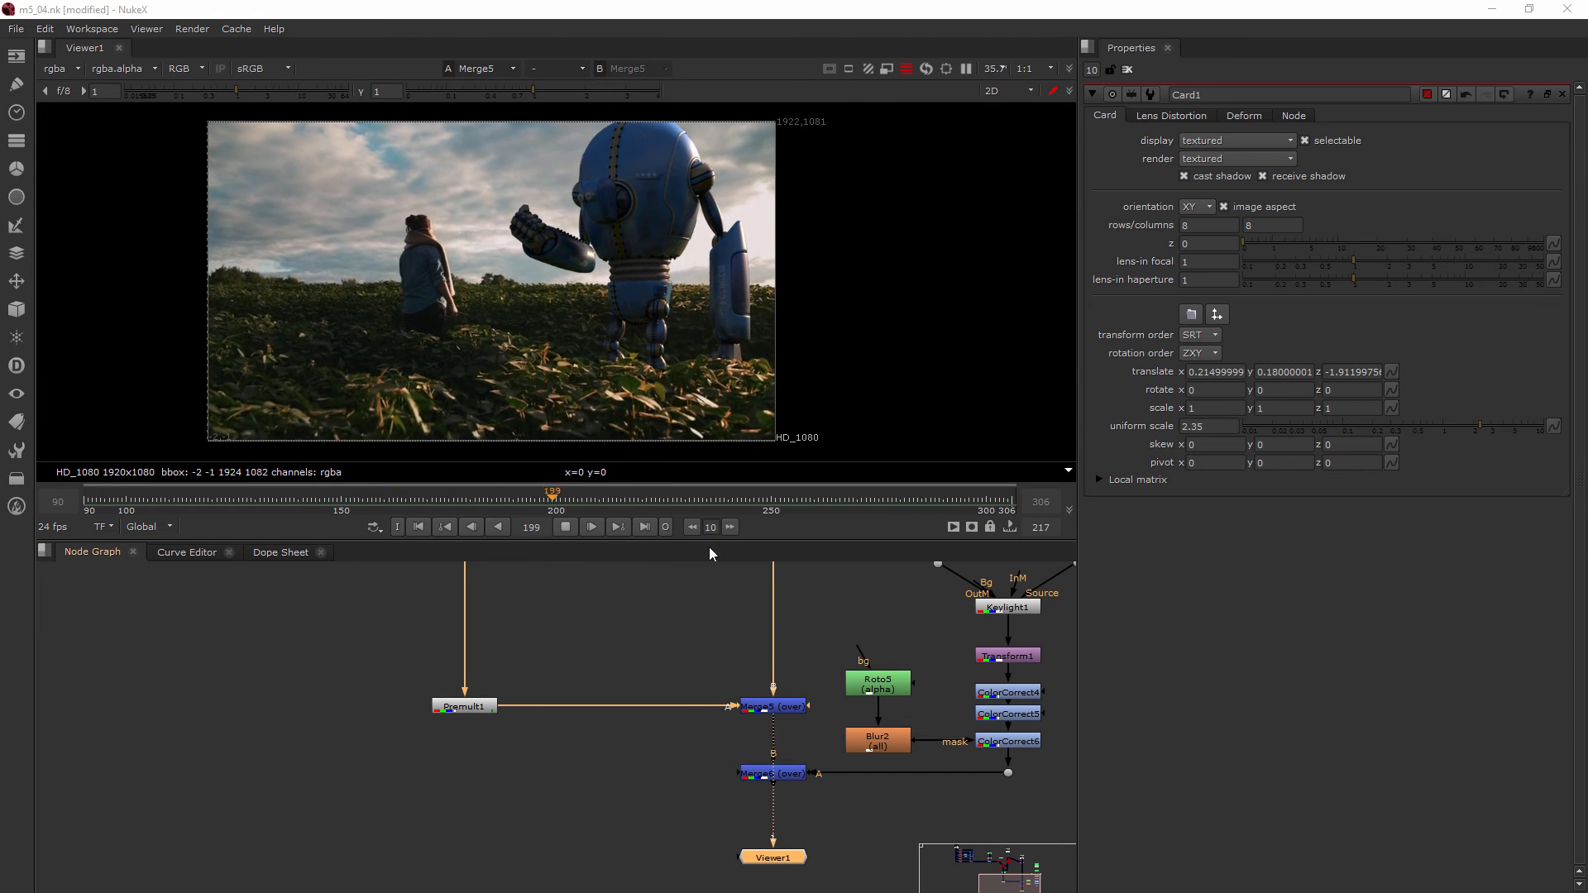
left_click(592, 527)
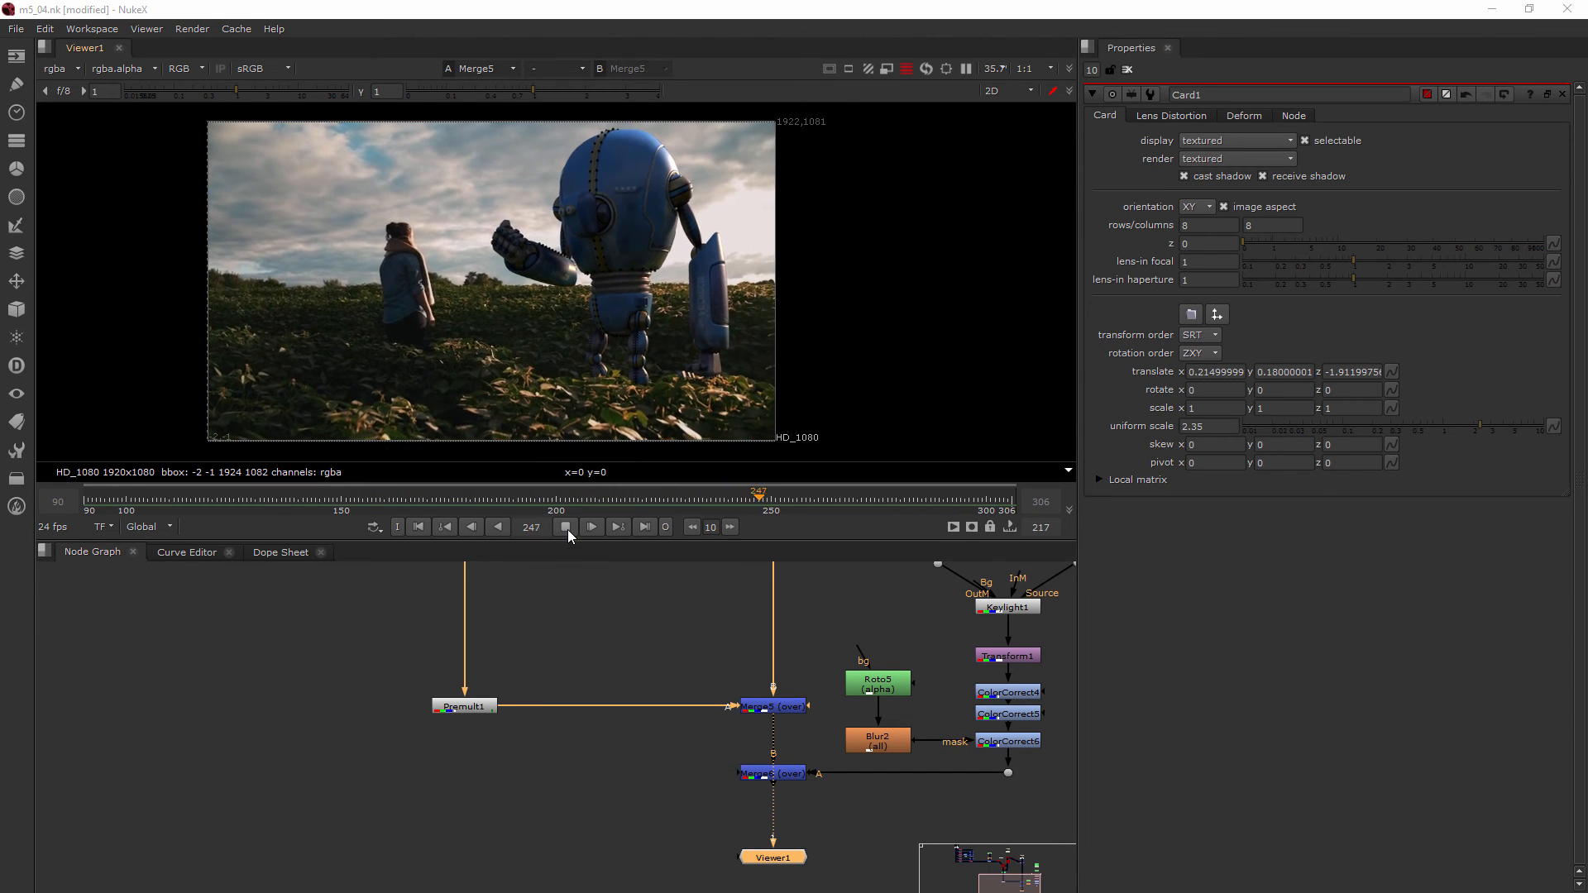
left_click(564, 527)
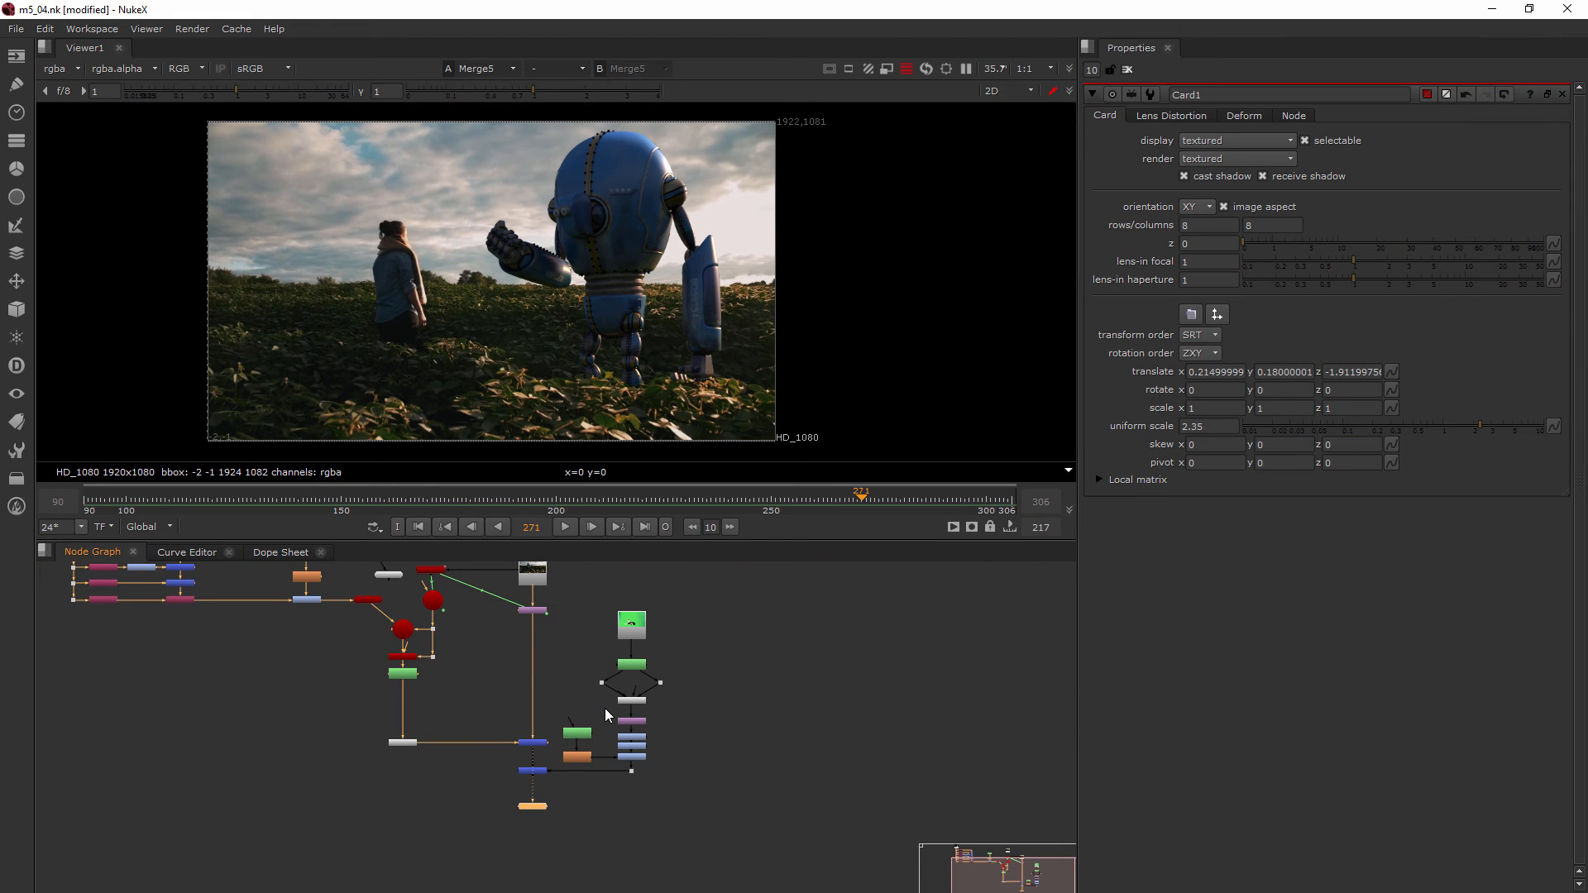
mouse_move(603, 689)
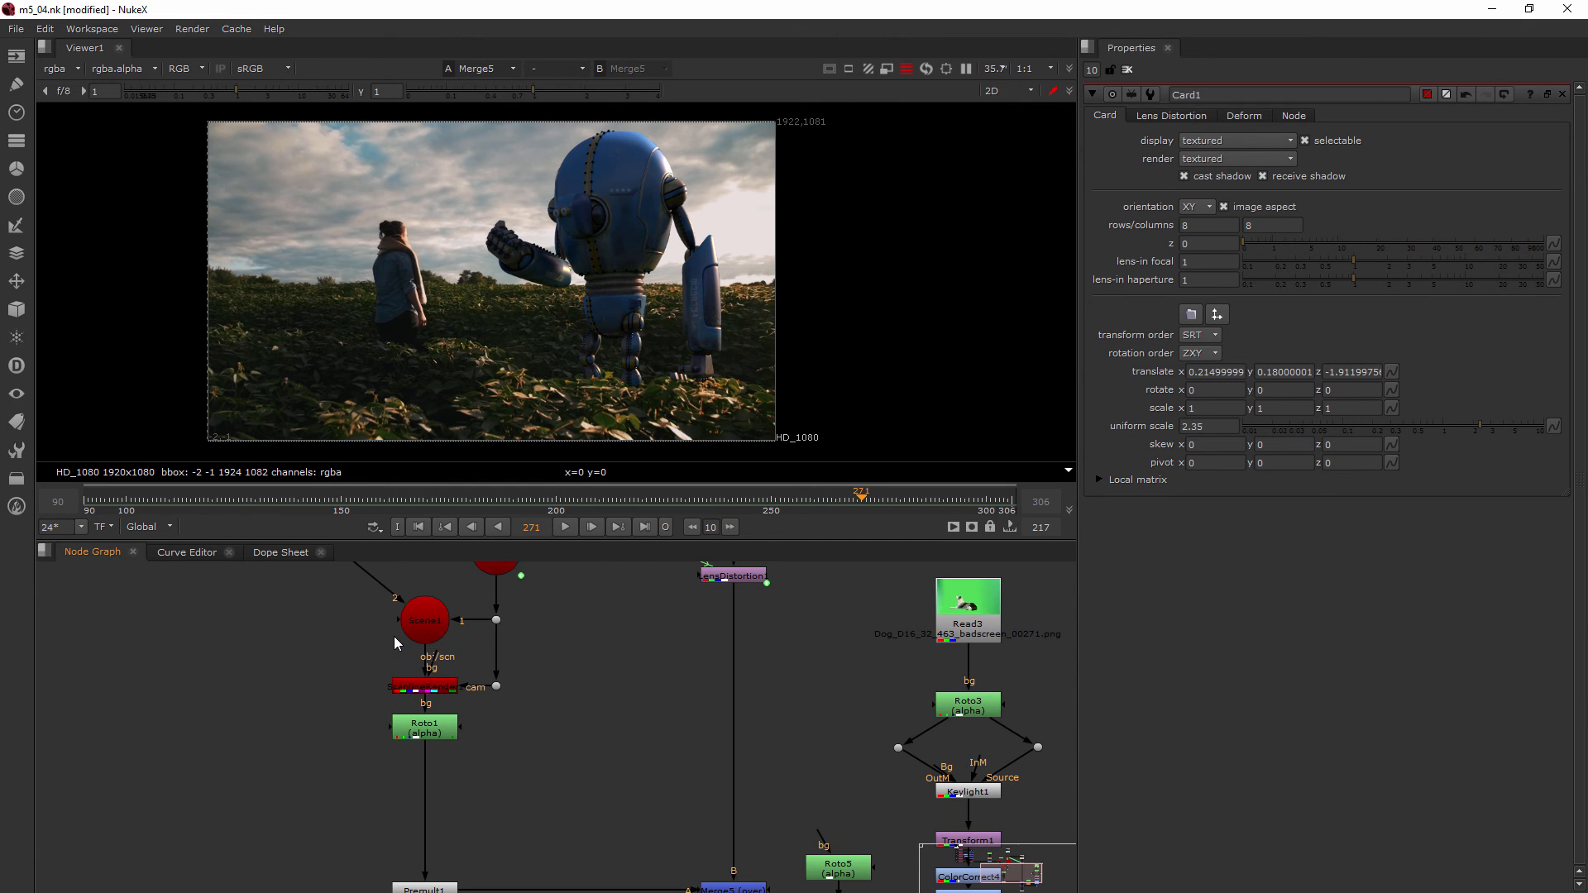
mouse_move(405, 635)
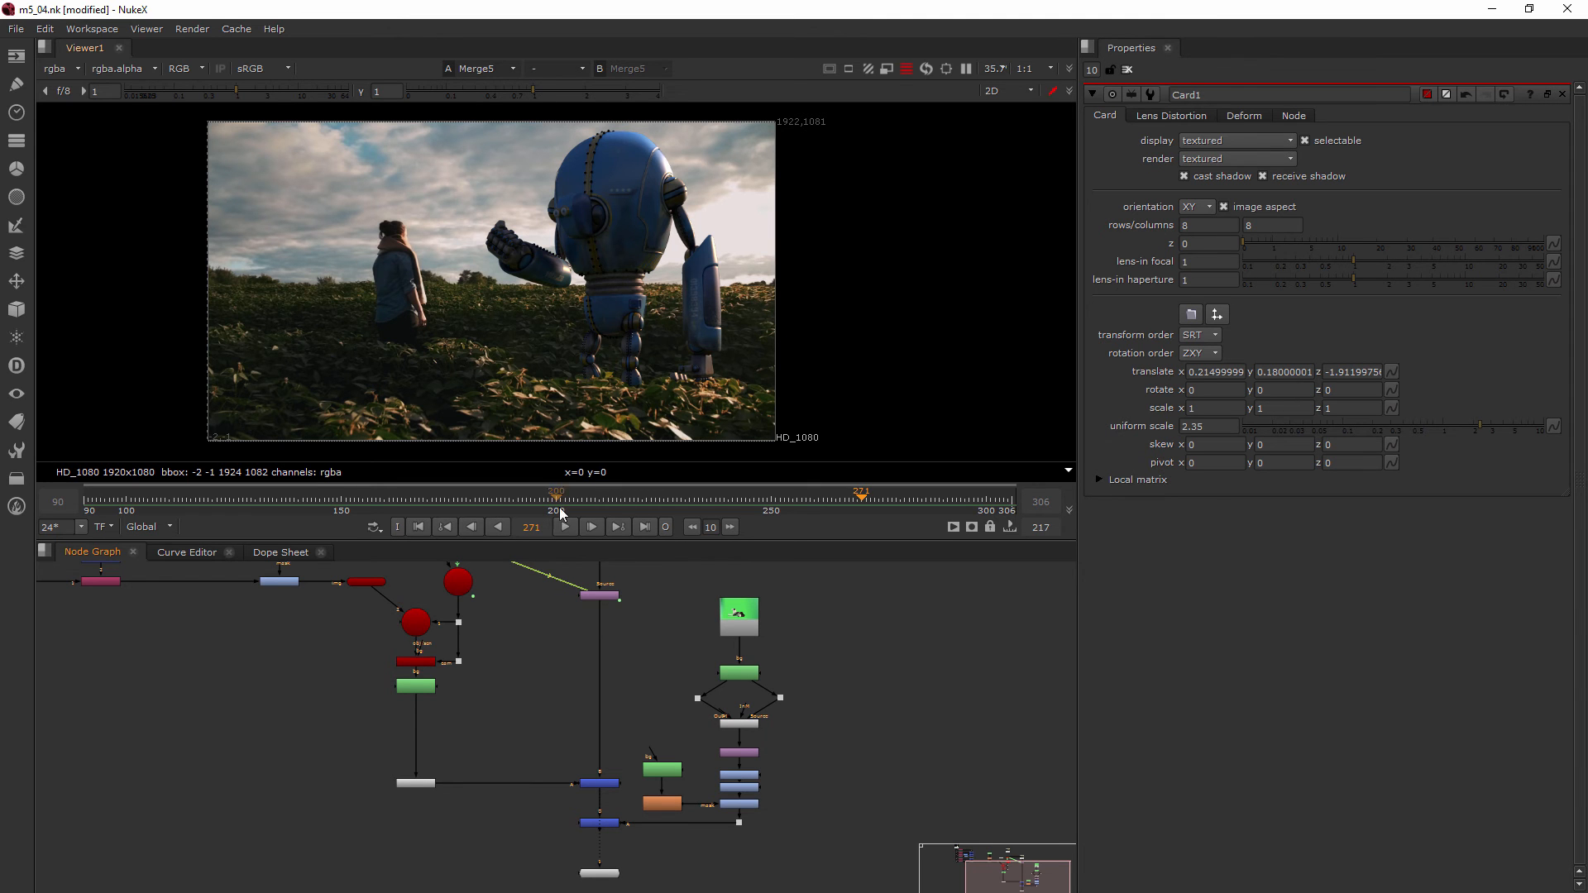
mouse_move(646, 268)
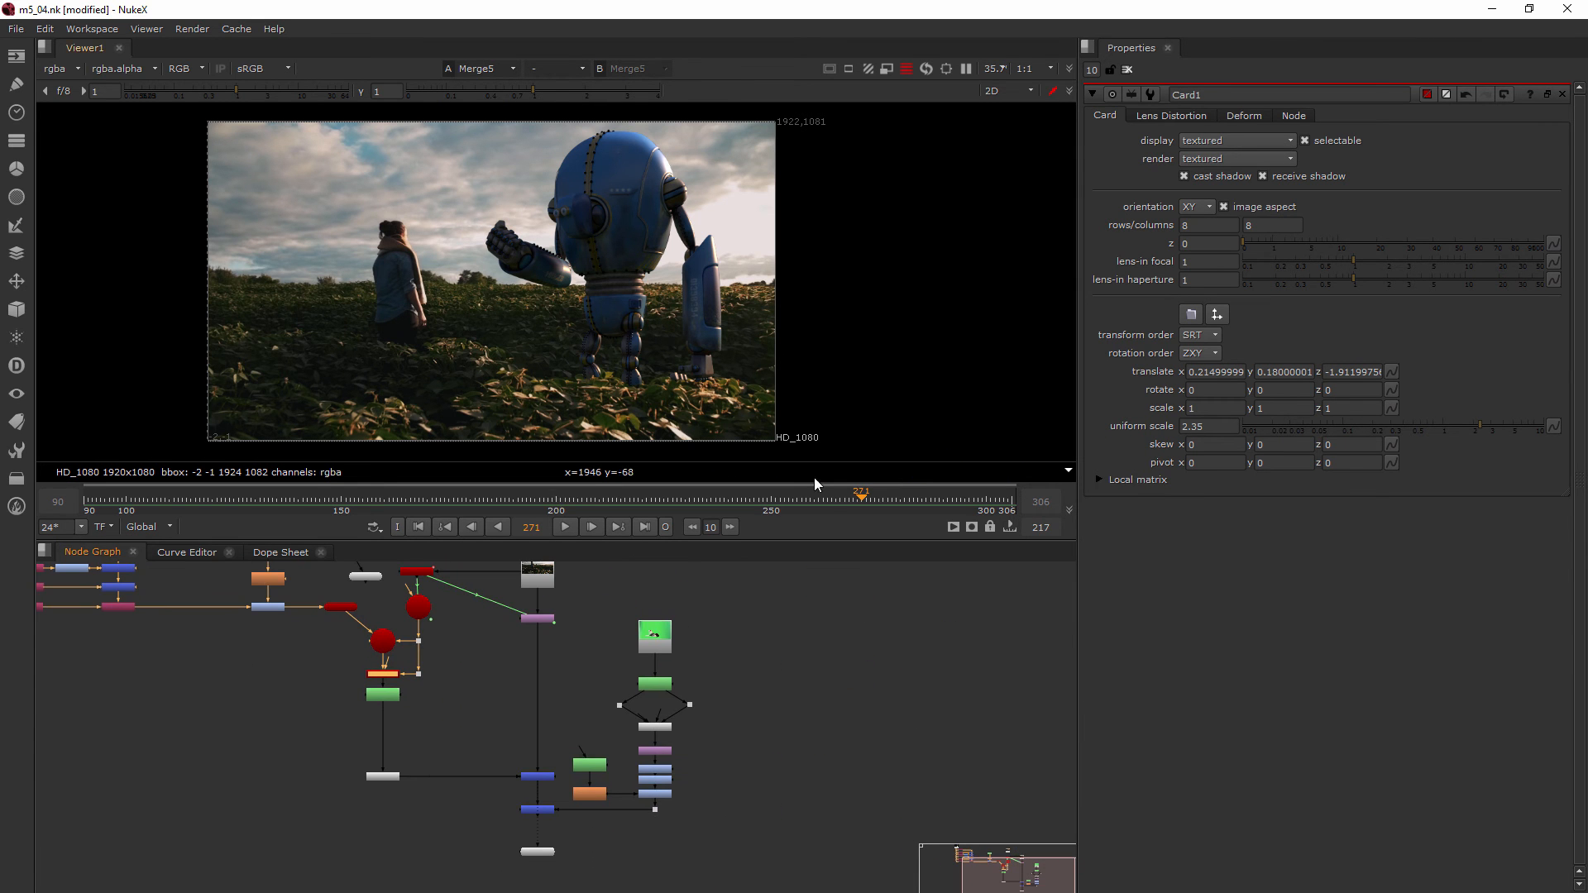
mouse_move(547, 412)
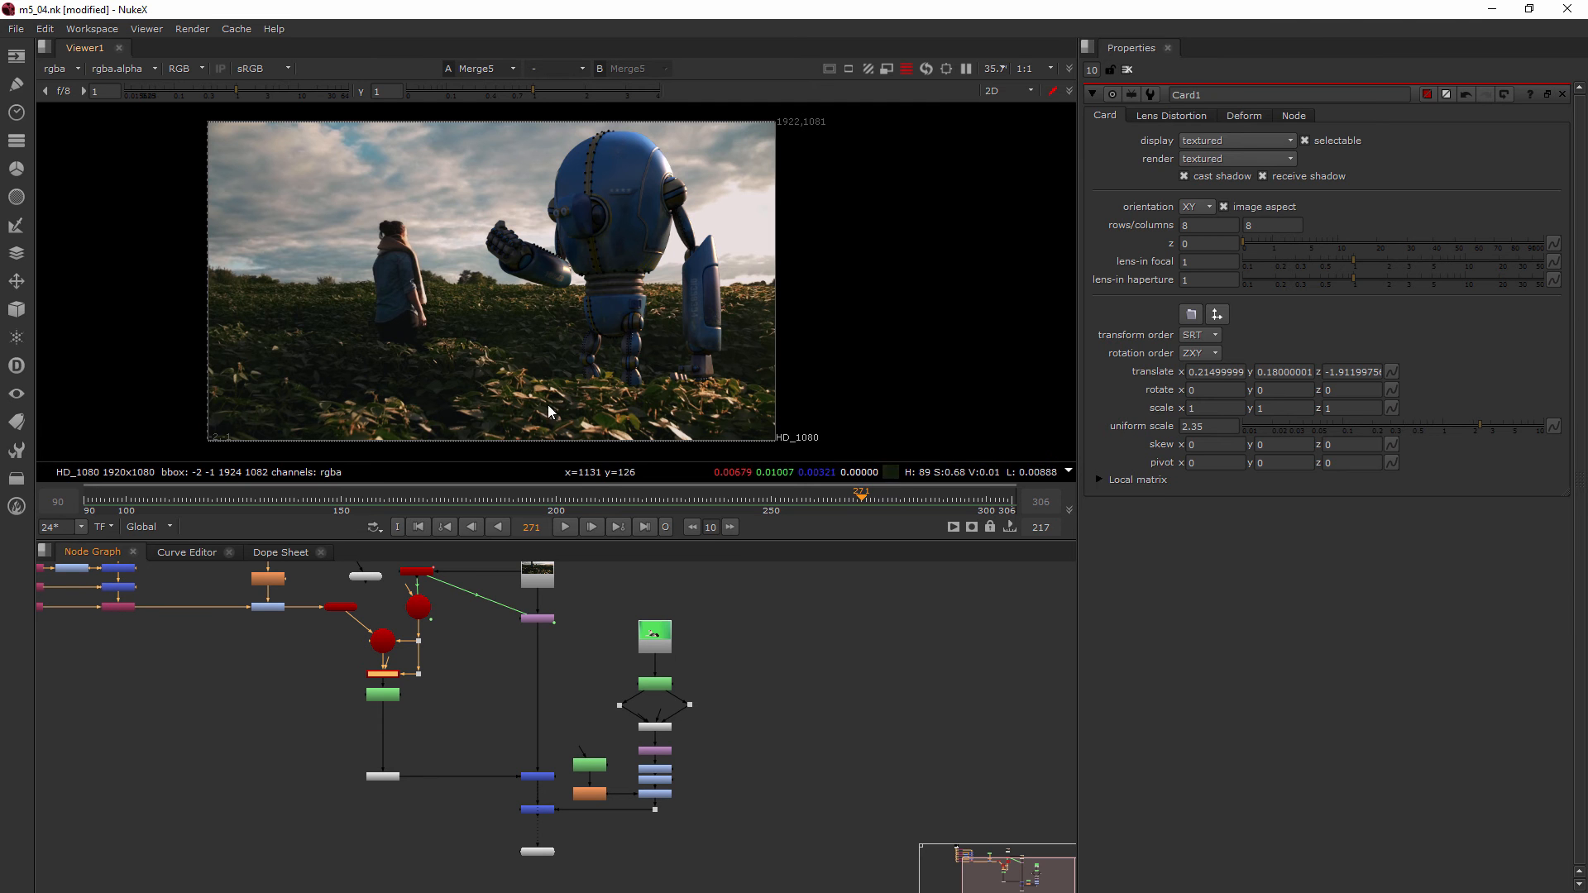
mouse_move(524, 417)
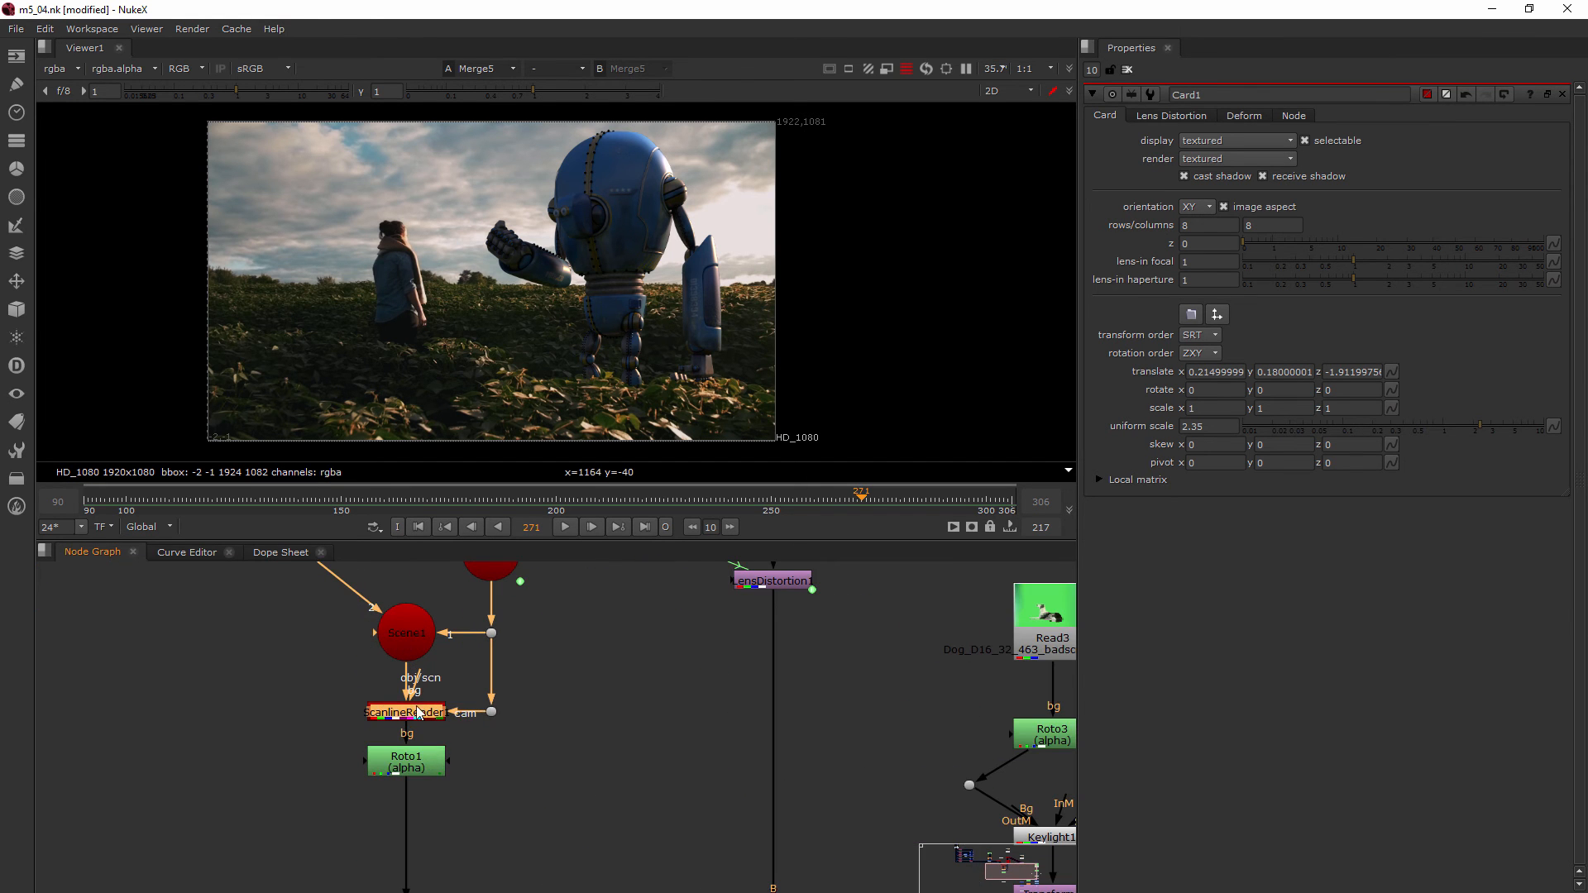
mouse_move(653, 407)
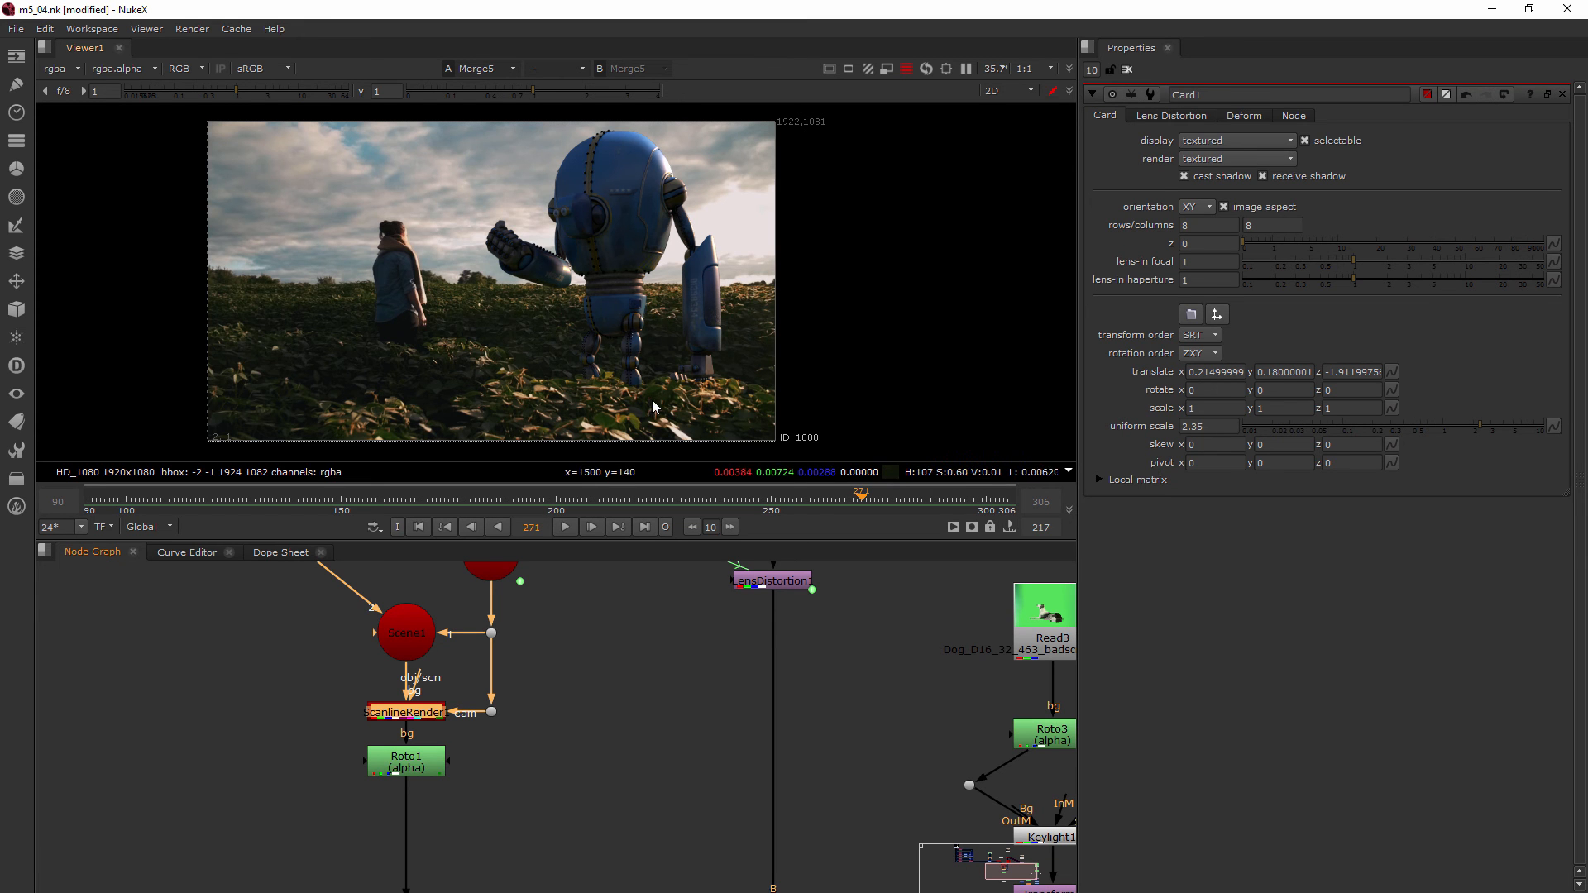
mouse_move(436, 395)
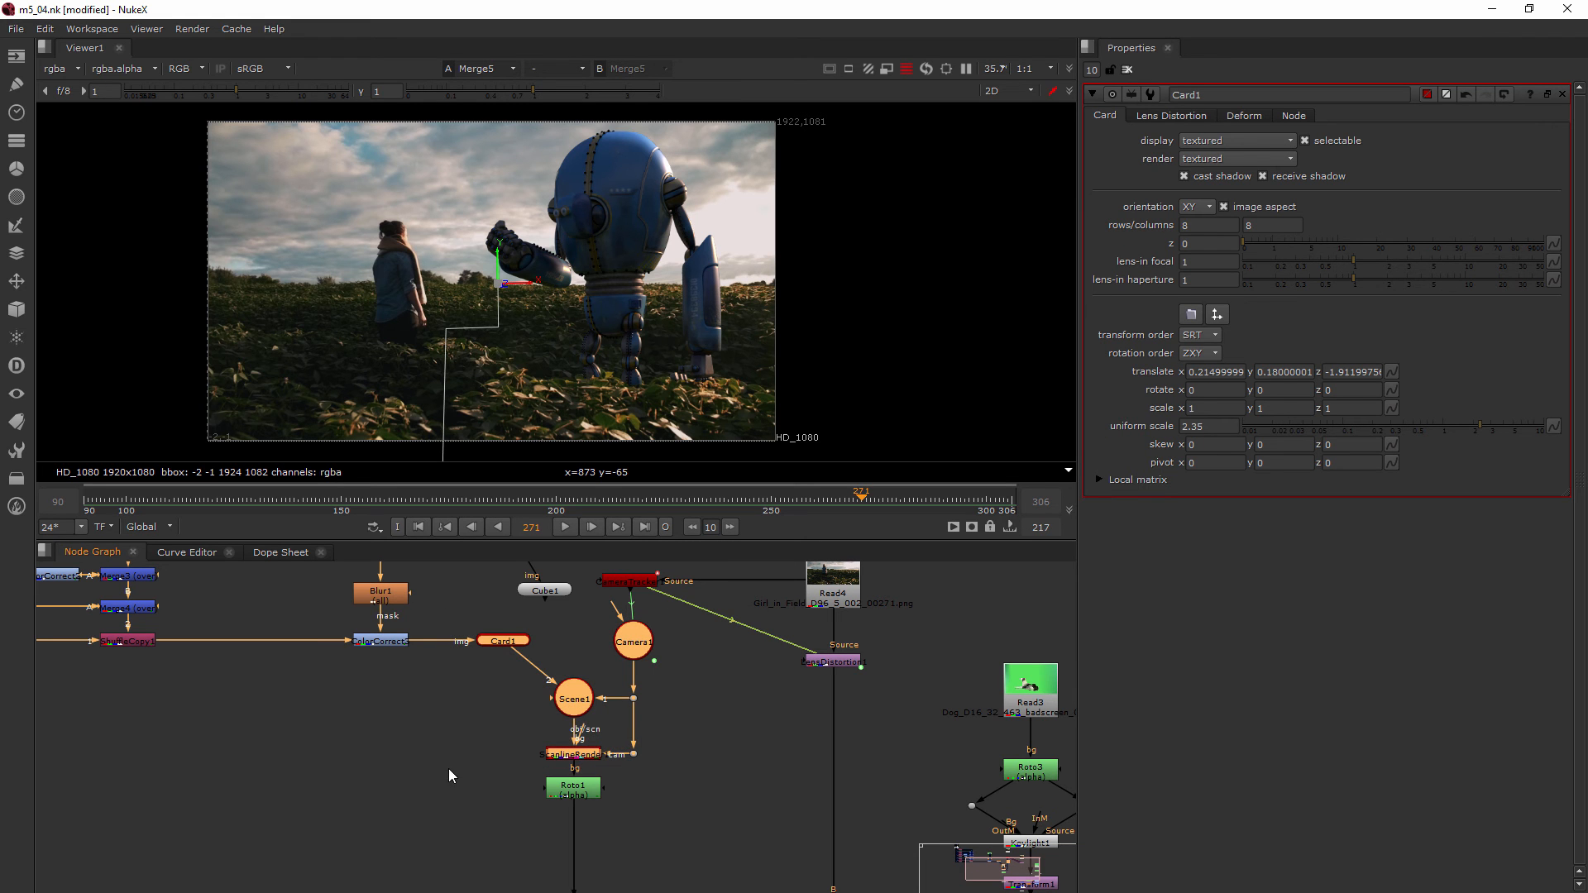
mouse_move(547, 705)
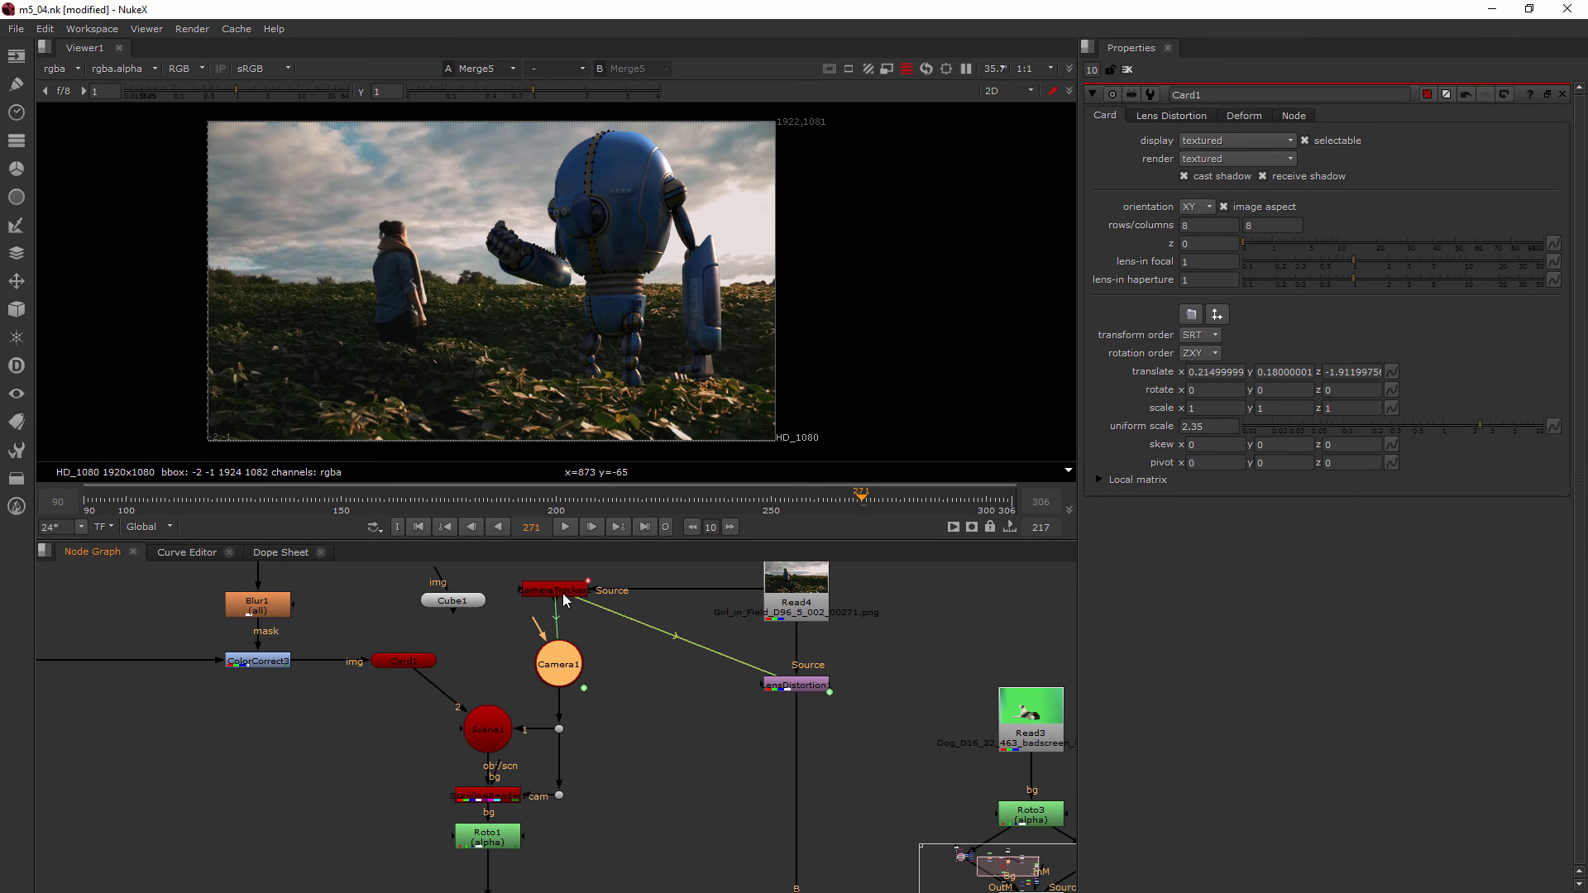
Step: Create a camera from CameraTracker1 and add a second Scene and ScanlineRender for the dog
left_click(554, 589)
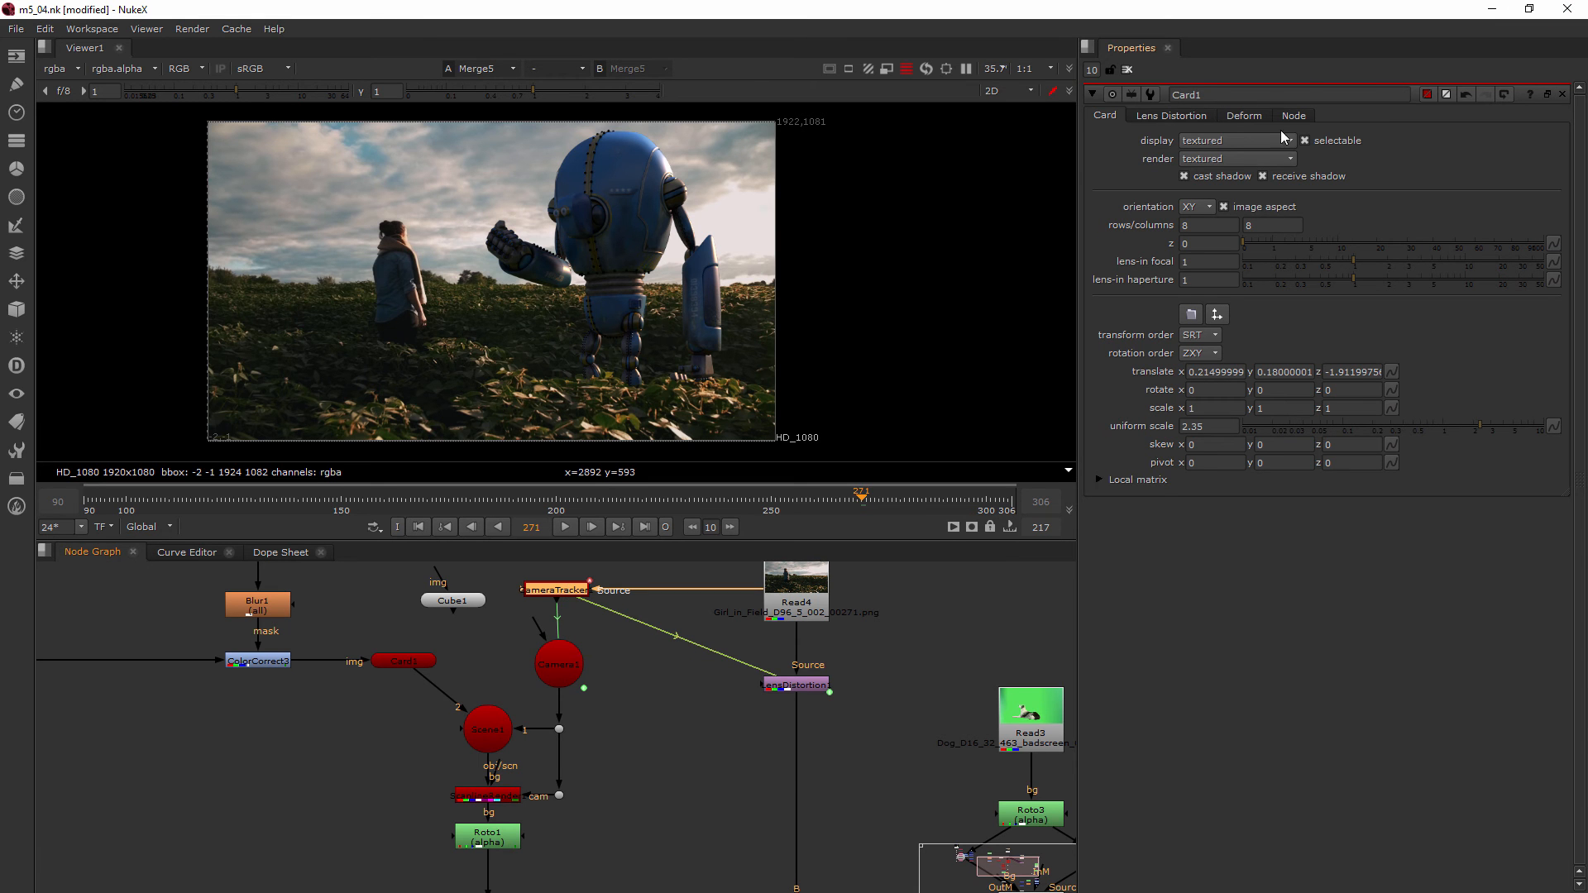
mouse_move(545, 597)
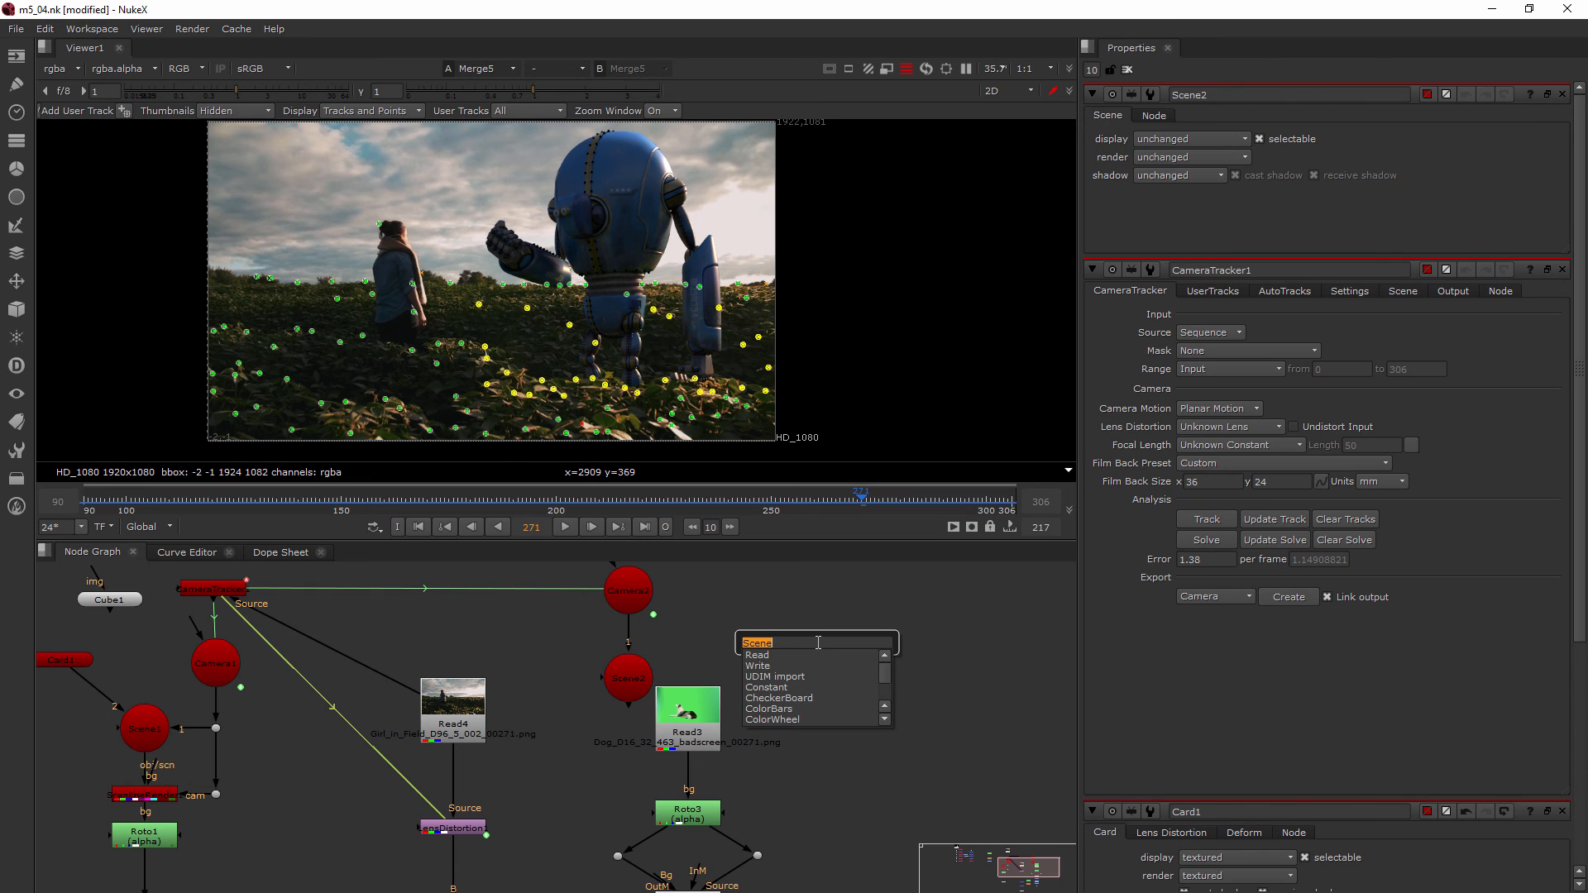
type("scanl")
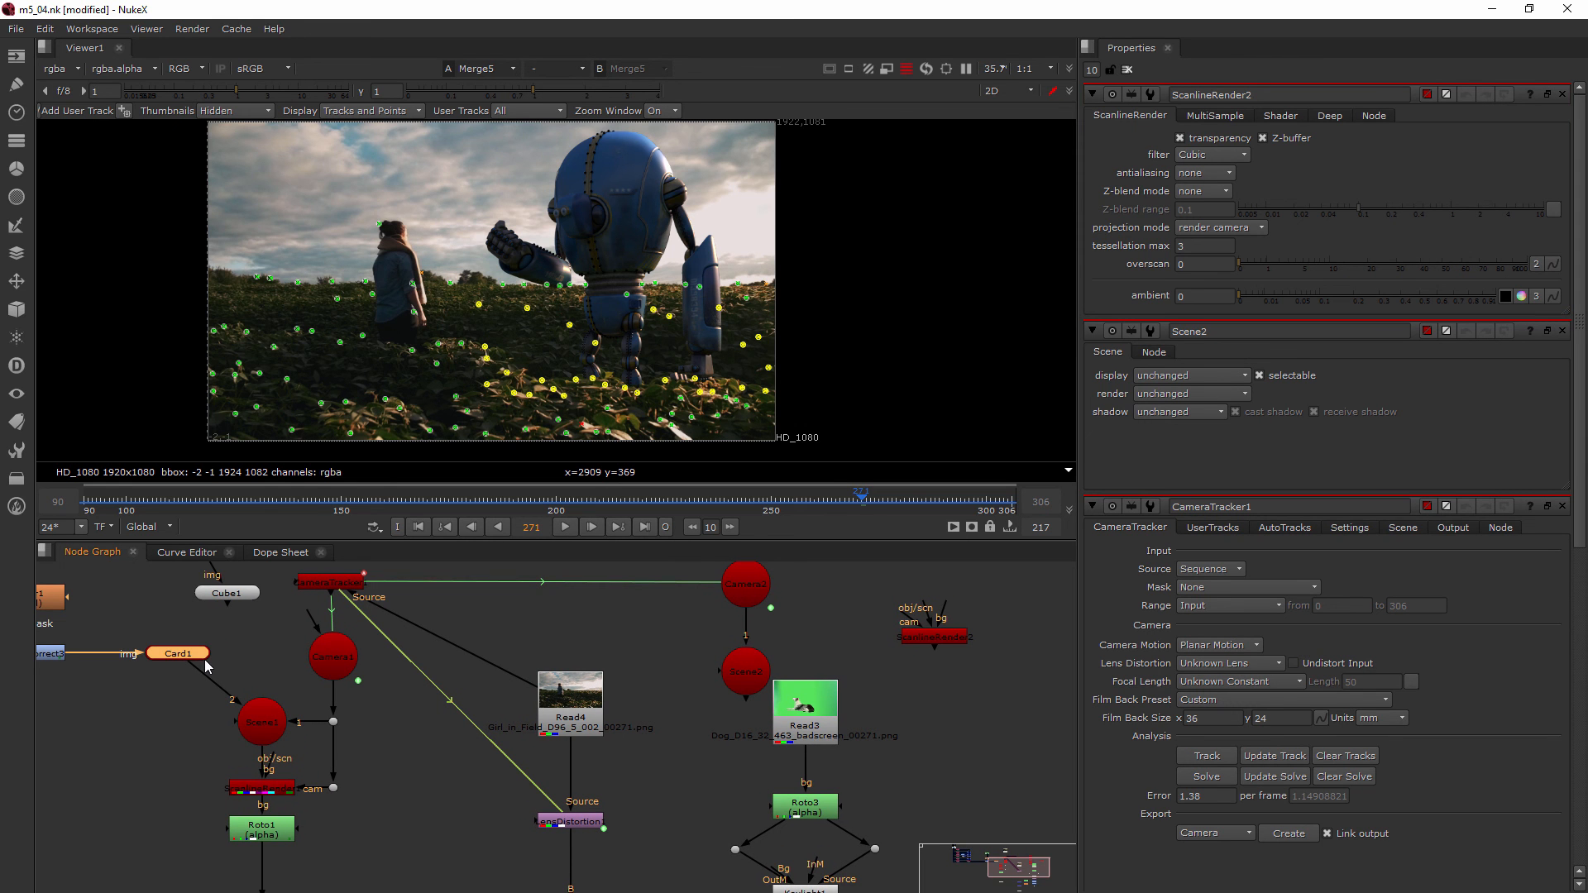
mouse_move(198, 665)
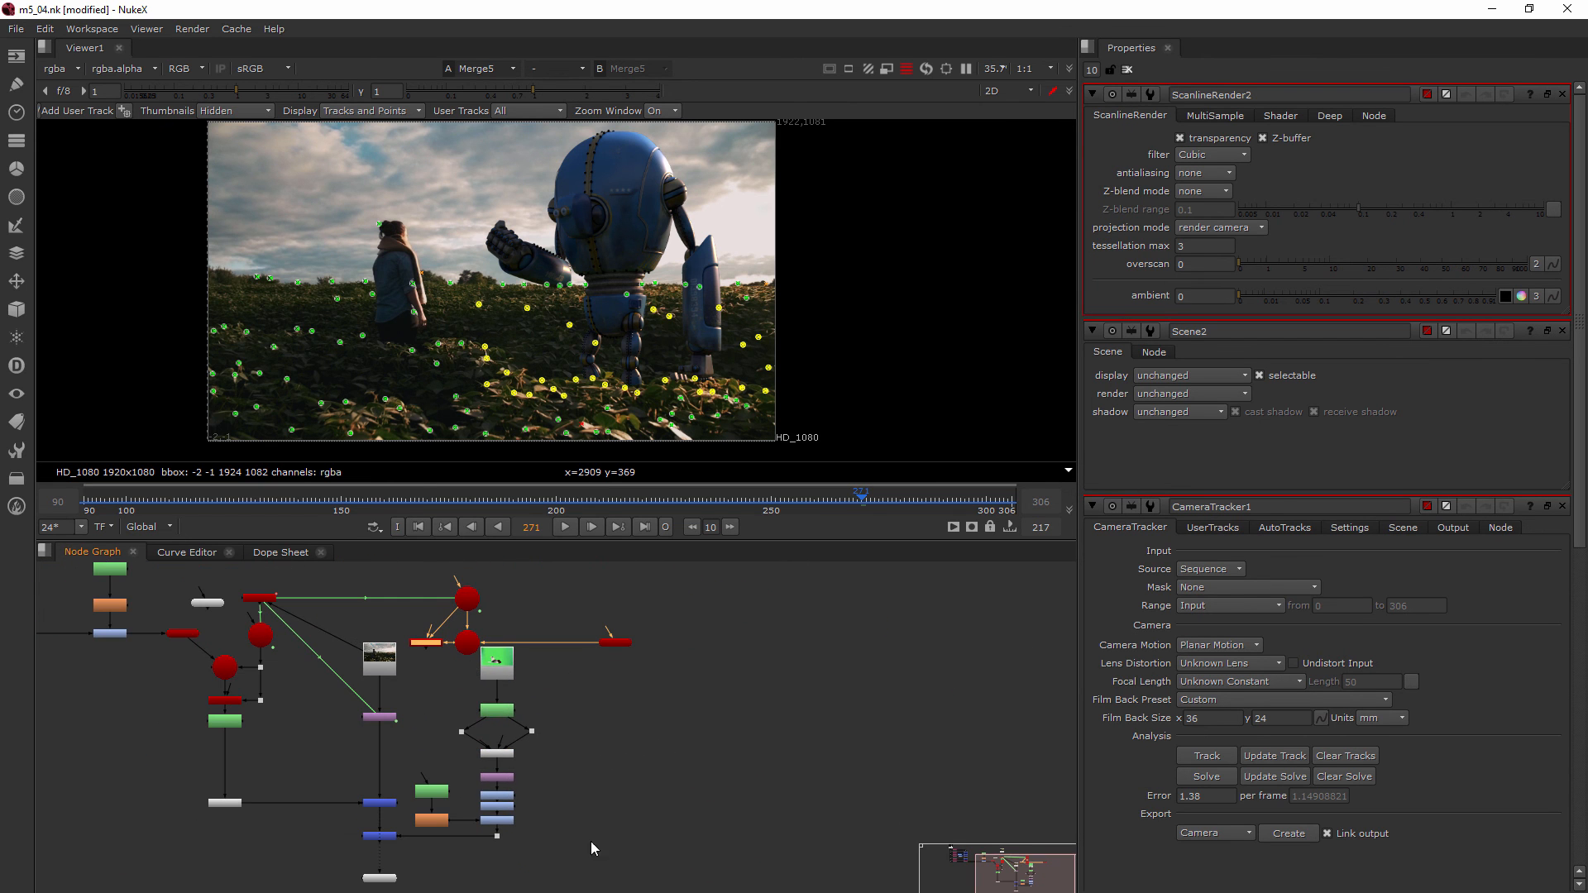
mouse_move(512, 861)
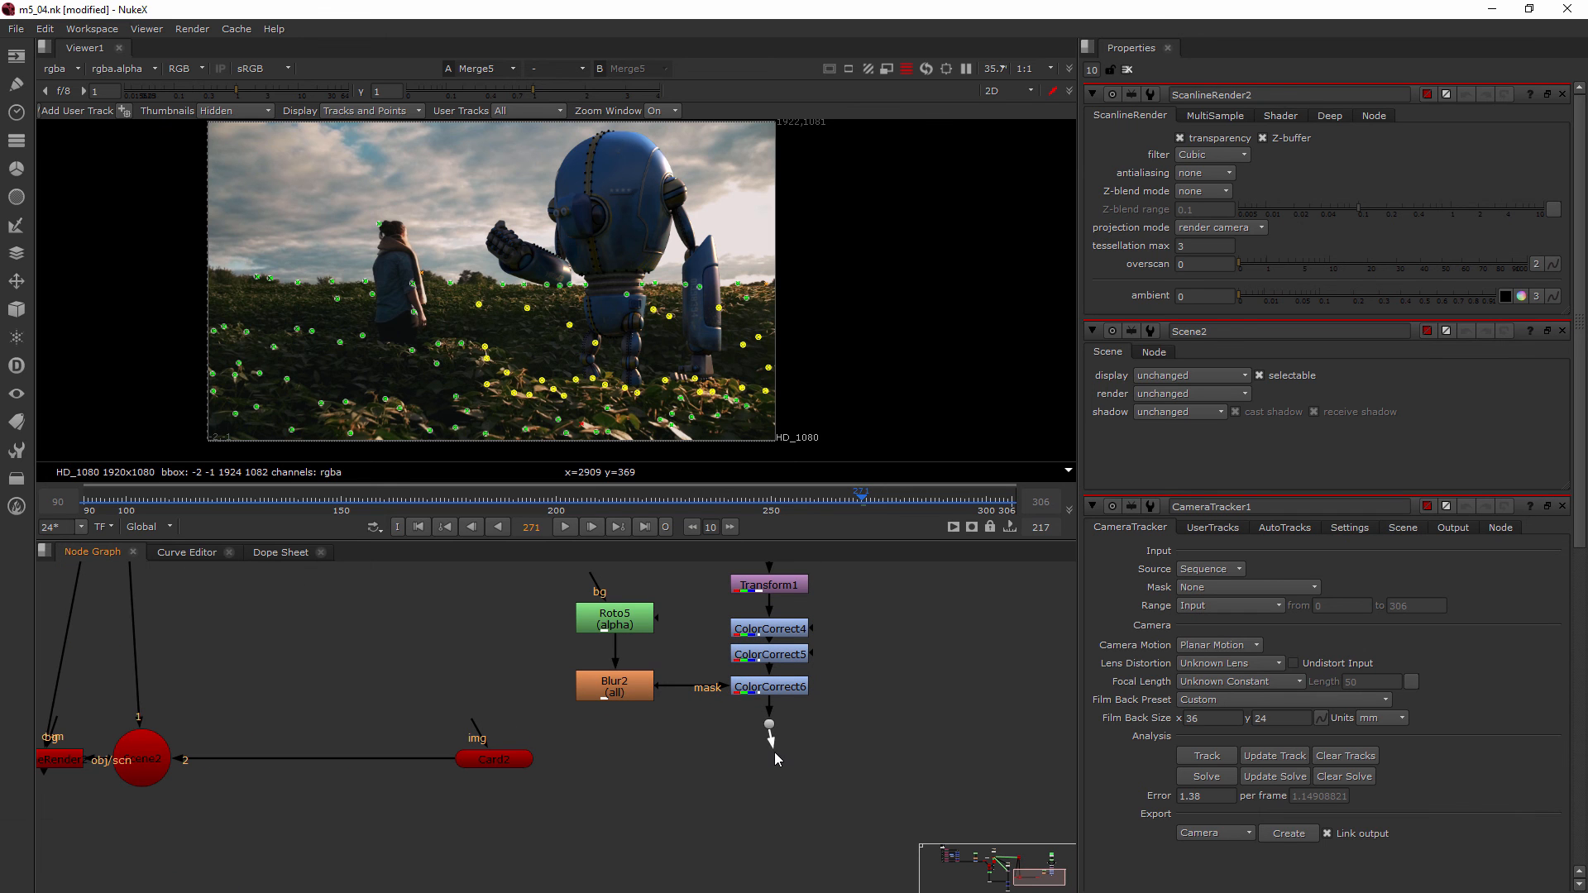
mouse_move(762, 770)
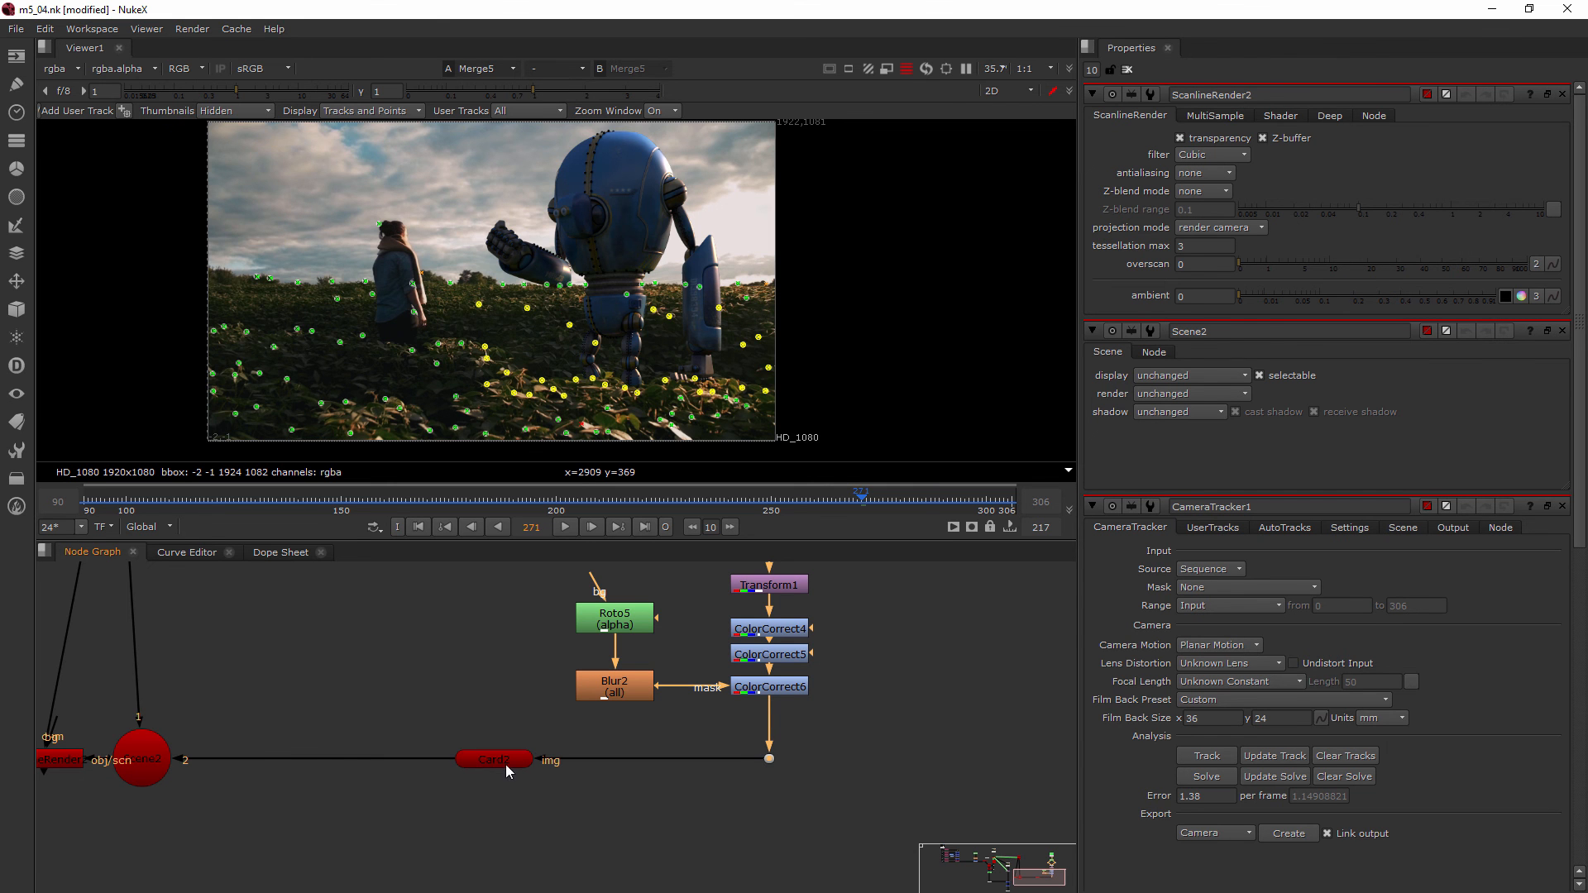
Step: Wire ColorCorrect6 into Card2, Card2 into Scene2, Scene2 into ScanlineRender2, output into Merge6
left_click(493, 759)
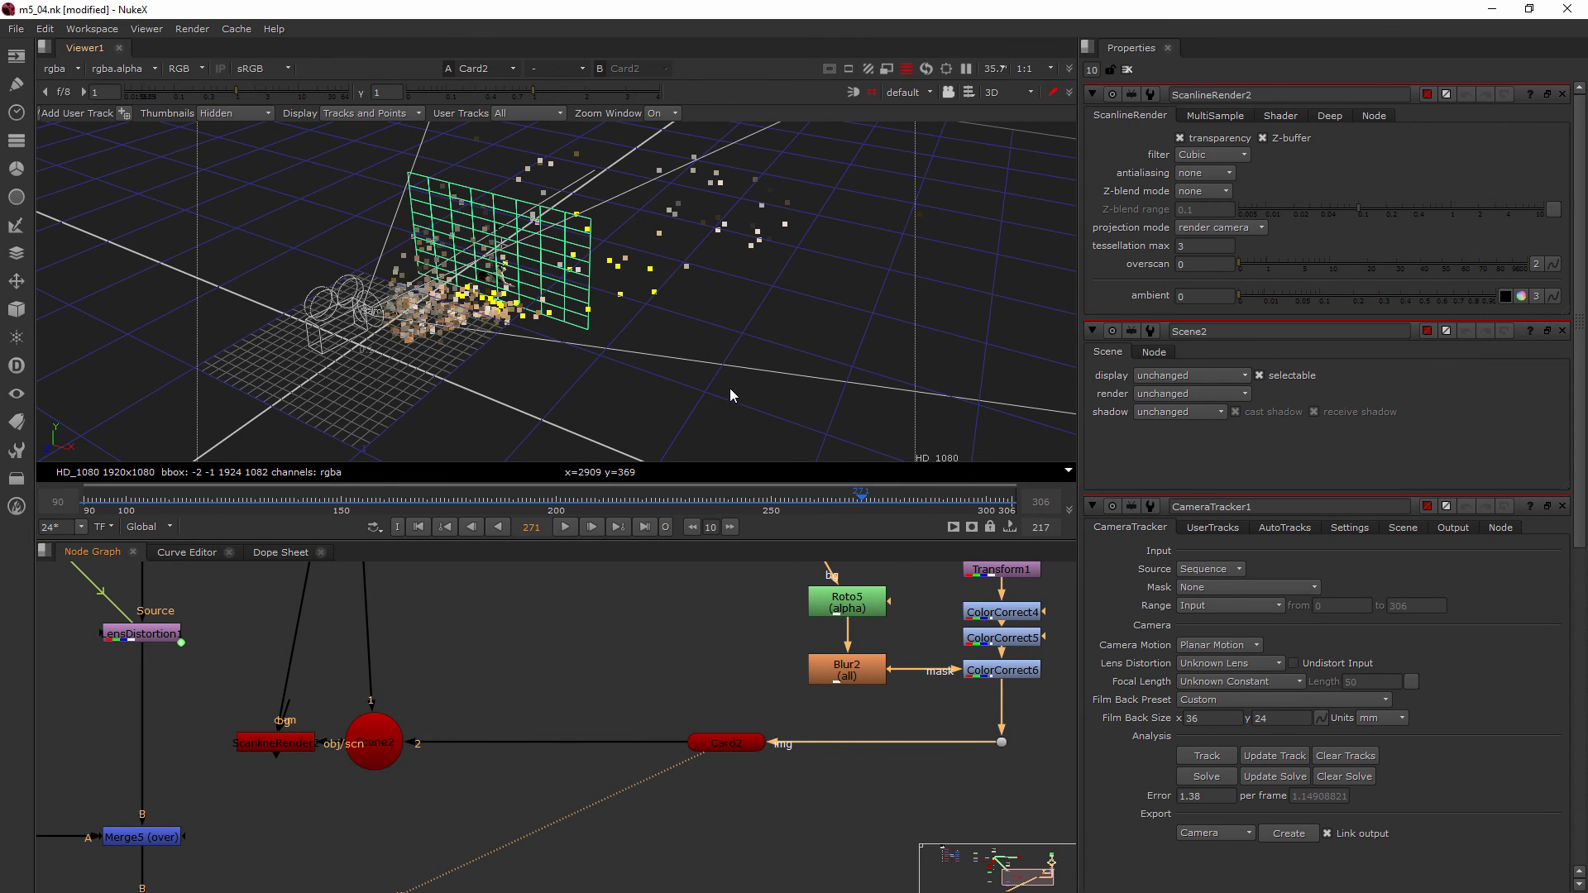
left_click(374, 741)
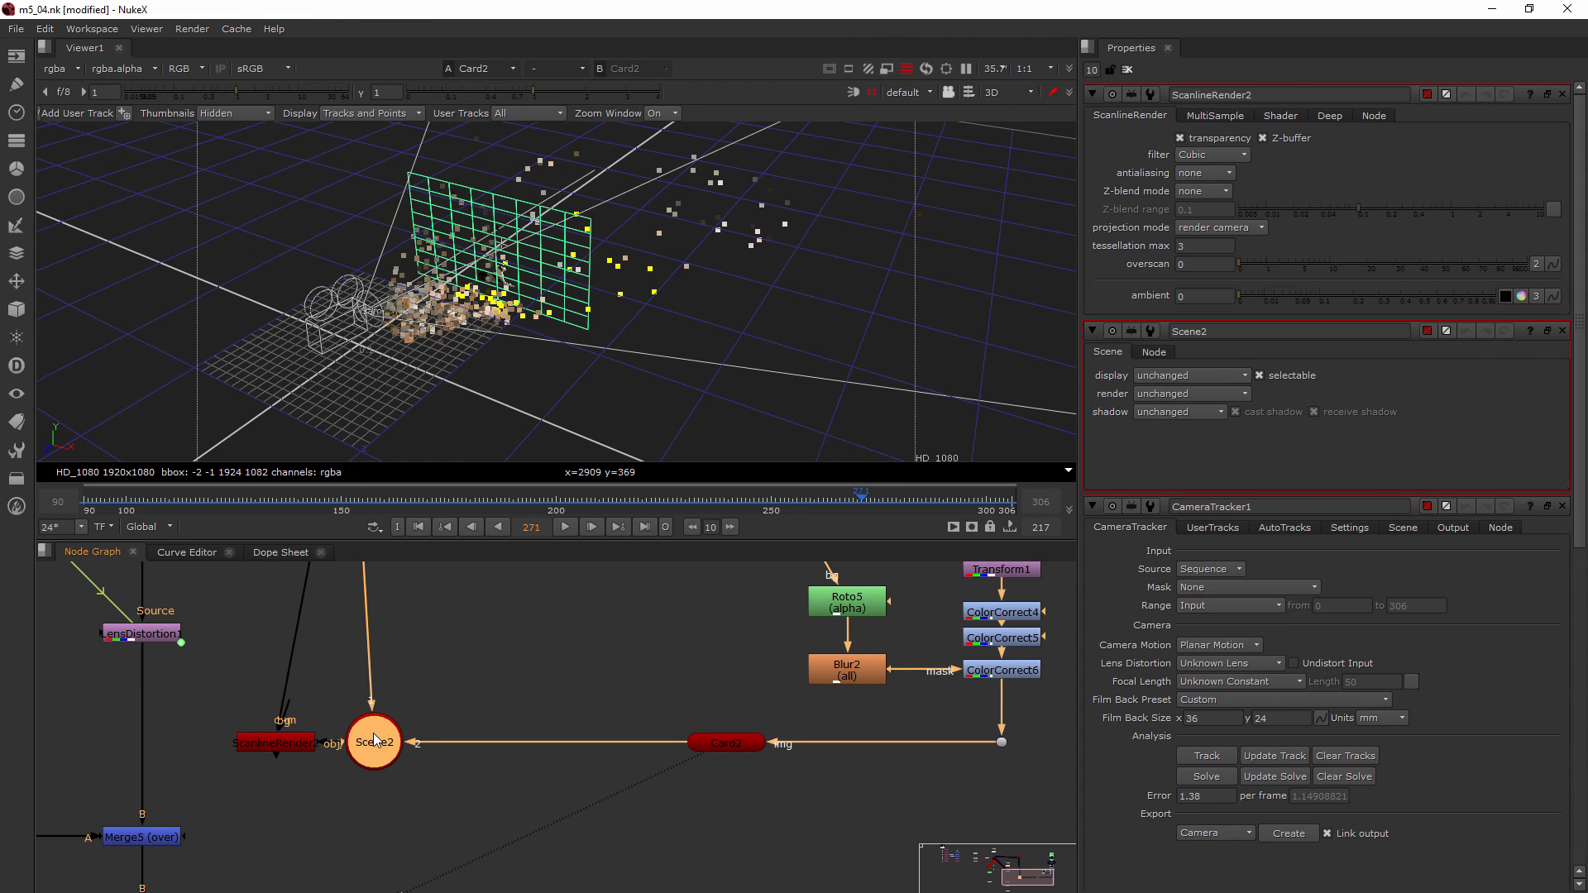
left_click(274, 742)
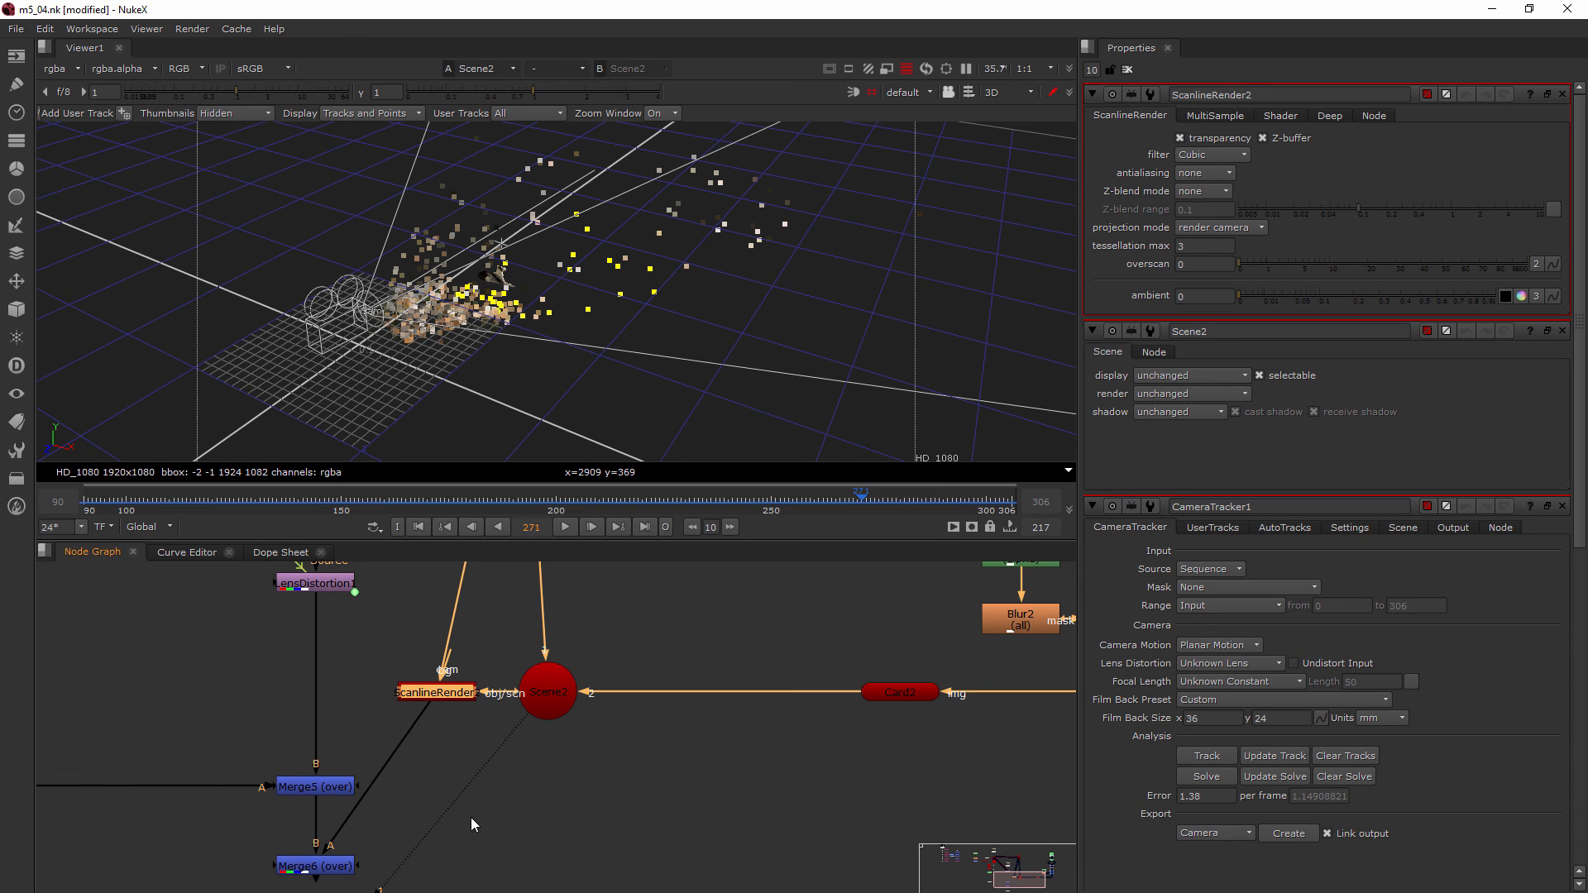
mouse_move(411, 802)
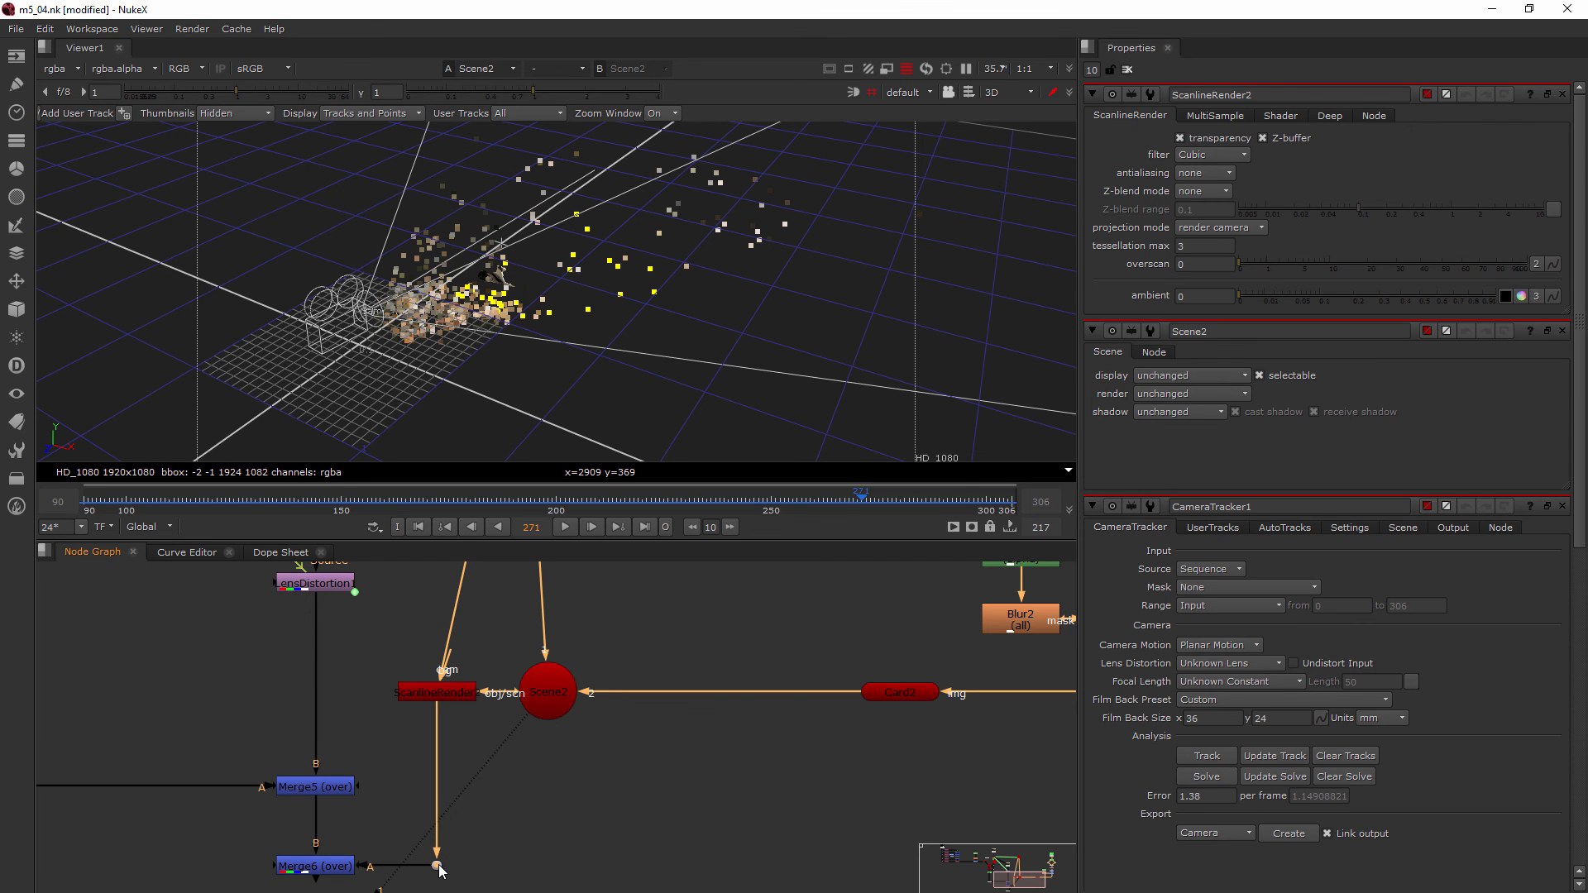
left_click(315, 865)
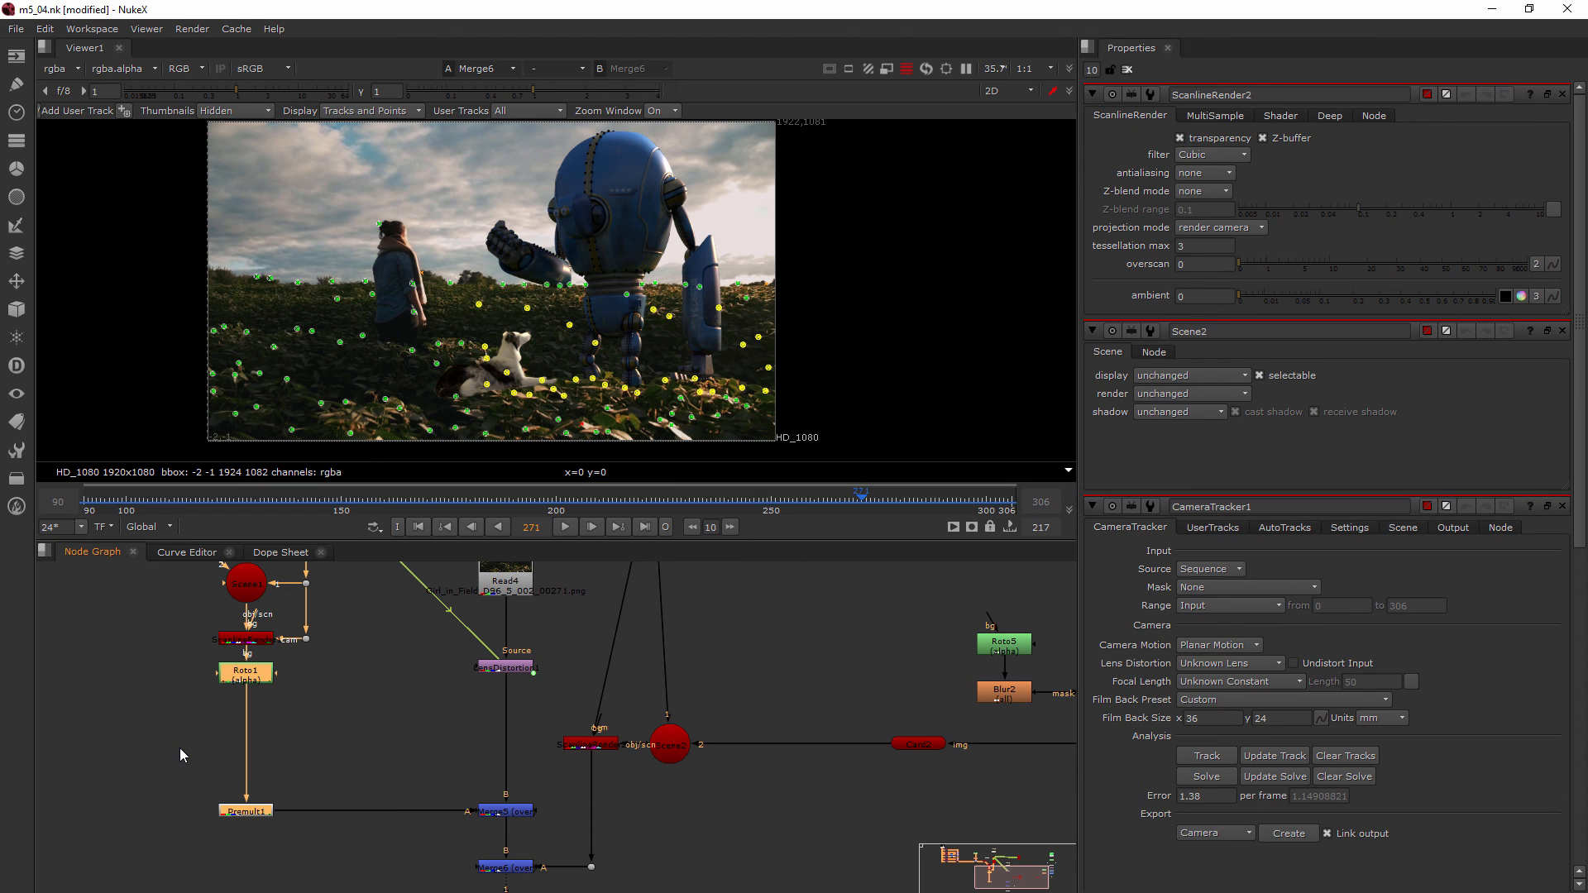
mouse_move(188, 757)
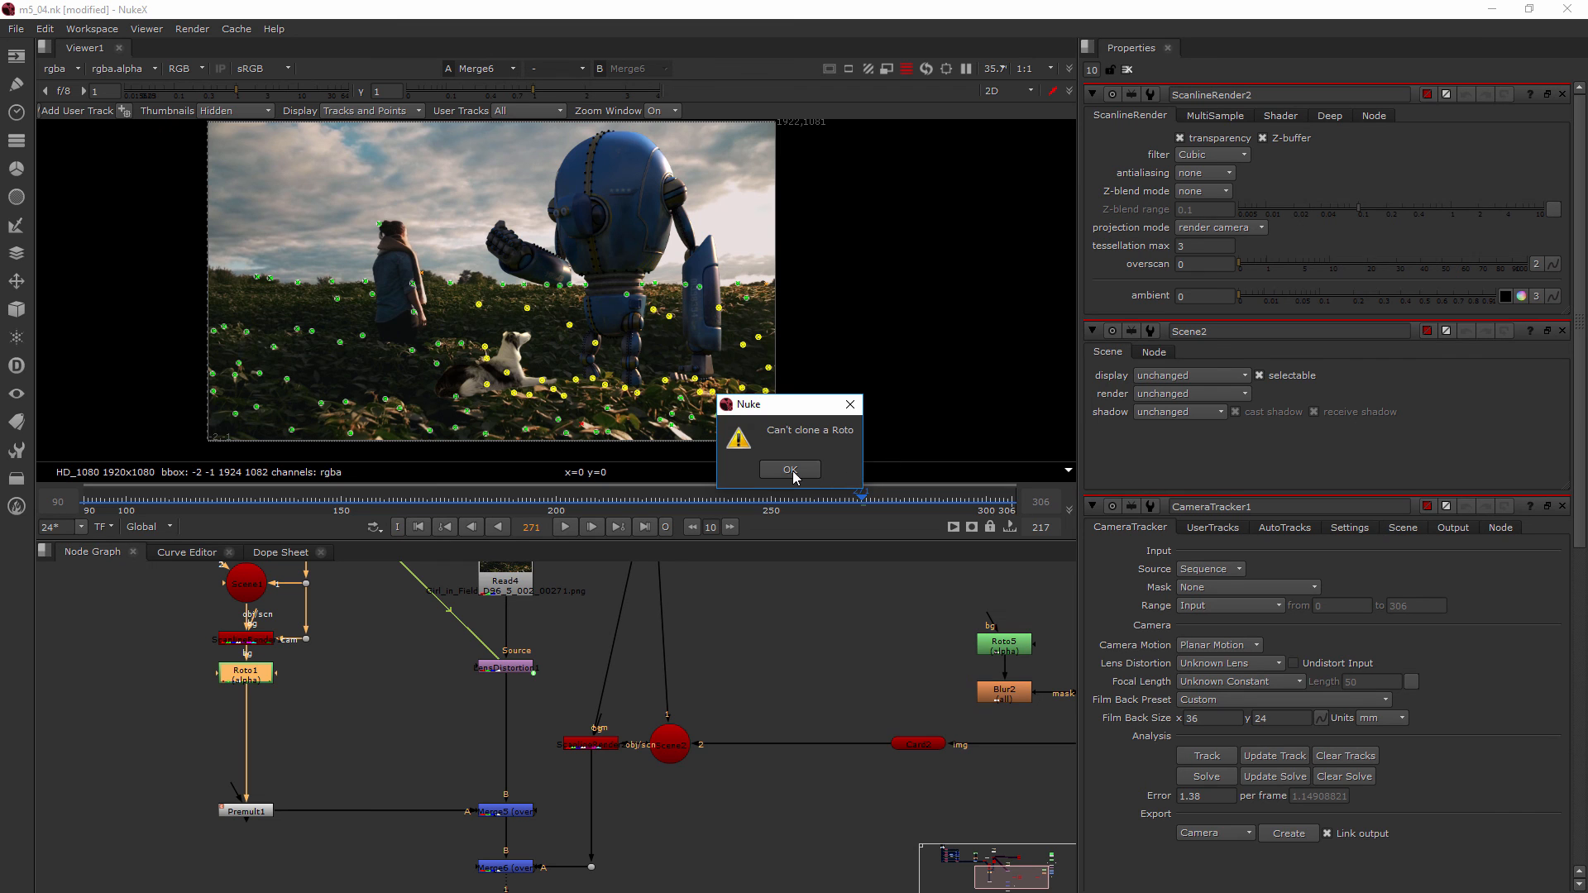
Step: Dismiss the clone warning, add Roto4 and a Premult after ScanlineRender2, close property panels
left_click(790, 469)
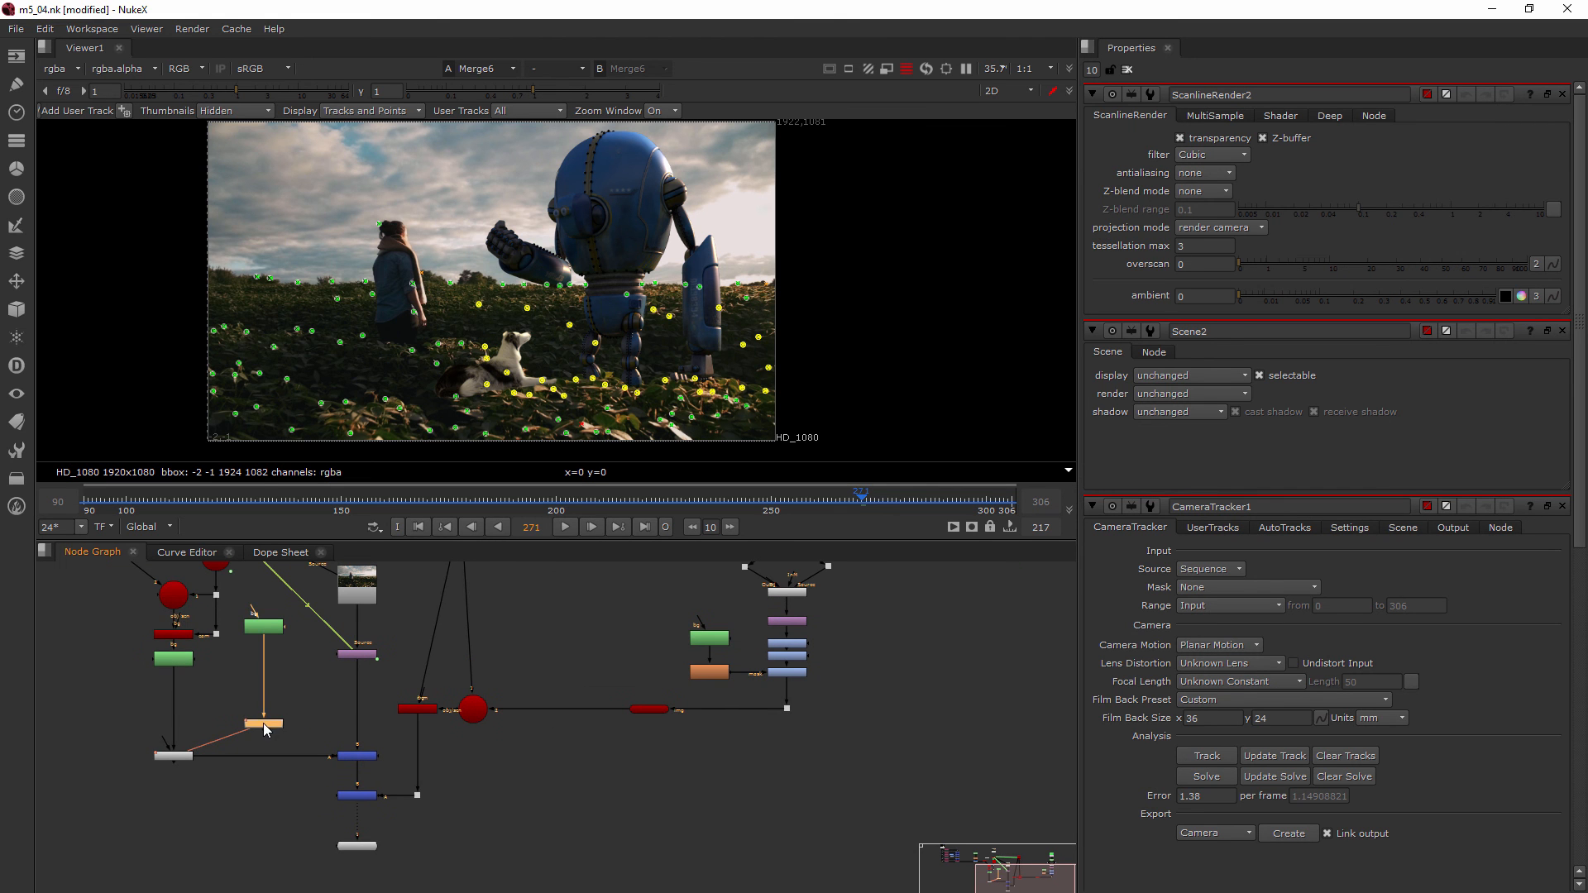
mouse_move(244, 748)
type("p")
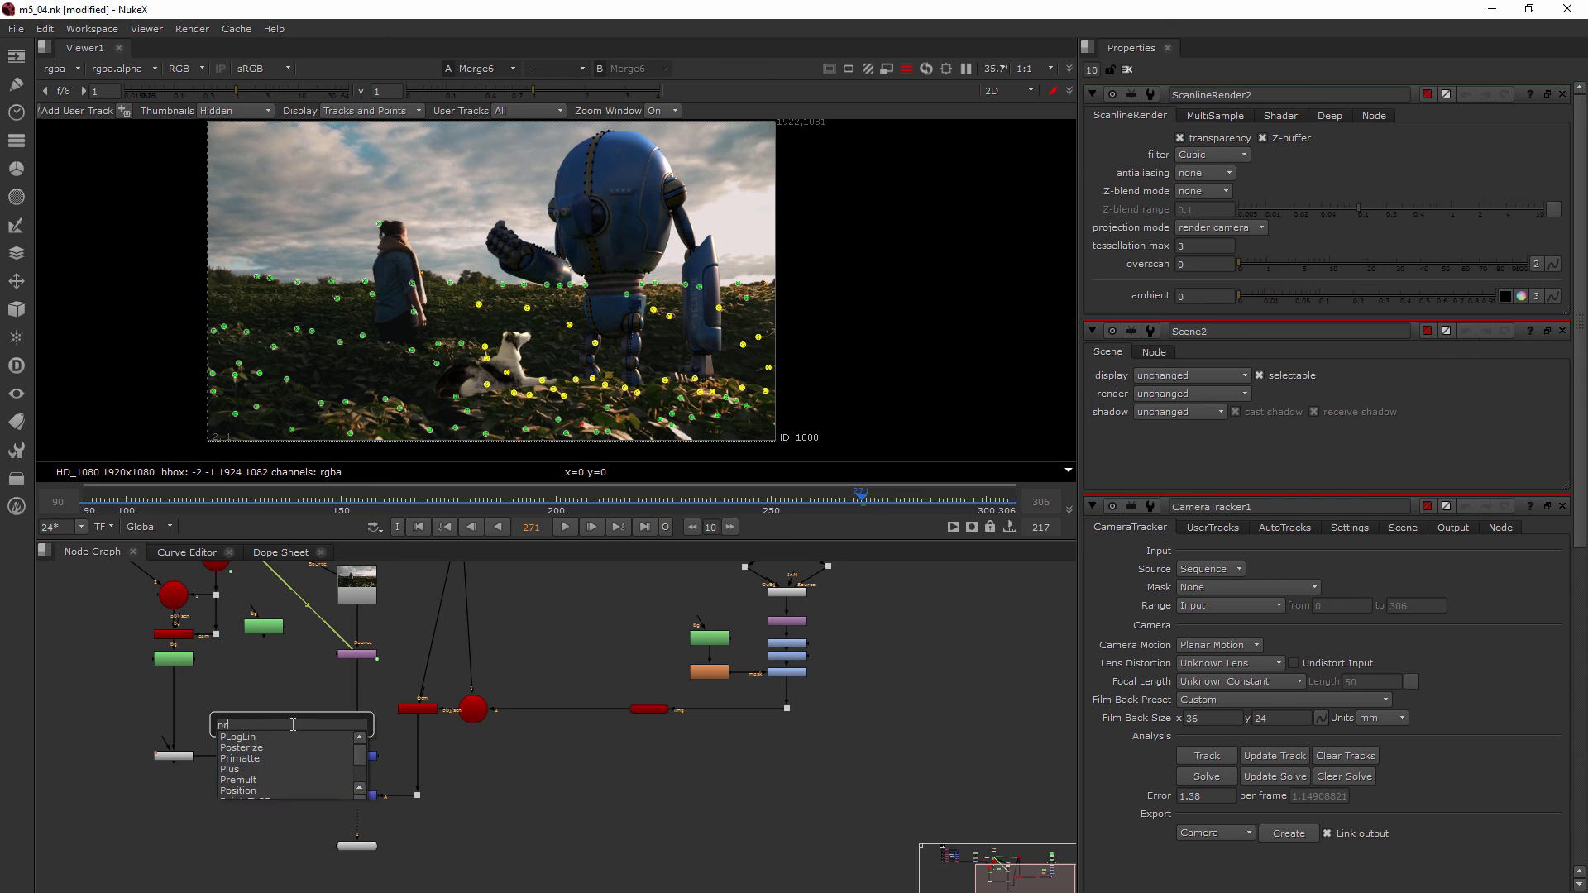
type("re")
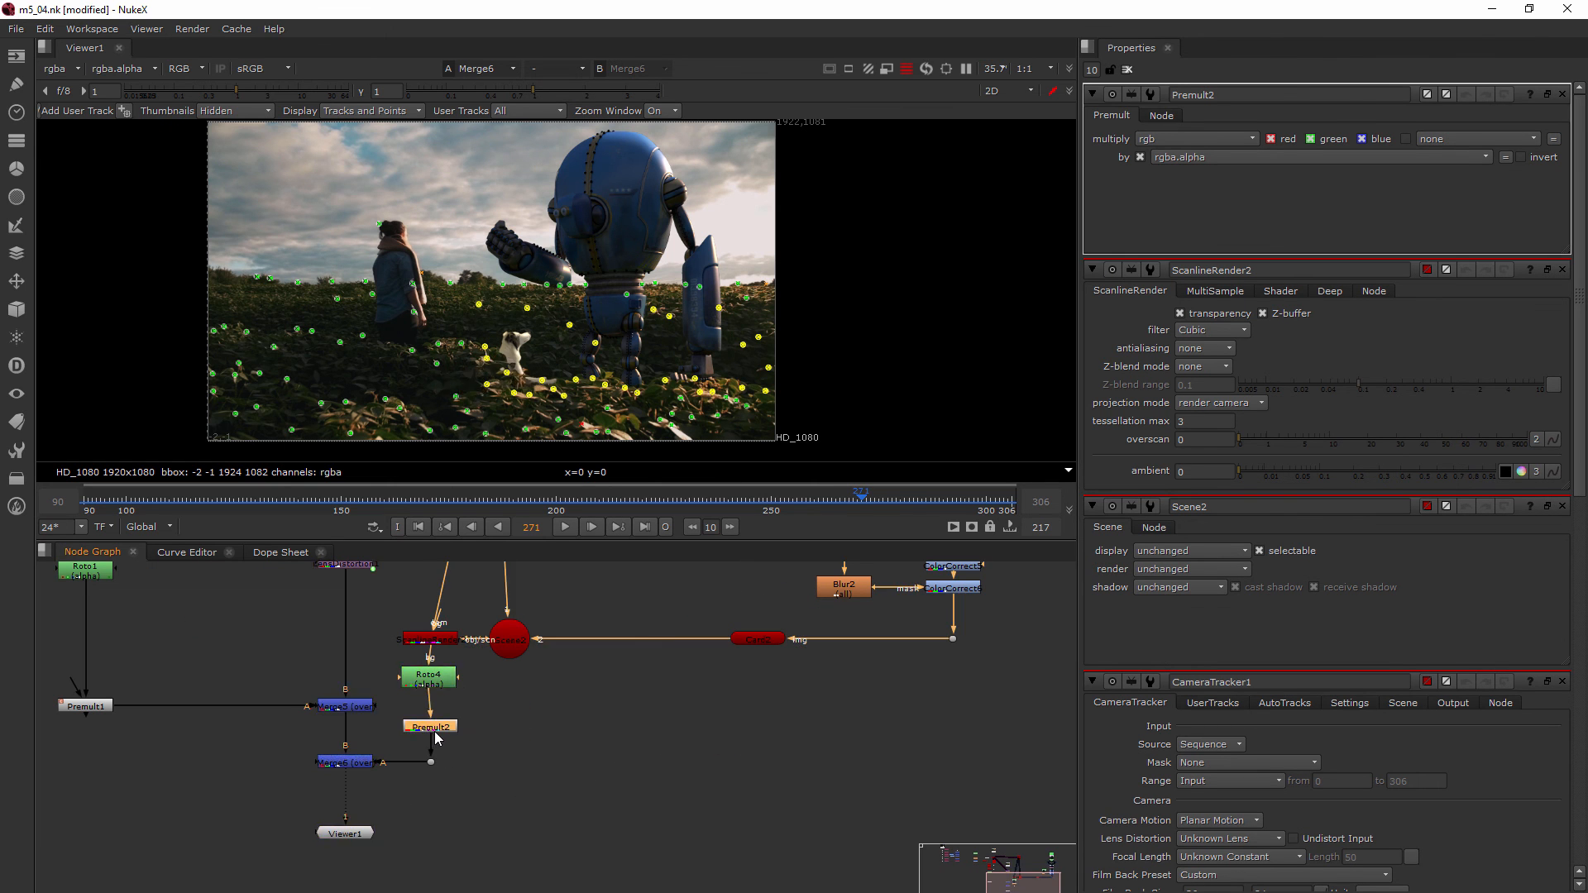
left_click(428, 675)
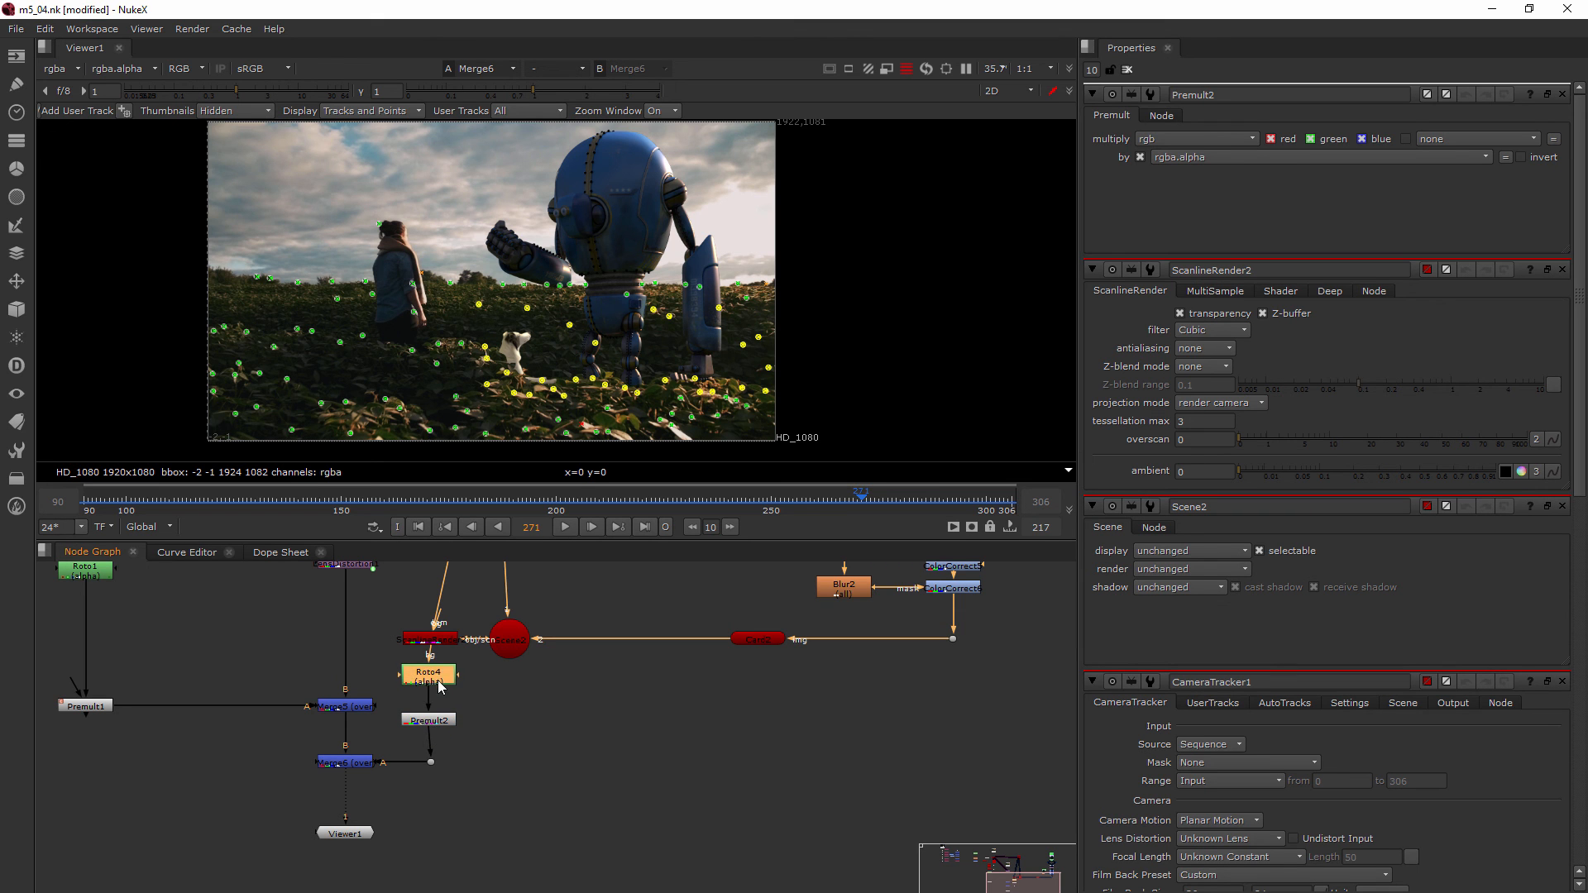
left_click_drag(428, 672, 428, 644)
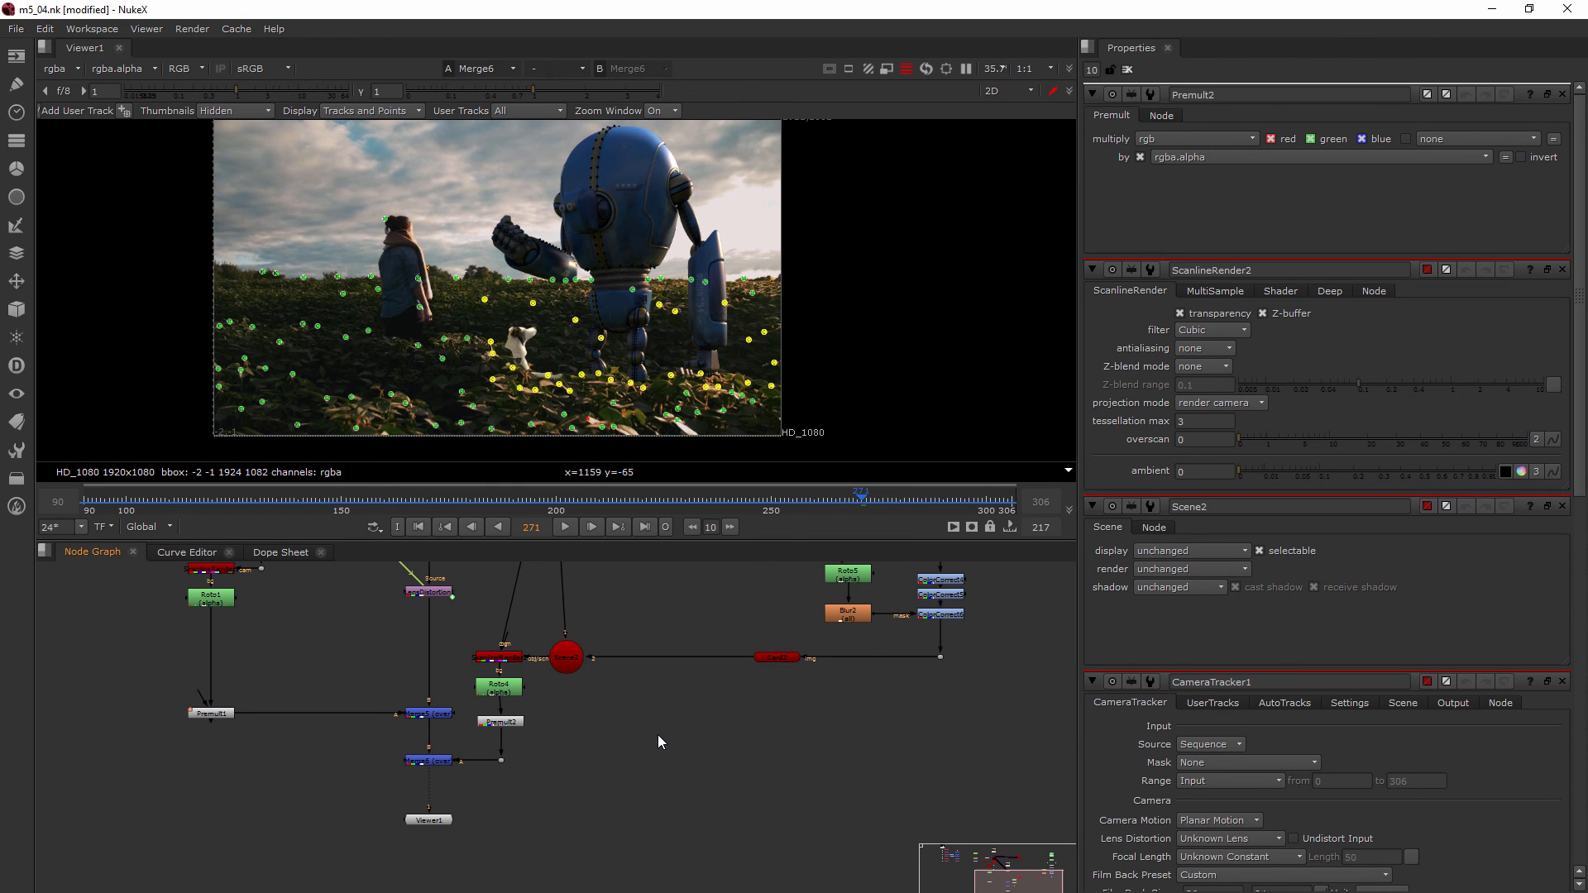
left_click(1125, 69)
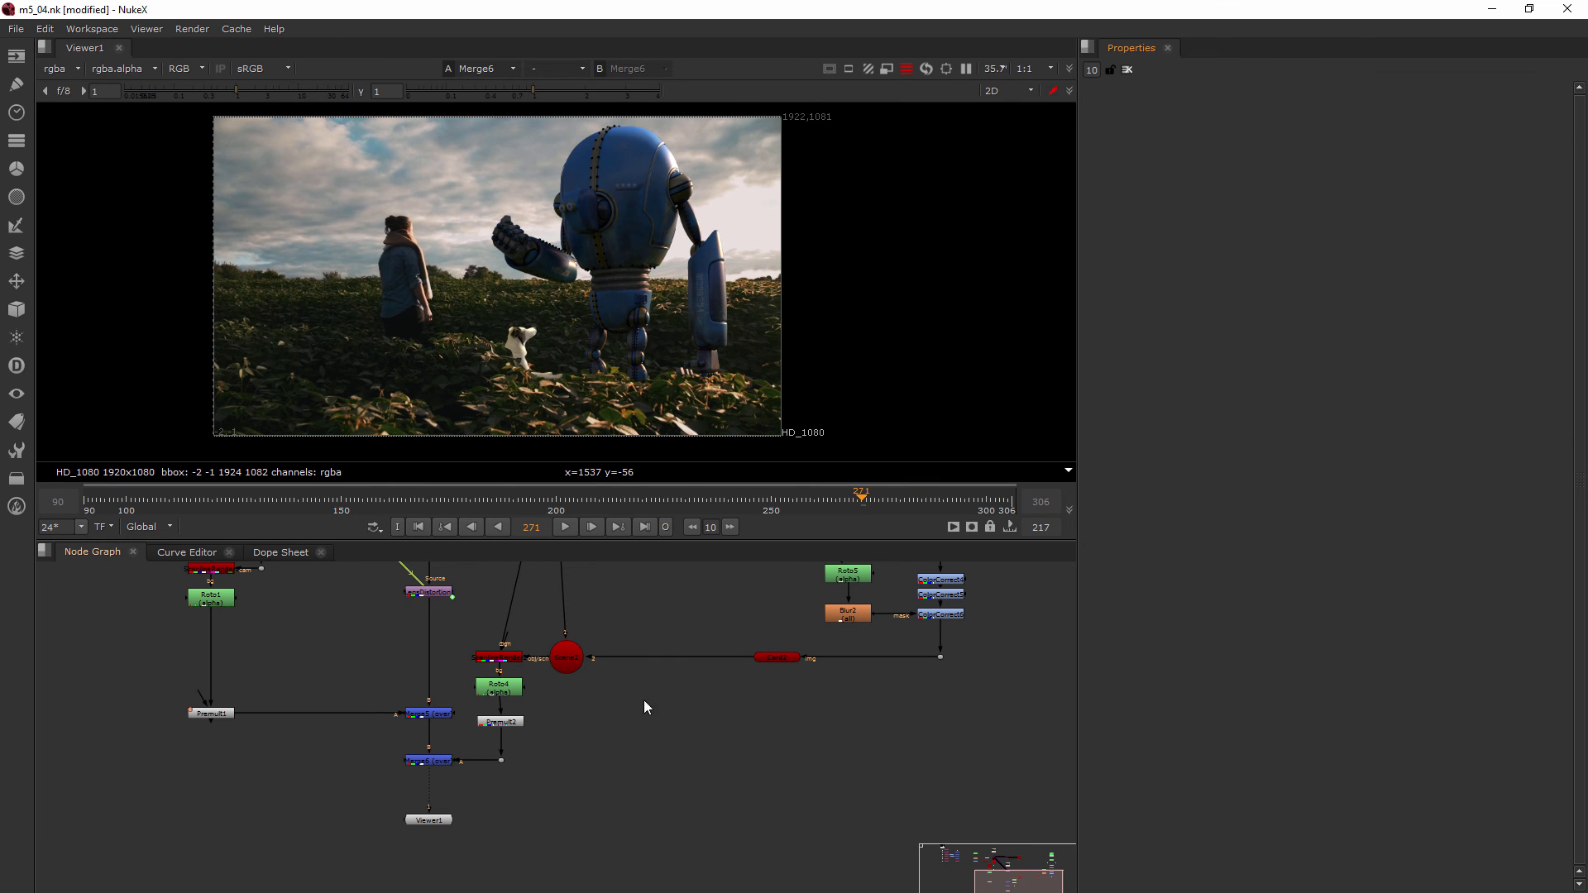
Step: Open Card2 at an early frame and drag the dog lower and toward the woman
left_click(500, 722)
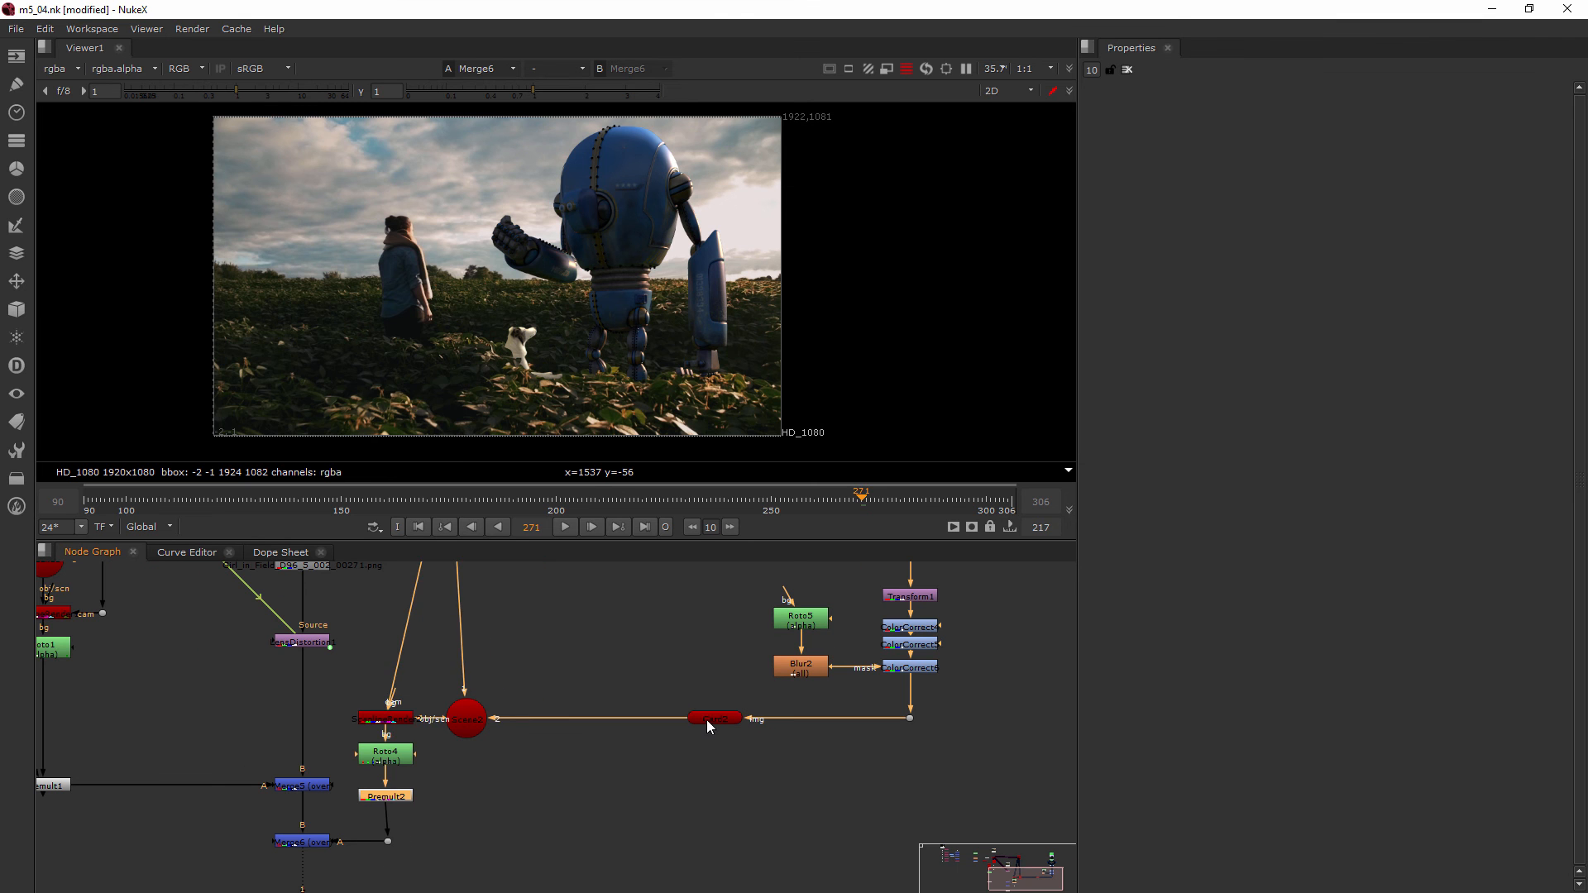
double_click(715, 718)
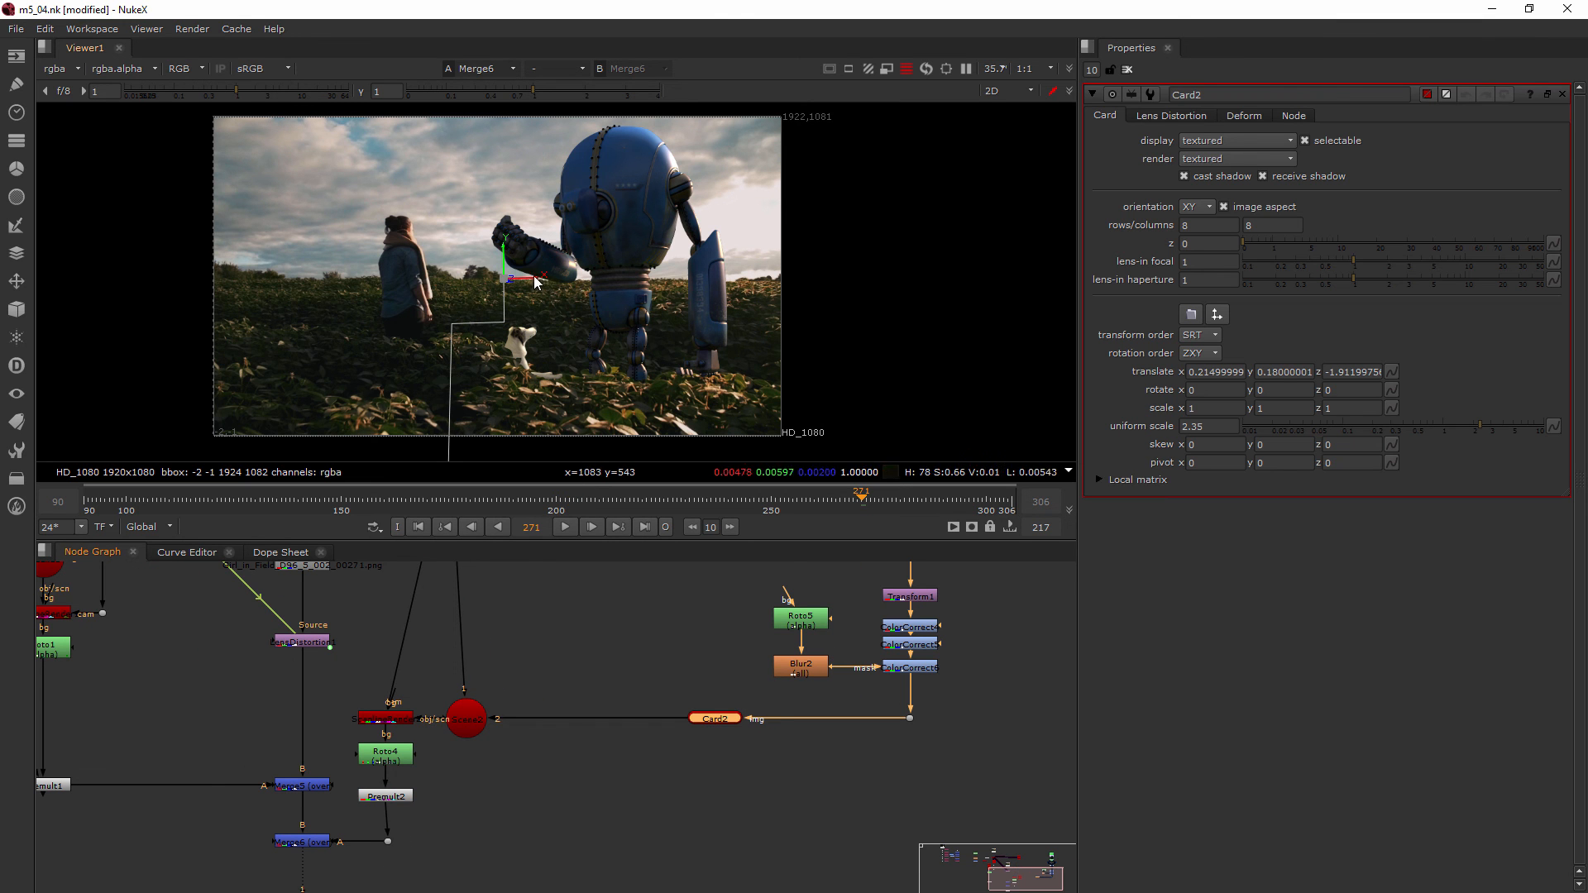
left_click(89, 501)
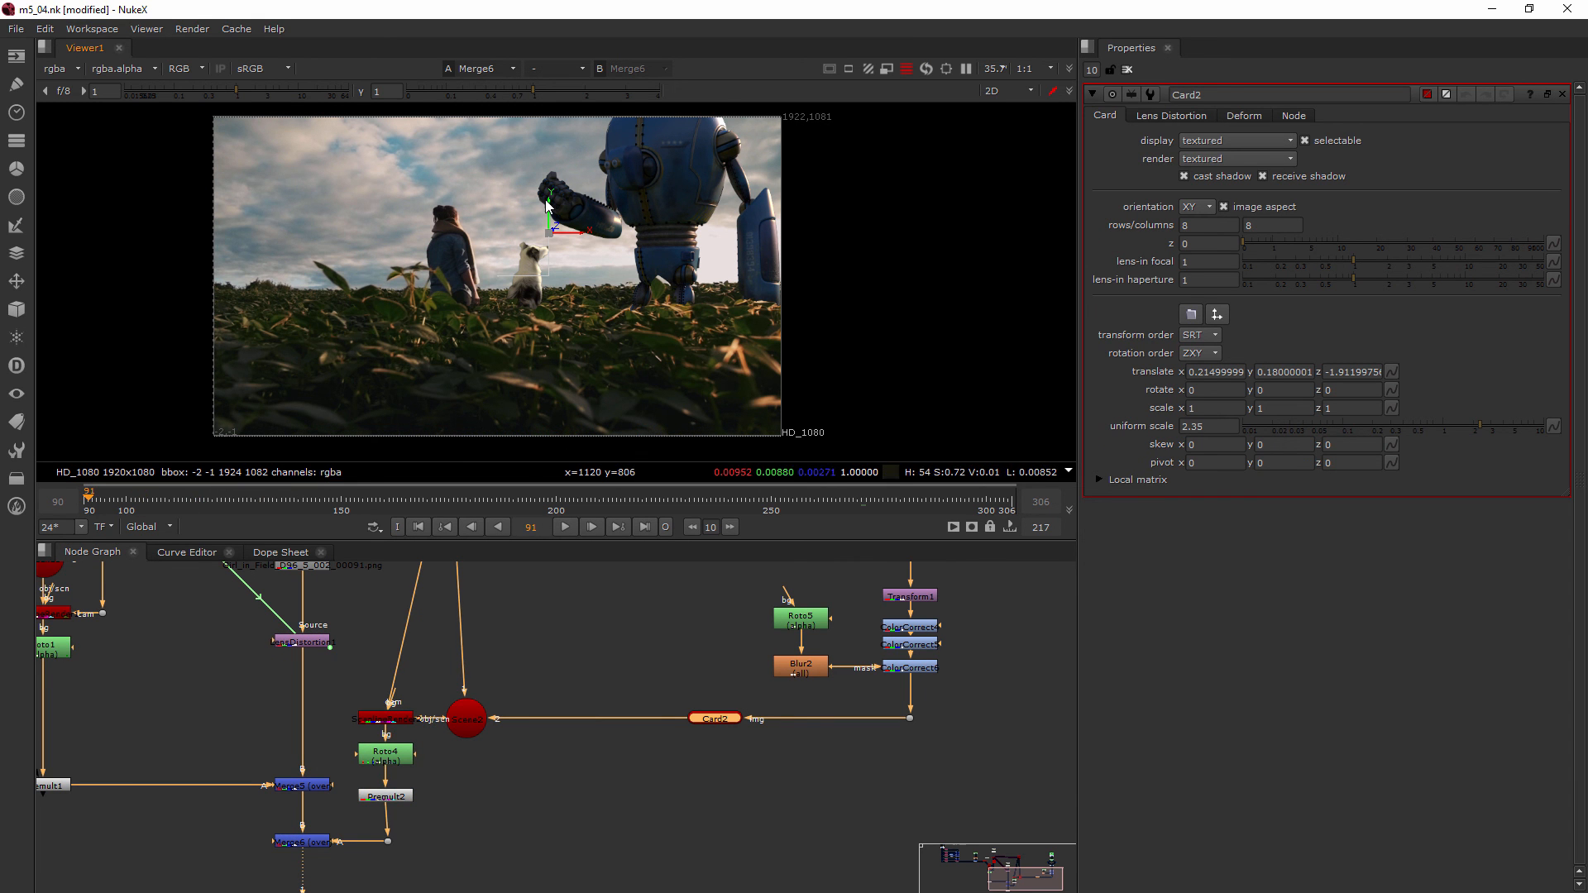
left_click_drag(547, 208, 552, 262)
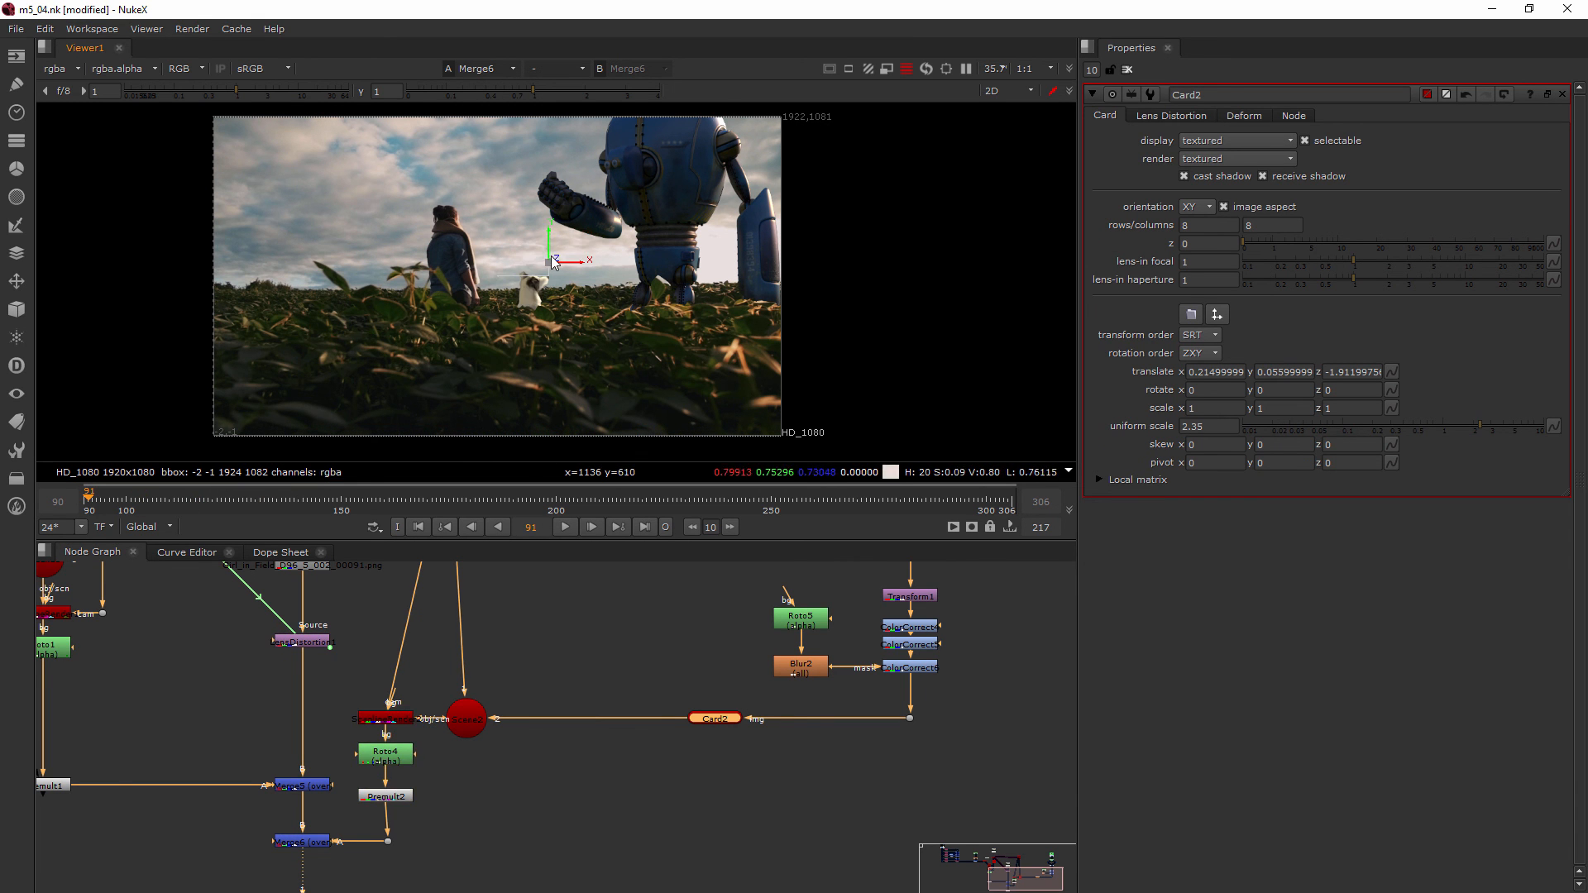
left_click_drag(552, 261, 527, 238)
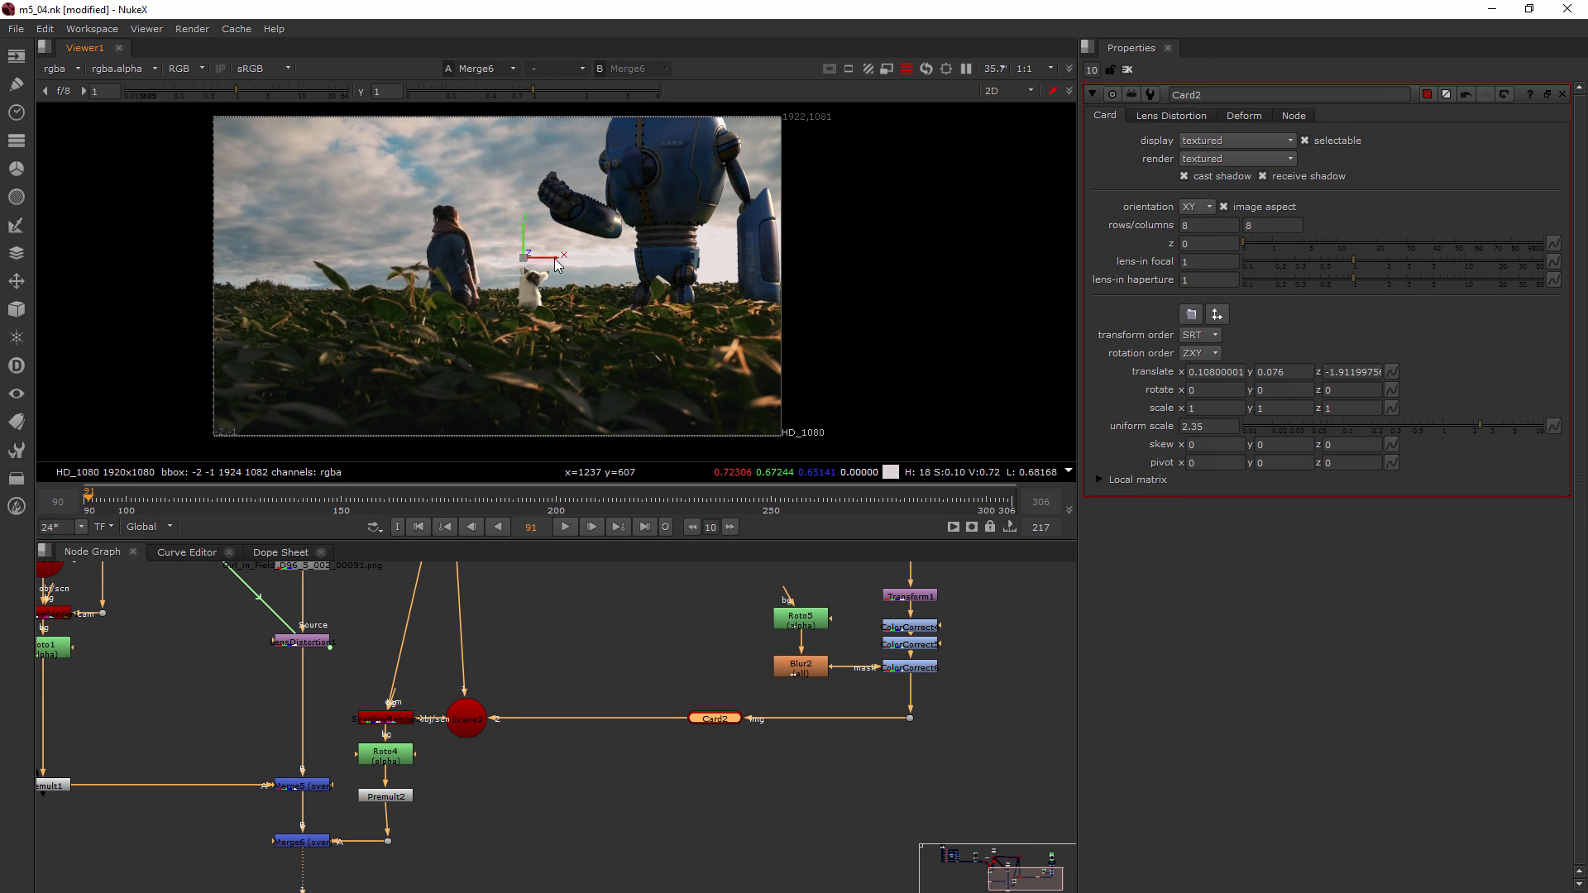
left_click_drag(557, 256, 545, 266)
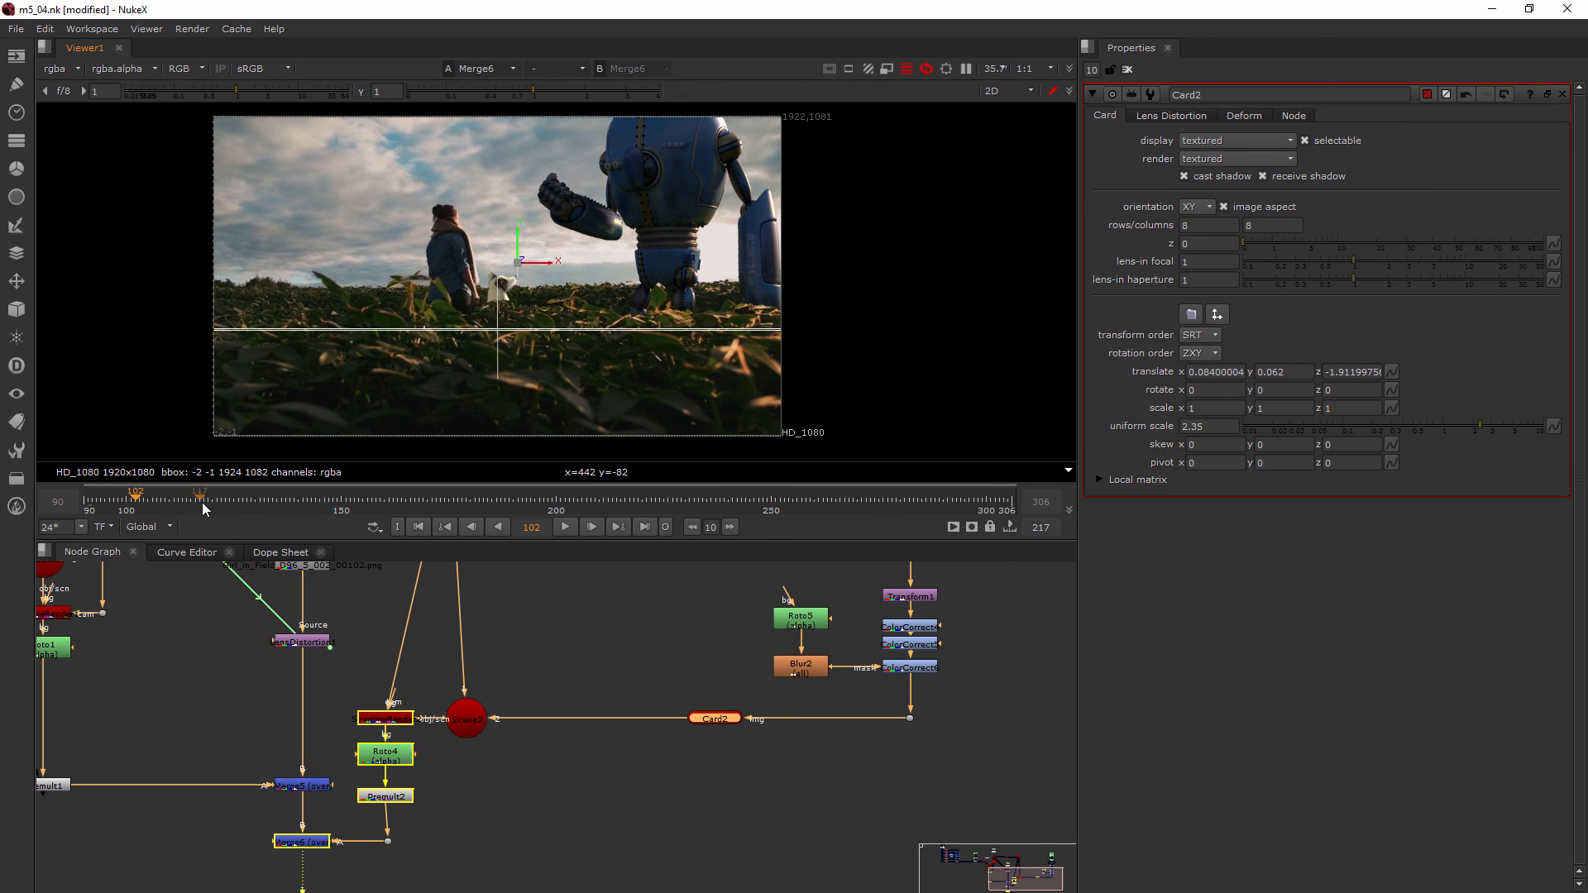
Step: Check the dog's placement at later frames up to about frame 229
left_click(450, 501)
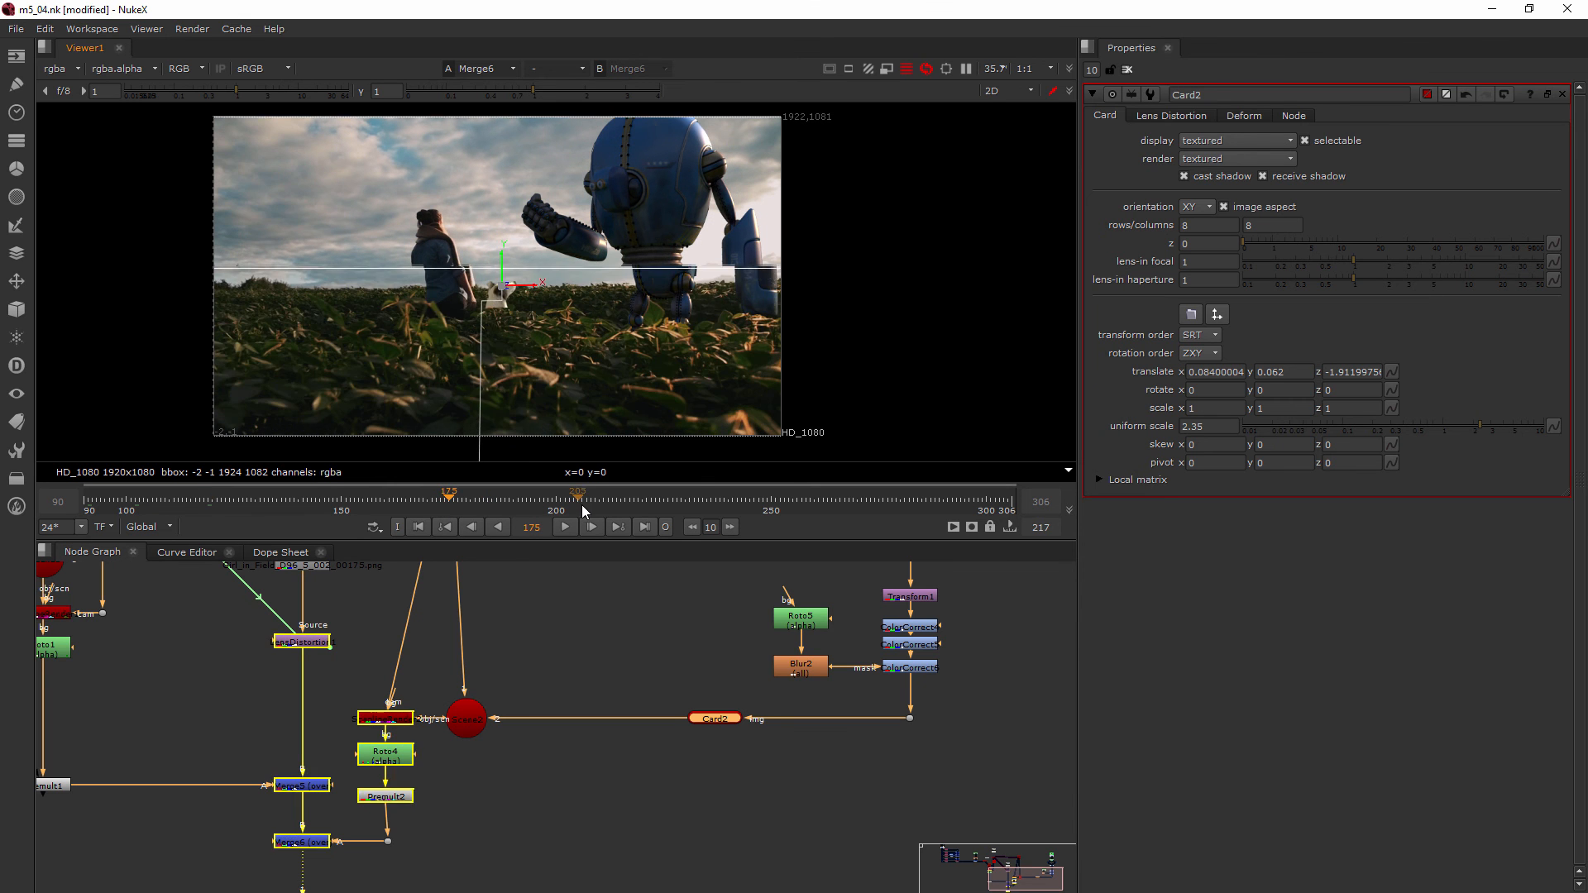
left_click(722, 496)
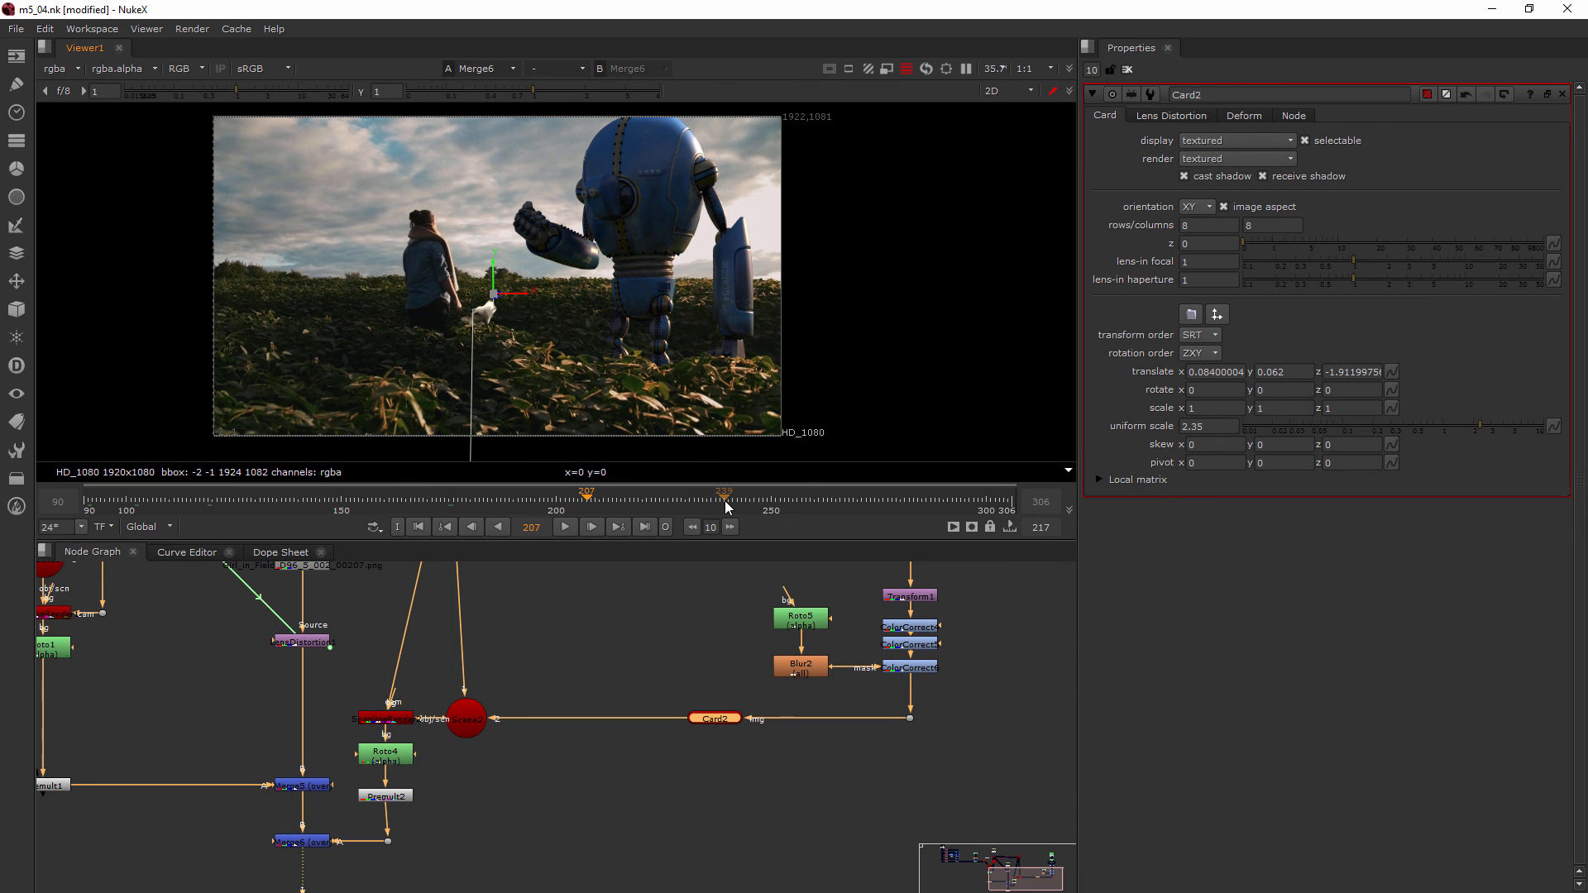
left_click(680, 493)
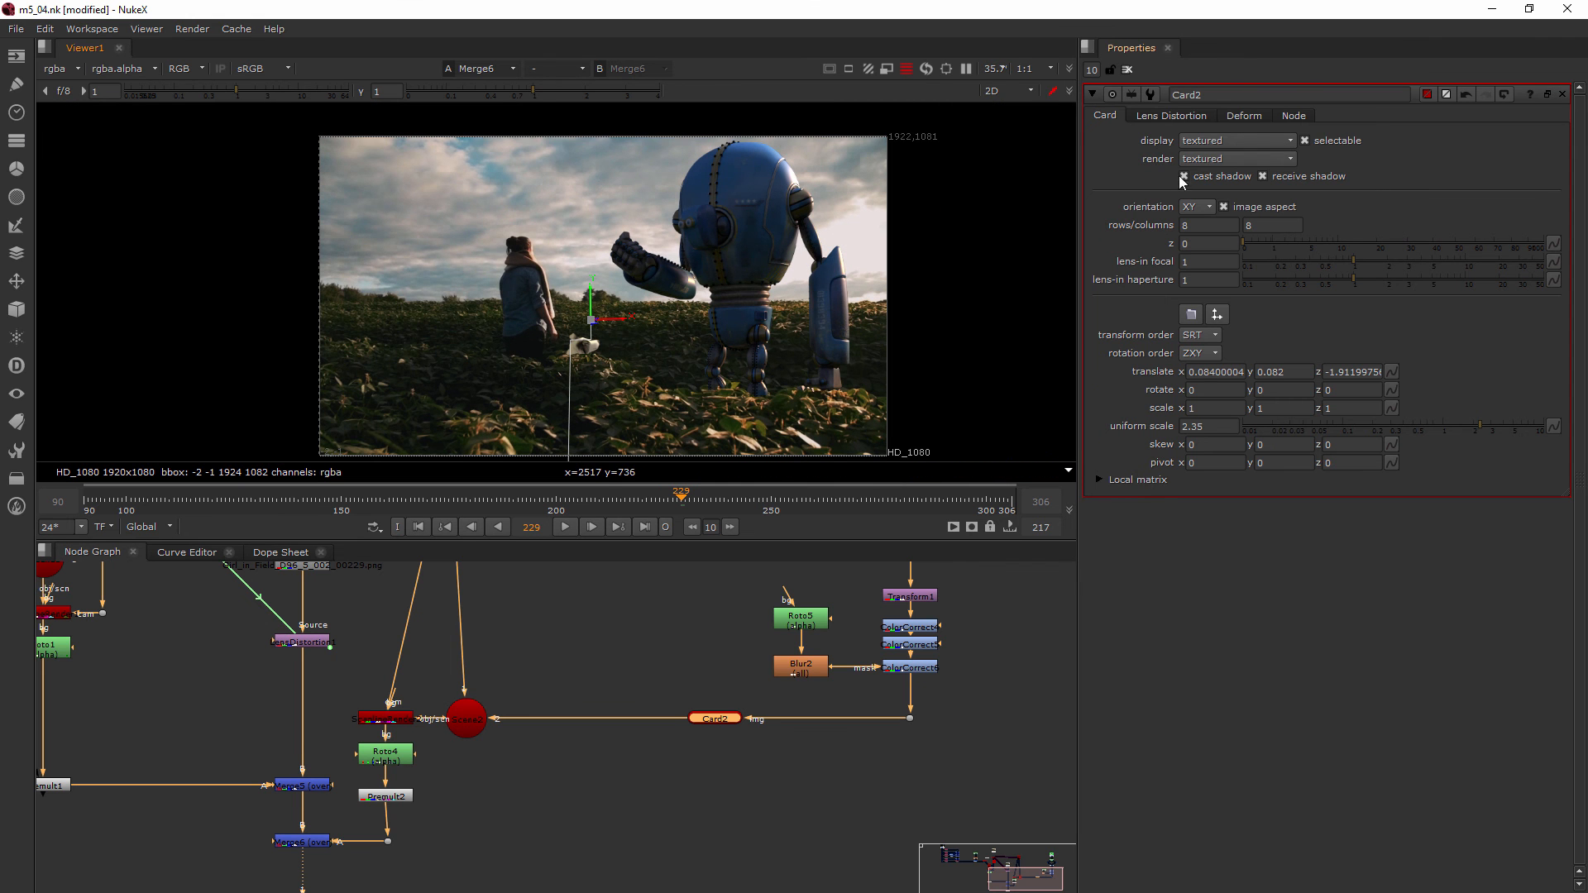
mouse_move(594, 297)
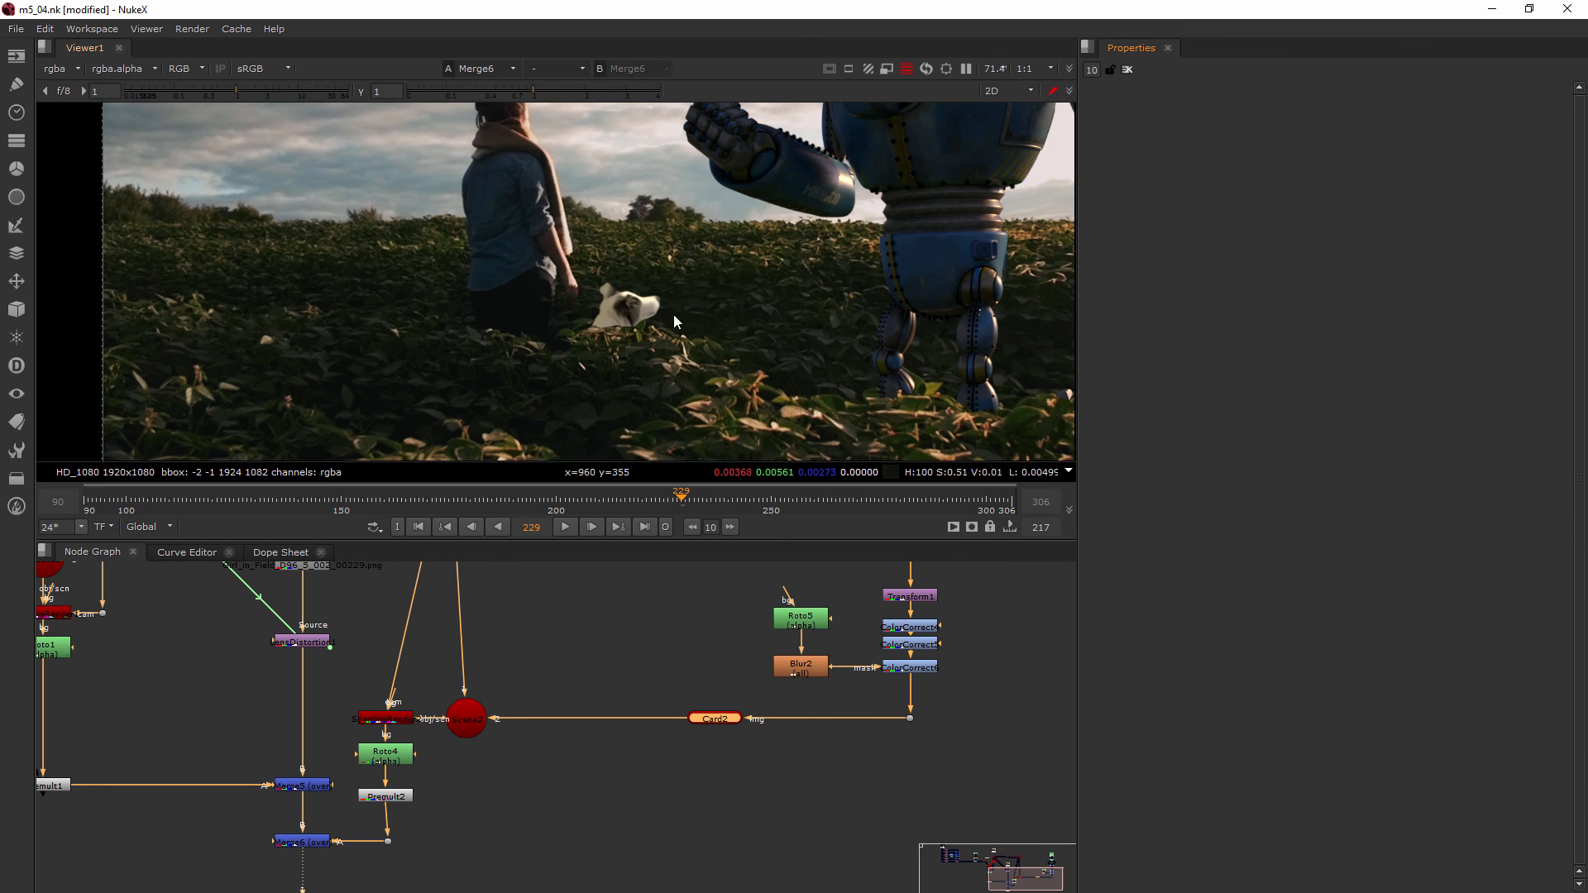
scroll("down", 3)
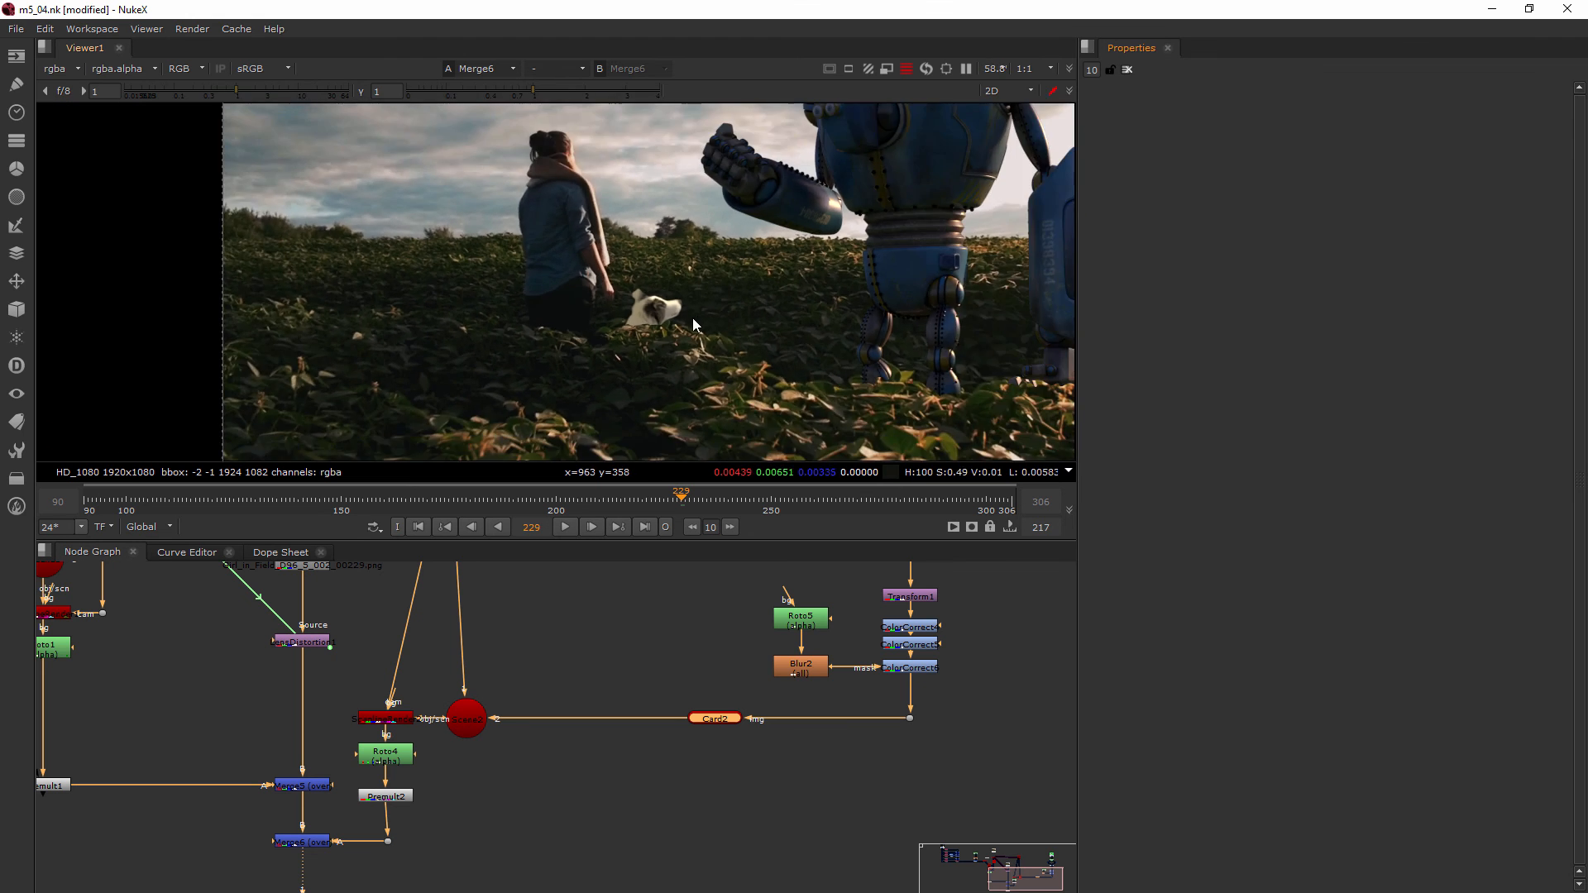